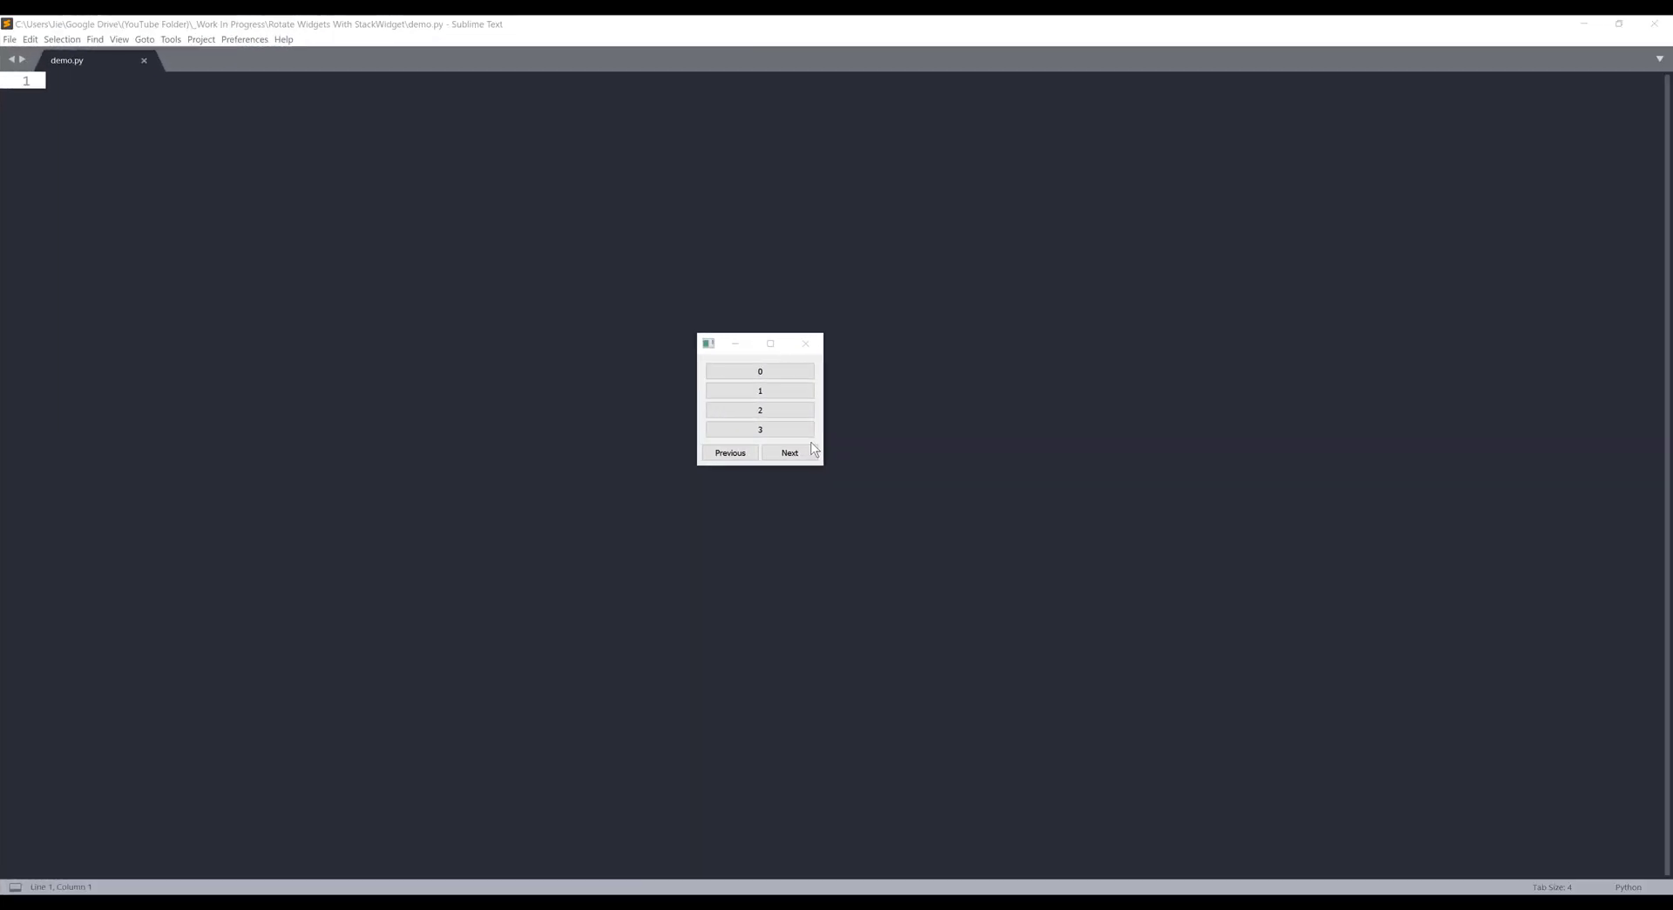
{"action": "mouse_move", "coordinate": [46, 611]}
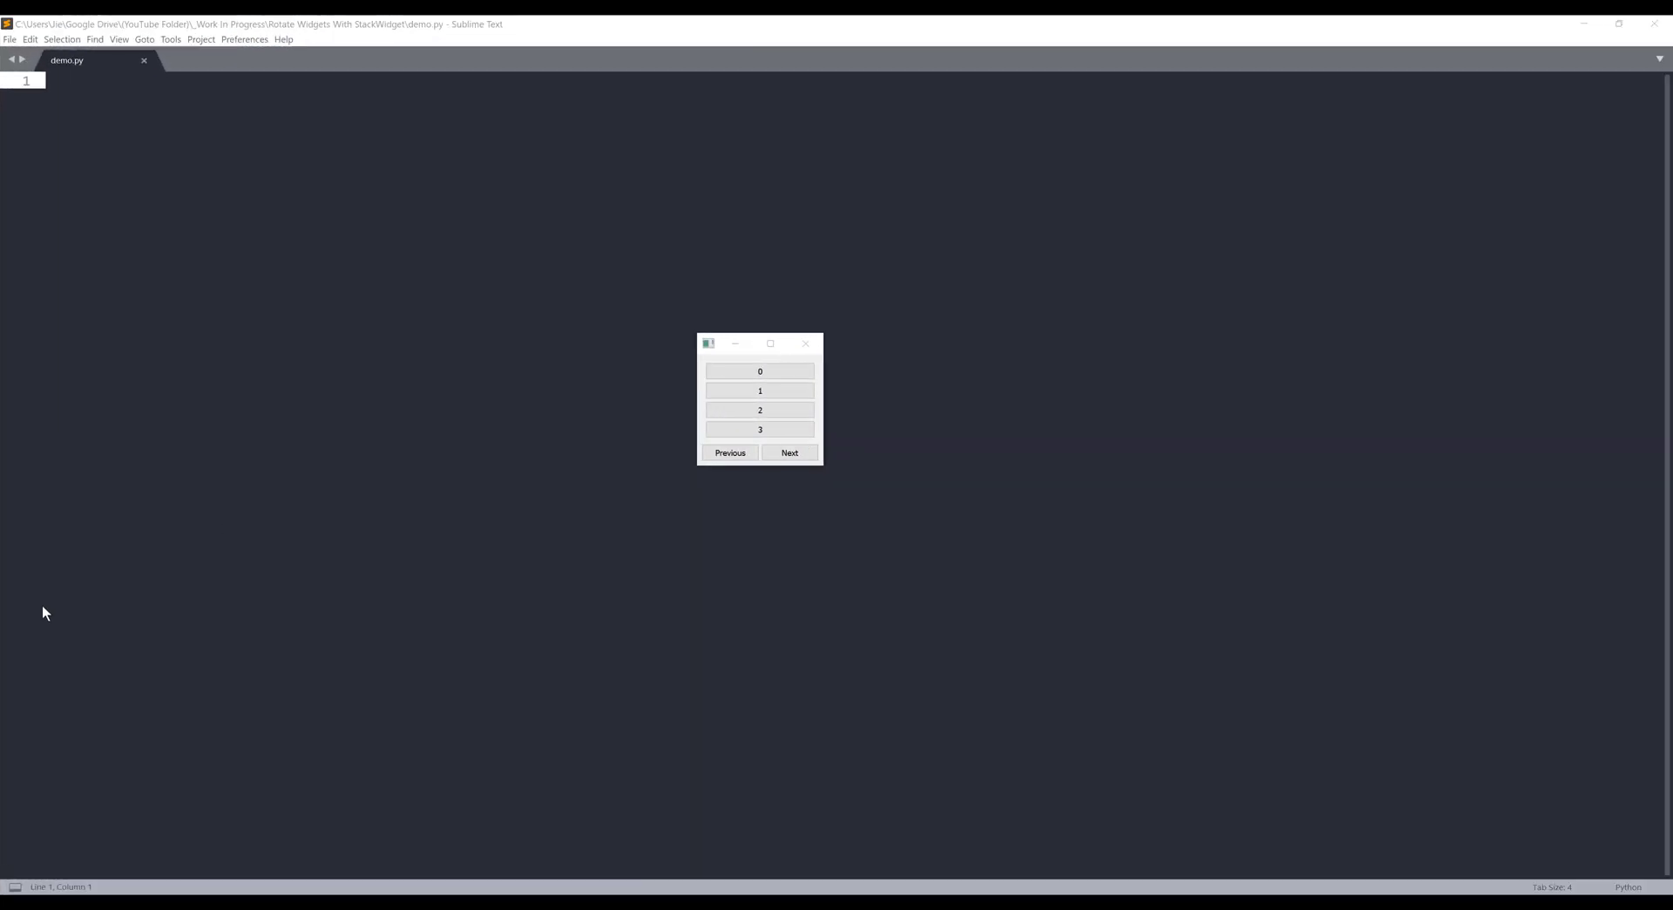
{"action": "mouse_move", "coordinate": [283, 584]}
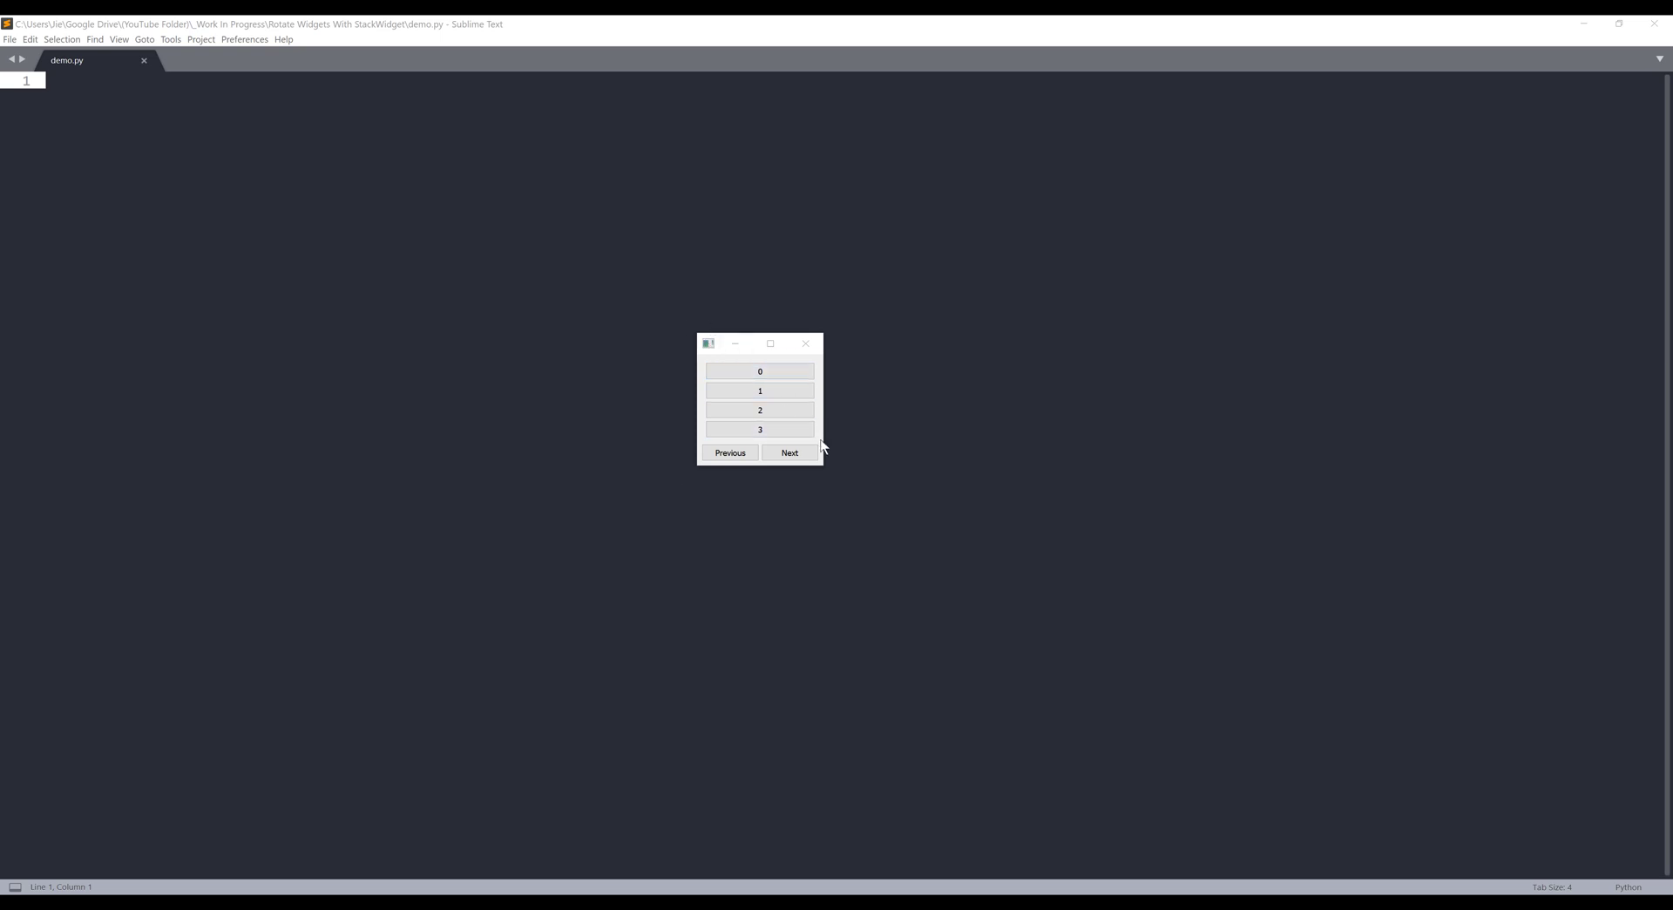
Cycle the running demo window through its button, text-field and radio-button pages with Next/Previous, then close it
{"action": "left_click", "coordinate": [730, 452]}
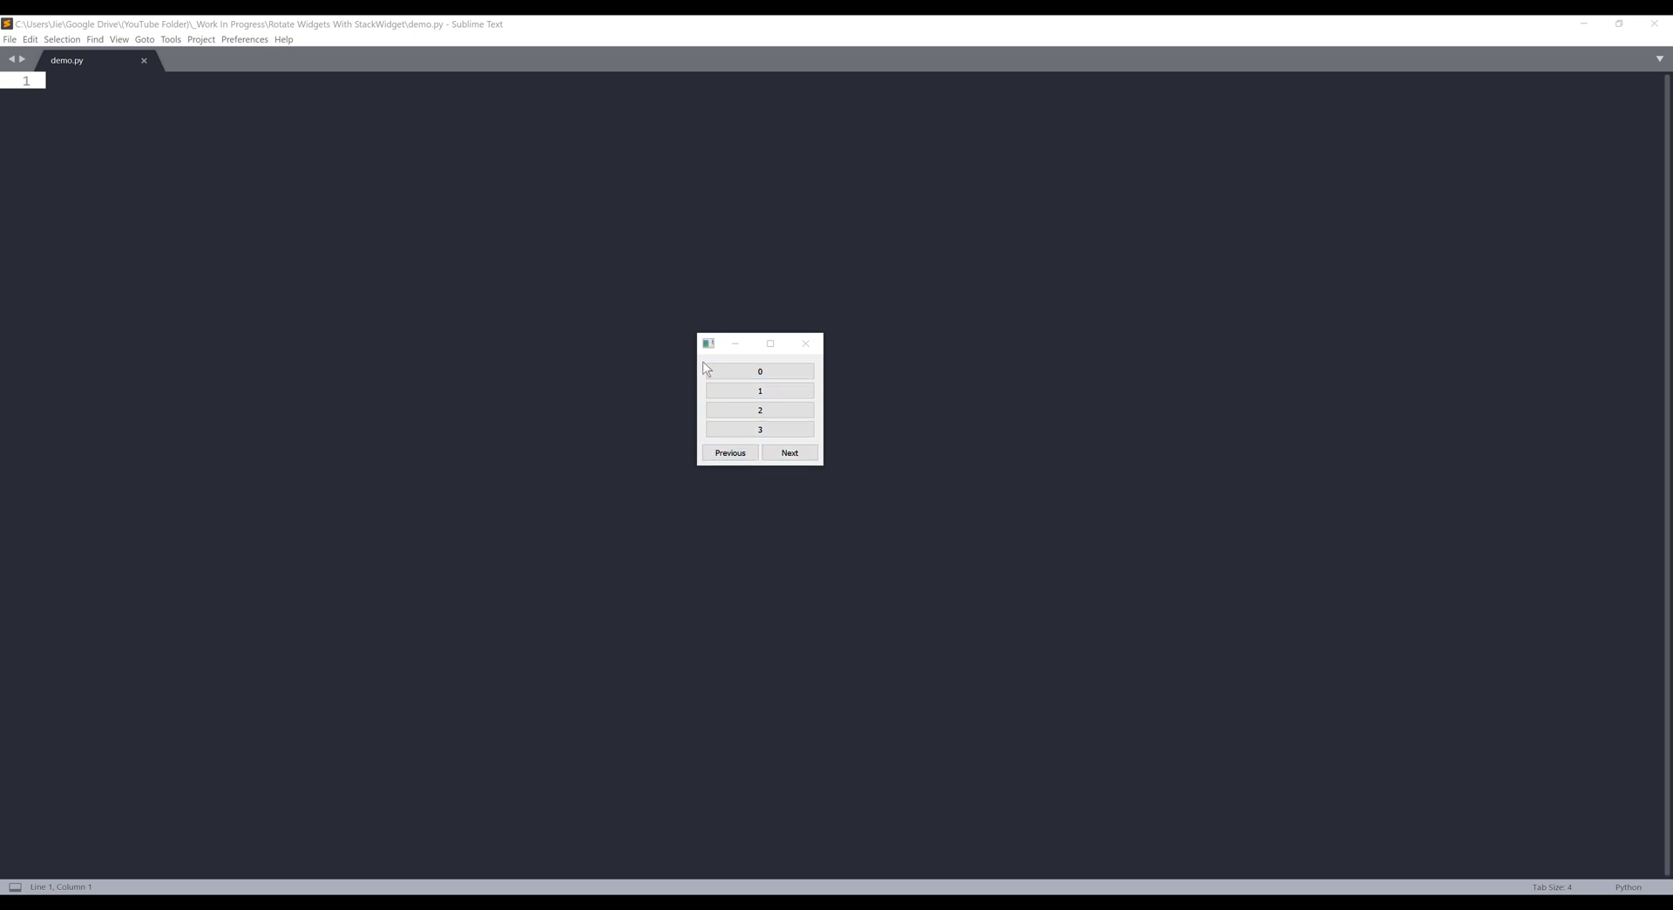
{"action": "mouse_move", "coordinate": [784, 364]}
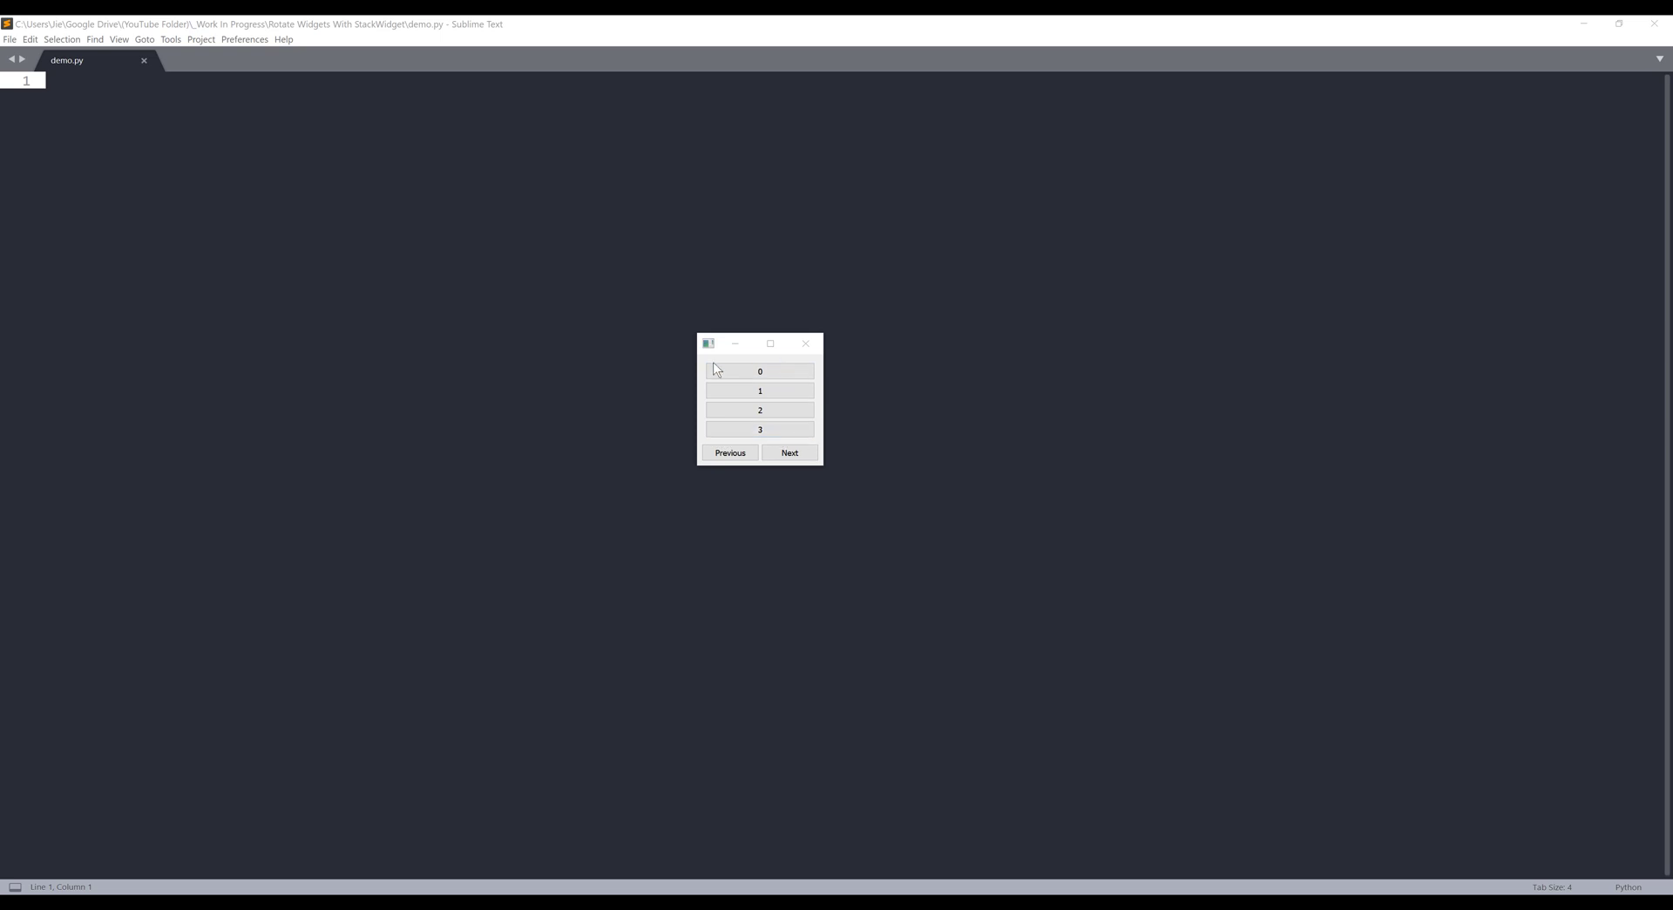
{"action": "mouse_move", "coordinate": [728, 451]}
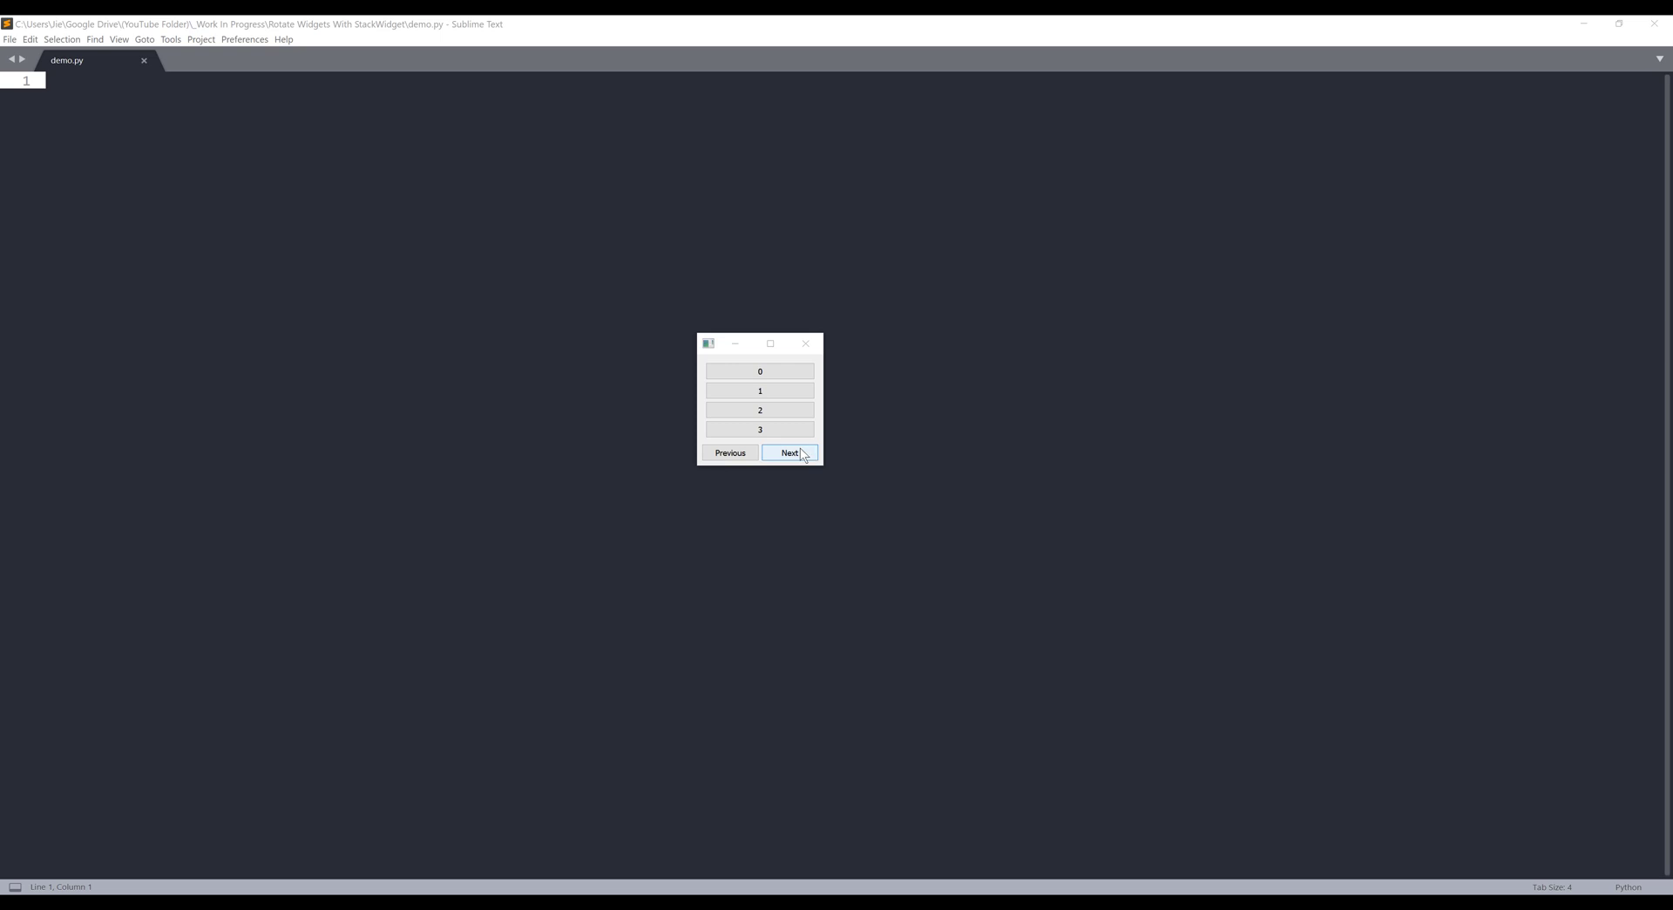
{"action": "left_click", "coordinate": [731, 452]}
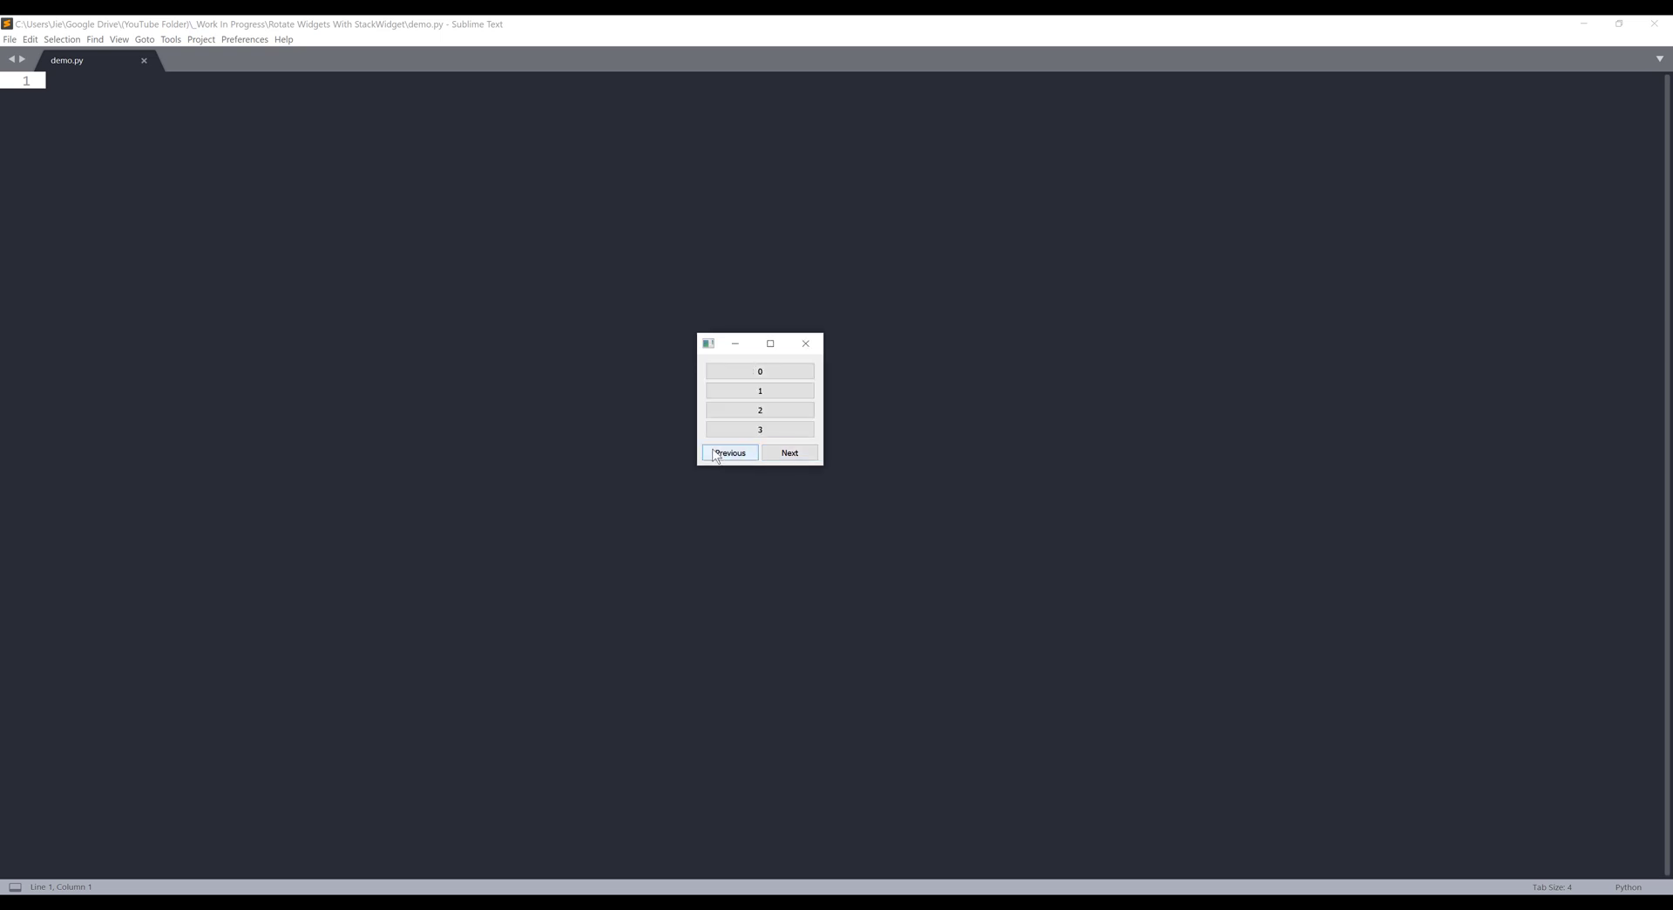
{"action": "left_click", "coordinate": [730, 451]}
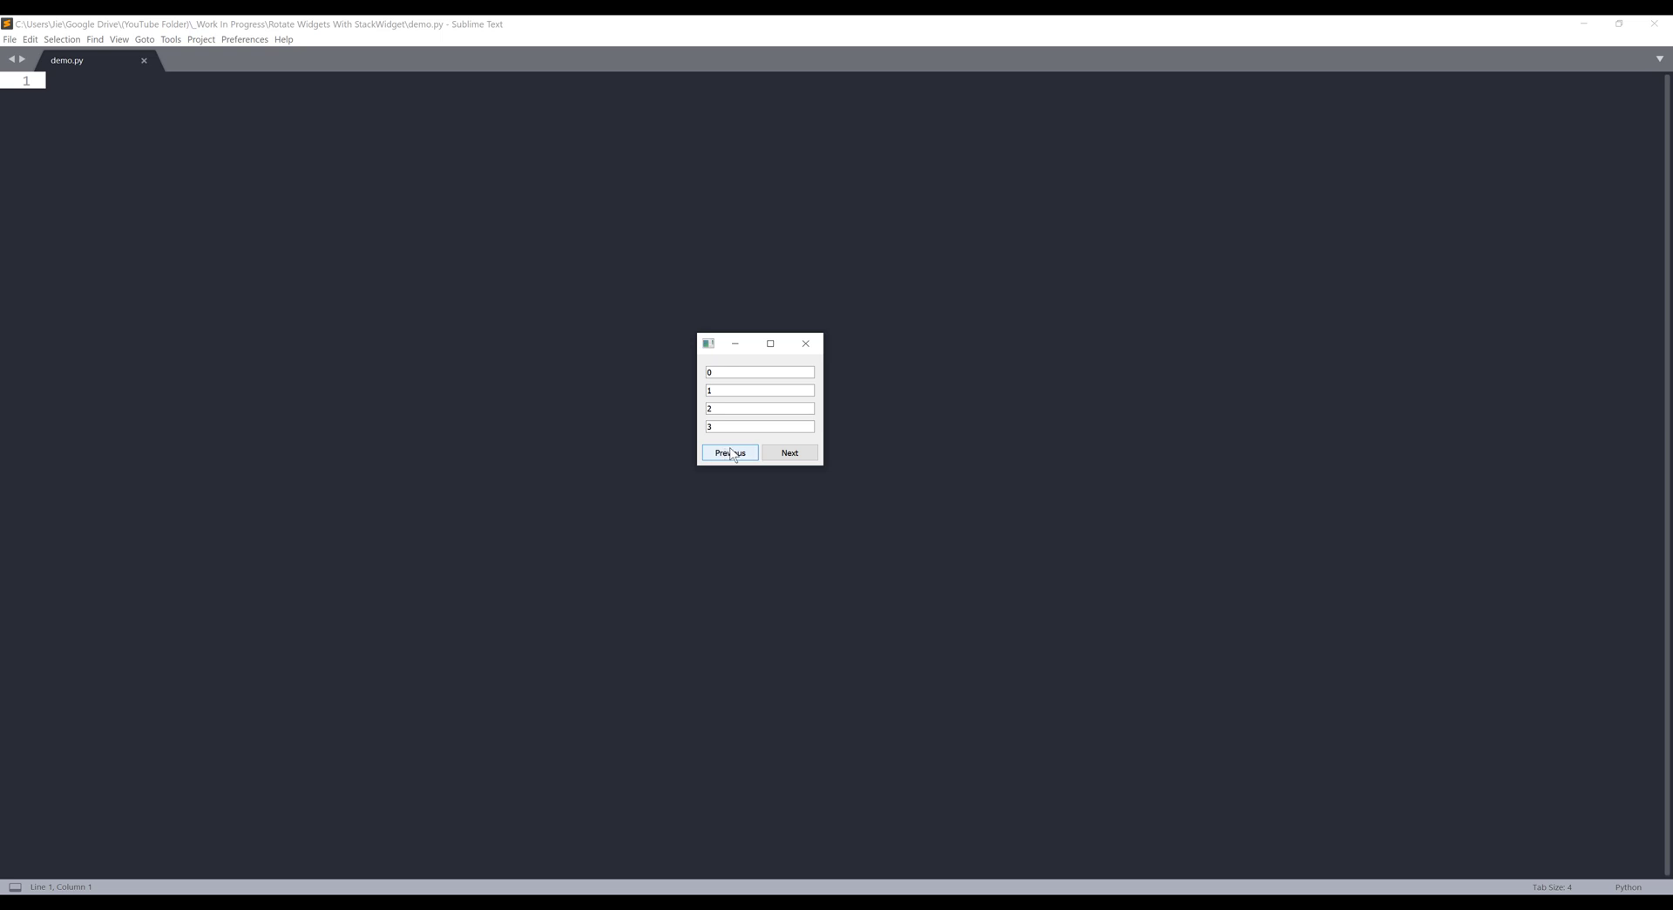
{"action": "left_click", "coordinate": [731, 451]}
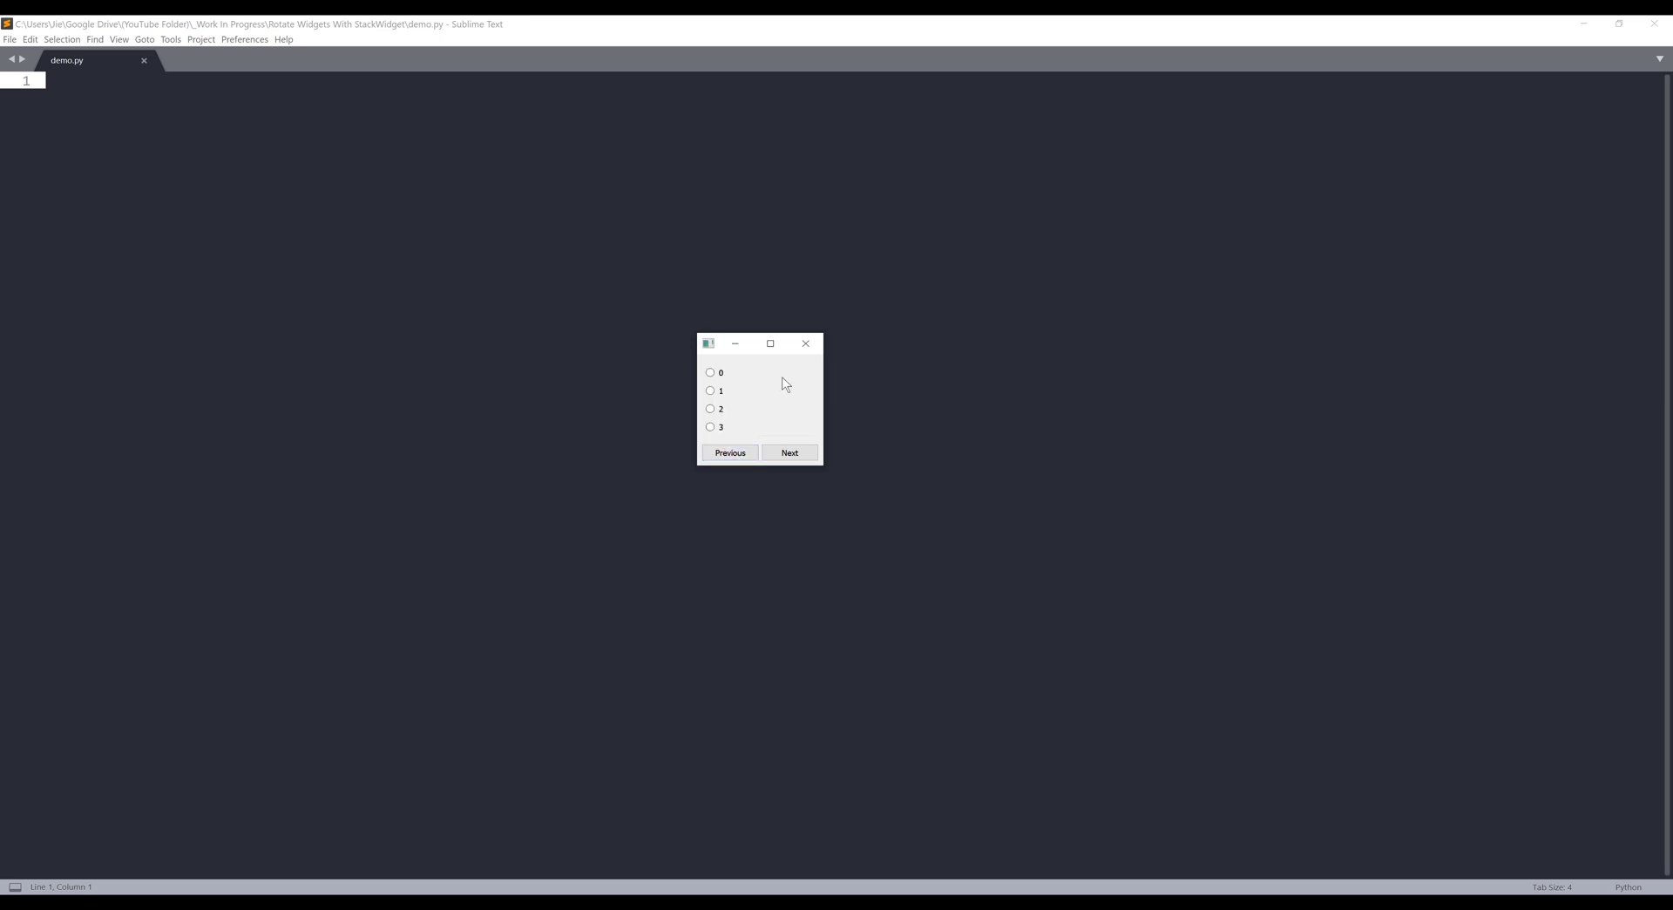
{"action": "left_click", "coordinate": [805, 341]}
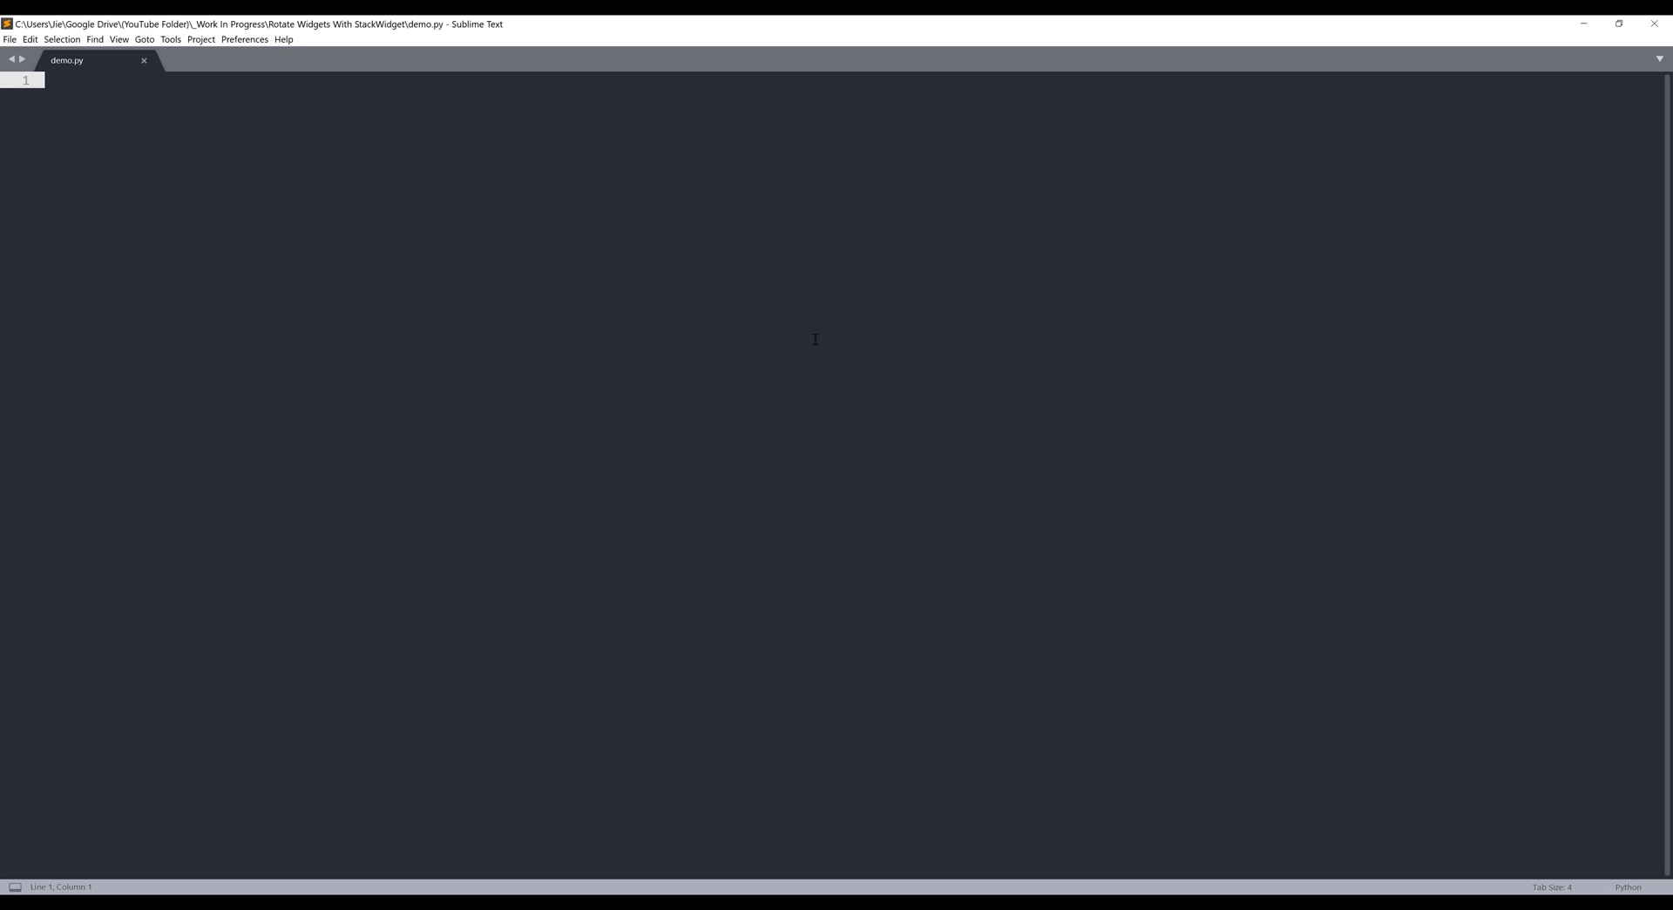
Import sys and begin the PyQt5.QtWidgets import with QApplication, QWidget, QPushButton, QLineEdit, QRadioButton
{"action": "type", "text": "import sys"}
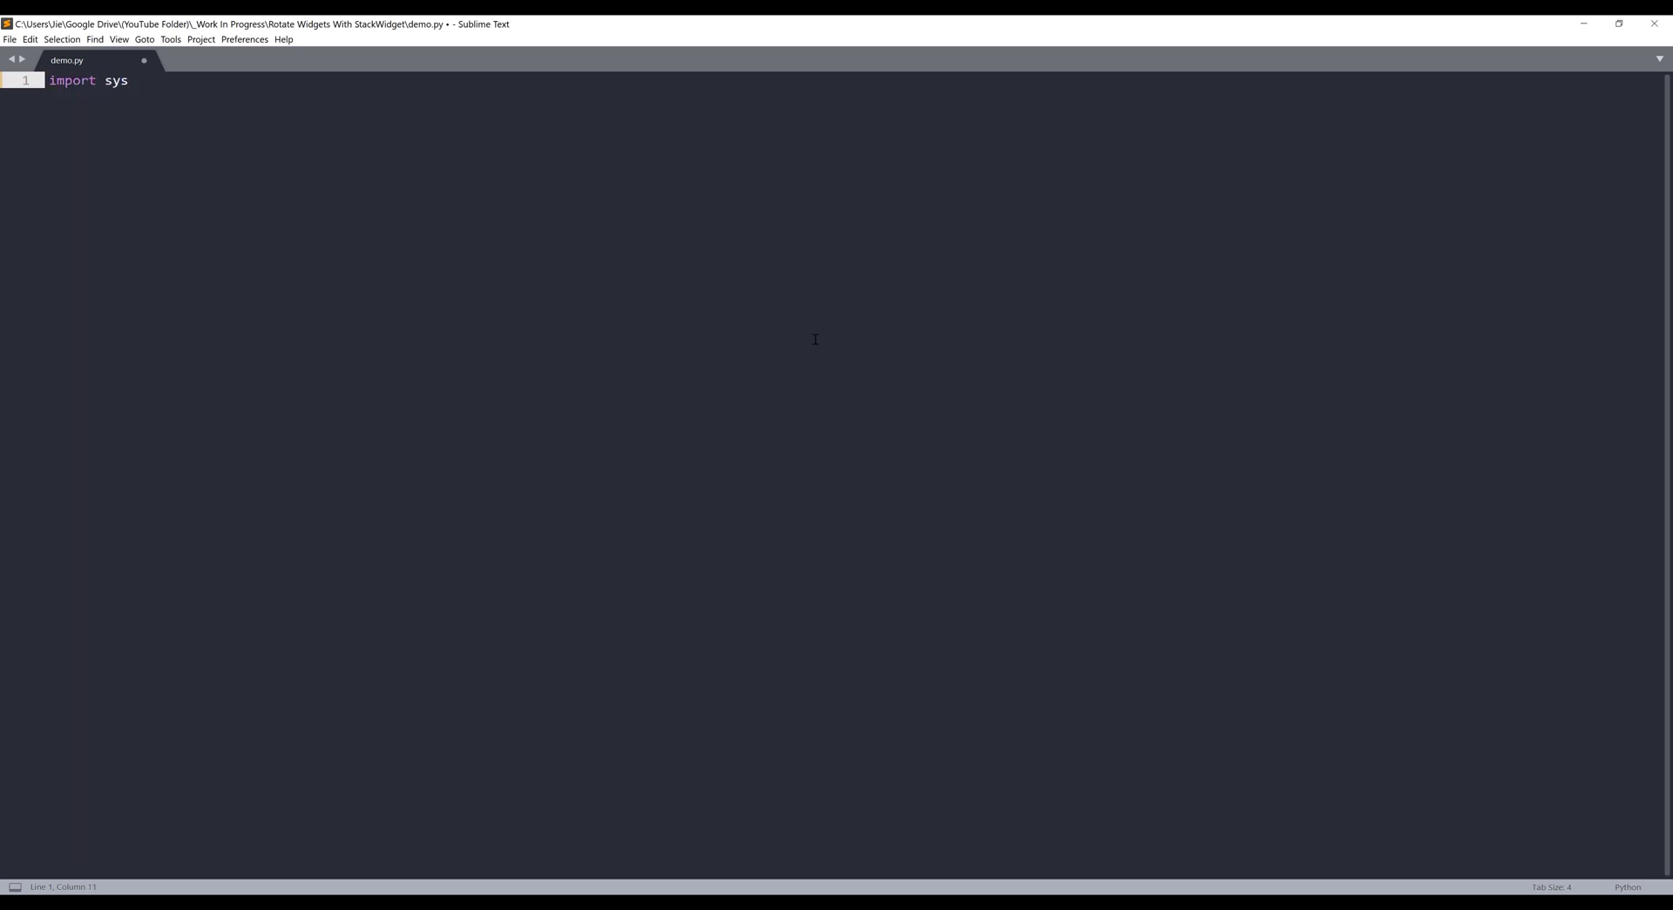
{"action": "key", "text": "enter"}
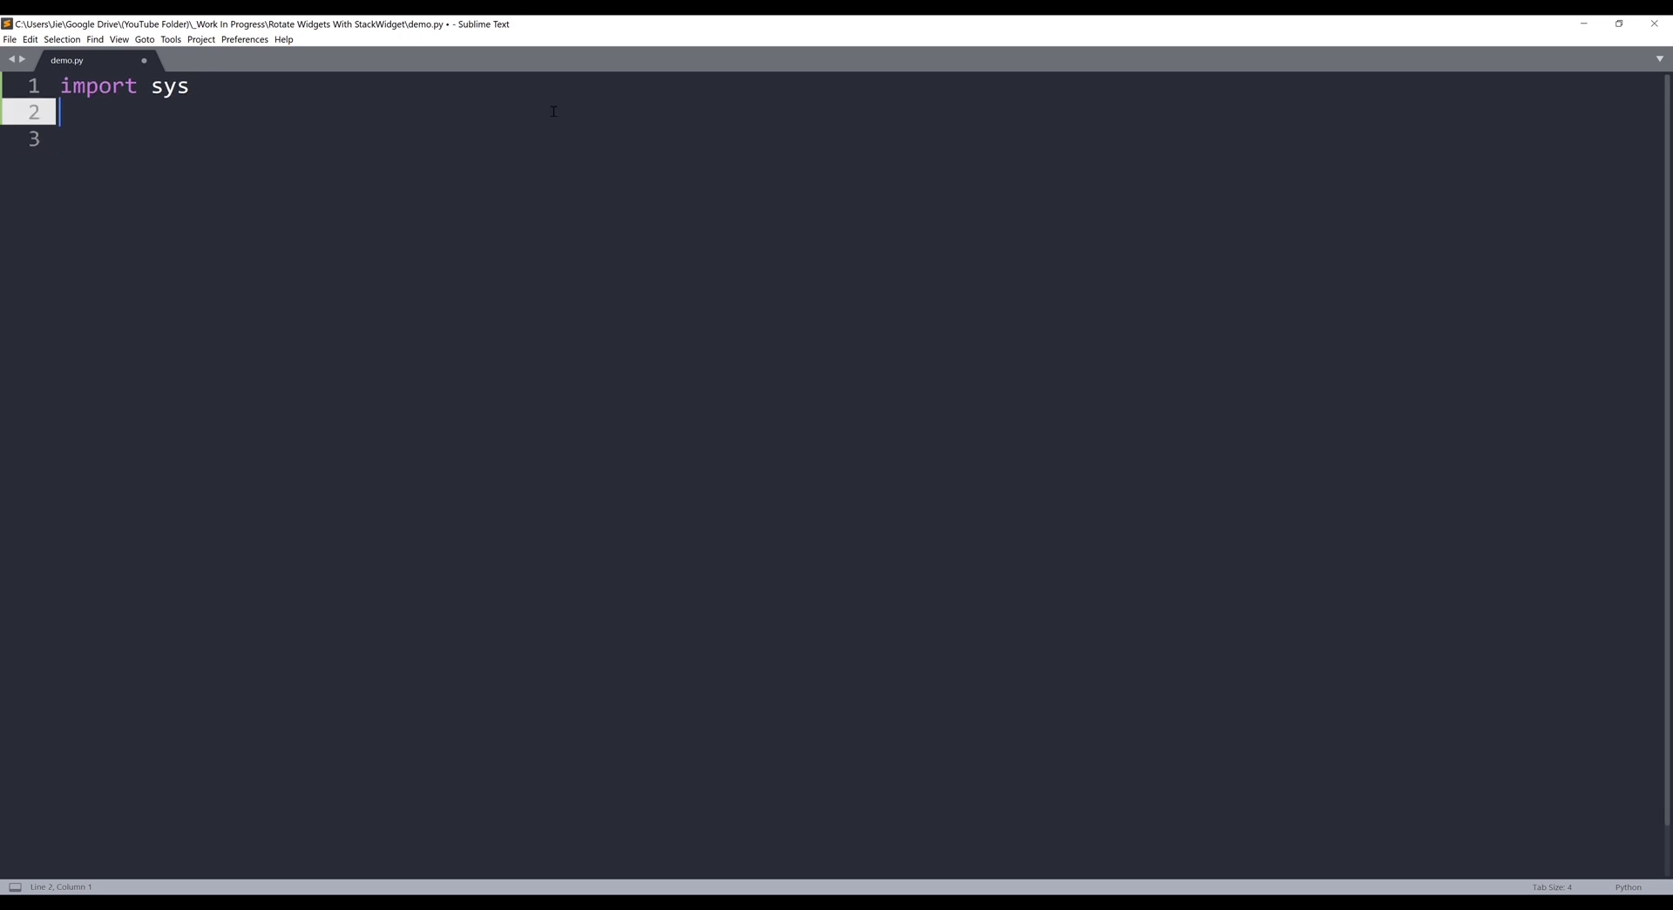
{"action": "type", "text": "from PyQt5"}
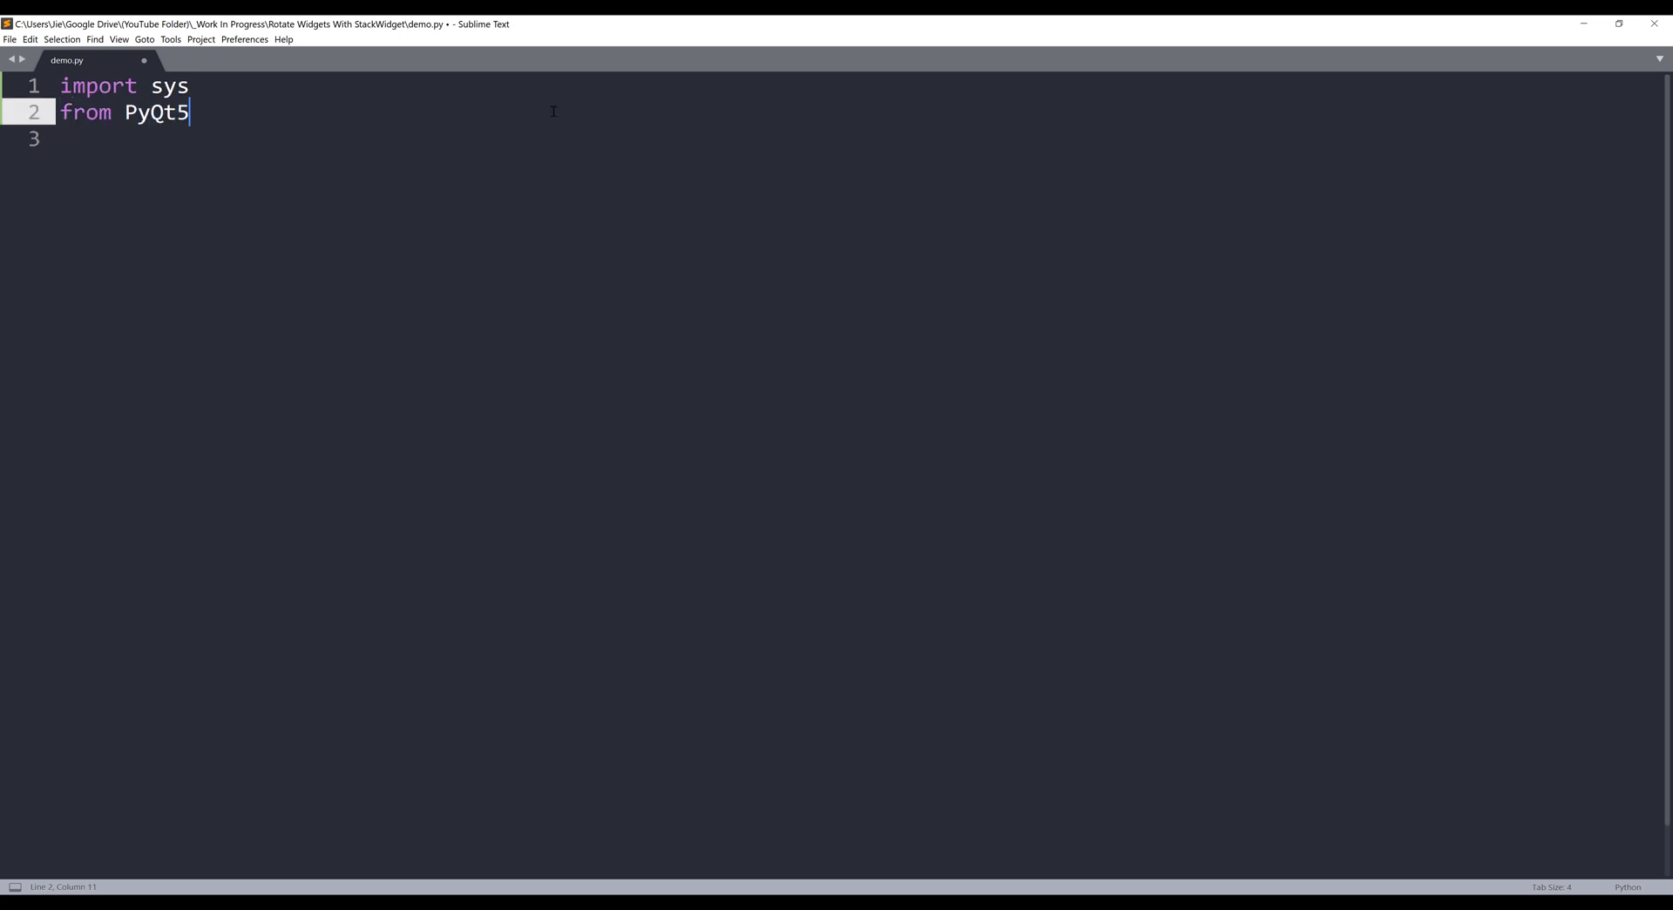
{"action": "type", "text": ".QtWidgets import QApplica"}
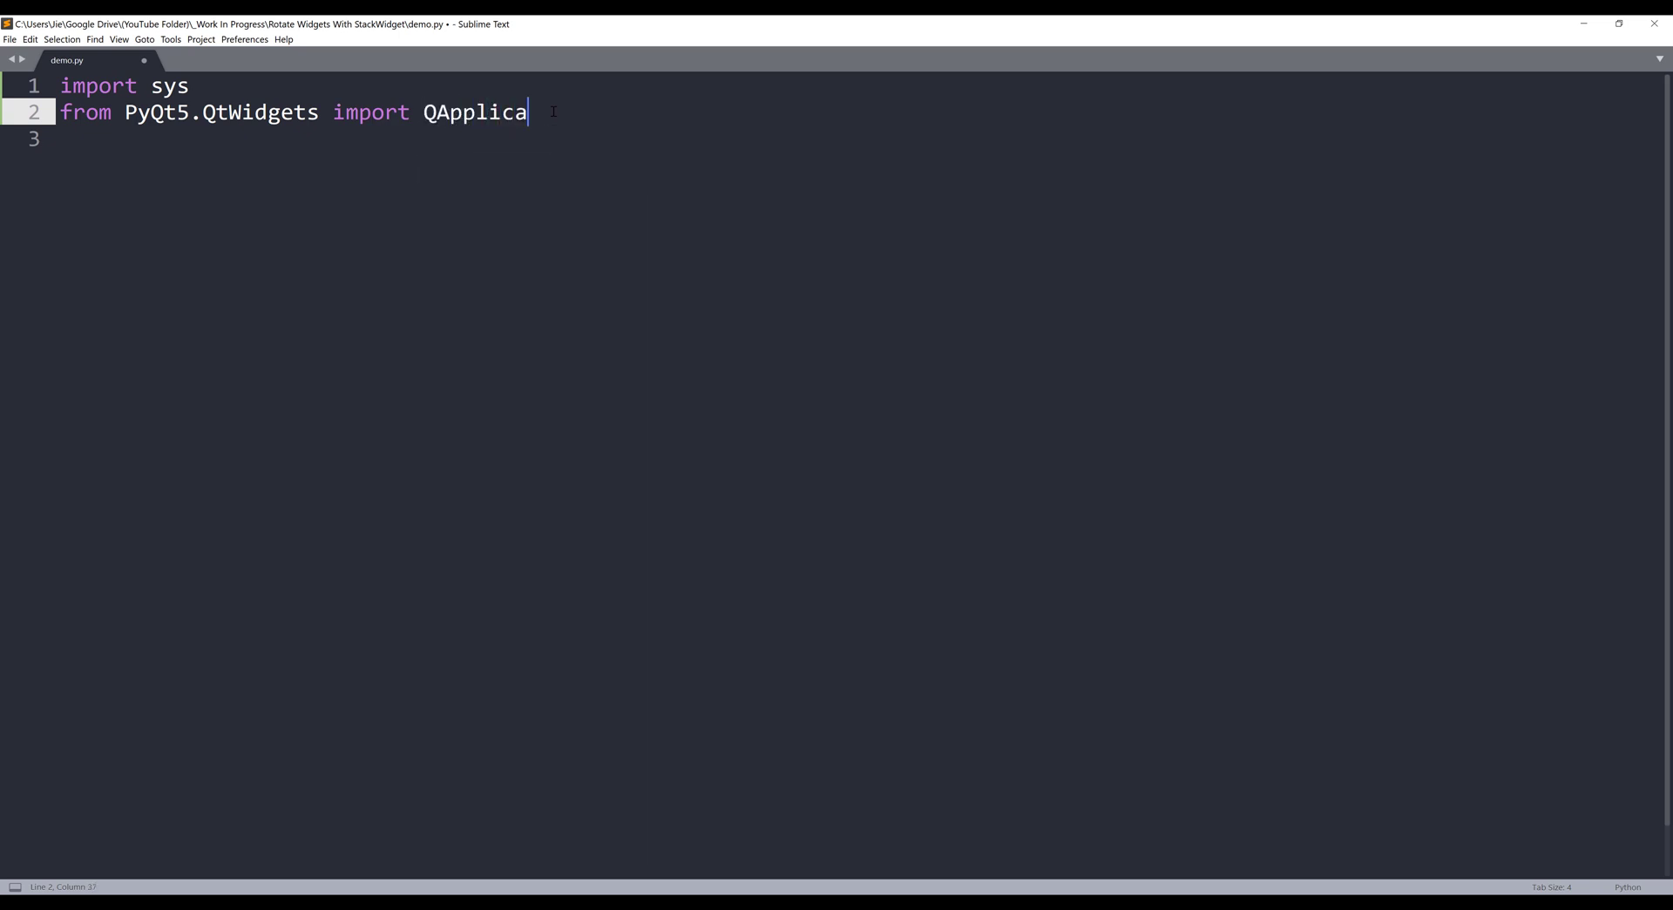
{"action": "type", "text": "tion, QWidg"}
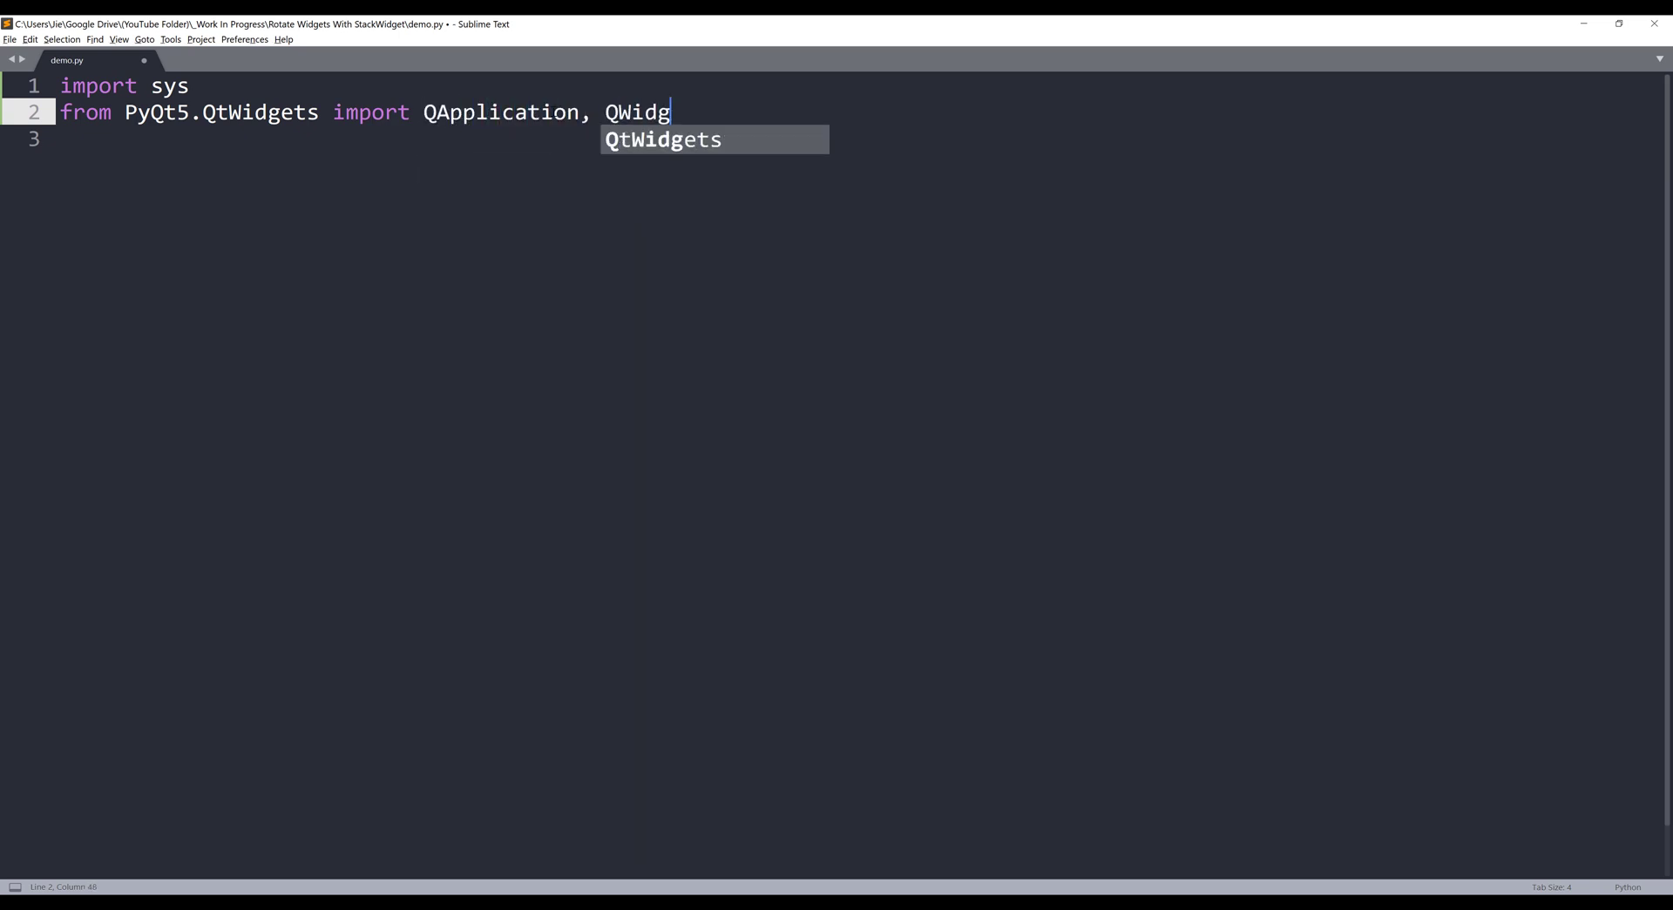
{"action": "type", "text": "et, QPu"}
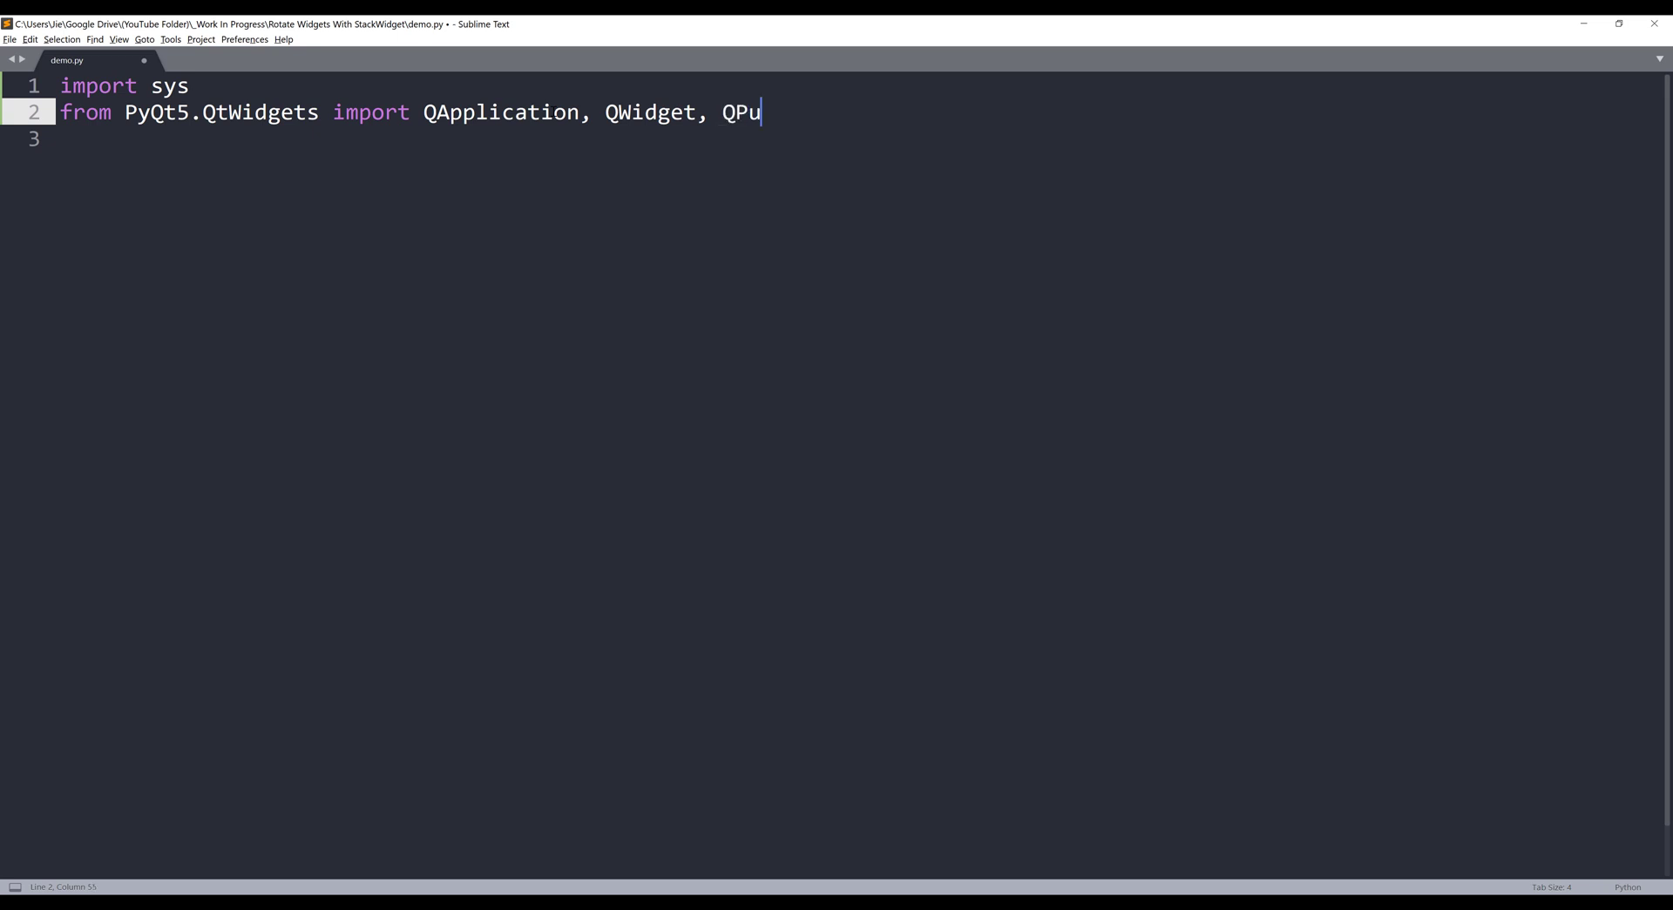
{"action": "type", "text": "shButton,"}
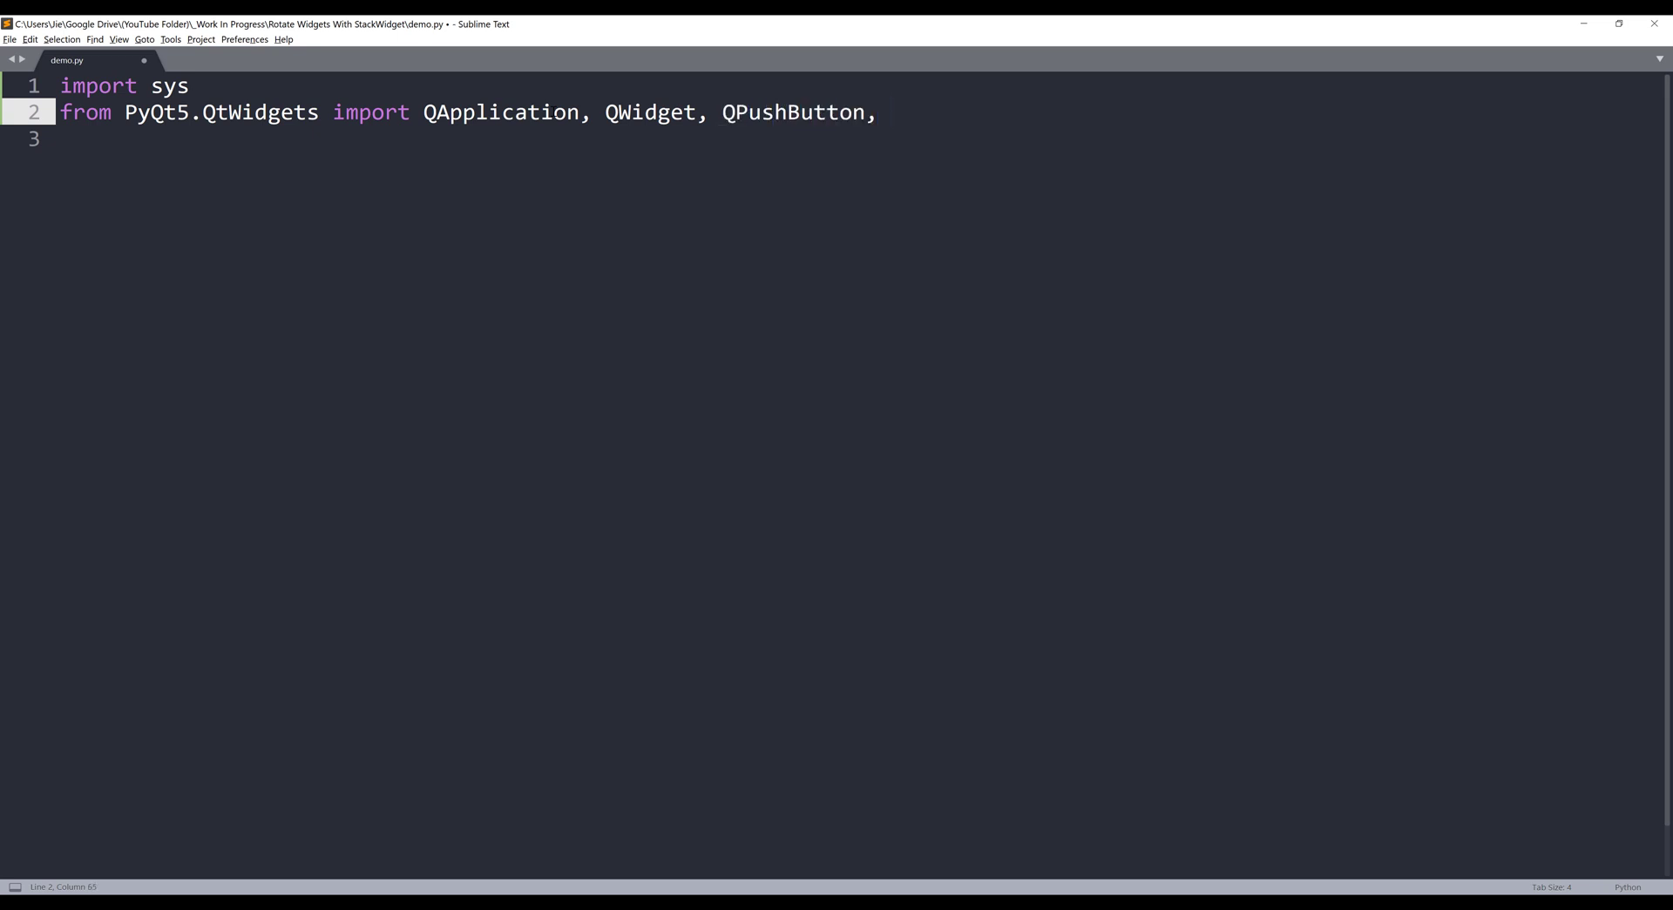
{"action": "type", "text": "QLineEdit,"}
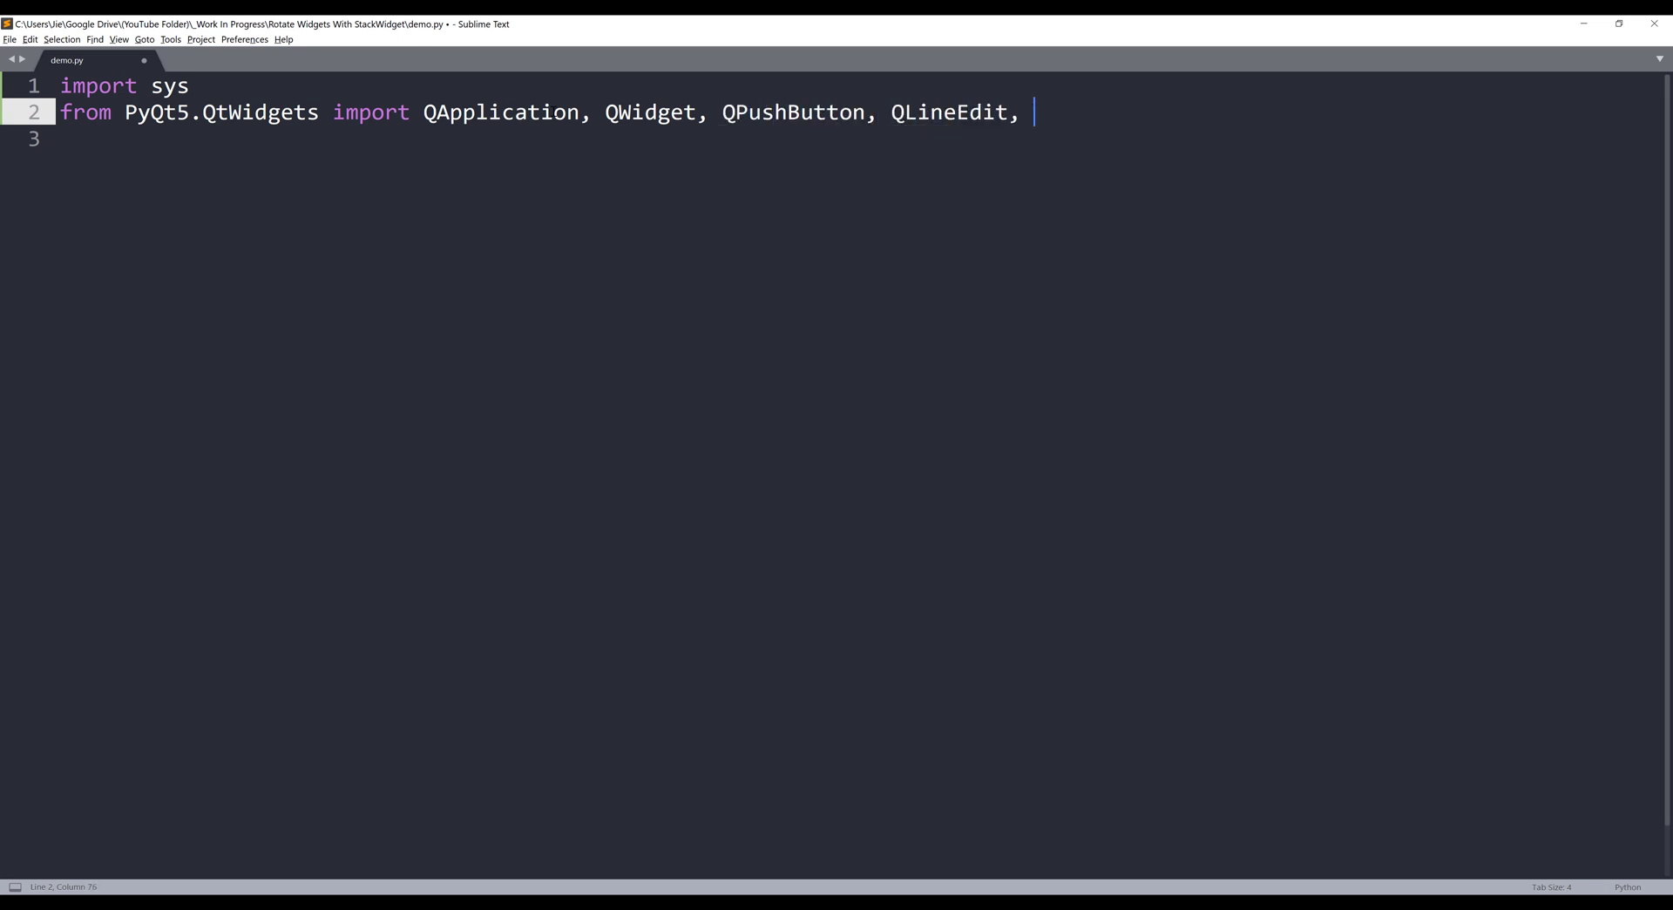
{"action": "type", "text": "QRadi"}
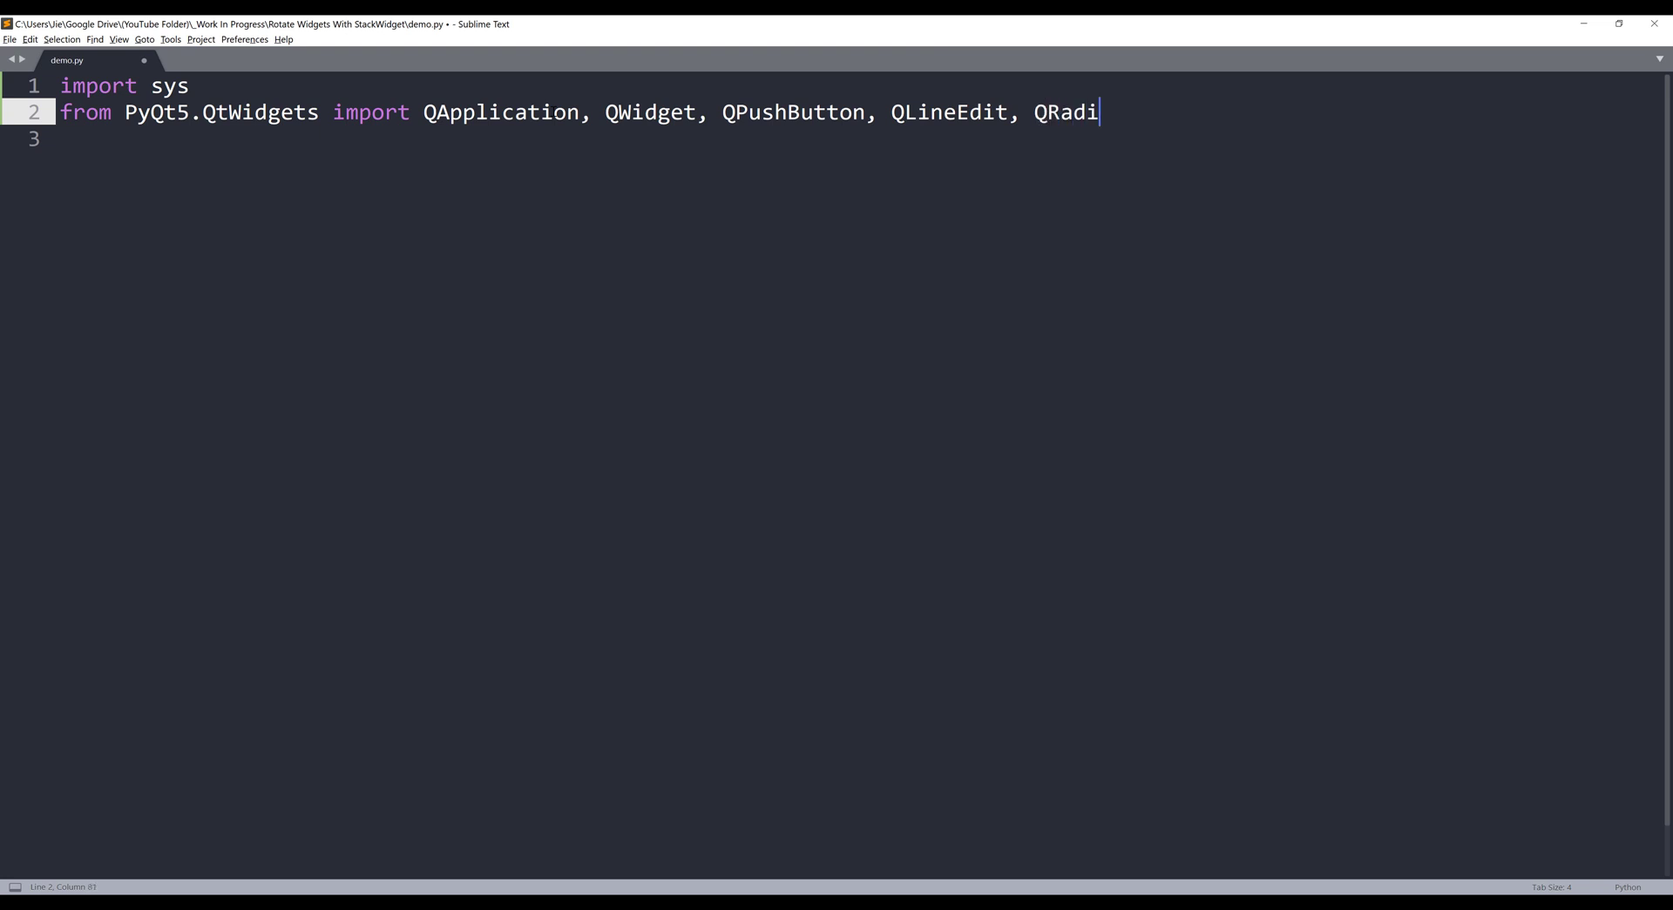
{"action": "type", "text": "oButton,"}
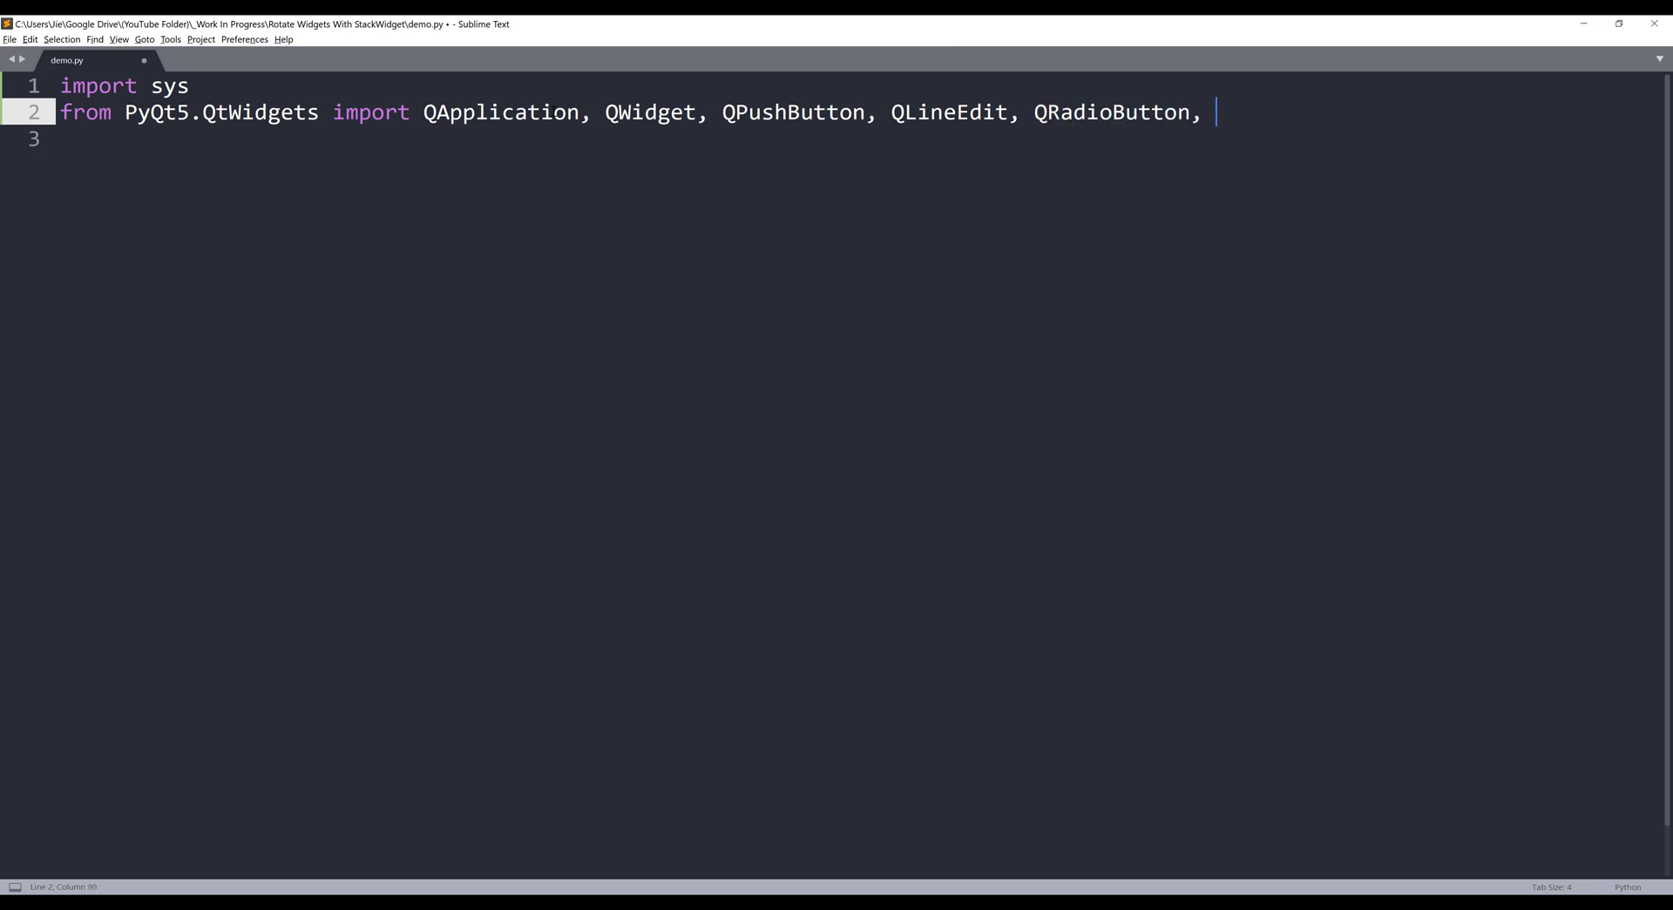
Finish the widgets import with QStackedWidget, QVBoxLayout, QHBoxLayout and import Qt from PyQt5.QtCore
{"action": "type", "text": "QStacke"}
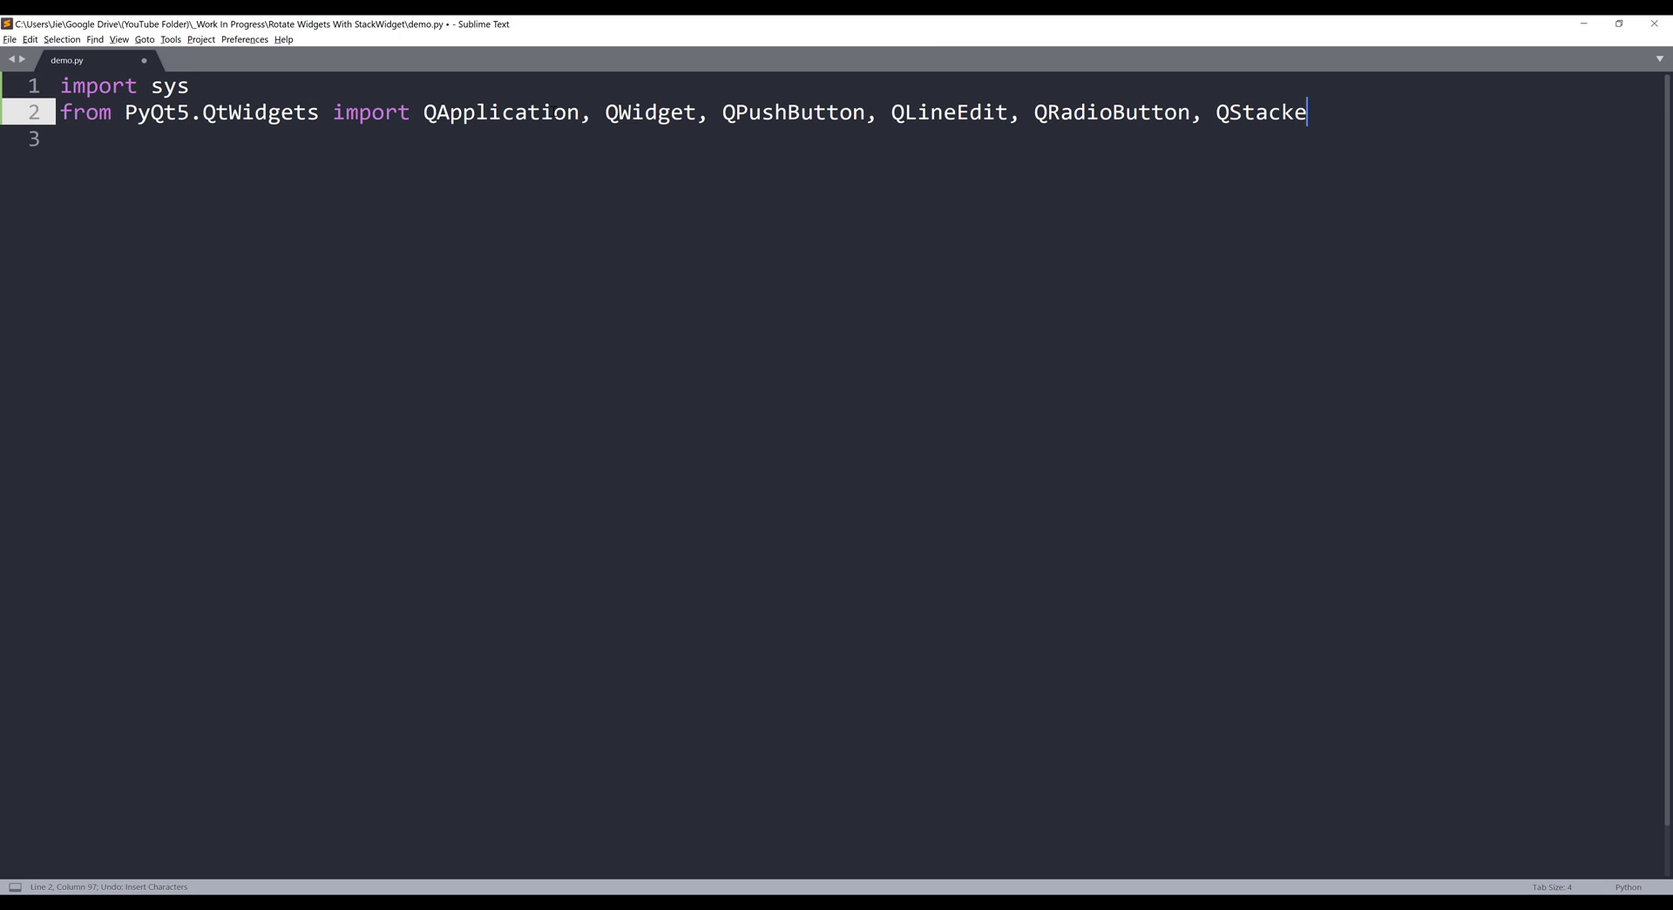
{"action": "type", "text": "dWidget, \\"}
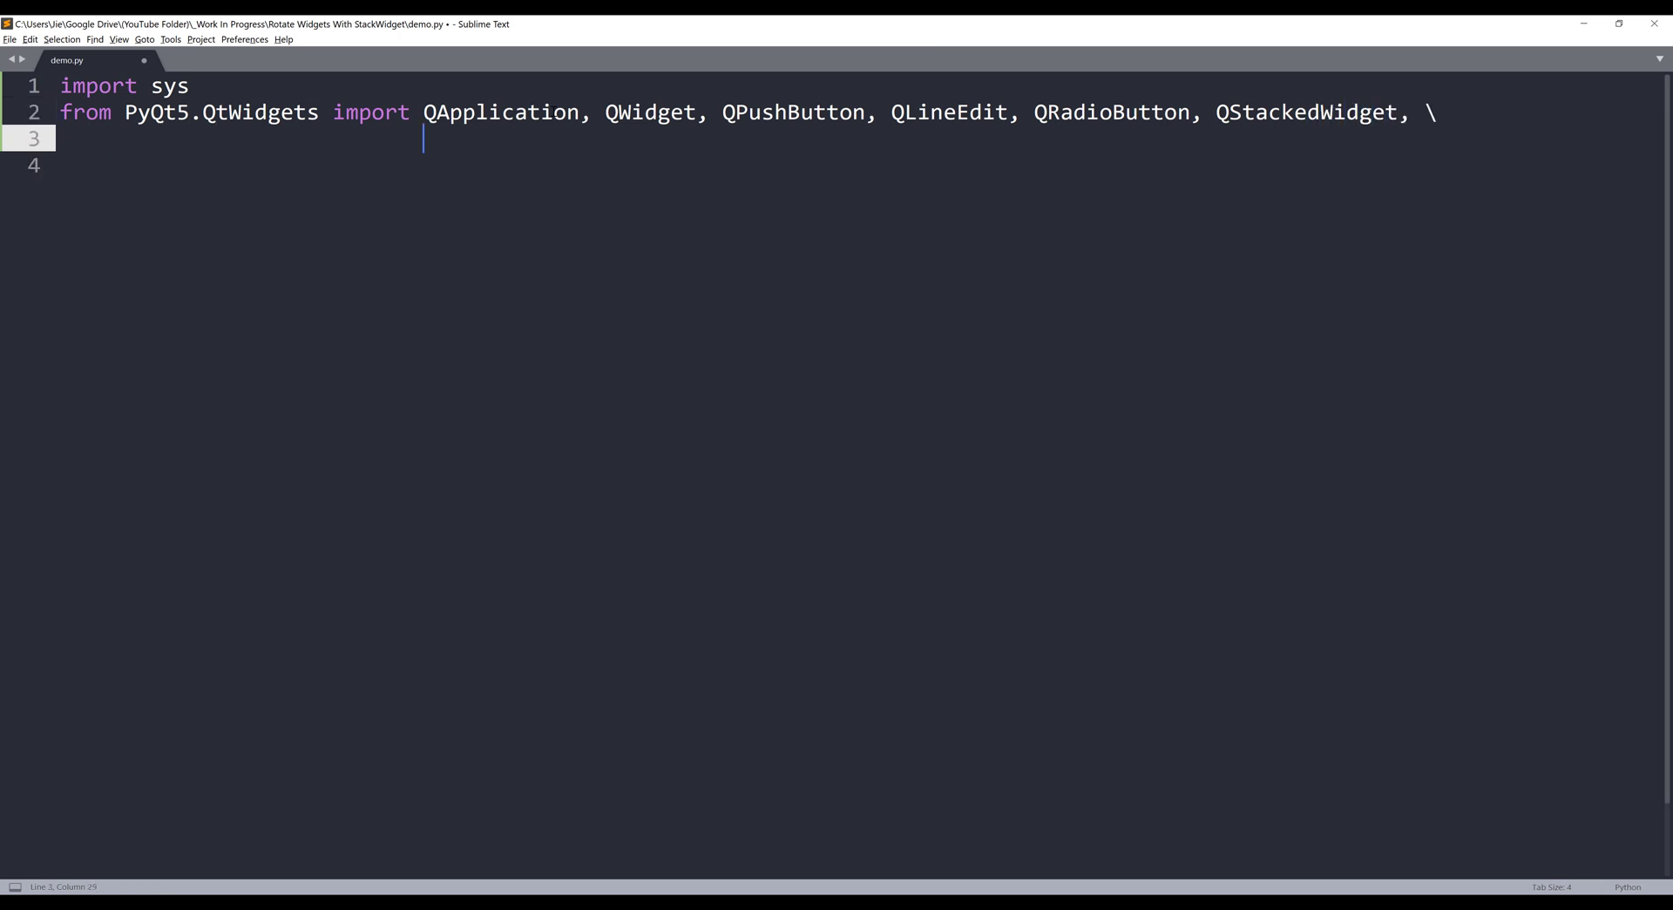
{"action": "type", "text": "QVB"}
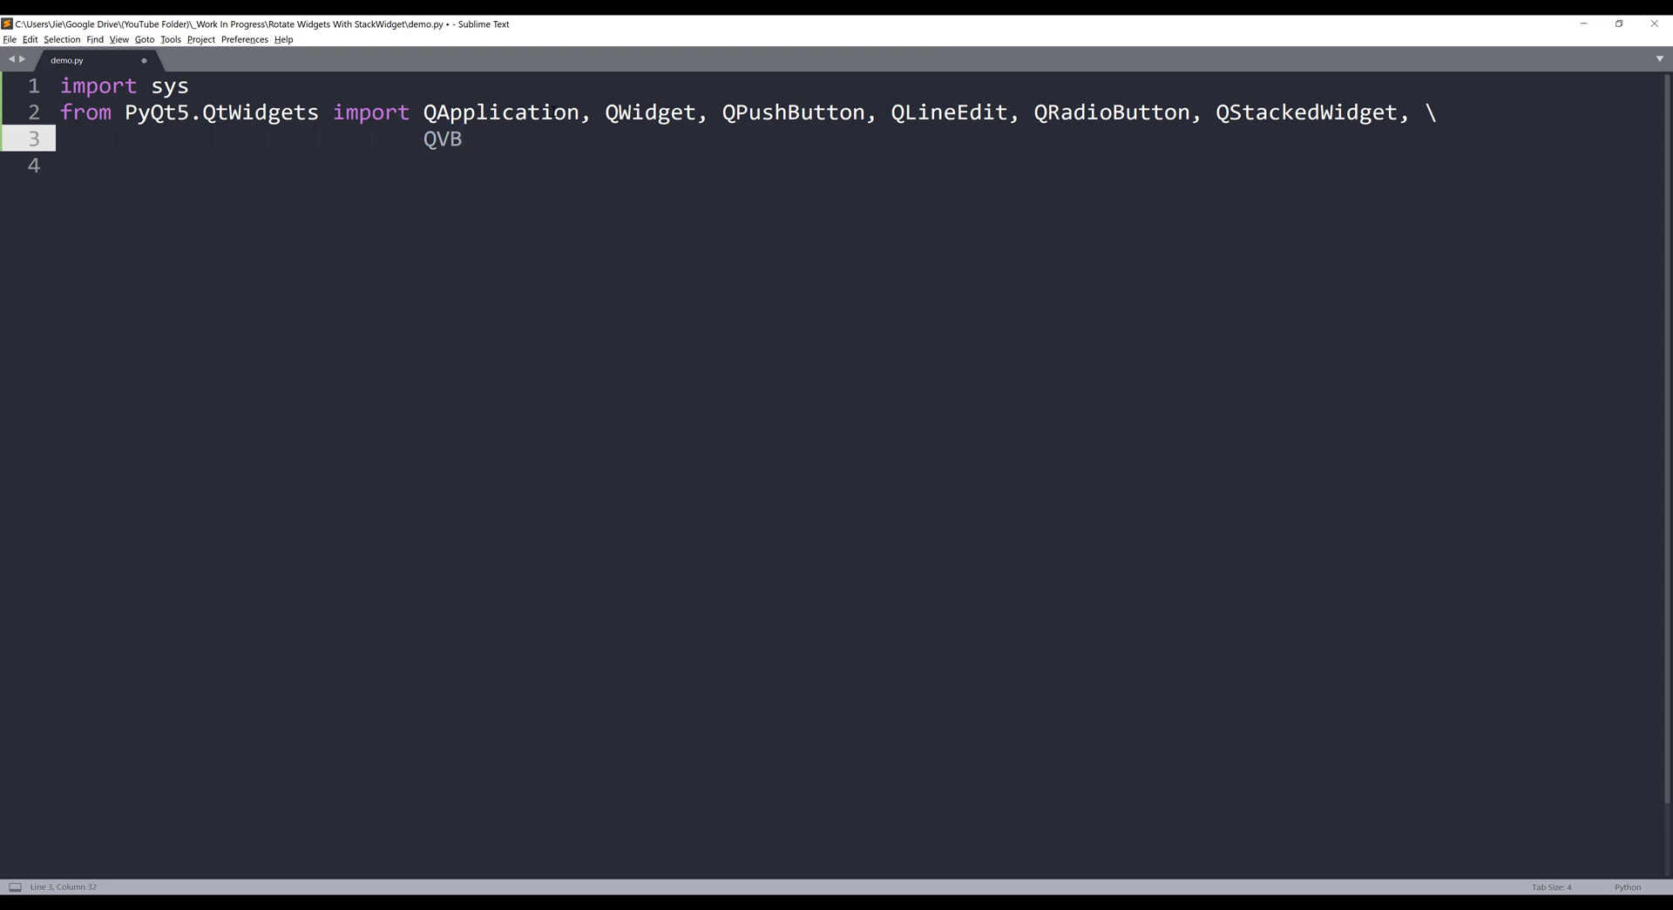
{"action": "type", "text": "oxlayout, Q"}
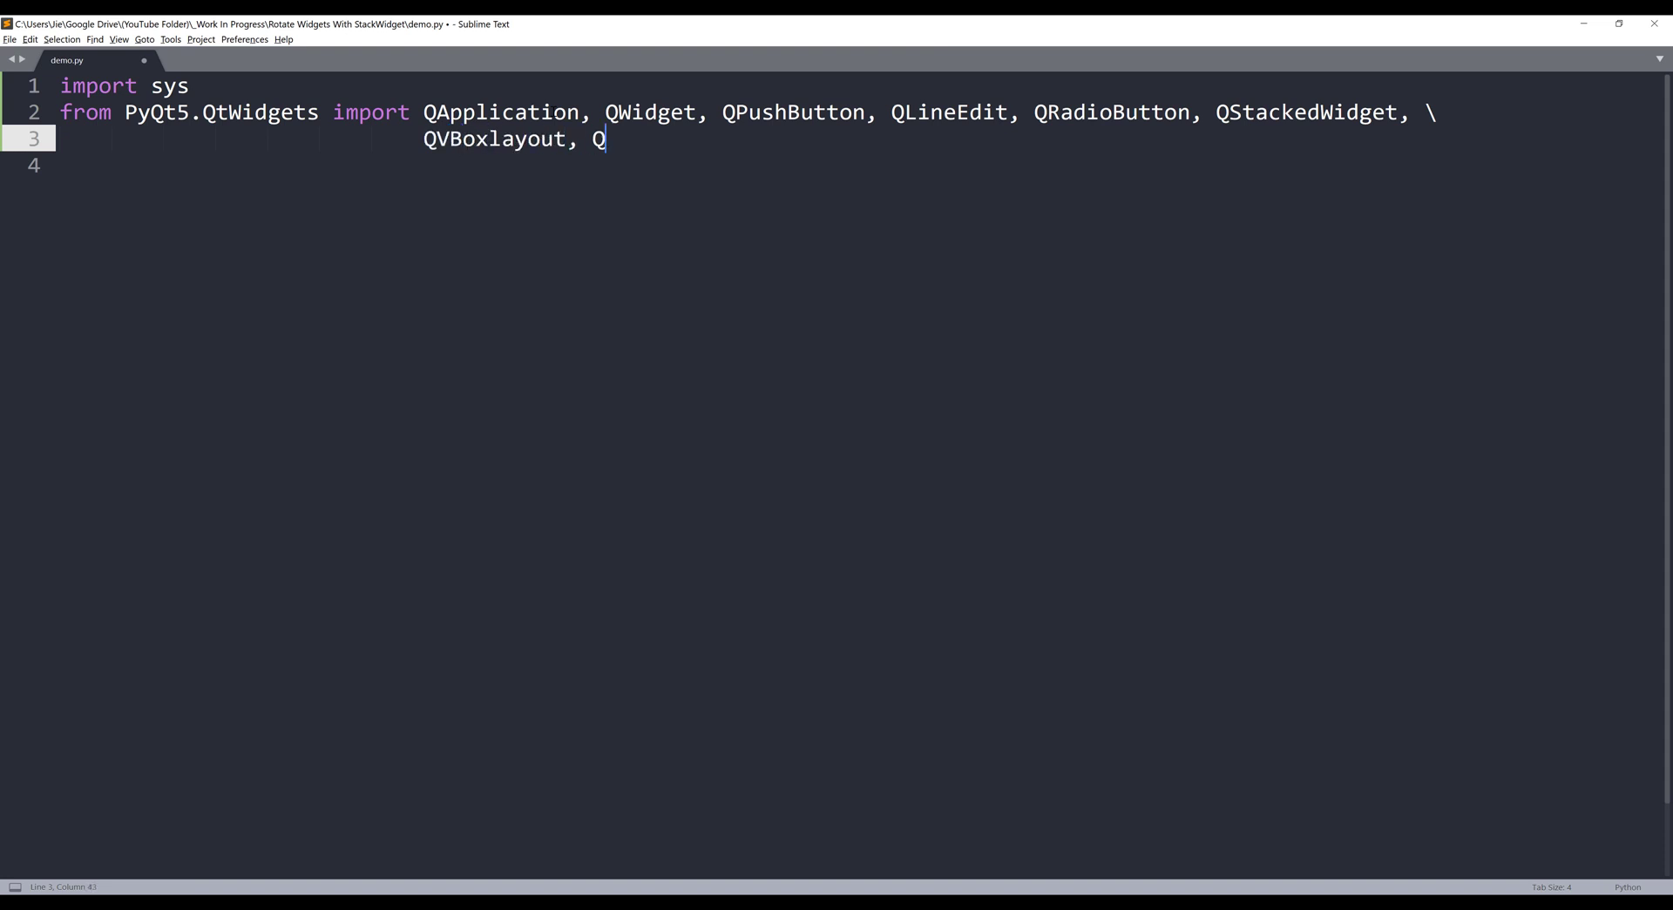
{"action": "type", "text": "HBoxLa"}
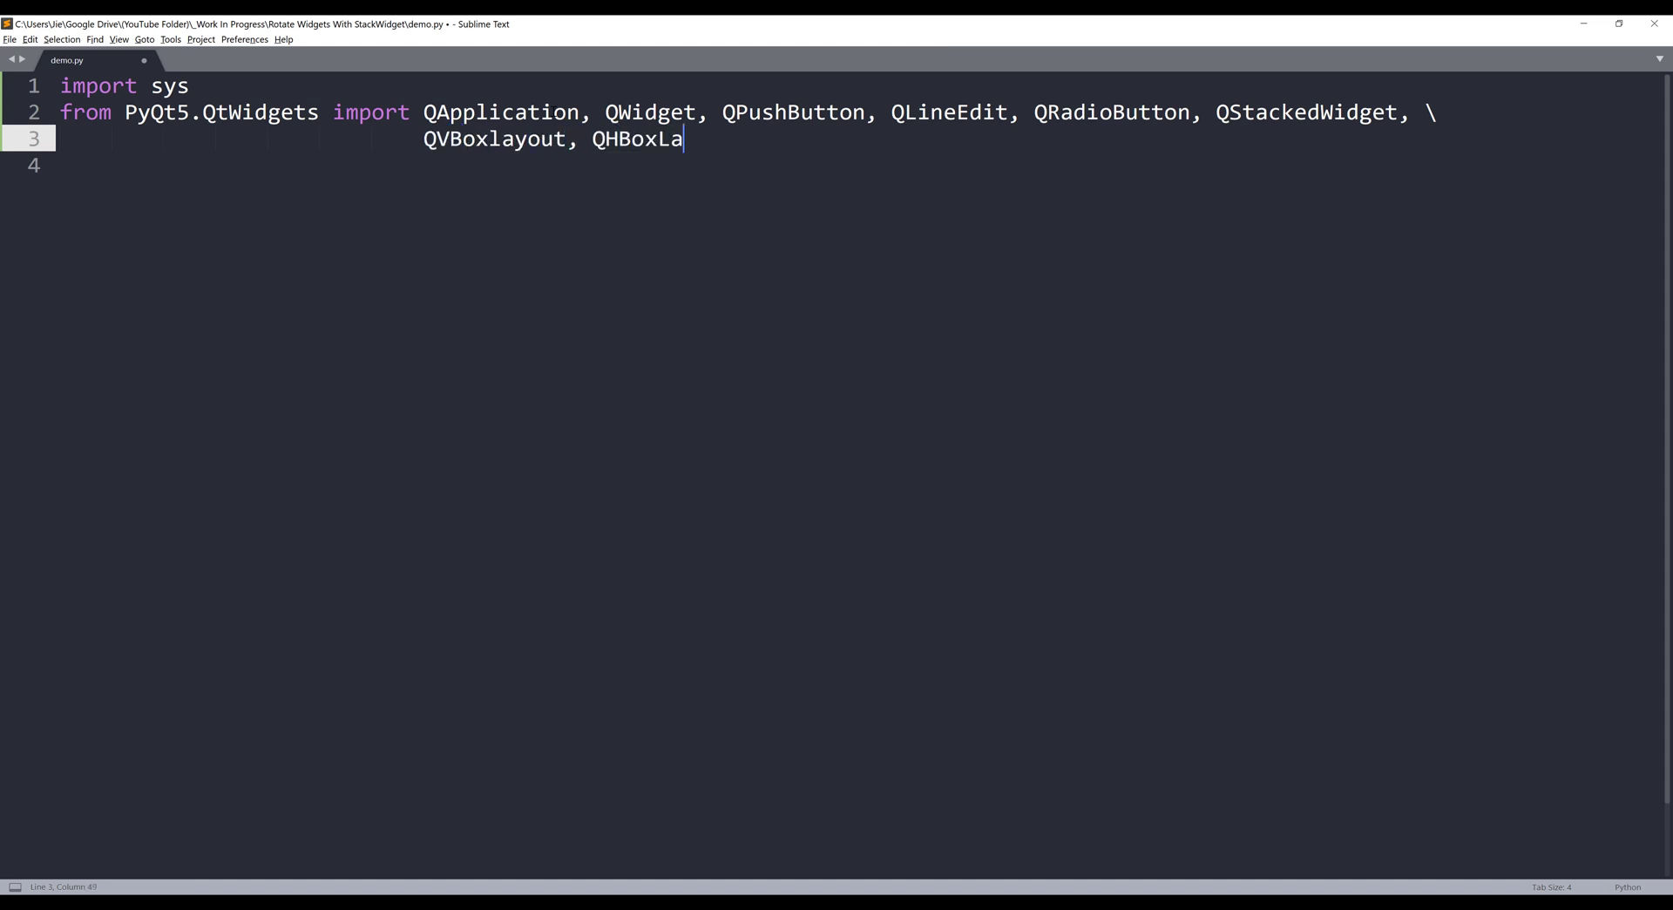
{"action": "type", "text": "yout"}
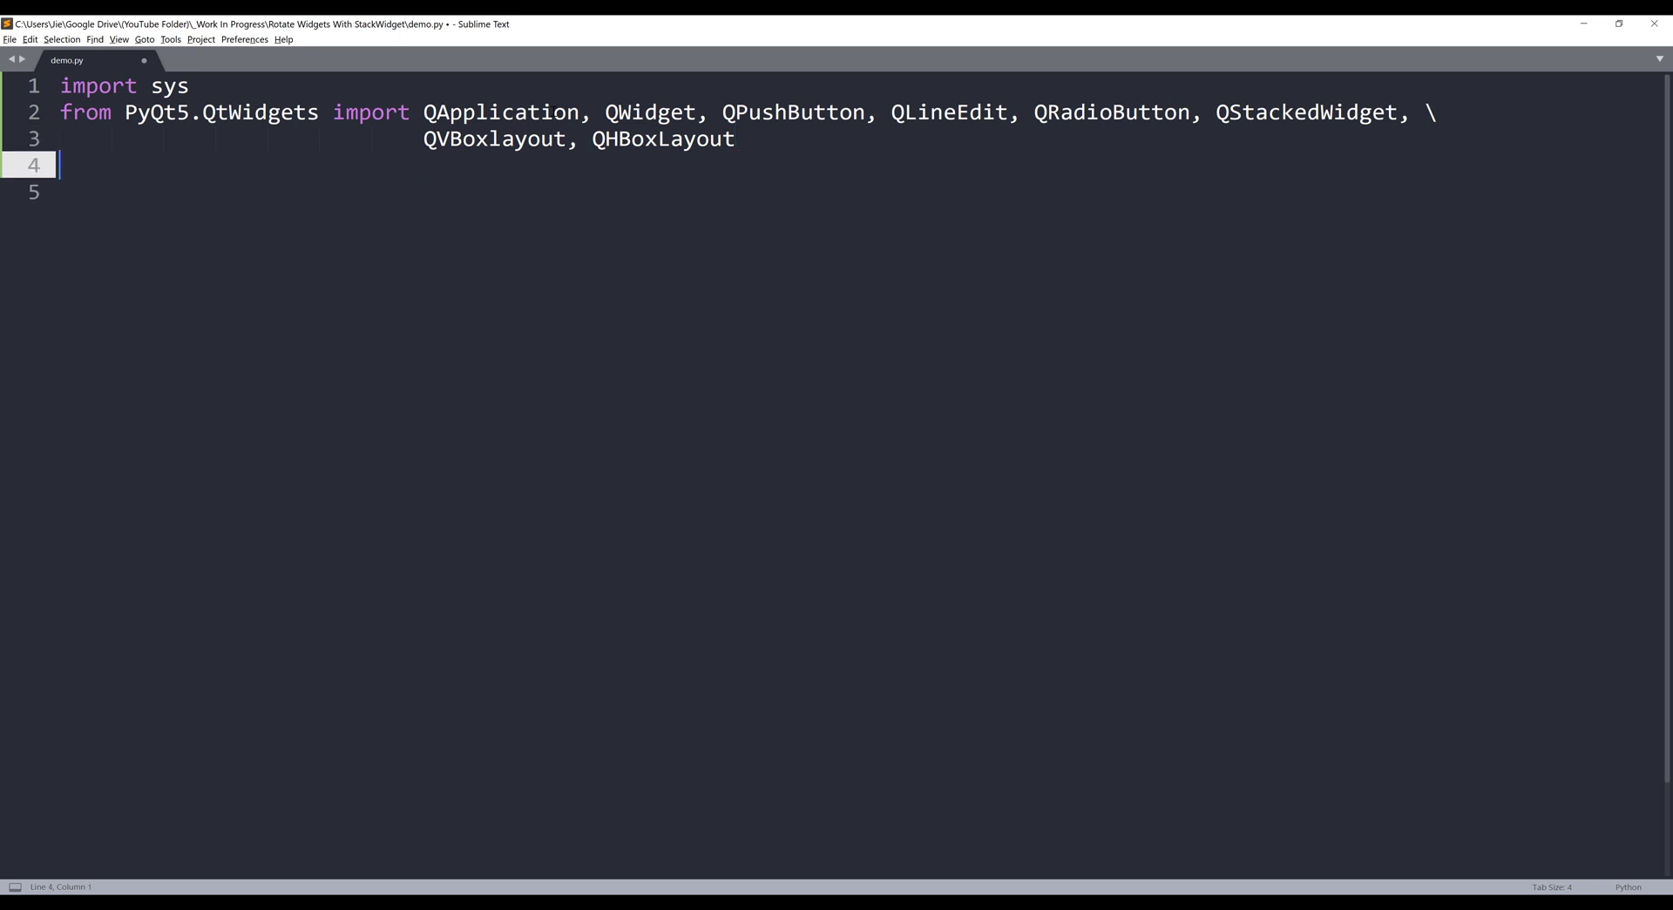
{"action": "type", "text": "from PyQt5.Q"}
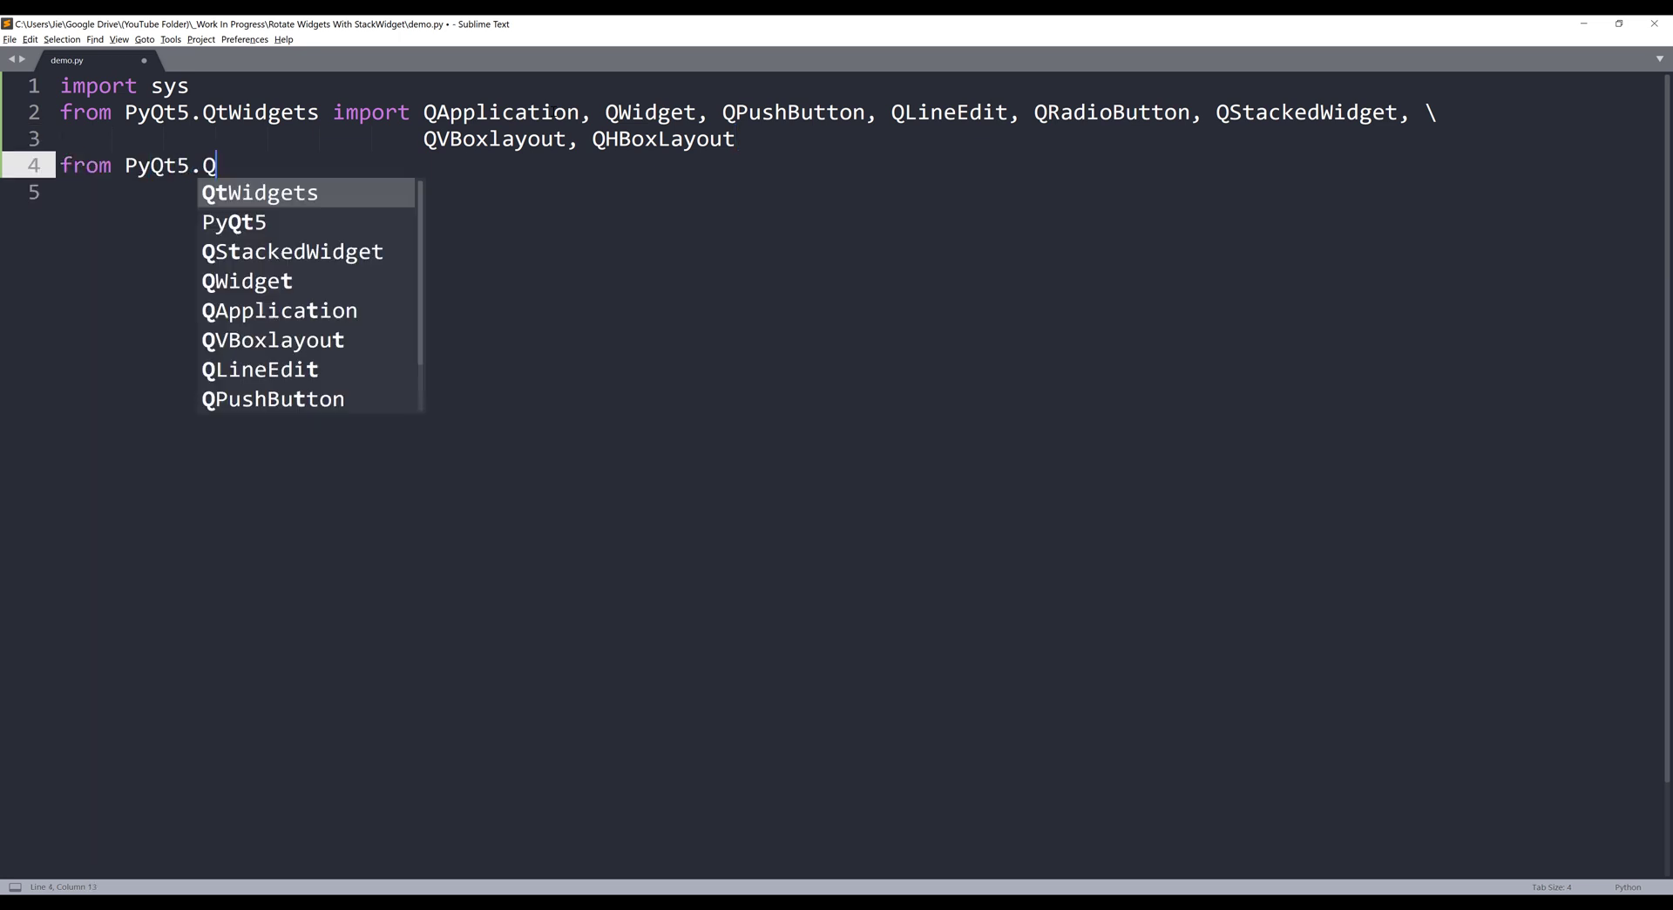
{"action": "type", "text": "tCore import"}
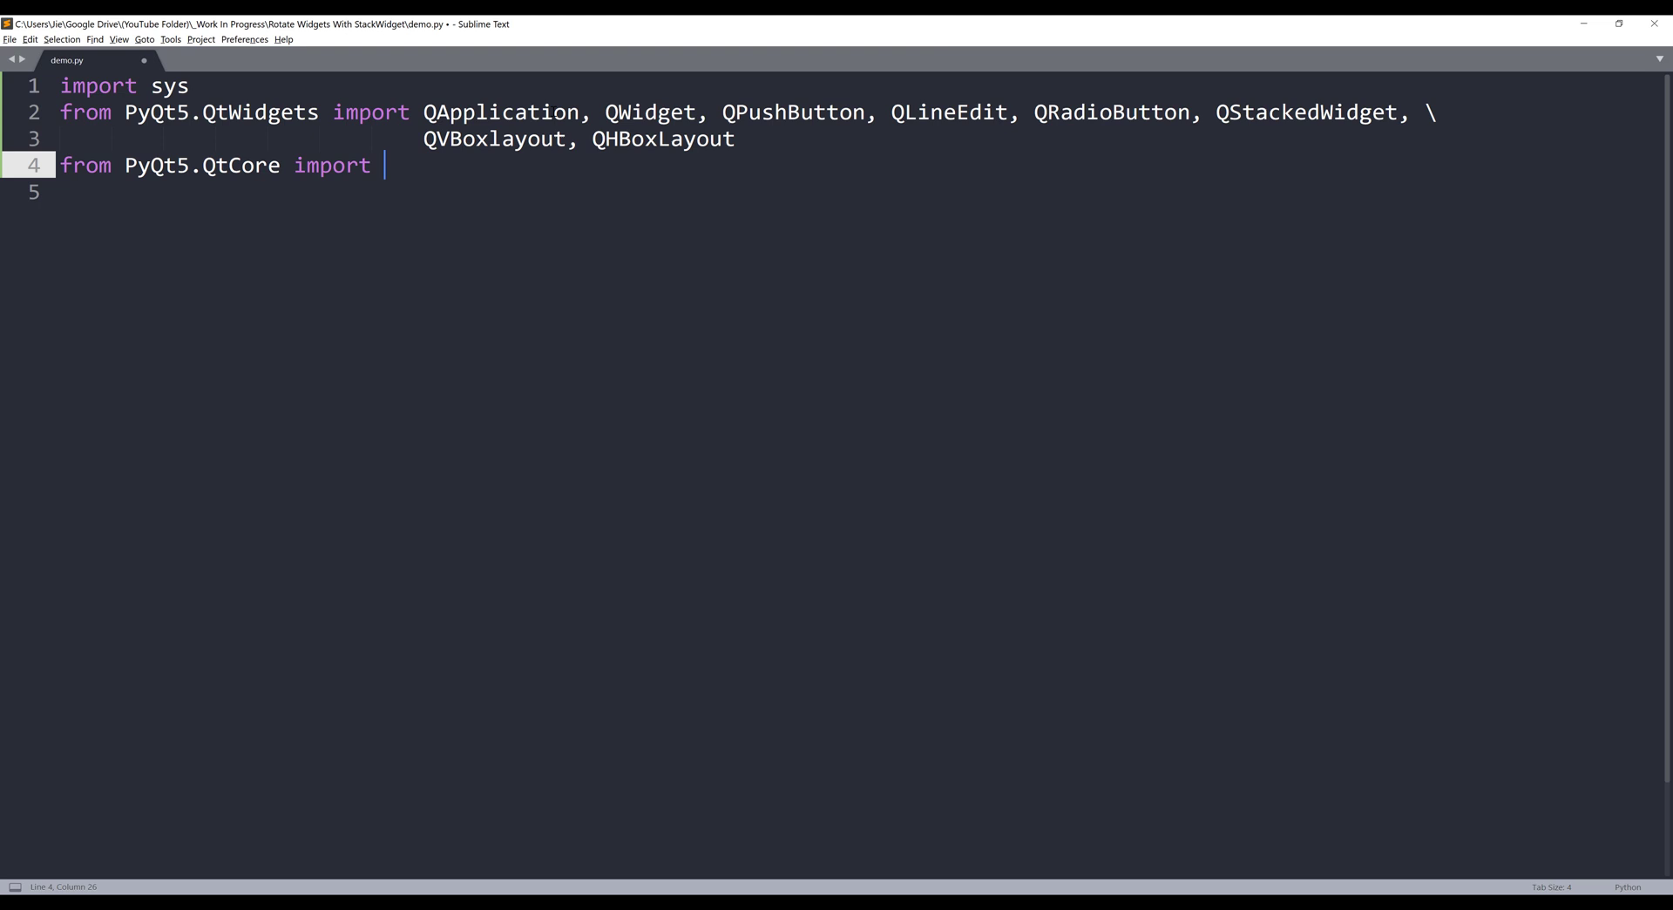
{"action": "type", "text": "Qt"}
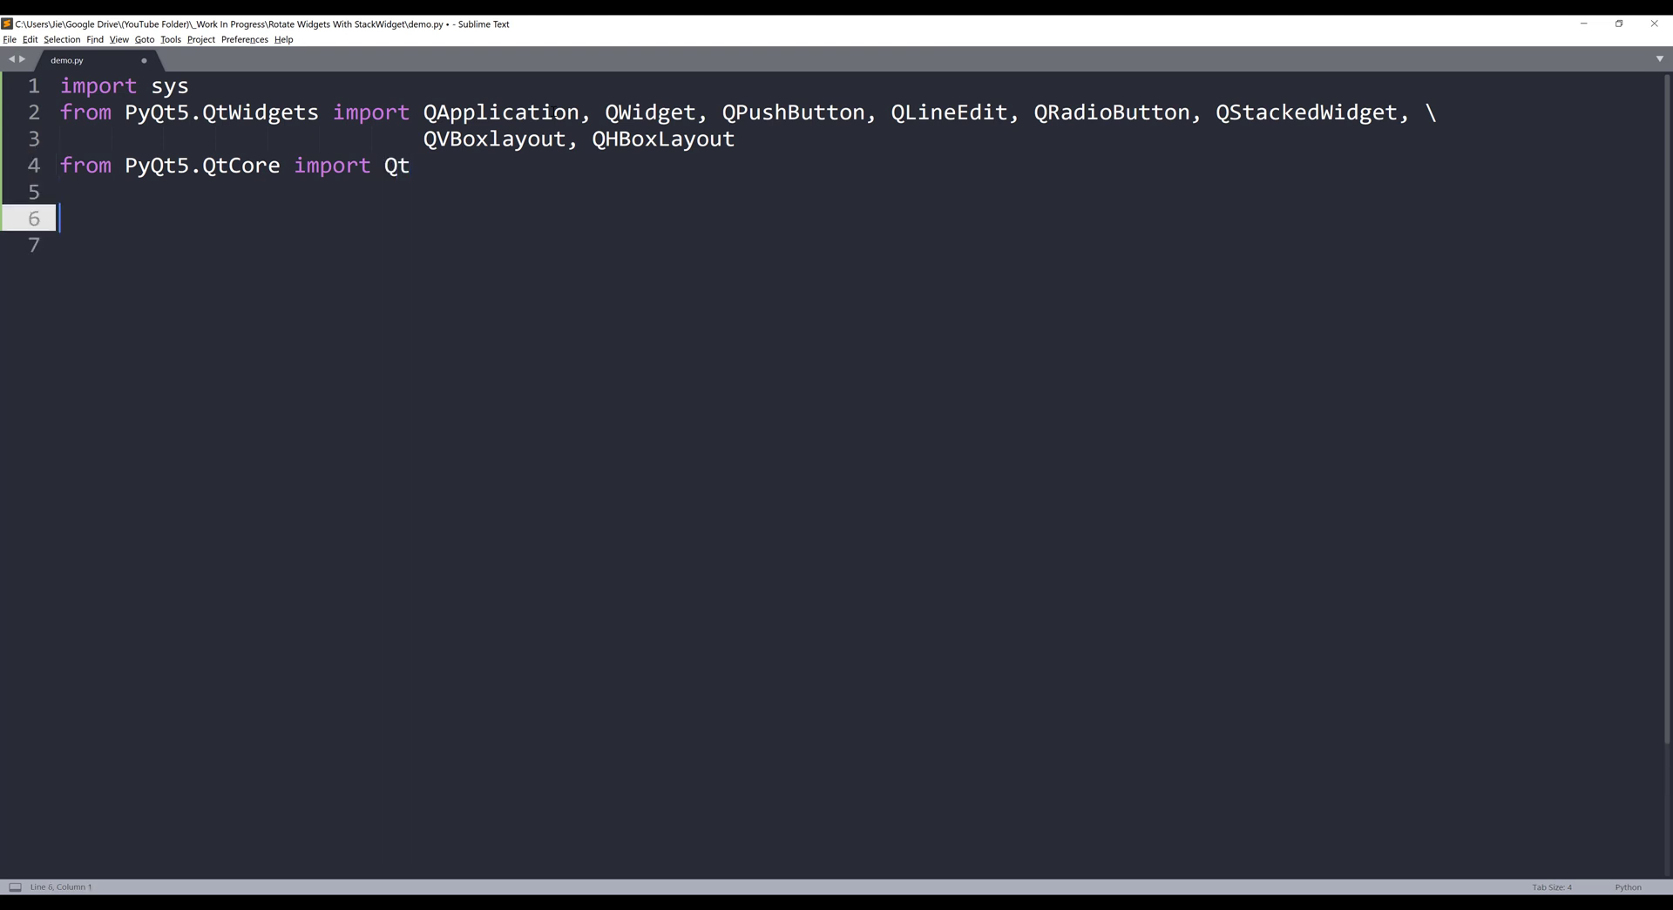
Declare class AppDemo(QWidget) with a constructor that calls super
{"action": "type", "text": "class"}
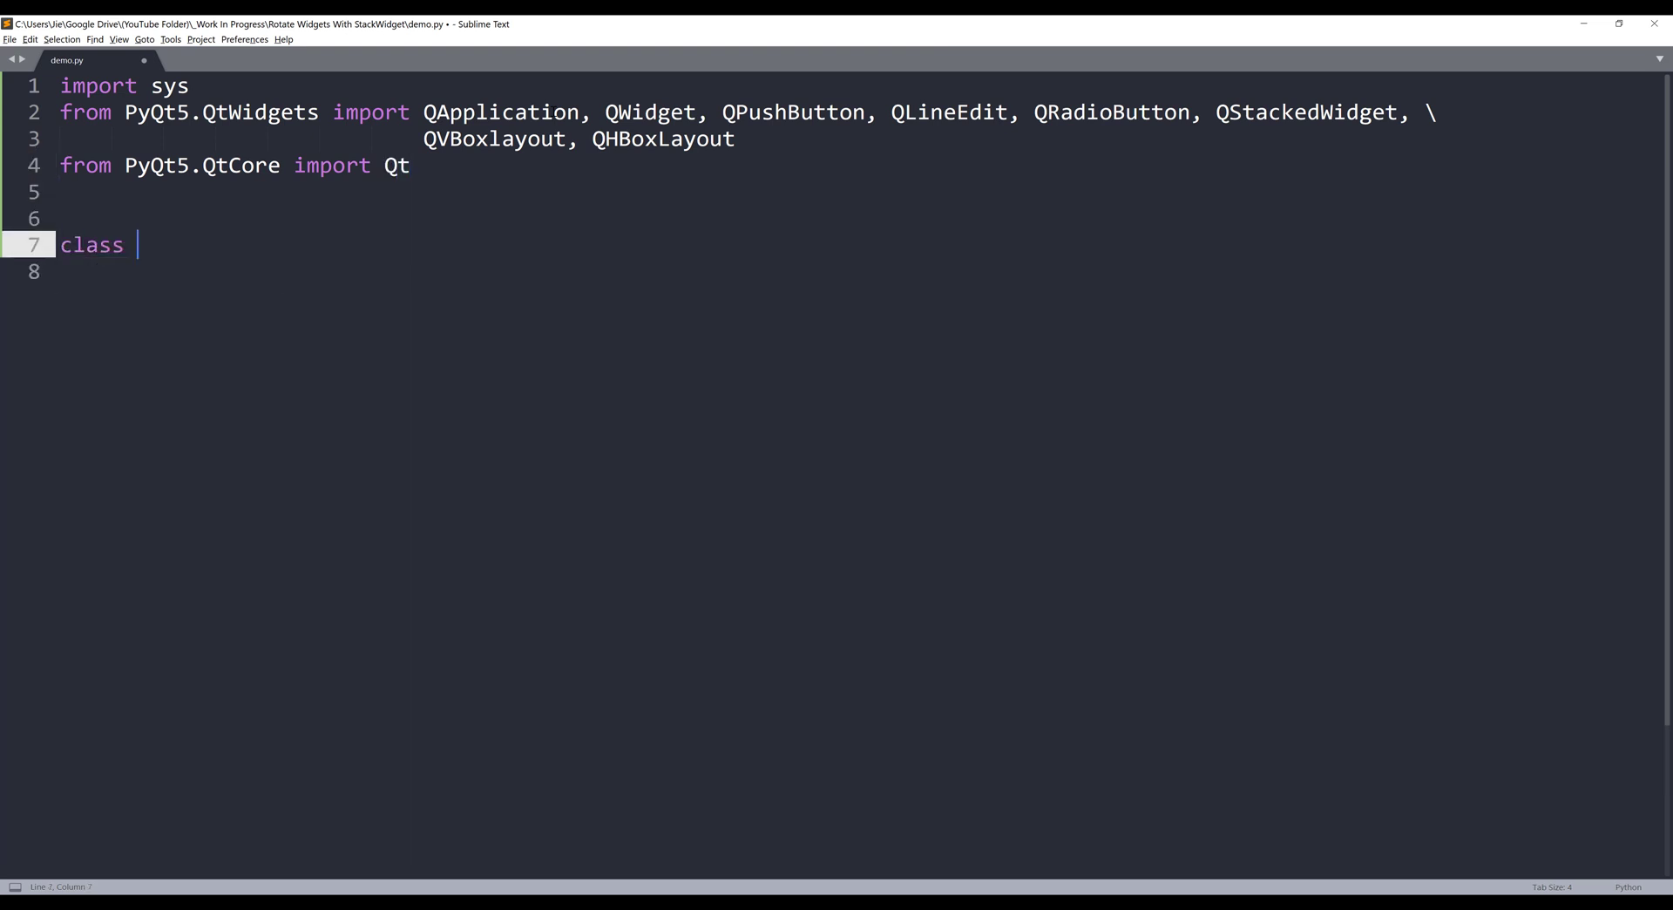
{"action": "type", "text": "AppD"}
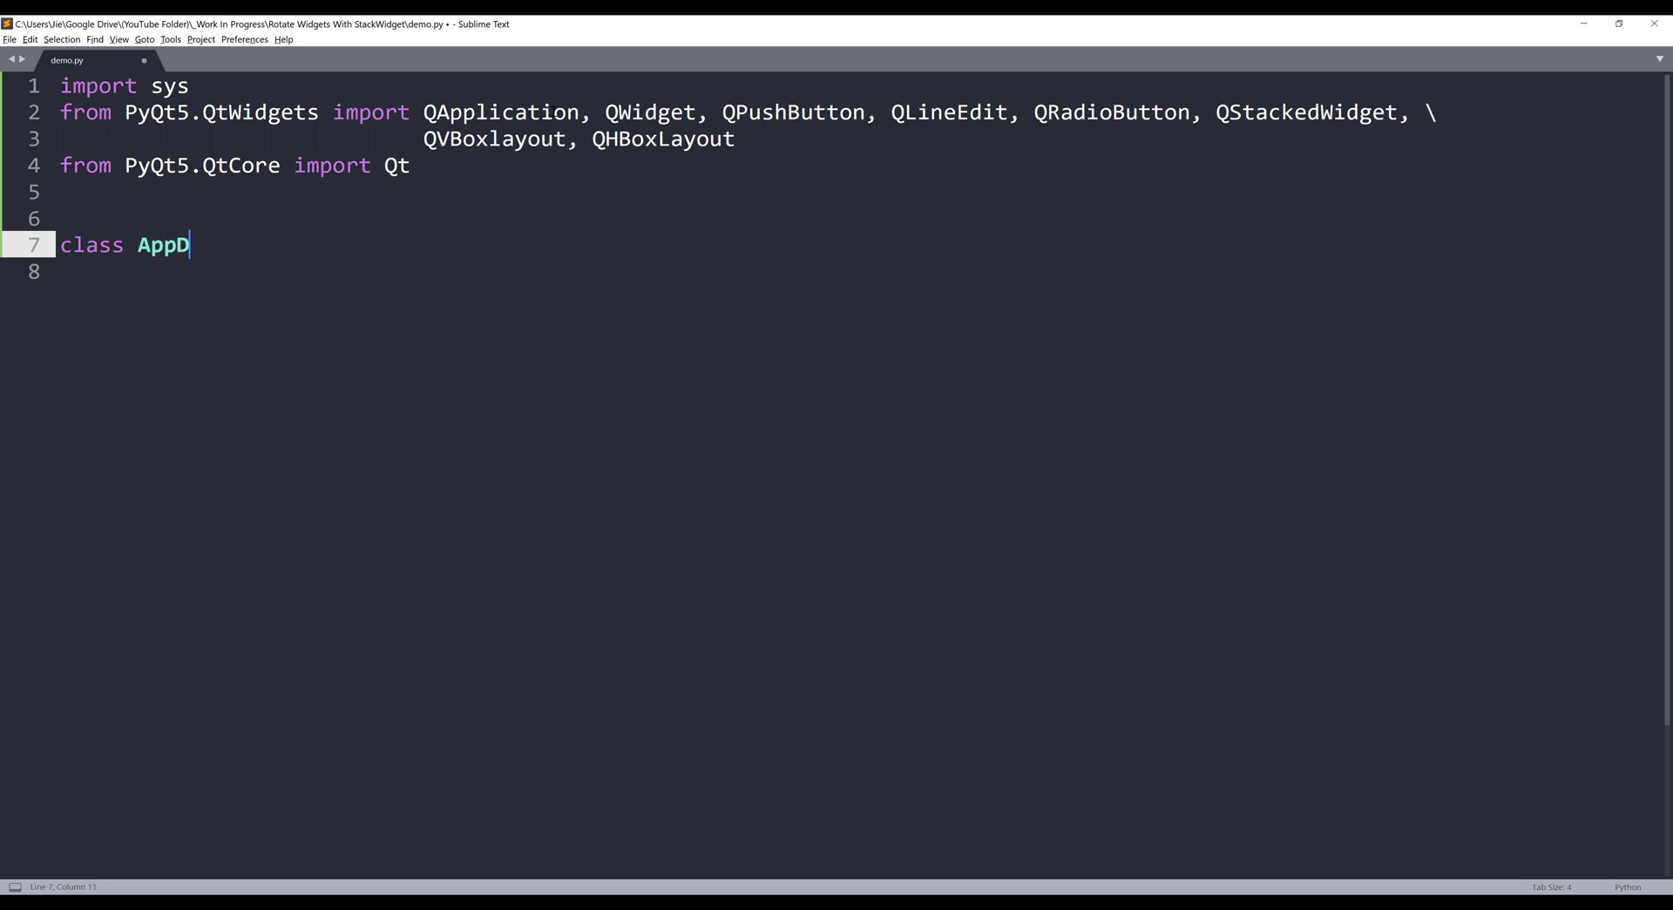
{"action": "type", "text": "emo(QWidget):"}
{"action": "left_click", "coordinate": [855, 270]}
{"action": "type", "text": "de"}
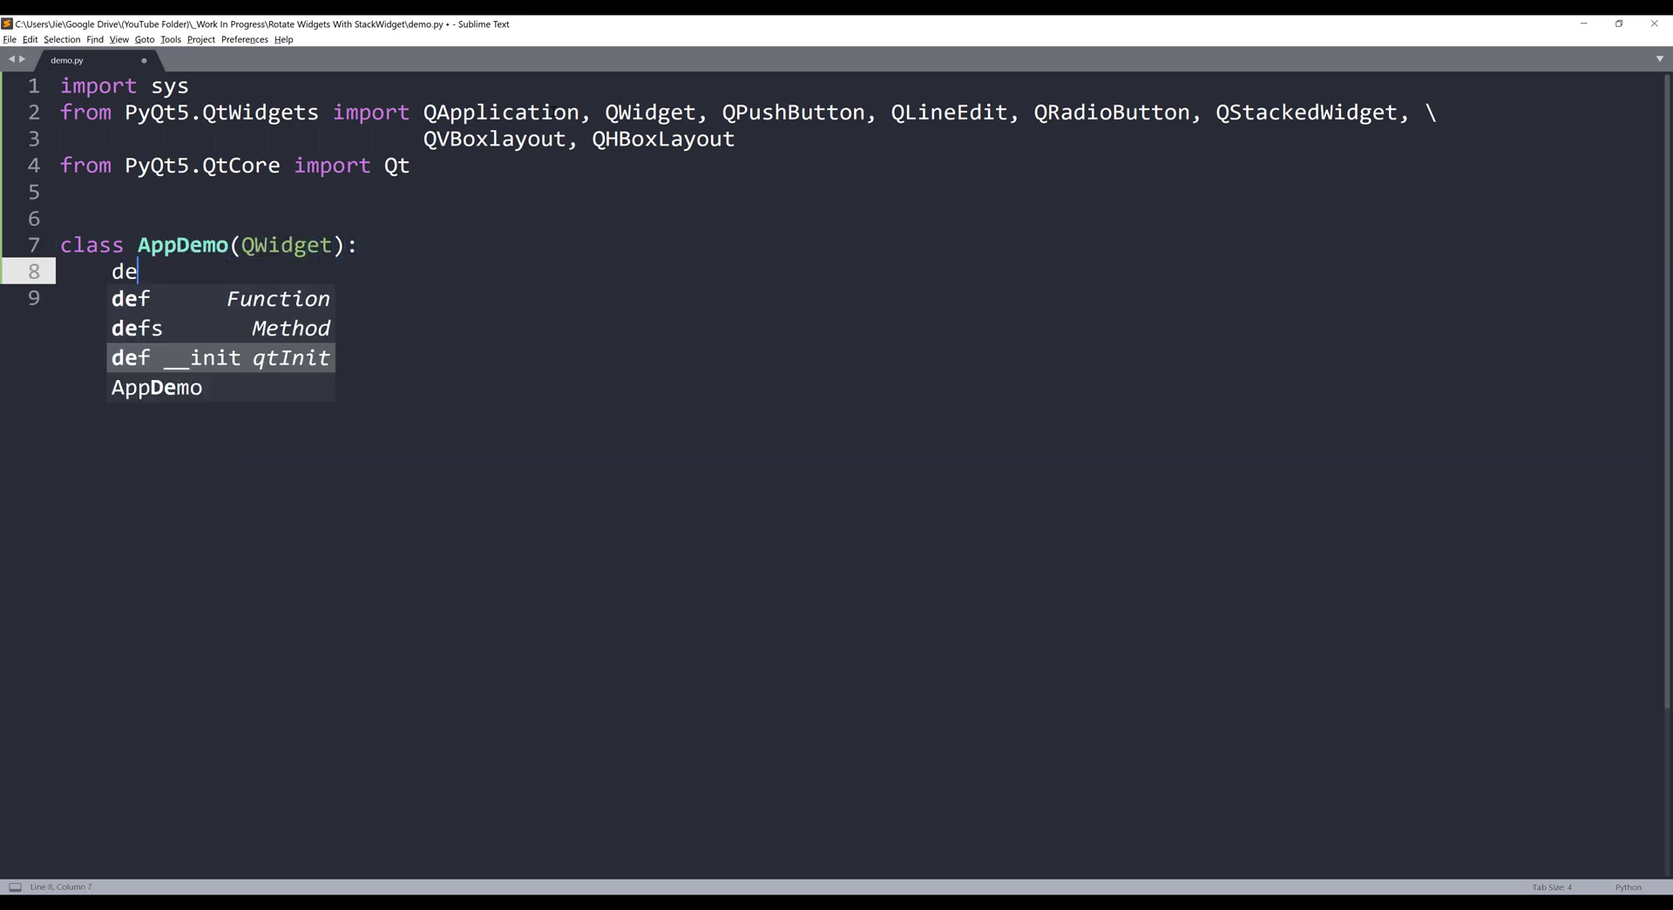
{"action": "key", "text": "Tab"}
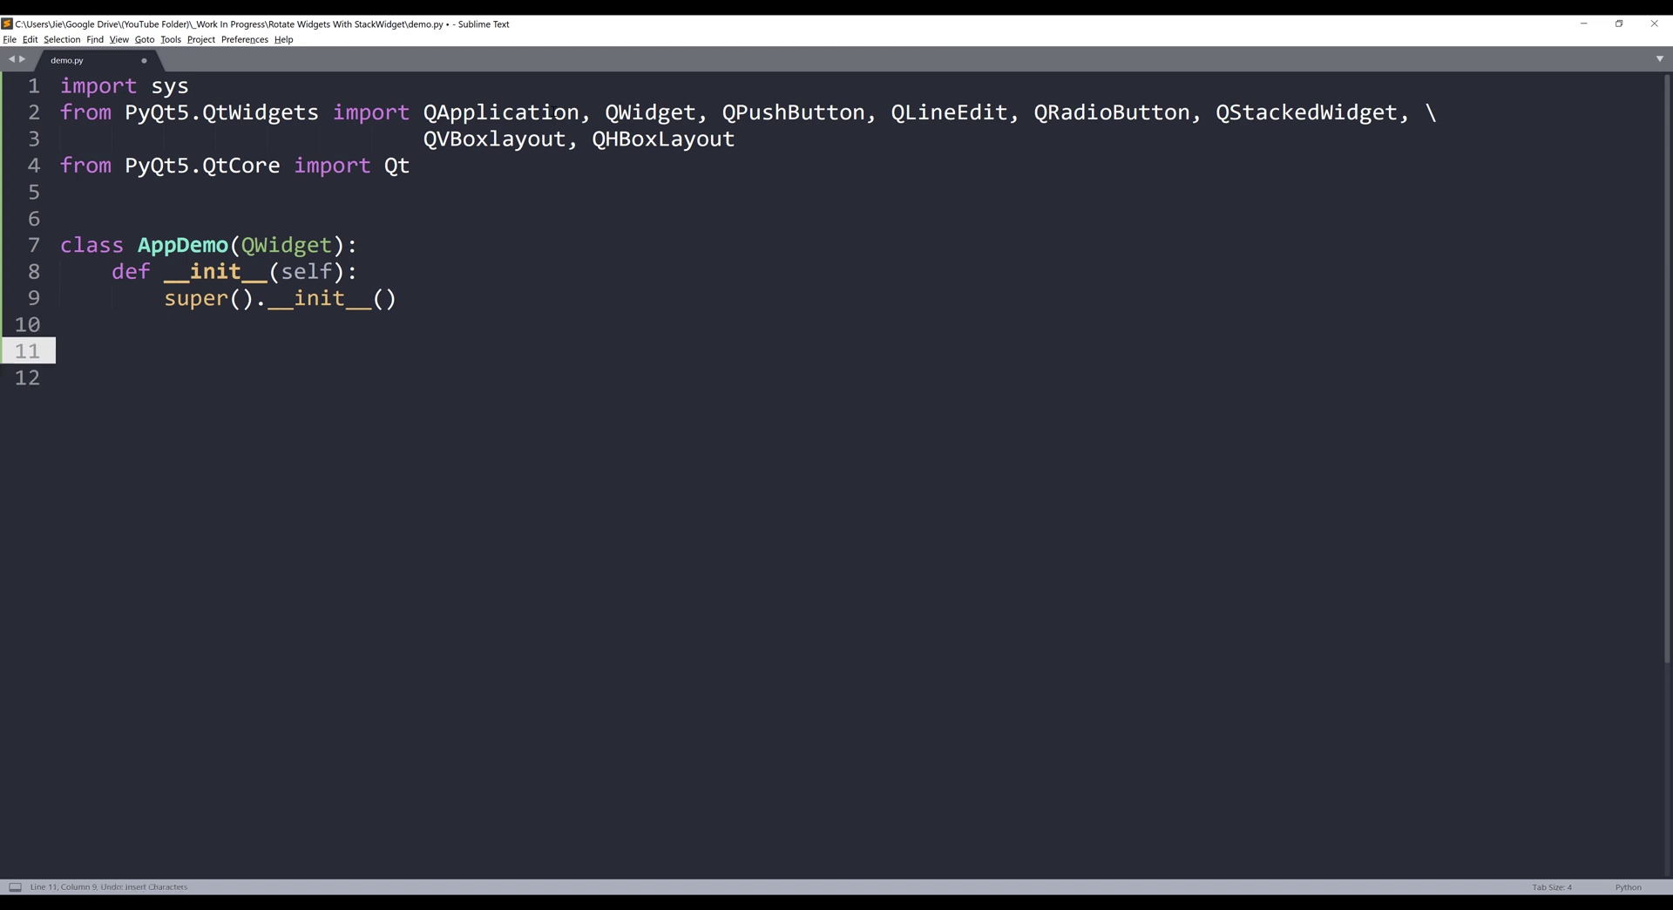
Create mainLayout as a QVBoxLayout and self.stackedWidget as a QStackedWidget in the constructor
{"action": "type", "text": "mainLay"}
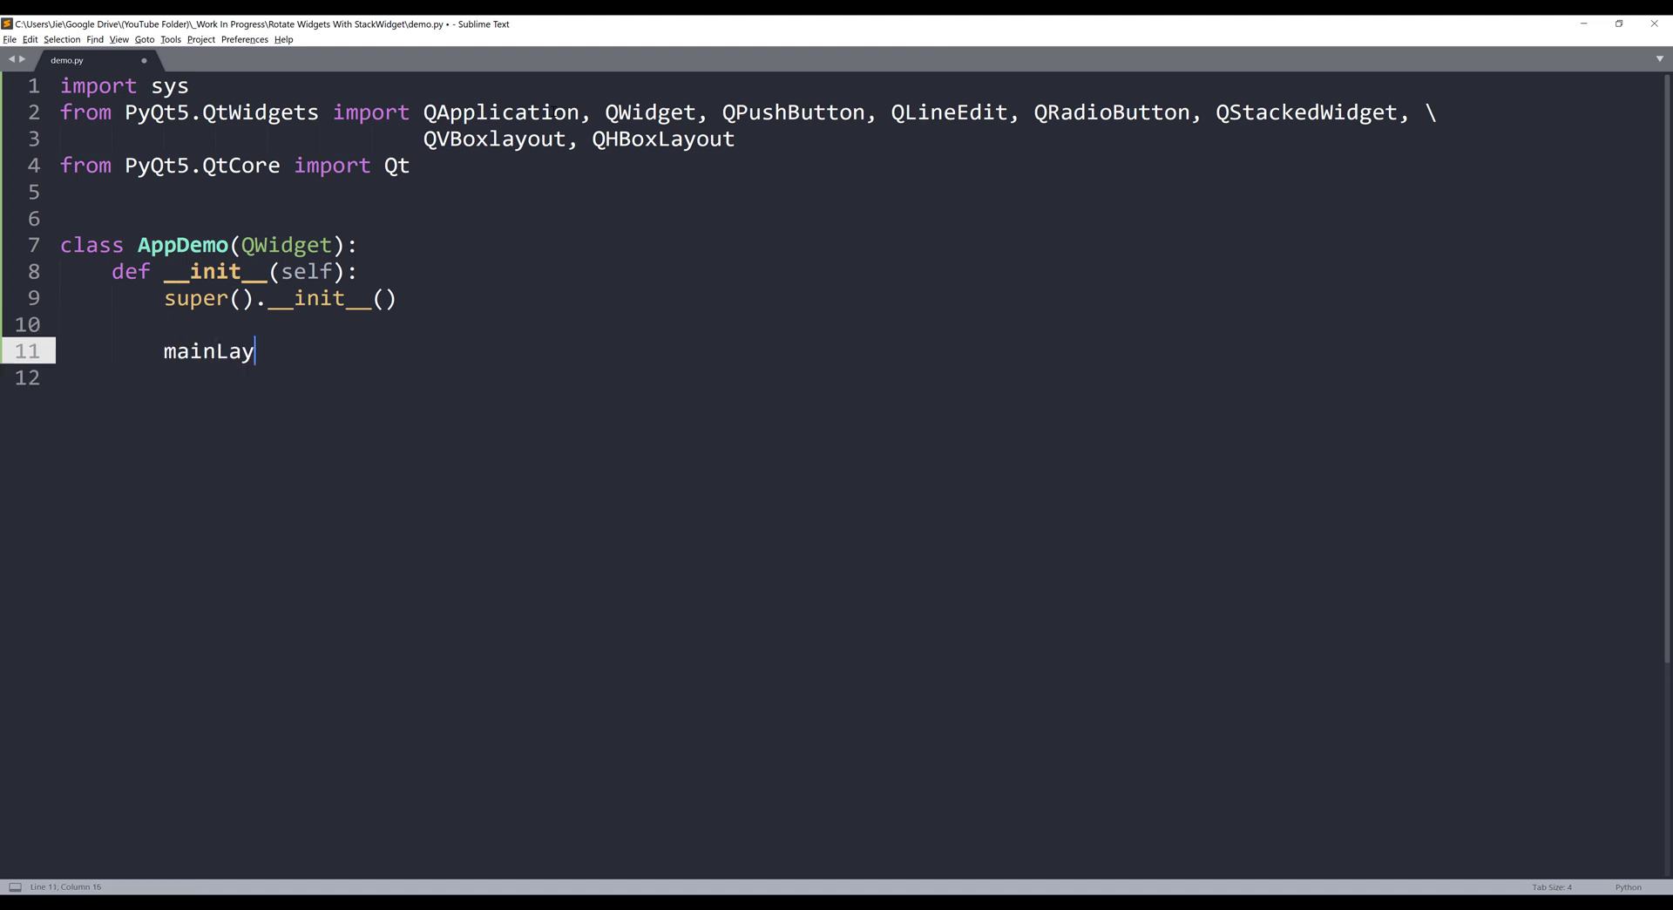
{"action": "type", "text": "out = QVBoxlayout("}
{"action": "type", "text": "self.s"}
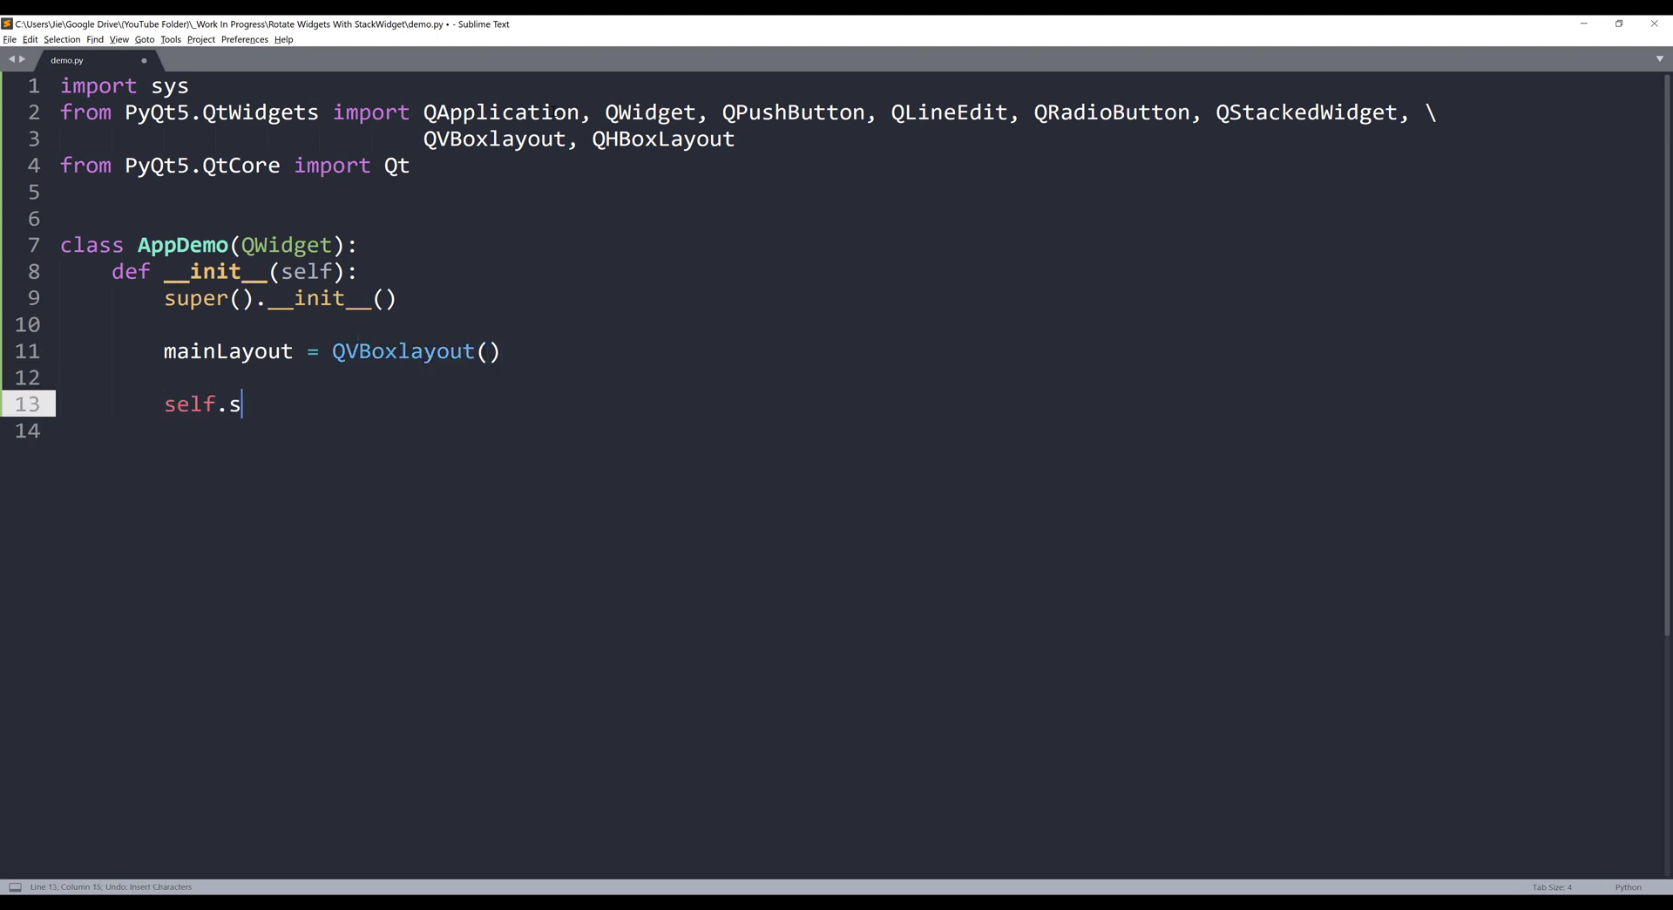
{"action": "type", "text": "tackedW"}
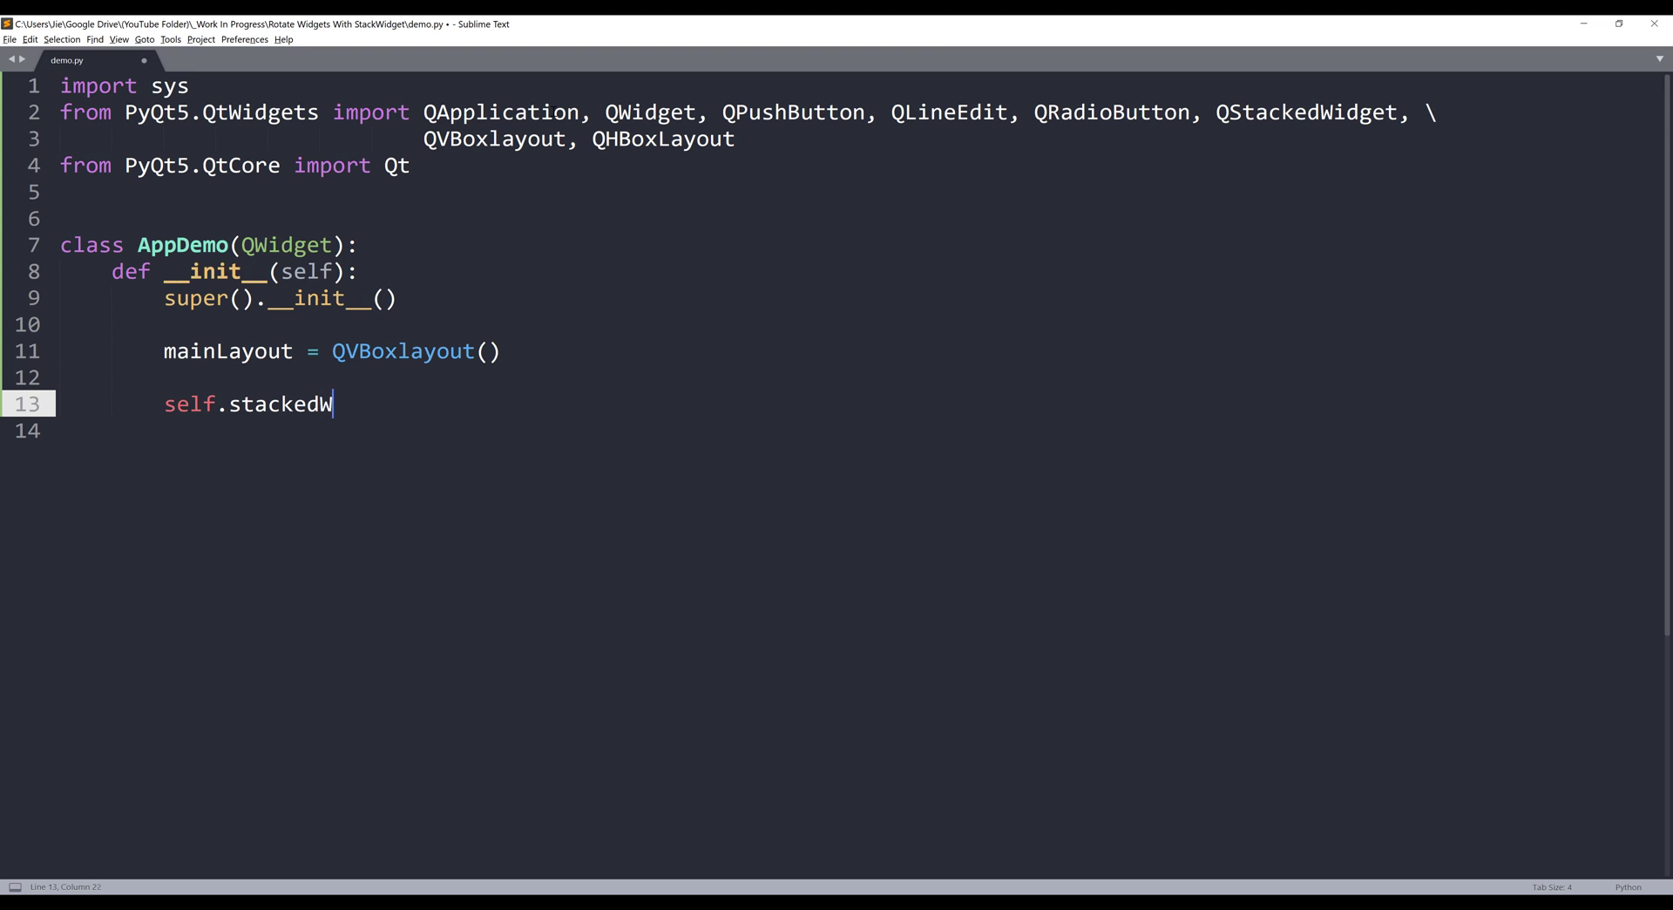
{"action": "type", "text": "idget"}
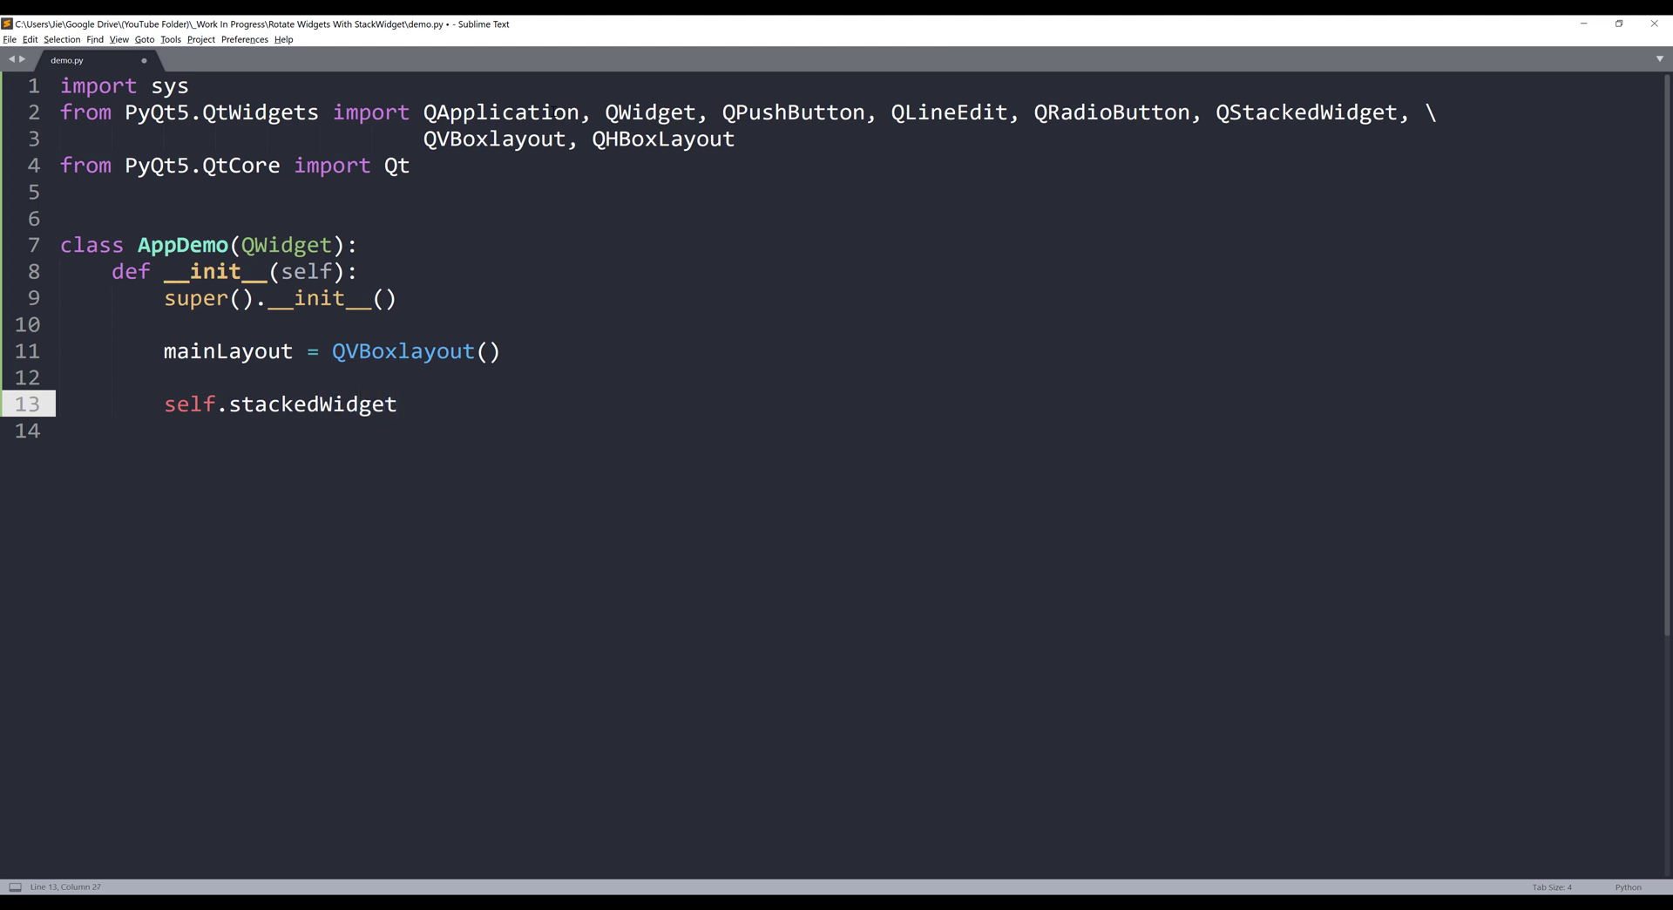
{"action": "type", "text": "="}
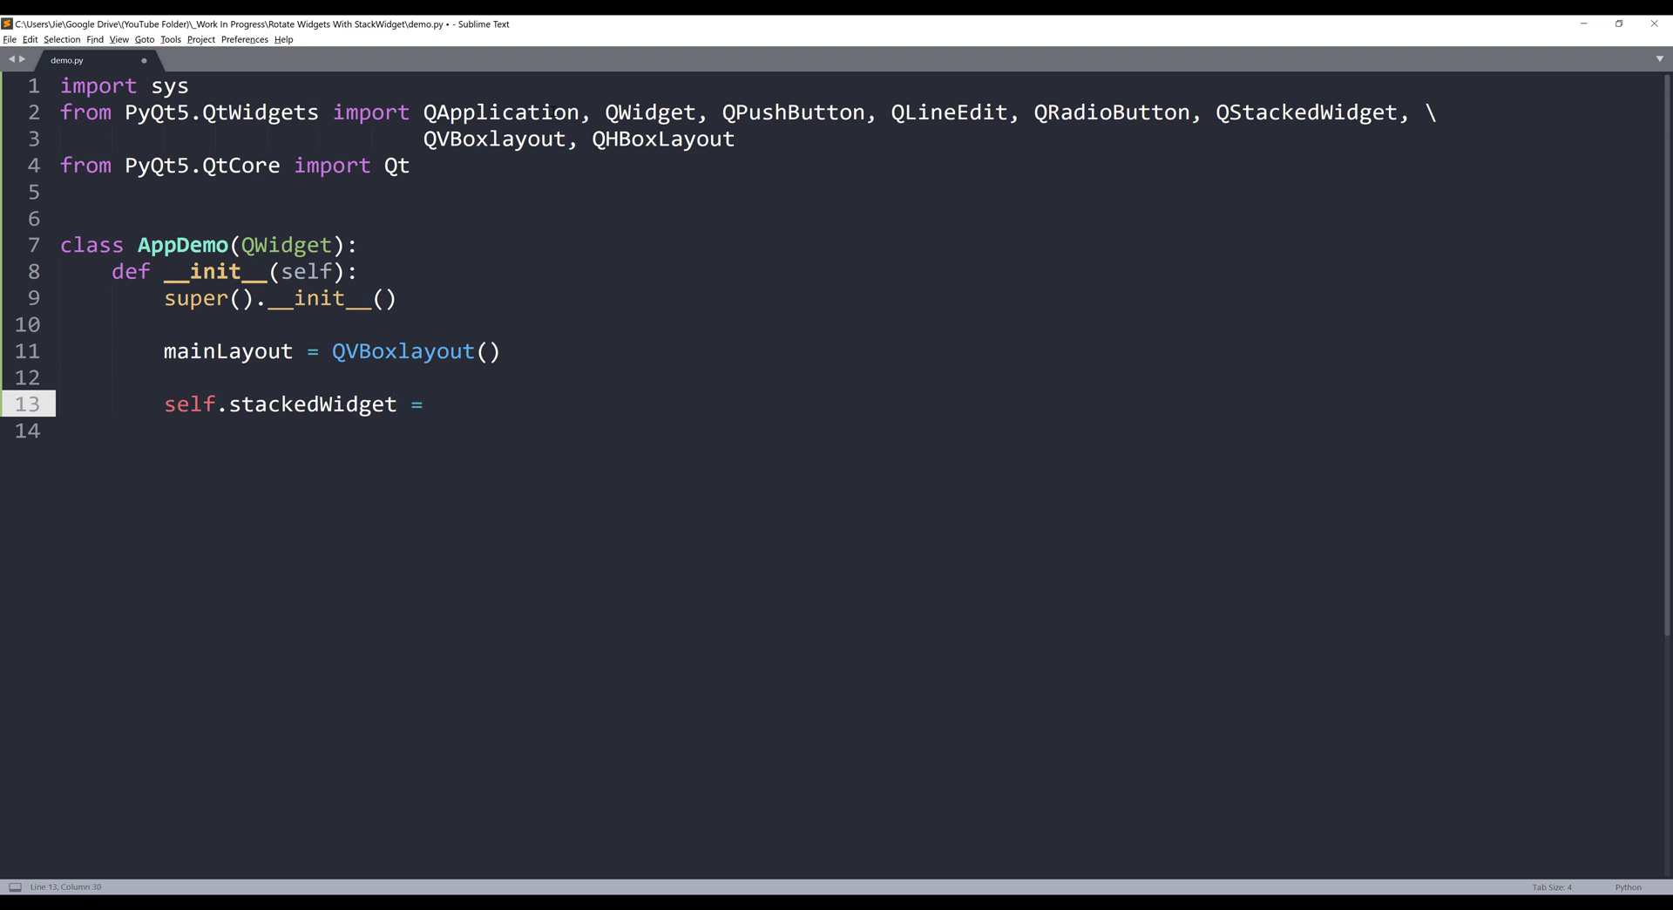
{"action": "type", "text": "QStackedWidget()"}
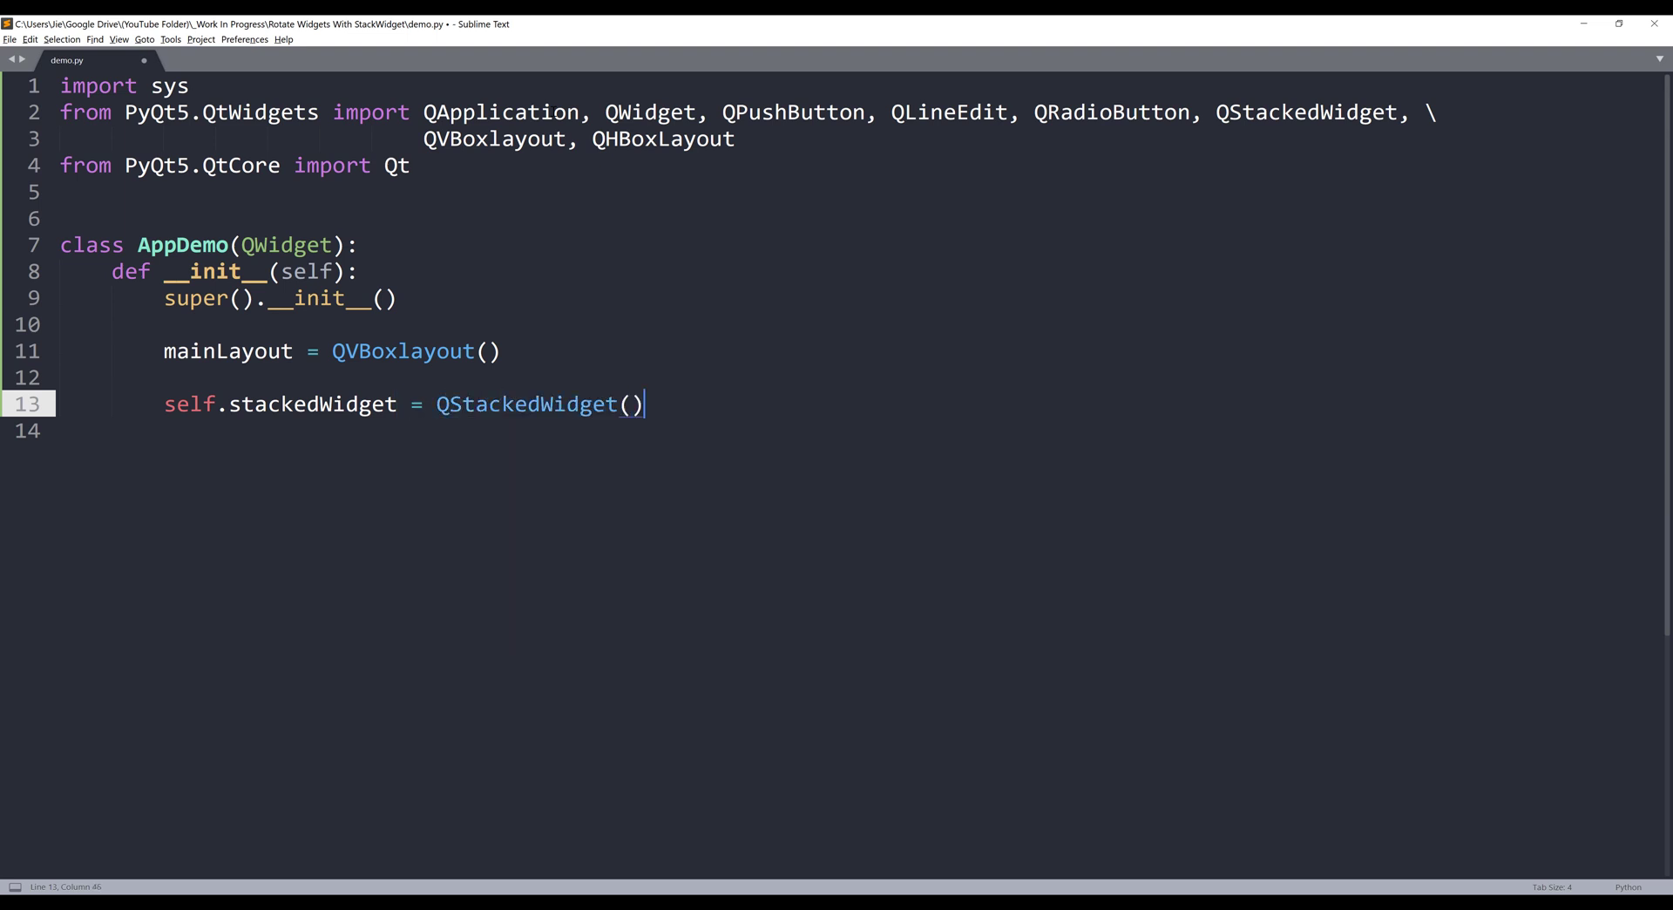
{"action": "key", "text": "enter"}
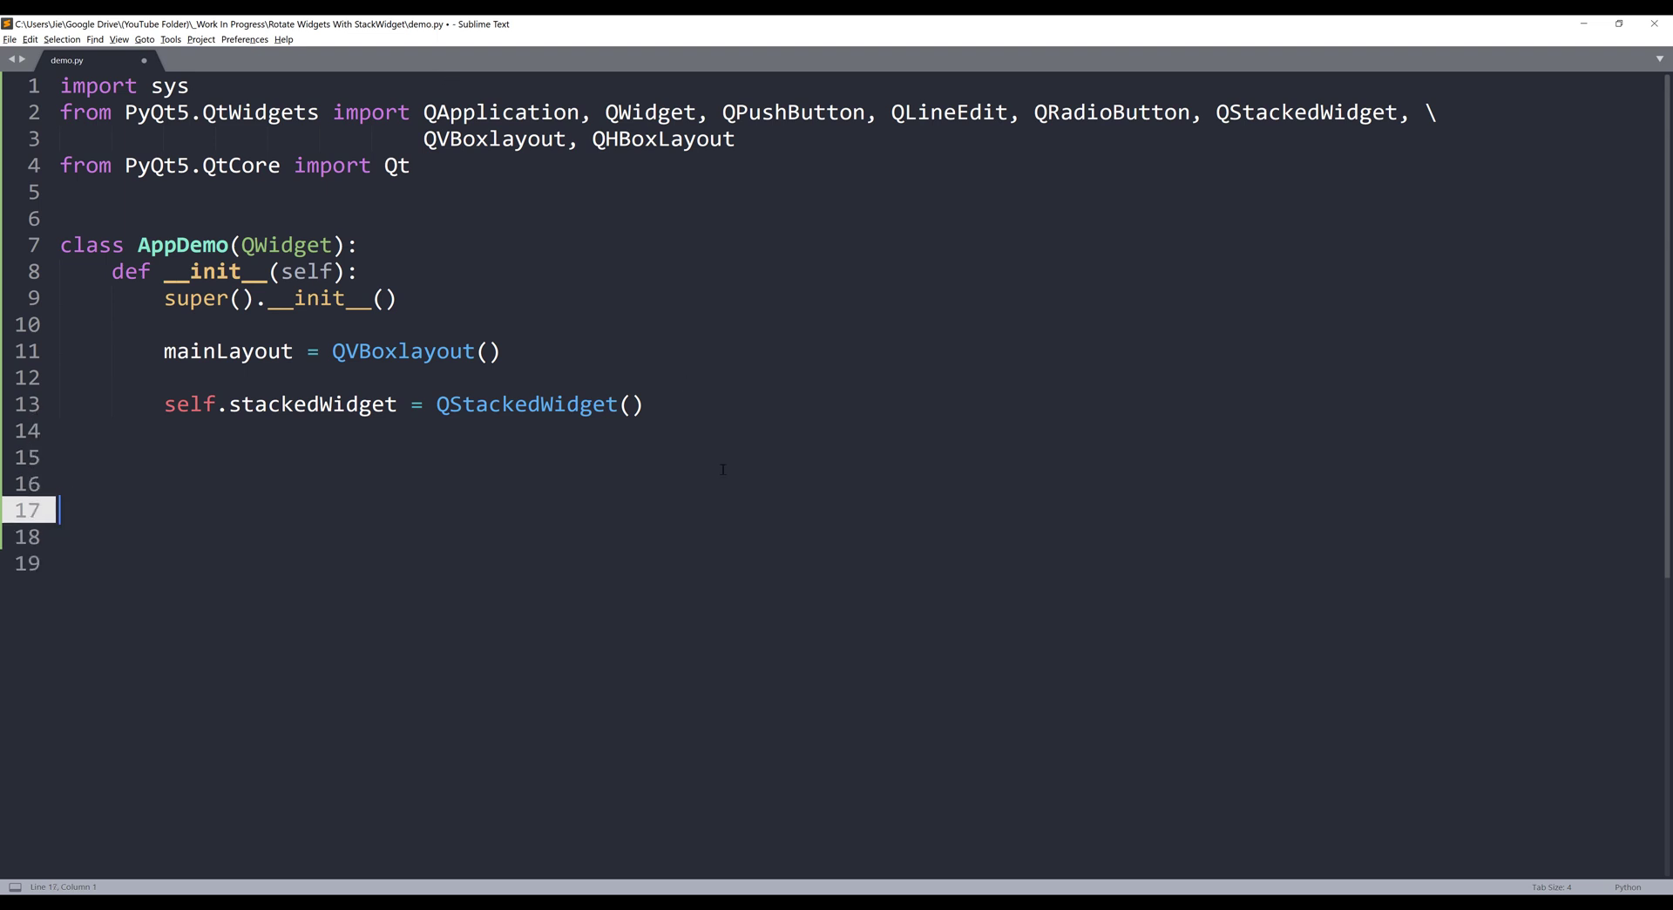
Write app = QApplication(sys.argv), demo = AppDemo(), demo.show() and sys.exit(app.exec_())
{"action": "type", "text": "app ="}
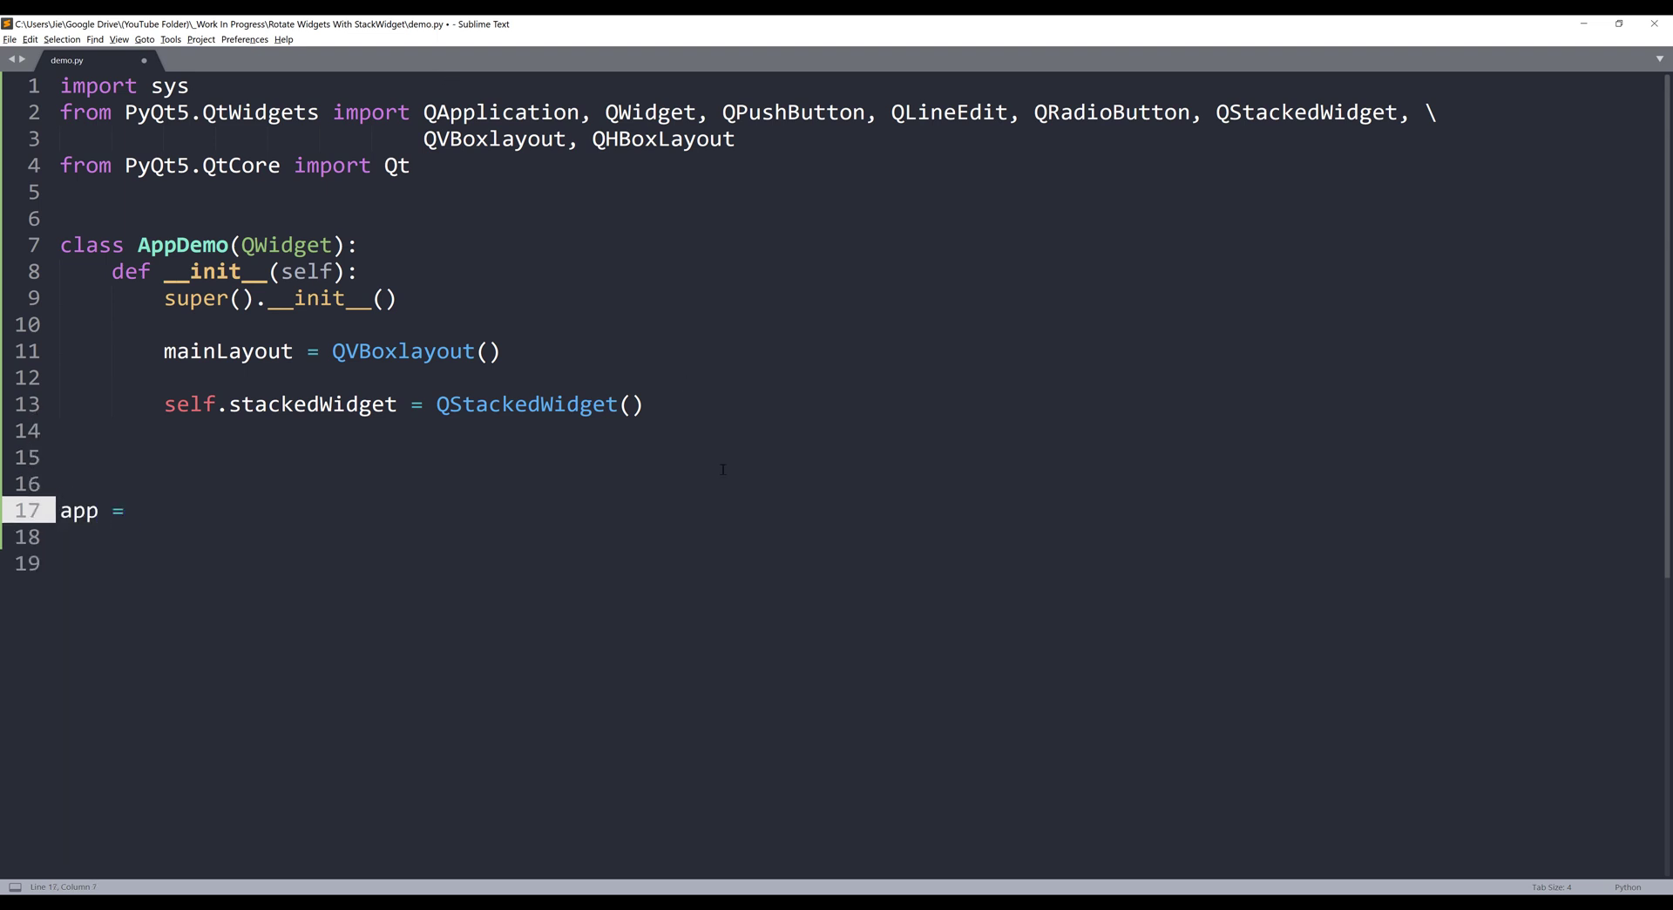
{"action": "type", "text": "QApplication()"}
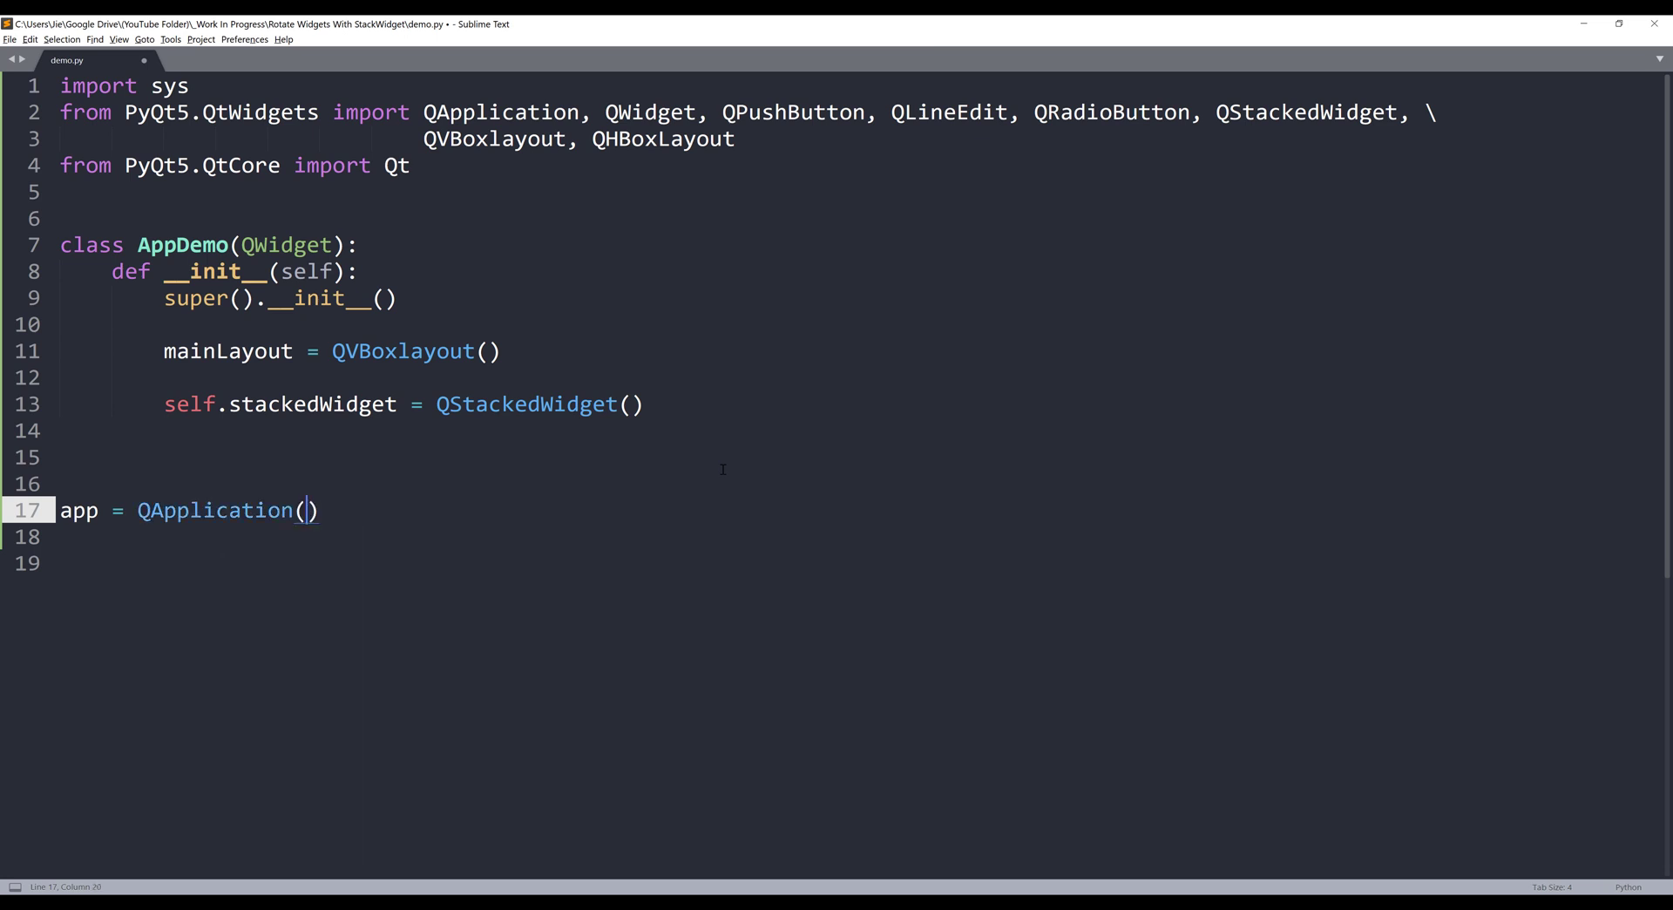
{"action": "type", "text": "sys.argv"}
{"action": "left_click", "coordinate": [859, 562]}
{"action": "type", "text": "sys.ex"}
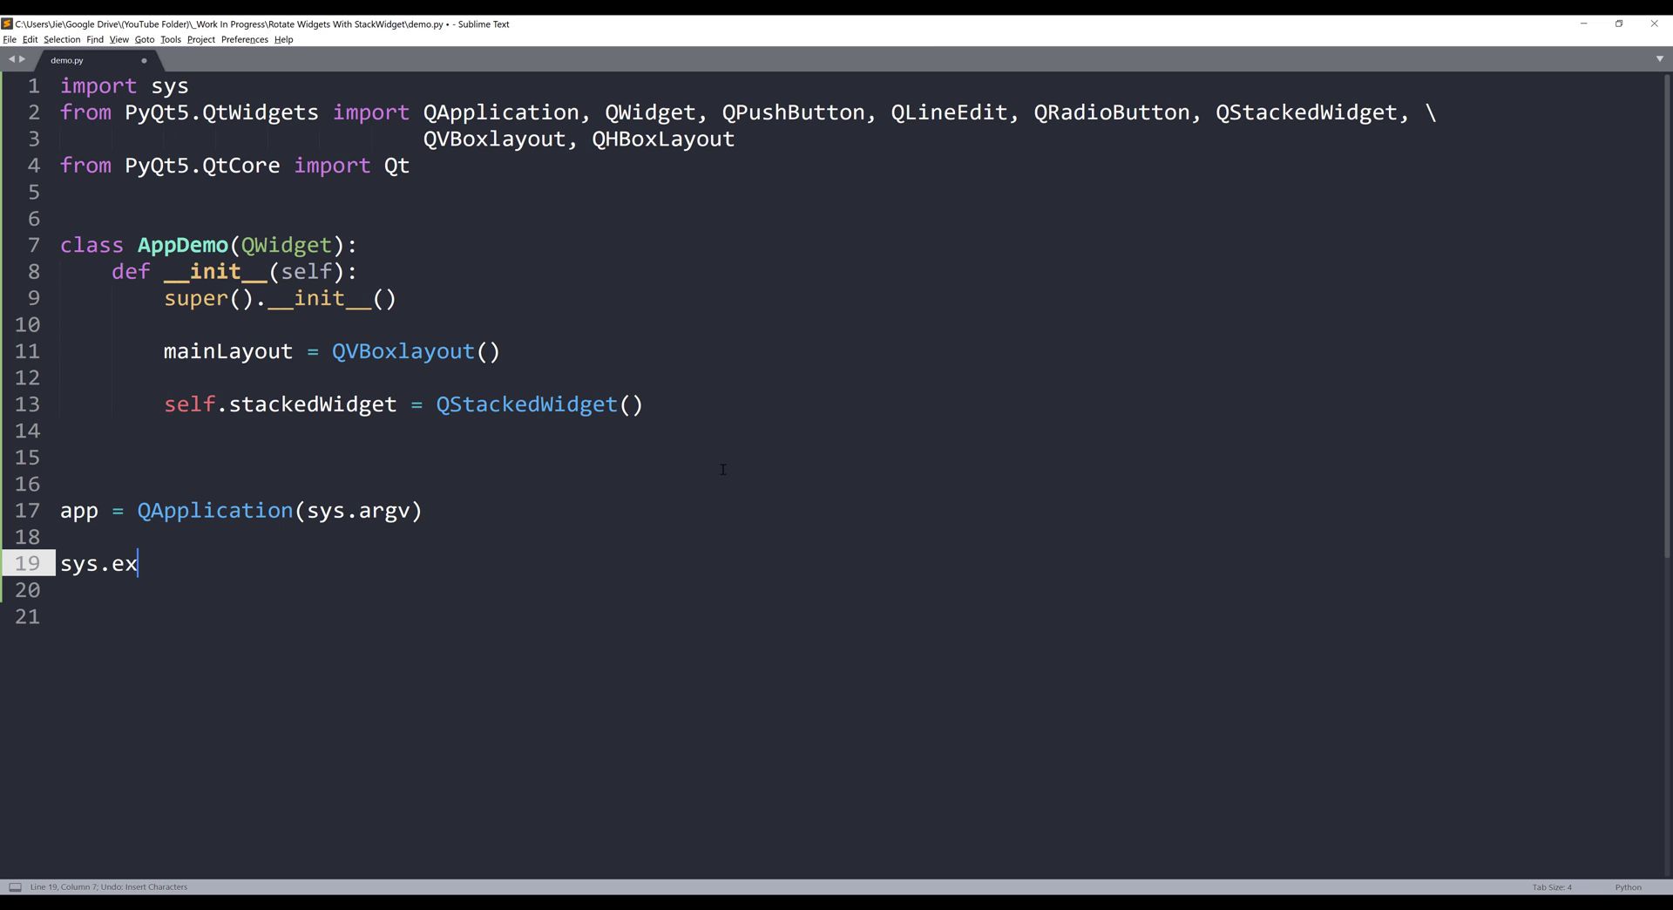
{"action": "type", "text": "it(app.exe)"}
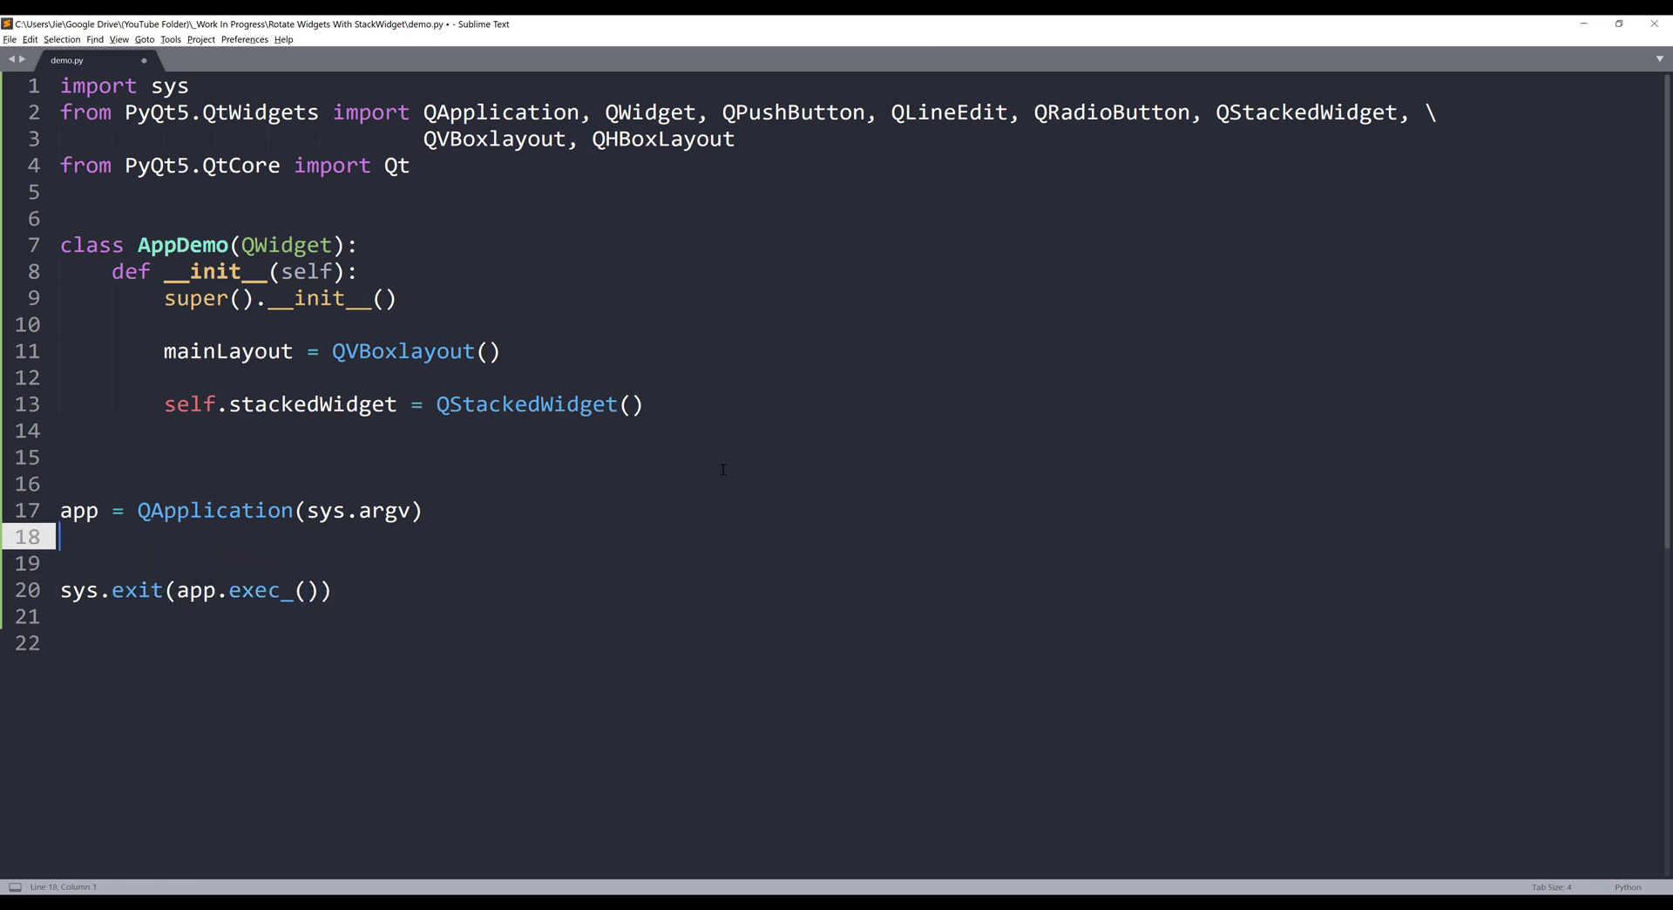
{"action": "type", "text": "demo"}
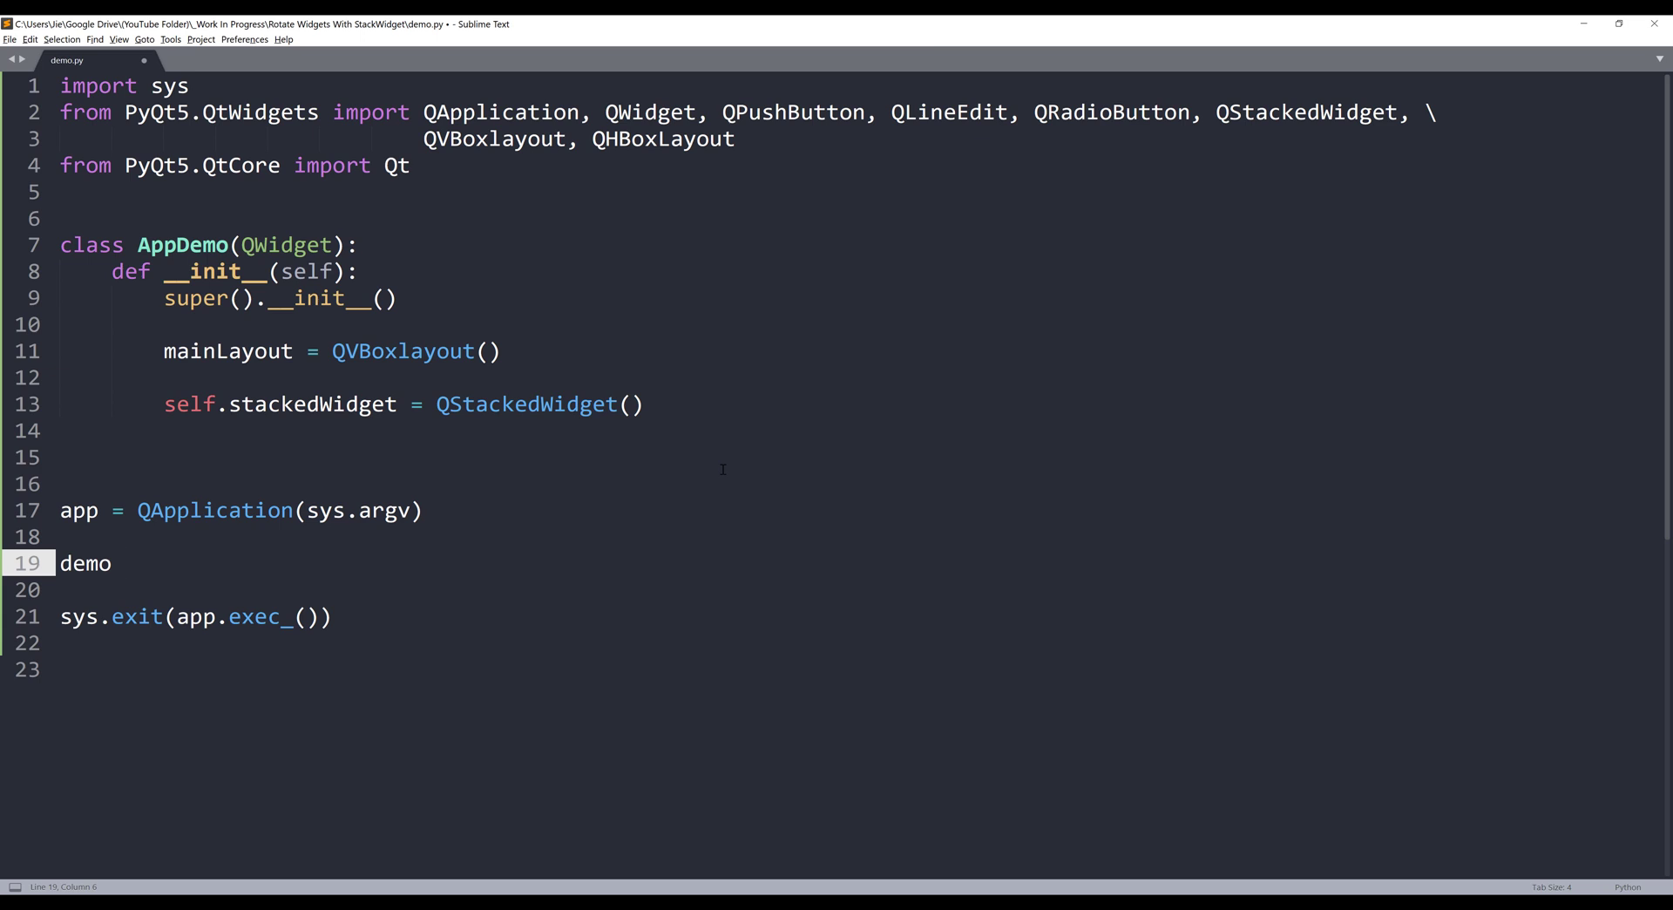
{"action": "type", "text": "= A"}
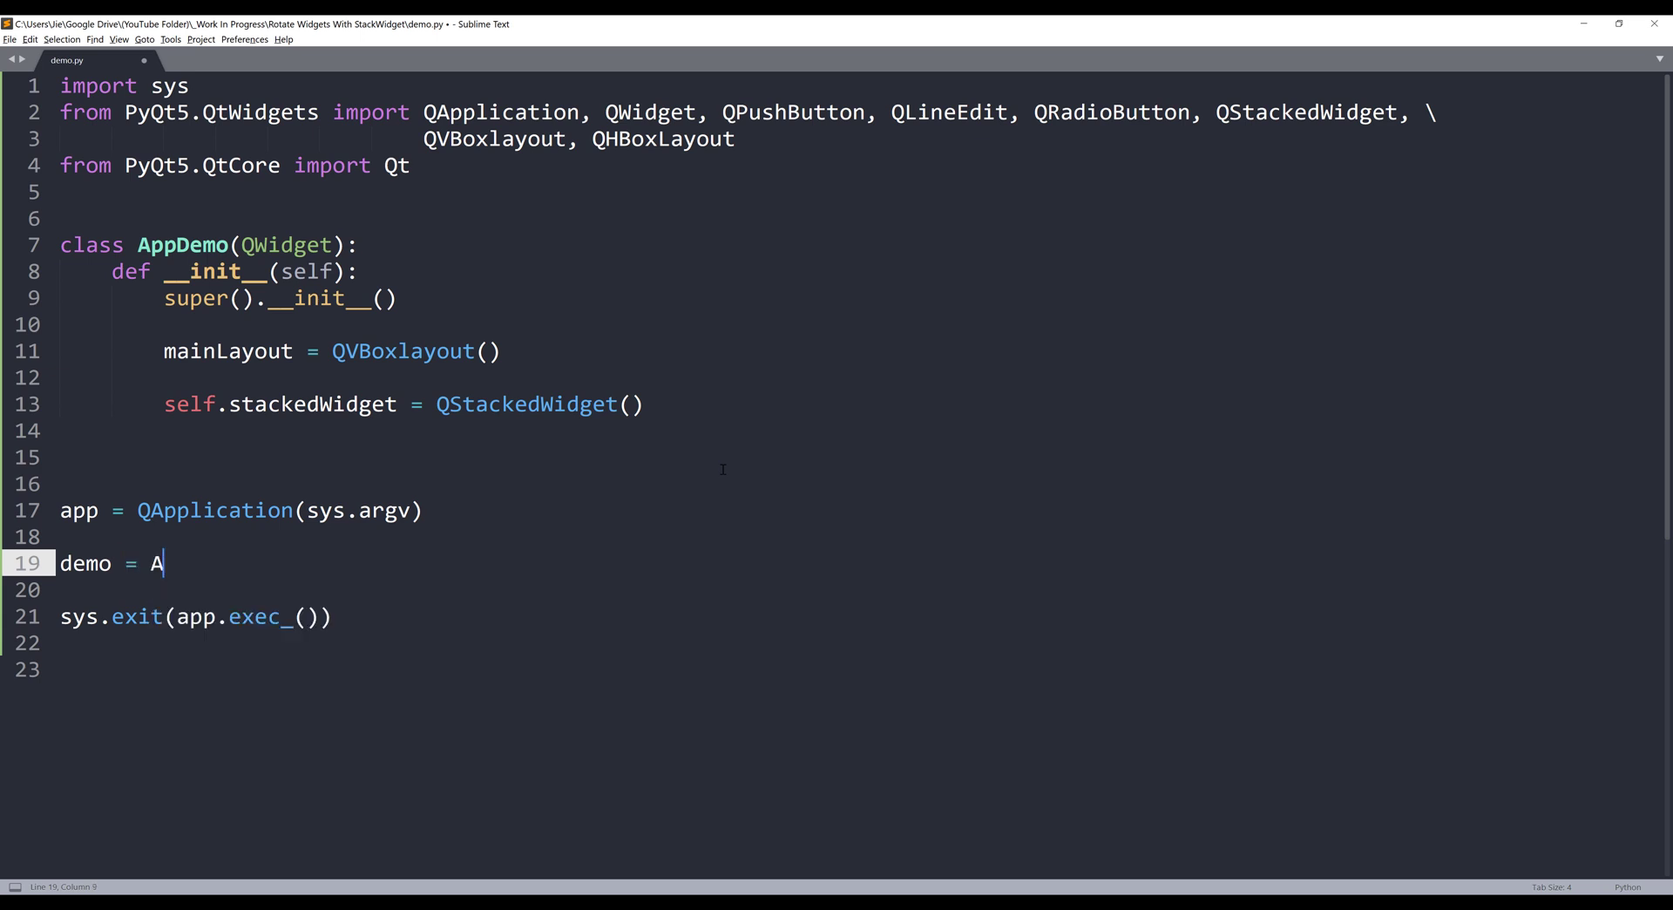
{"action": "type", "text": "ppDemo()"}
{"action": "left_click", "coordinate": [856, 589]}
{"action": "type", "text": "demo.show("}
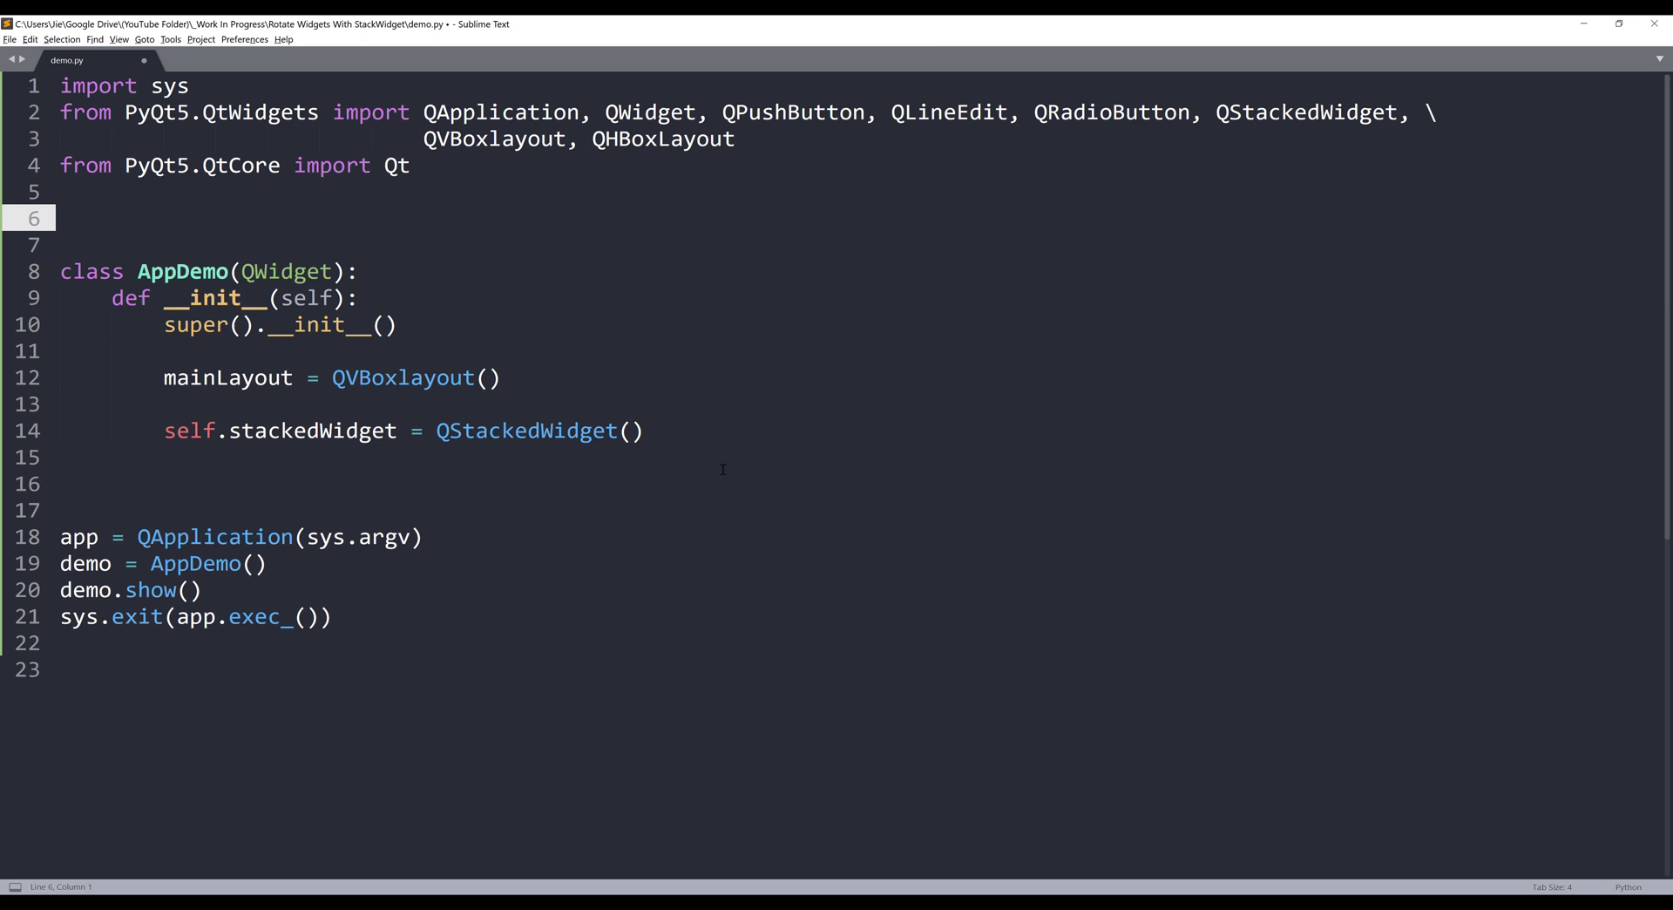
Declare class WidgetButtons(QWidget) whose constructor creates a QVBoxLayout named layout
{"action": "type", "text": "class"}
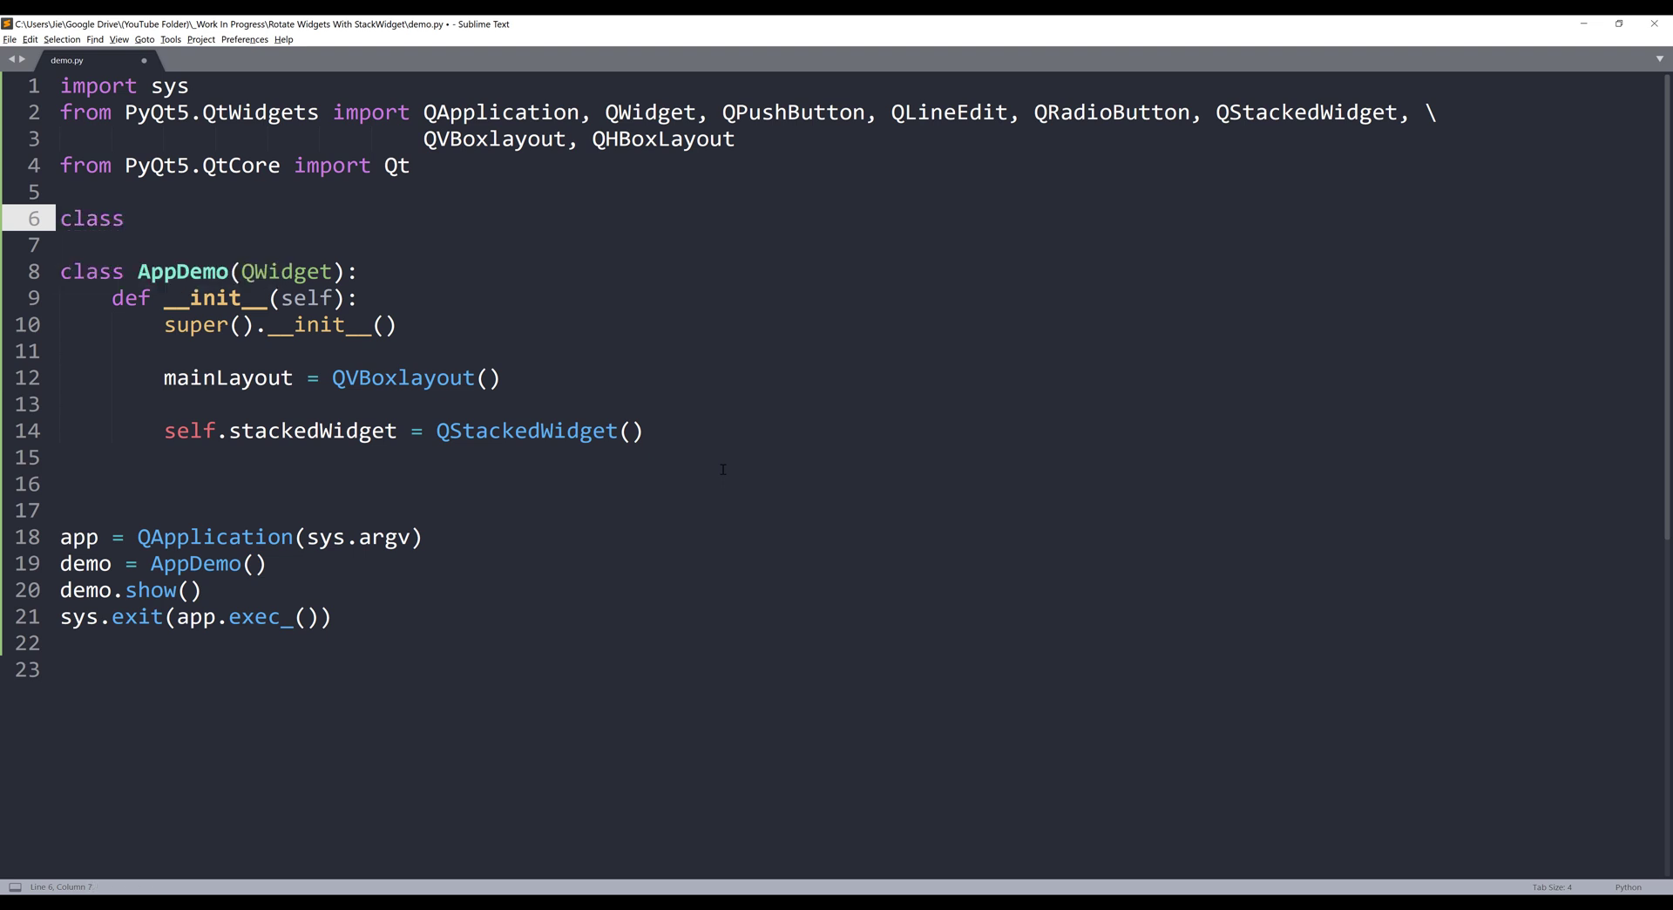
{"action": "type", "text": "Widget"}
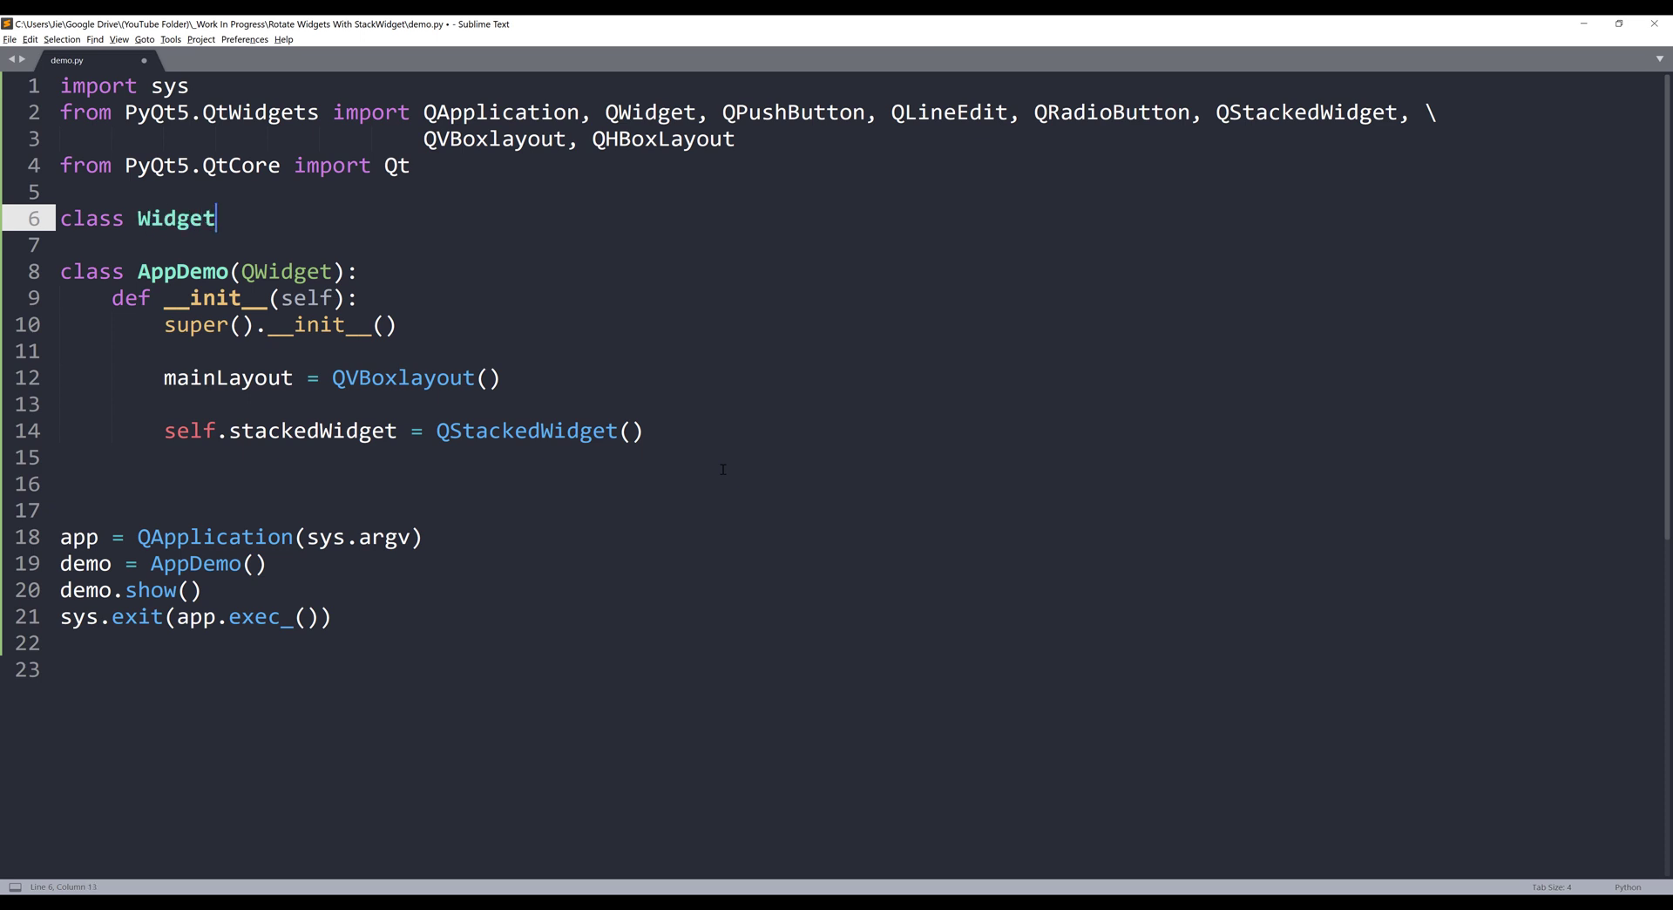
{"action": "type", "text": "Bu"}
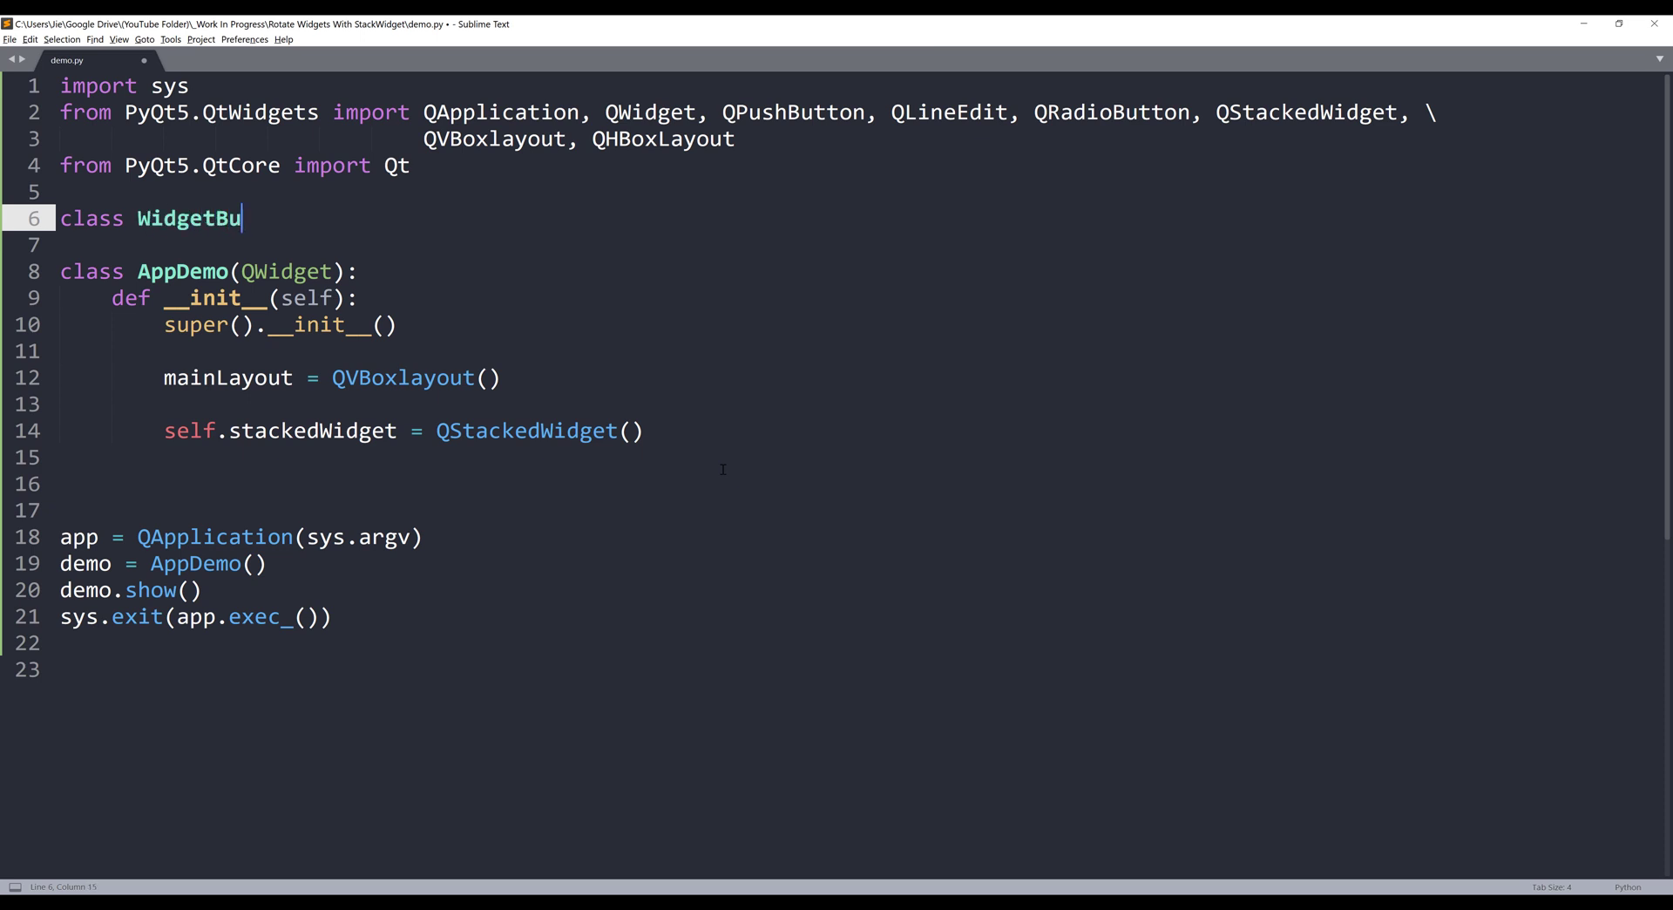
{"action": "type", "text": "ttons(QWidget):"}
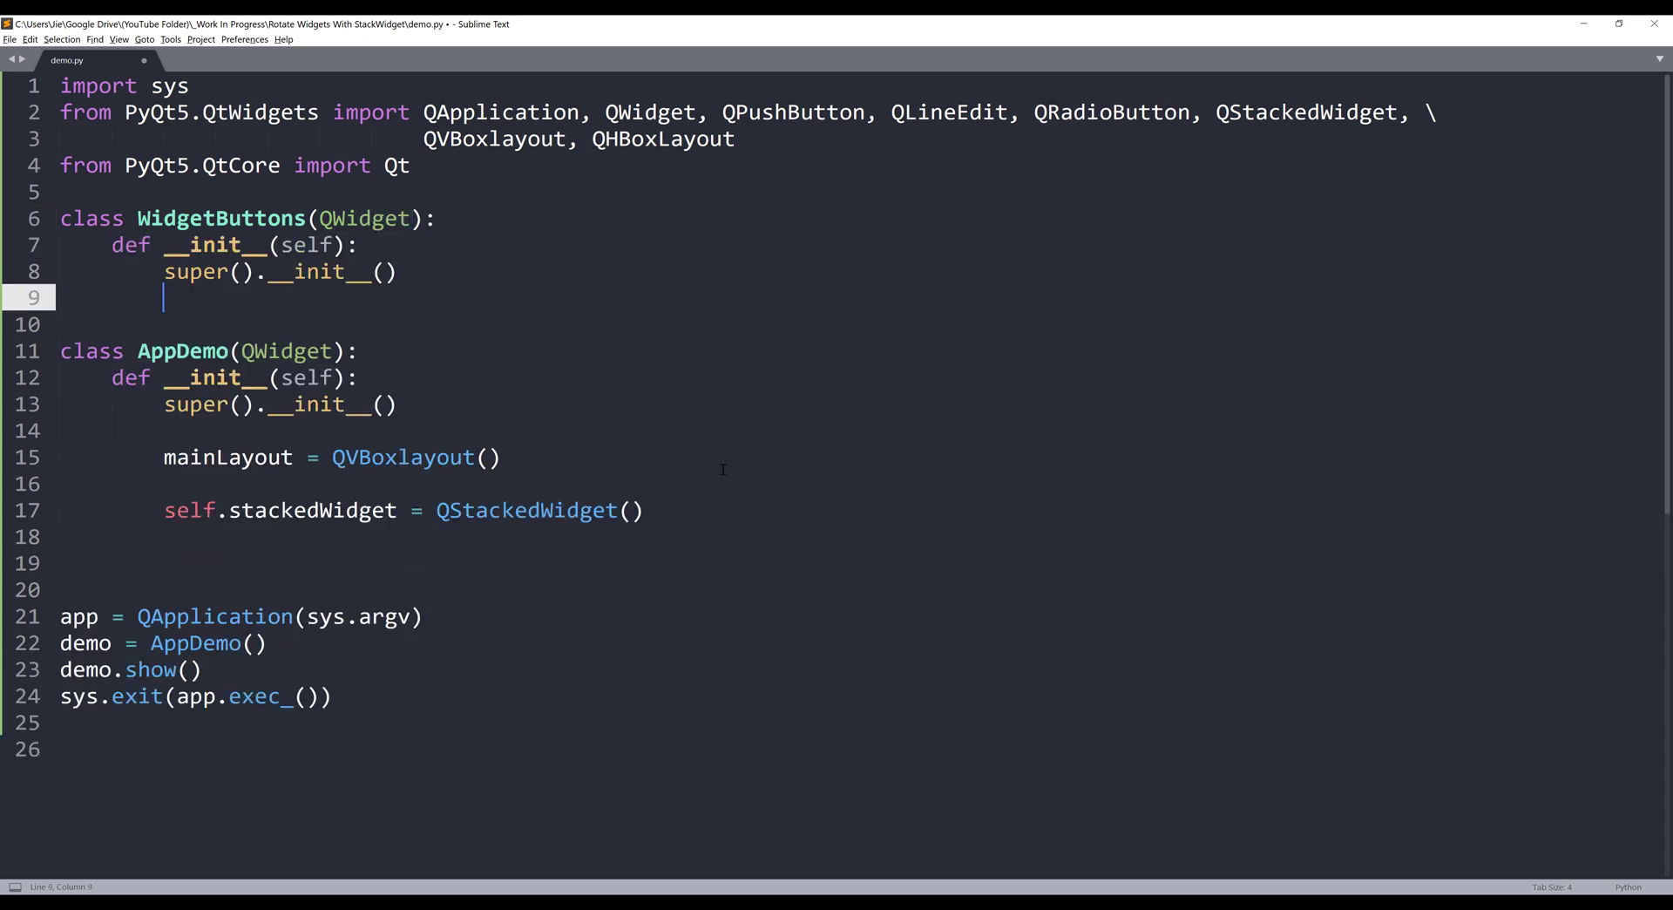
{"action": "key", "text": "enter"}
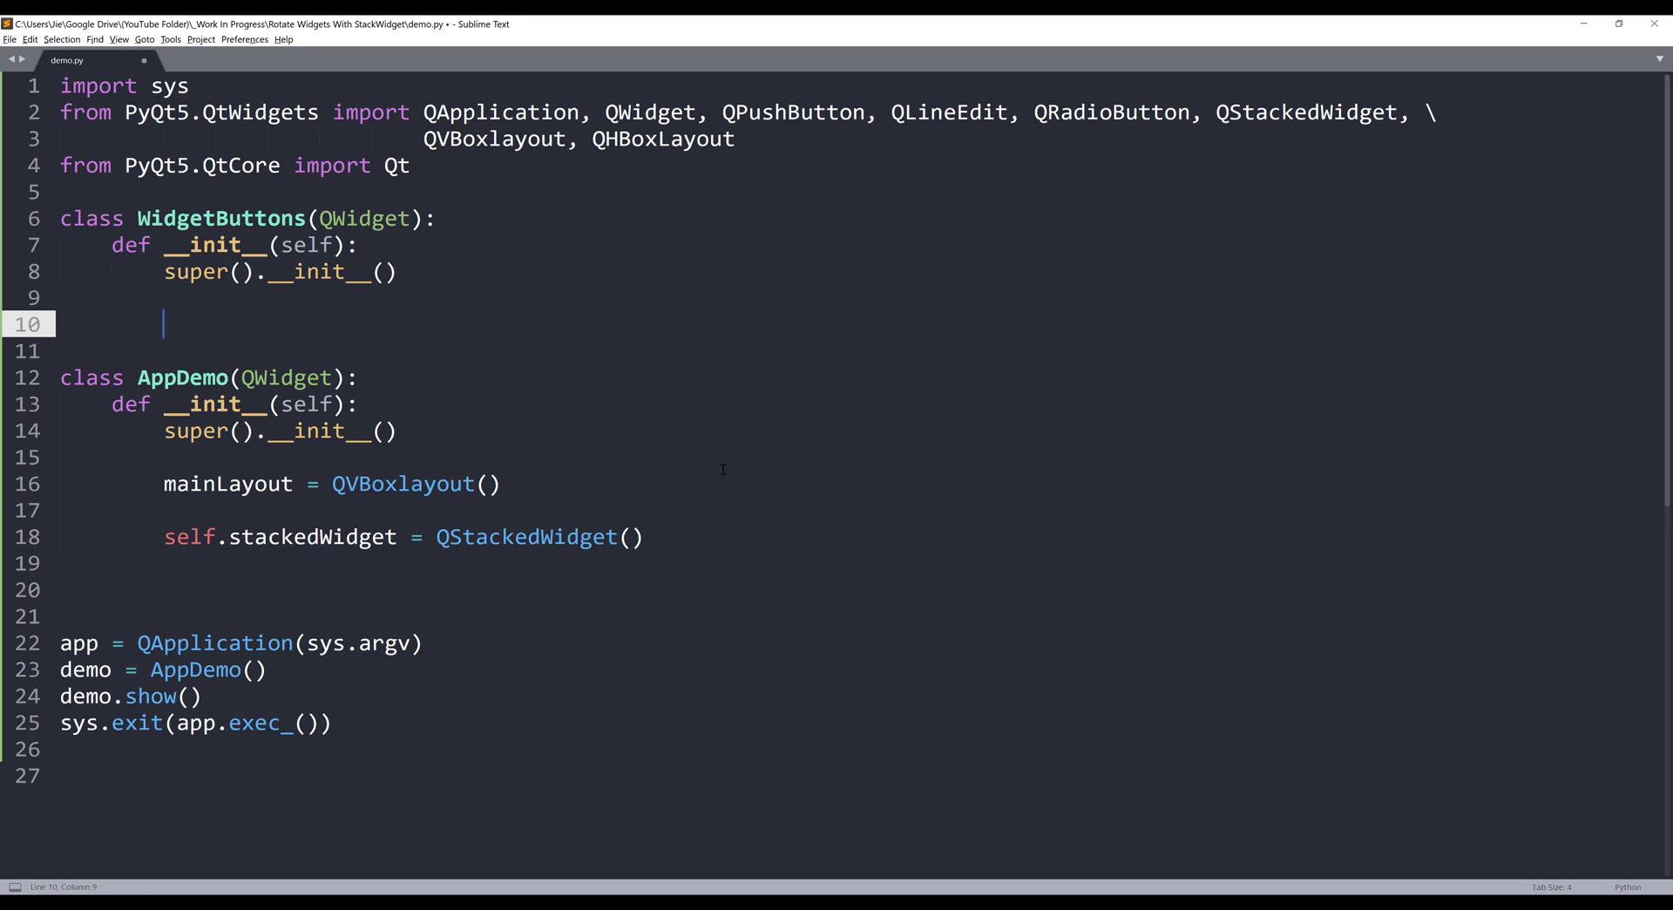
{"action": "type", "text": "layout ="}
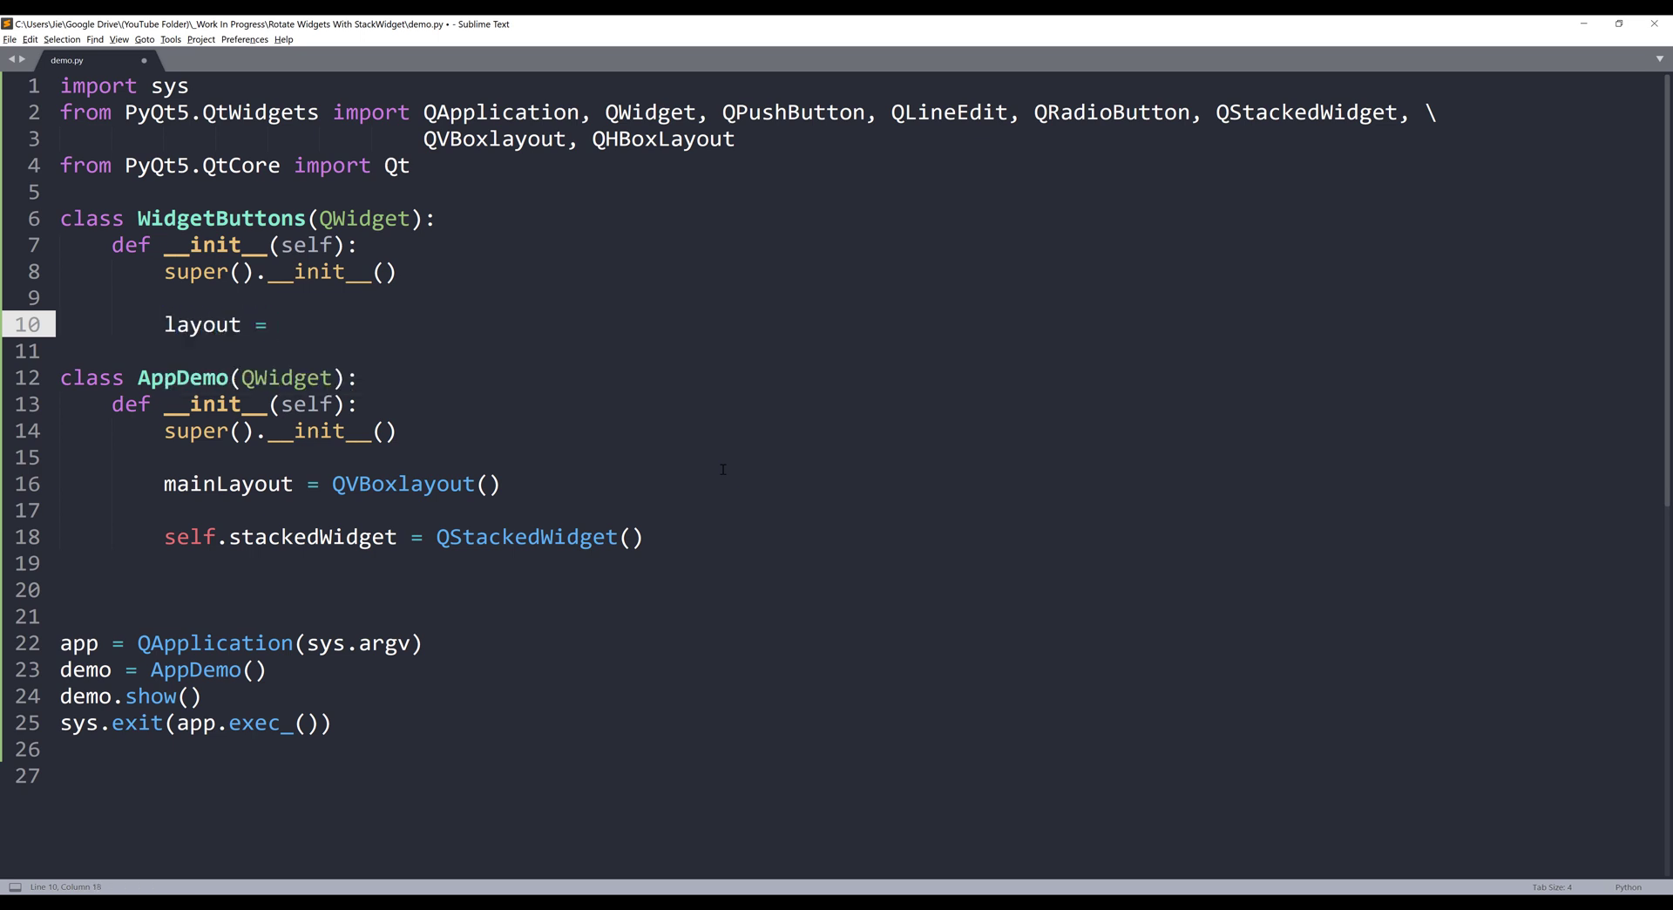
{"action": "type", "text": "QV"}
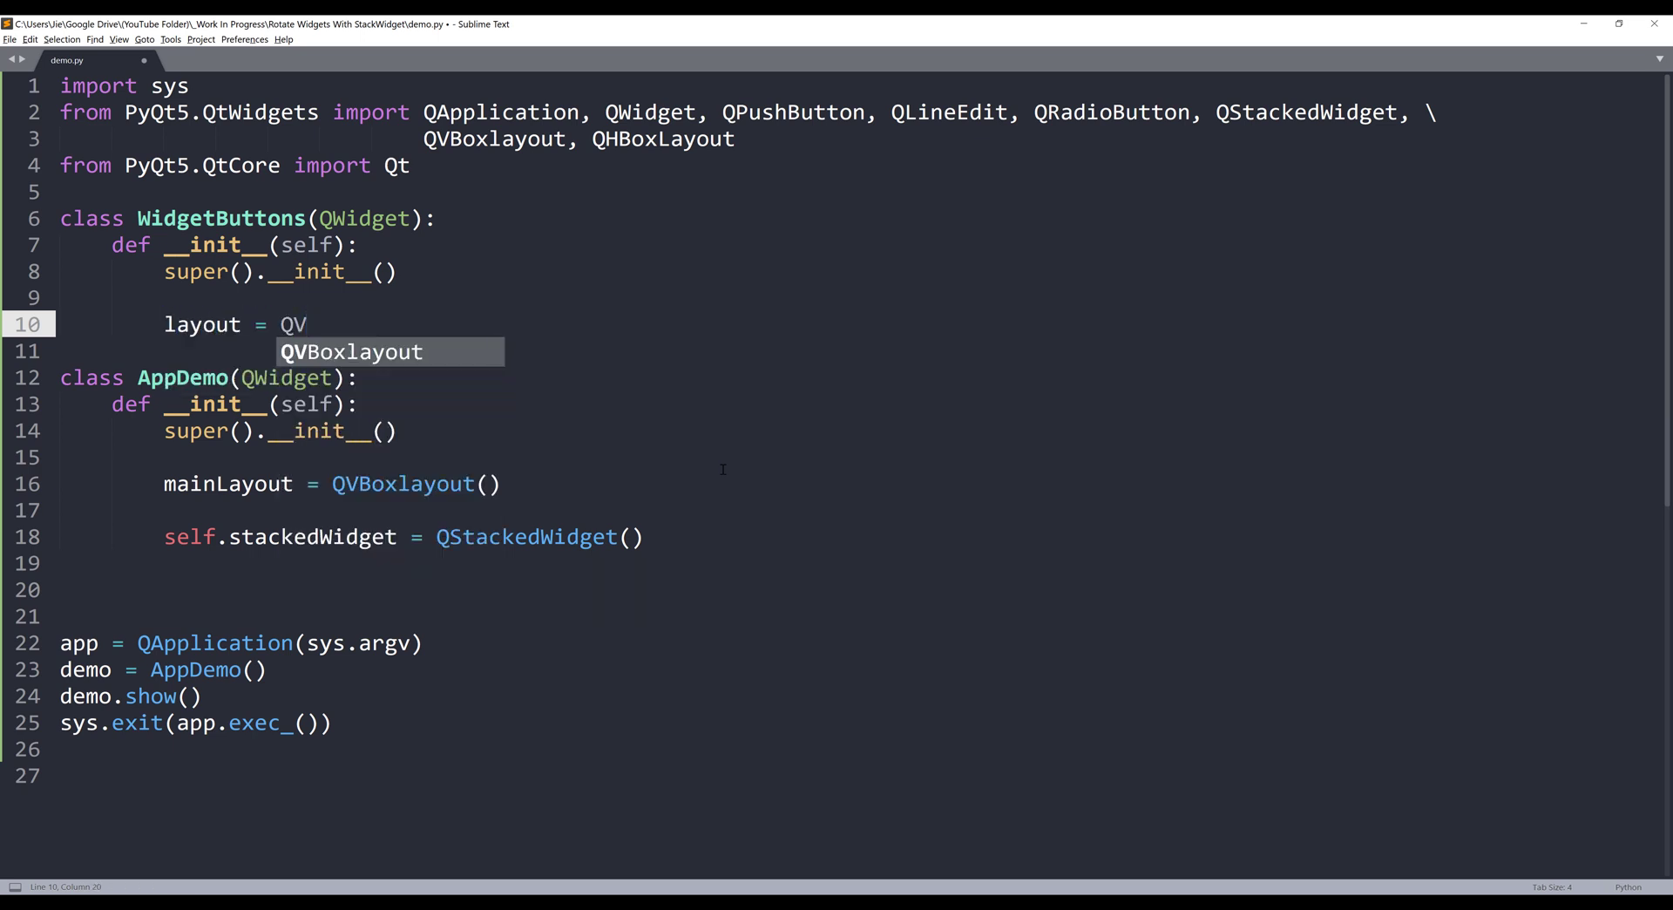
{"action": "key", "text": "Tab"}
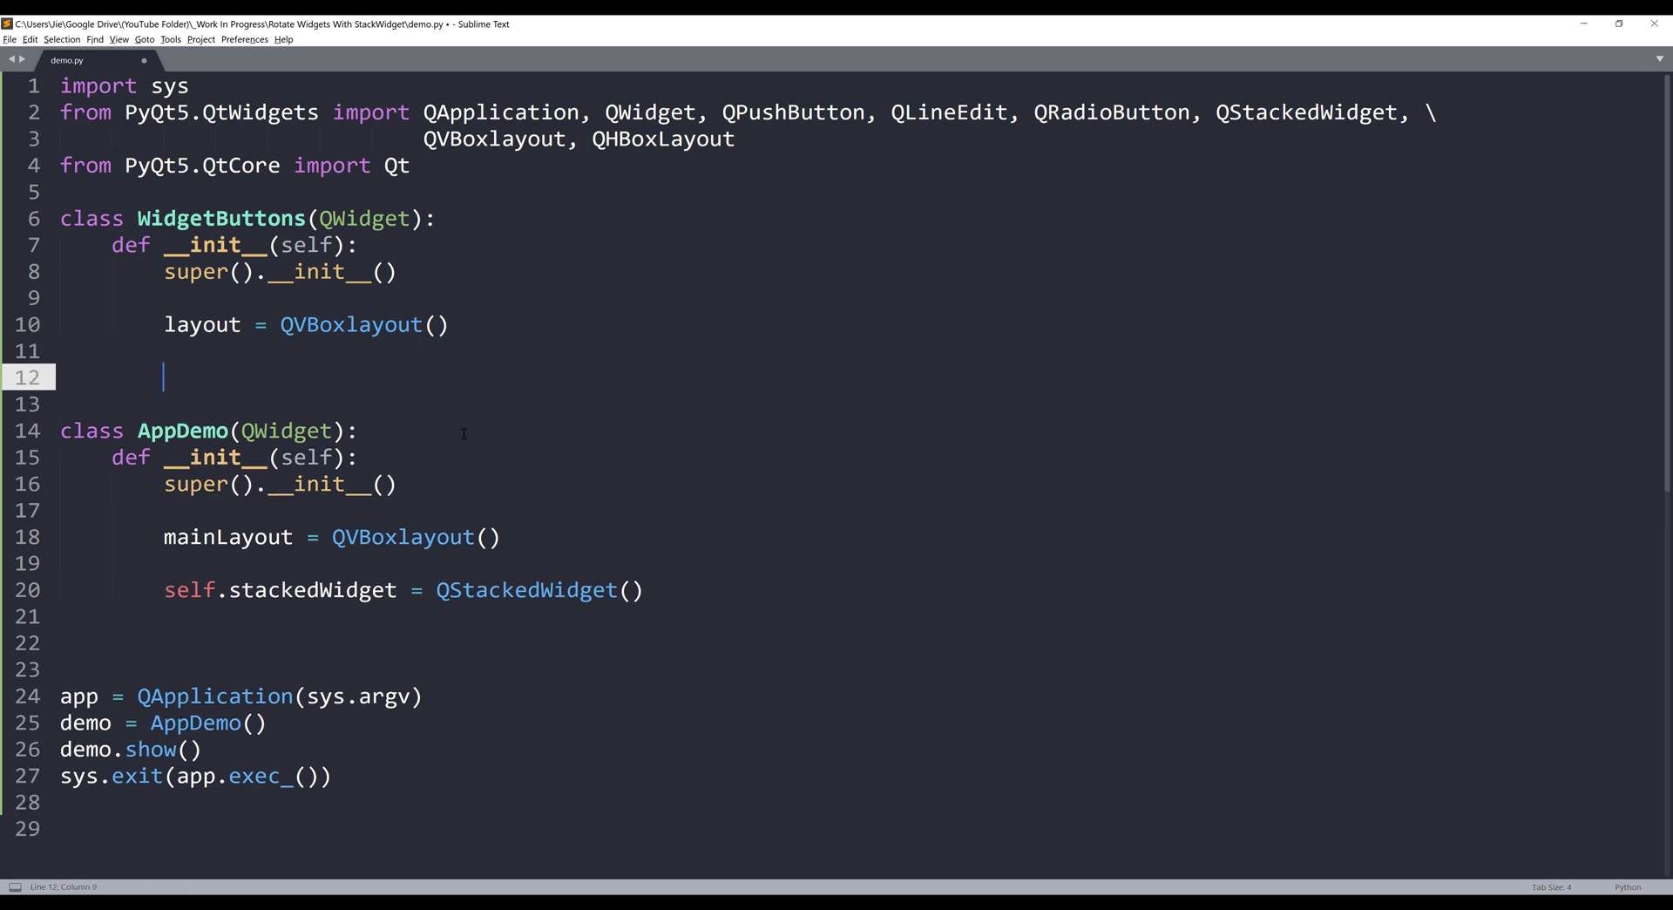
Loop for i in range(4) adding QPushButton(f'Button #{i}') to the layout
{"action": "type", "text": "for i in range(4):"}
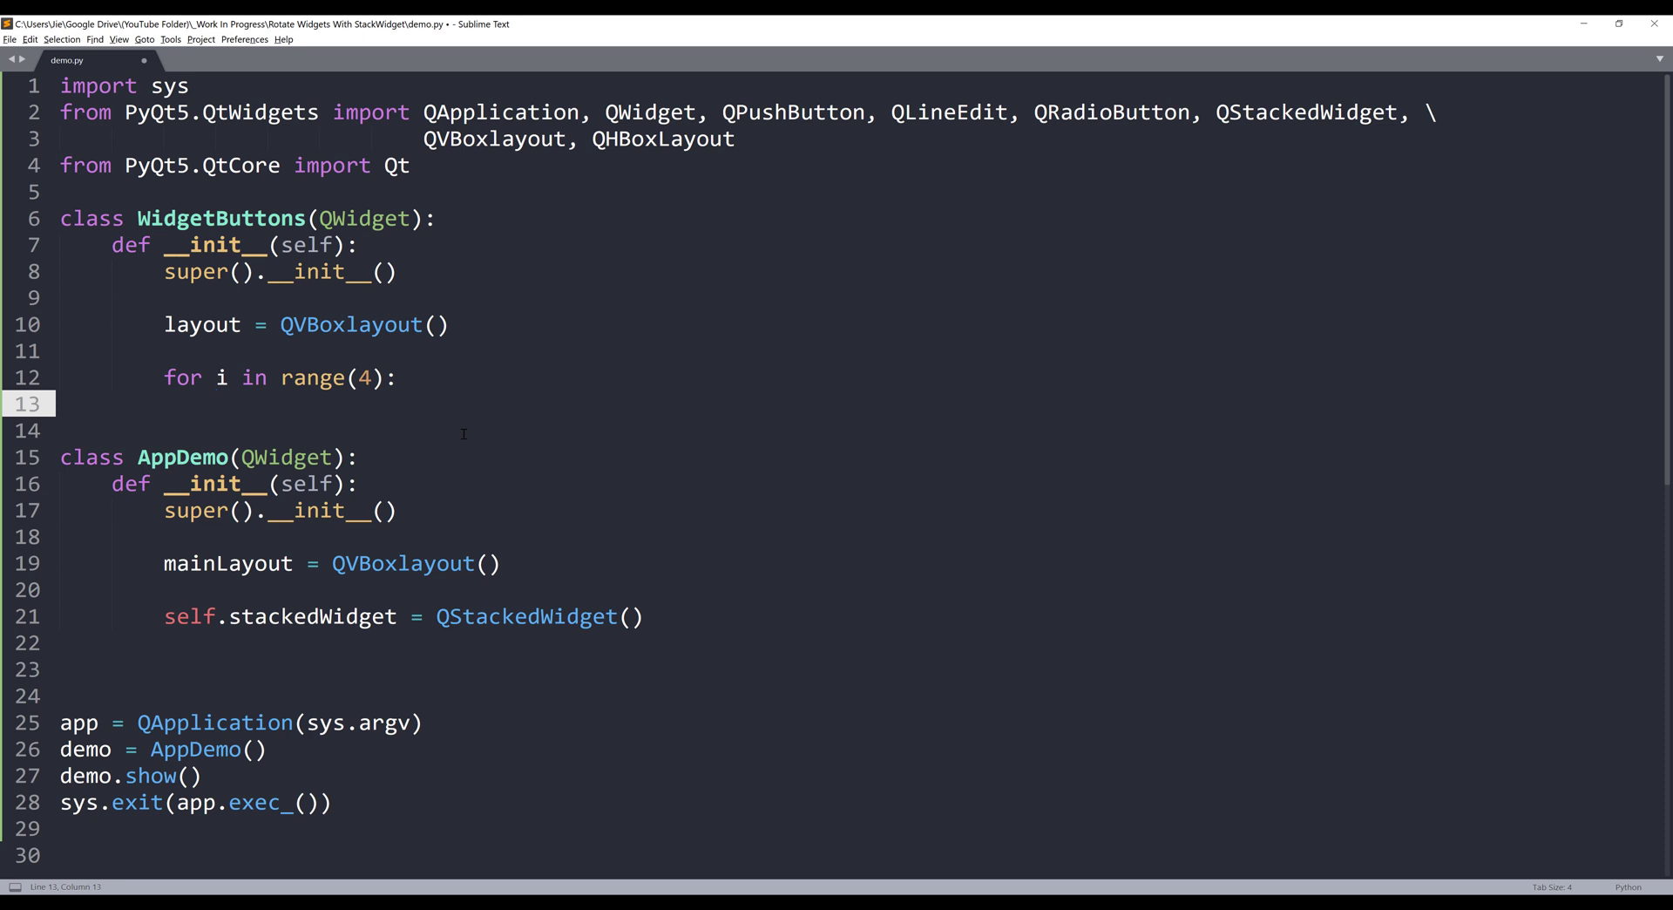
{"action": "type", "text": "layout.addWidget()"}
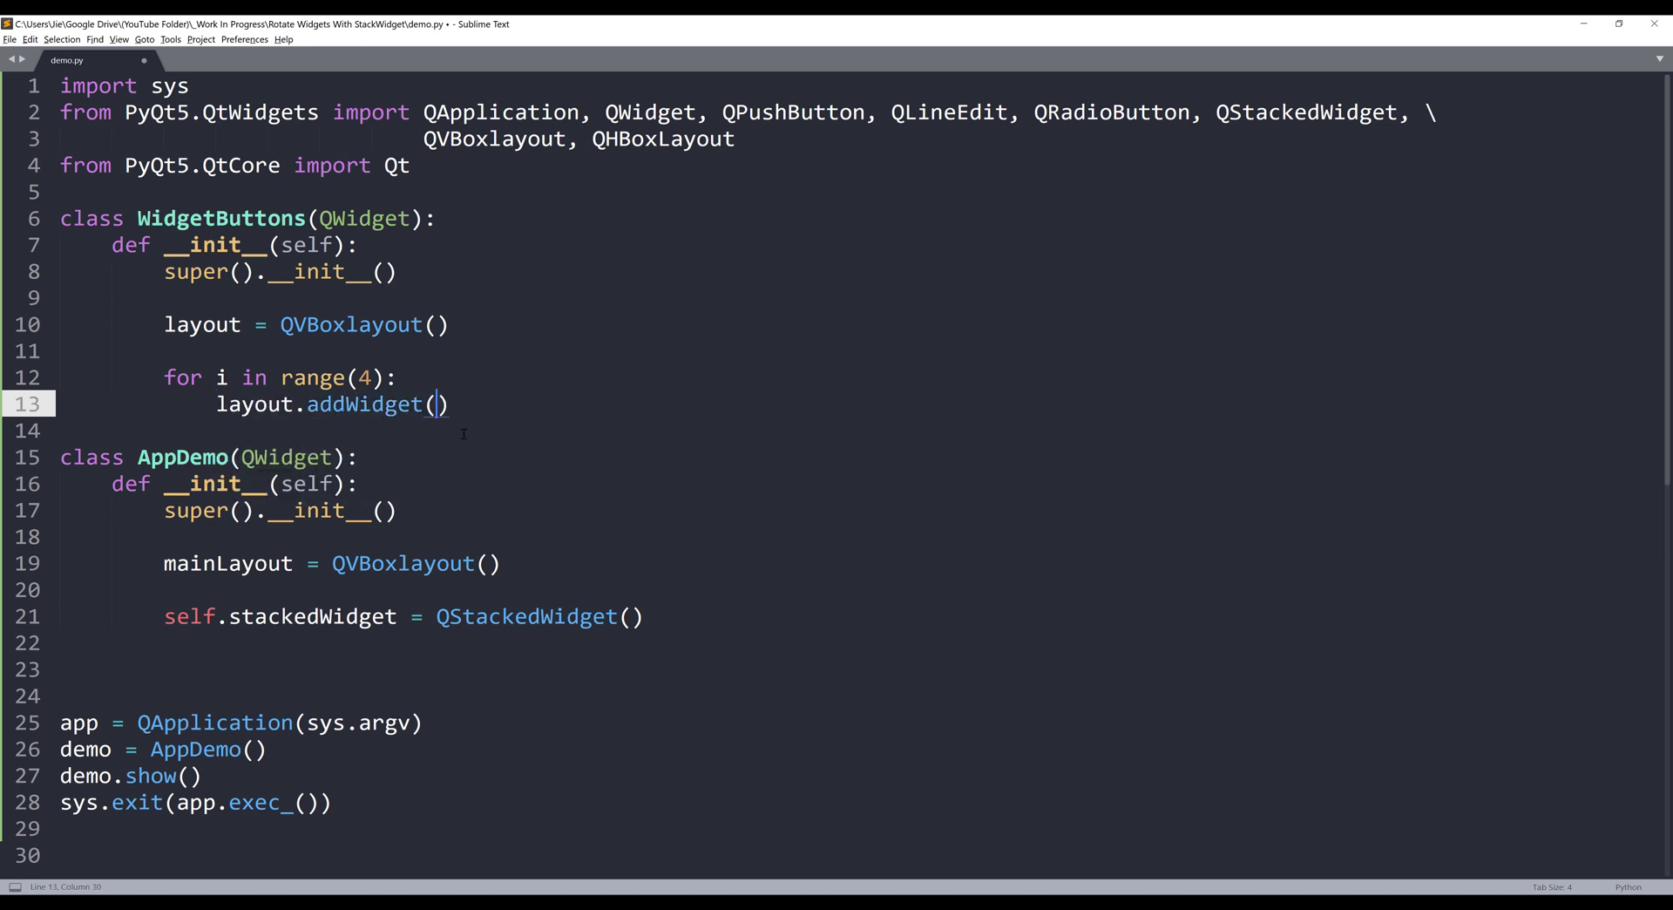
{"action": "type", "text": "QP"}
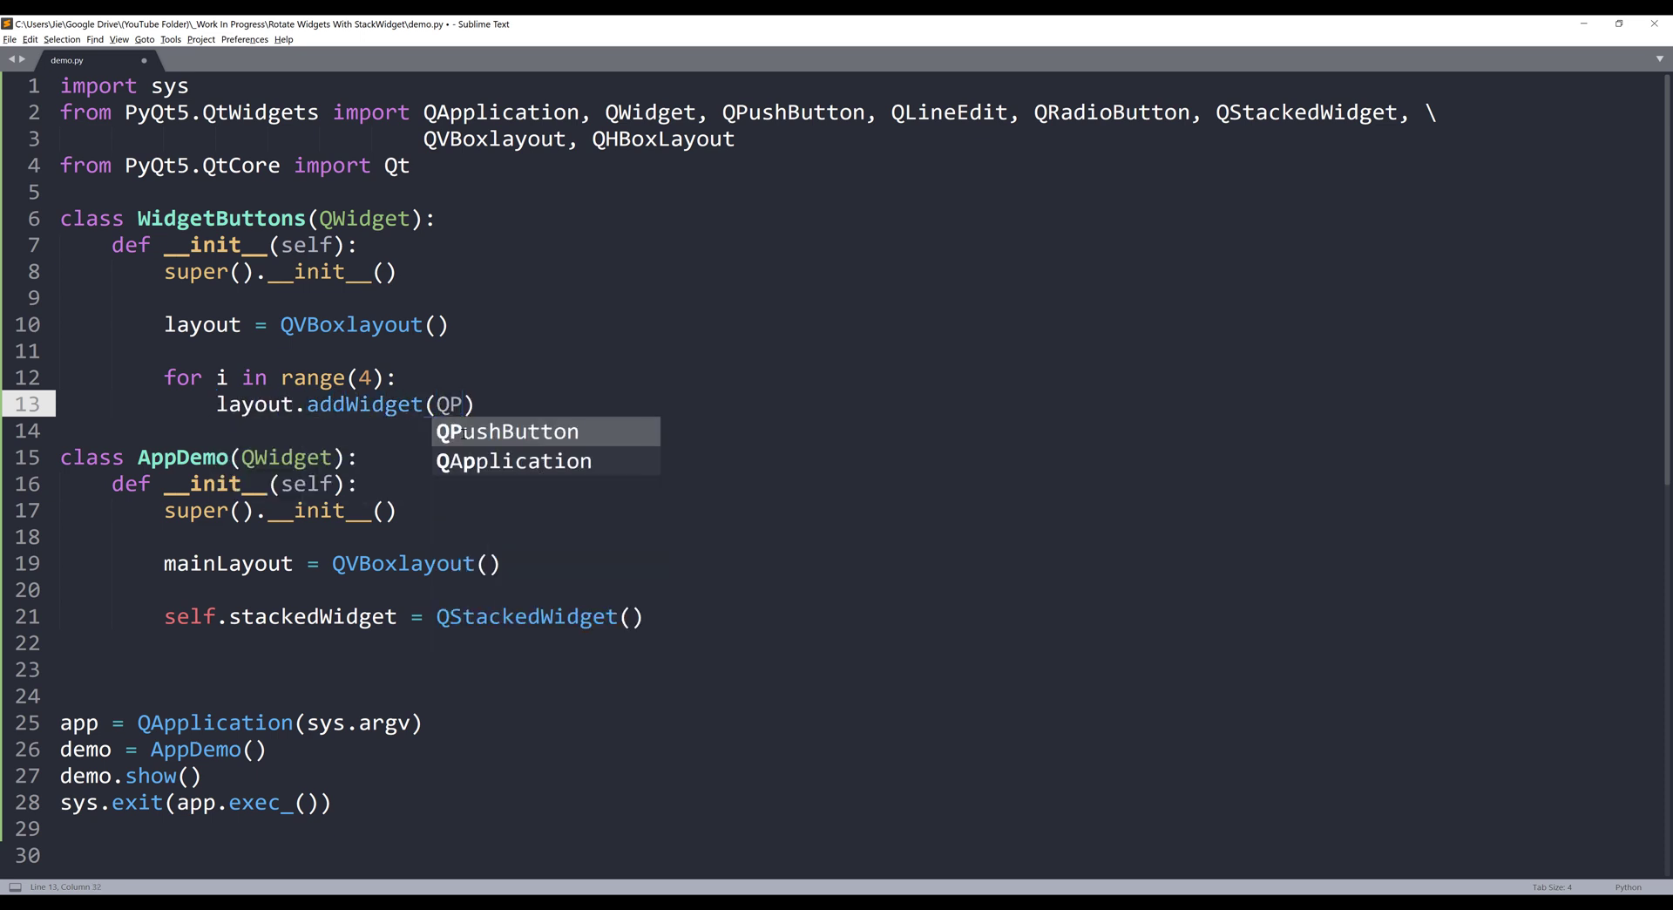
{"action": "key", "text": "Tab"}
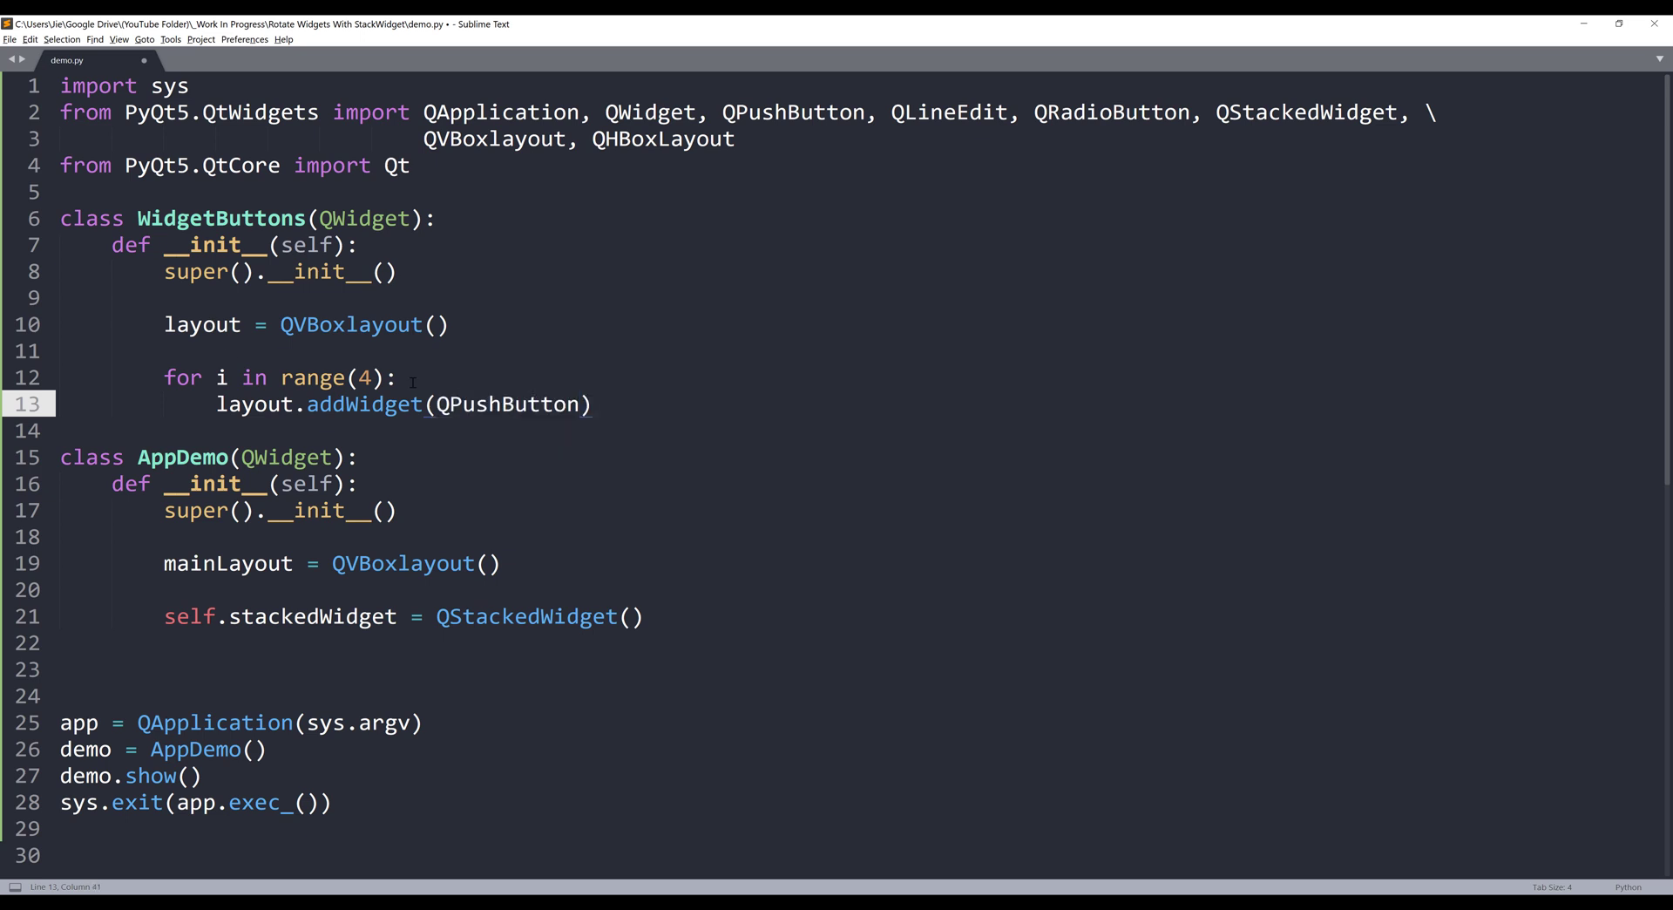
{"action": "type", "text": "("}
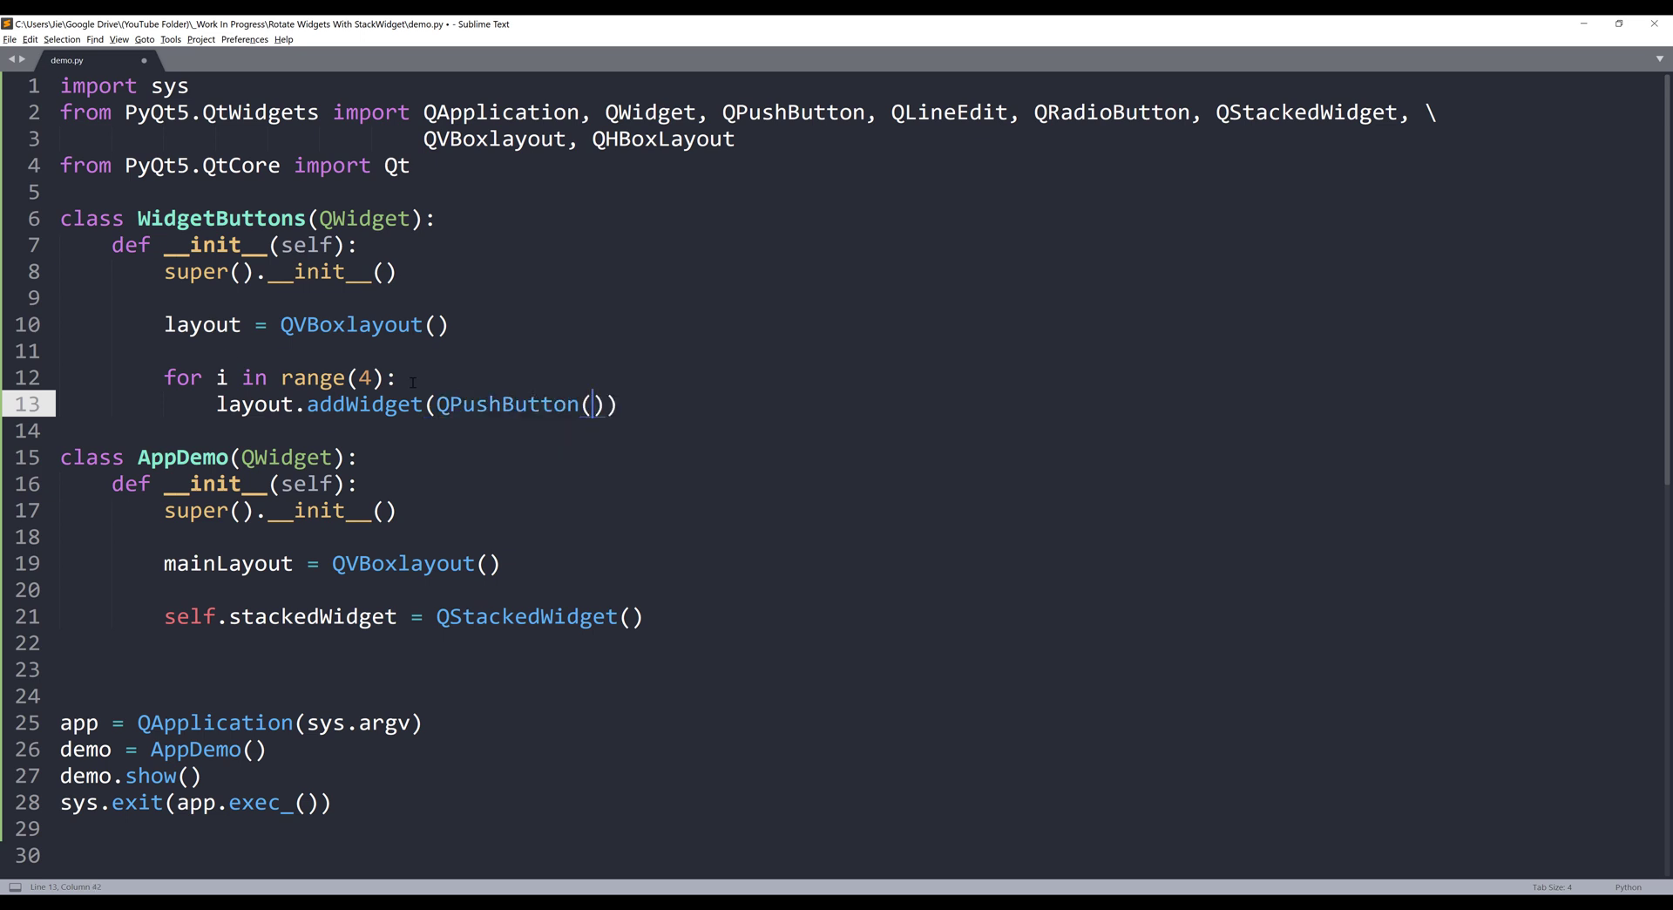
{"action": "type", "text": "f'{i}'"}
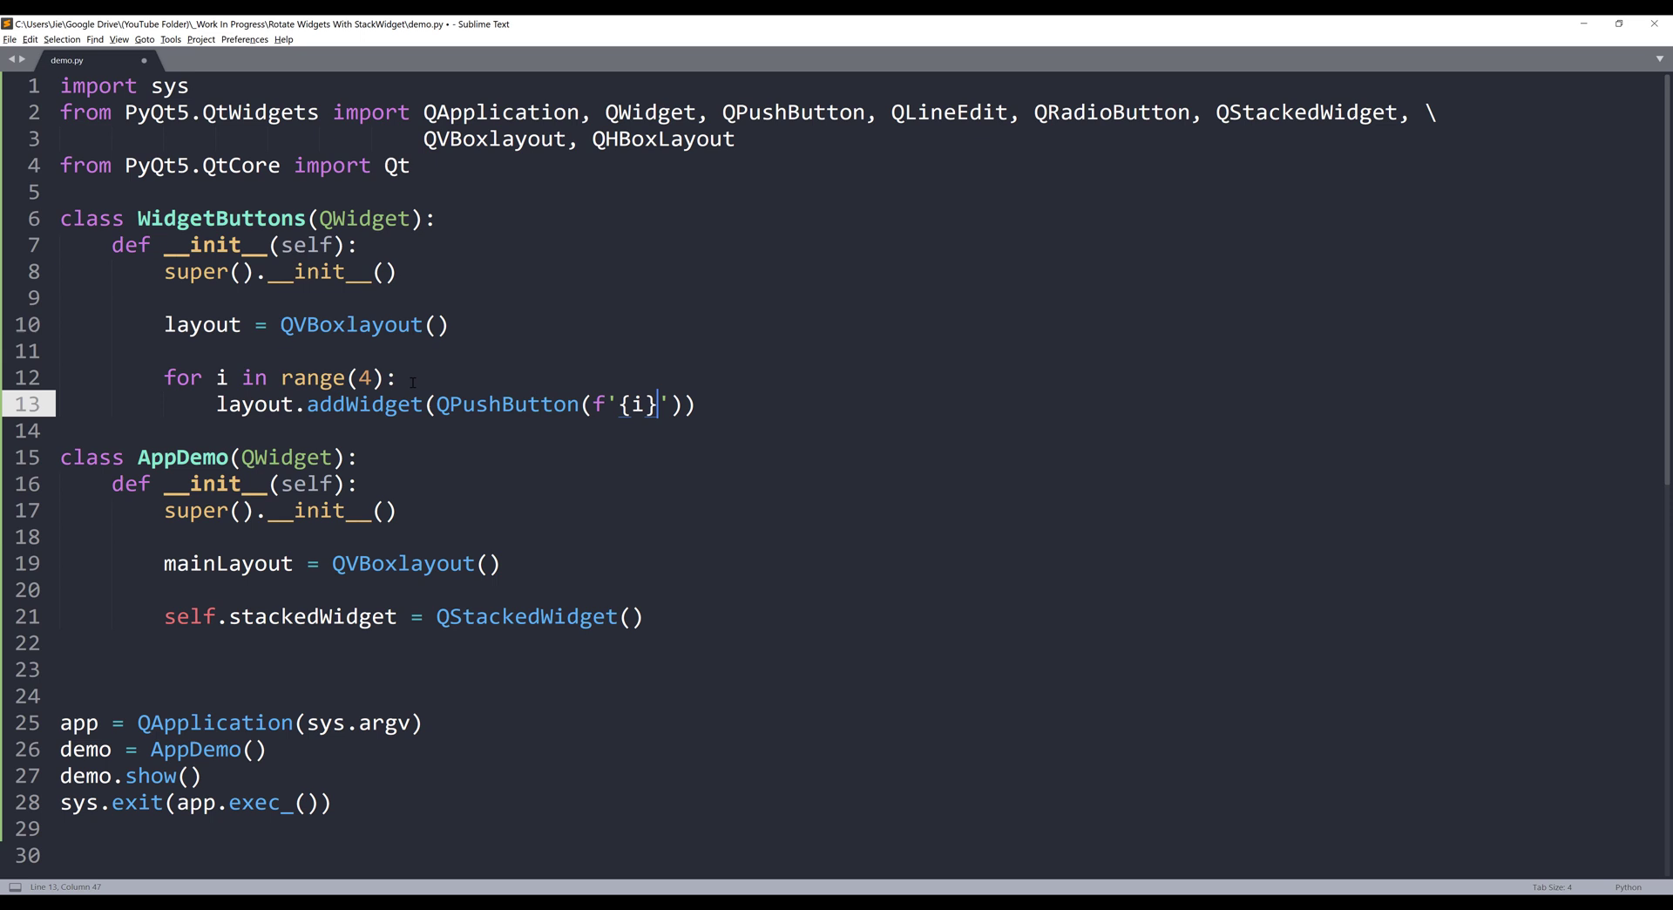
{"action": "type", "text": "Button #"}
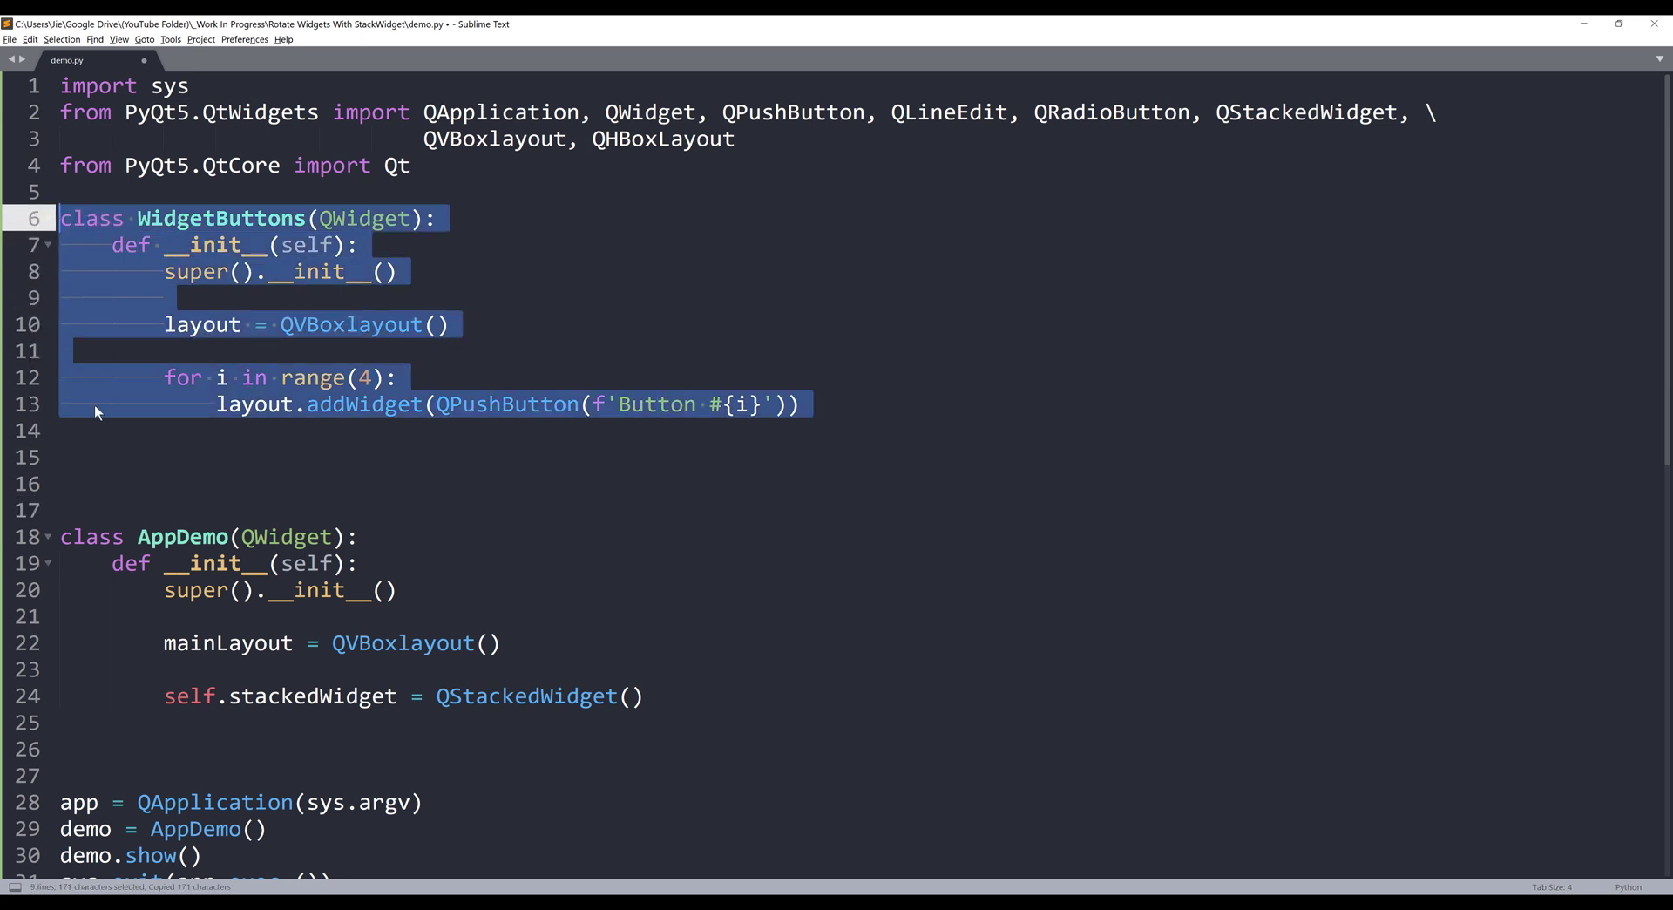
Paste two copies of WidgetButtons and rename the first copy WidgetLineEdits
{"action": "key", "text": "ctrl+v"}
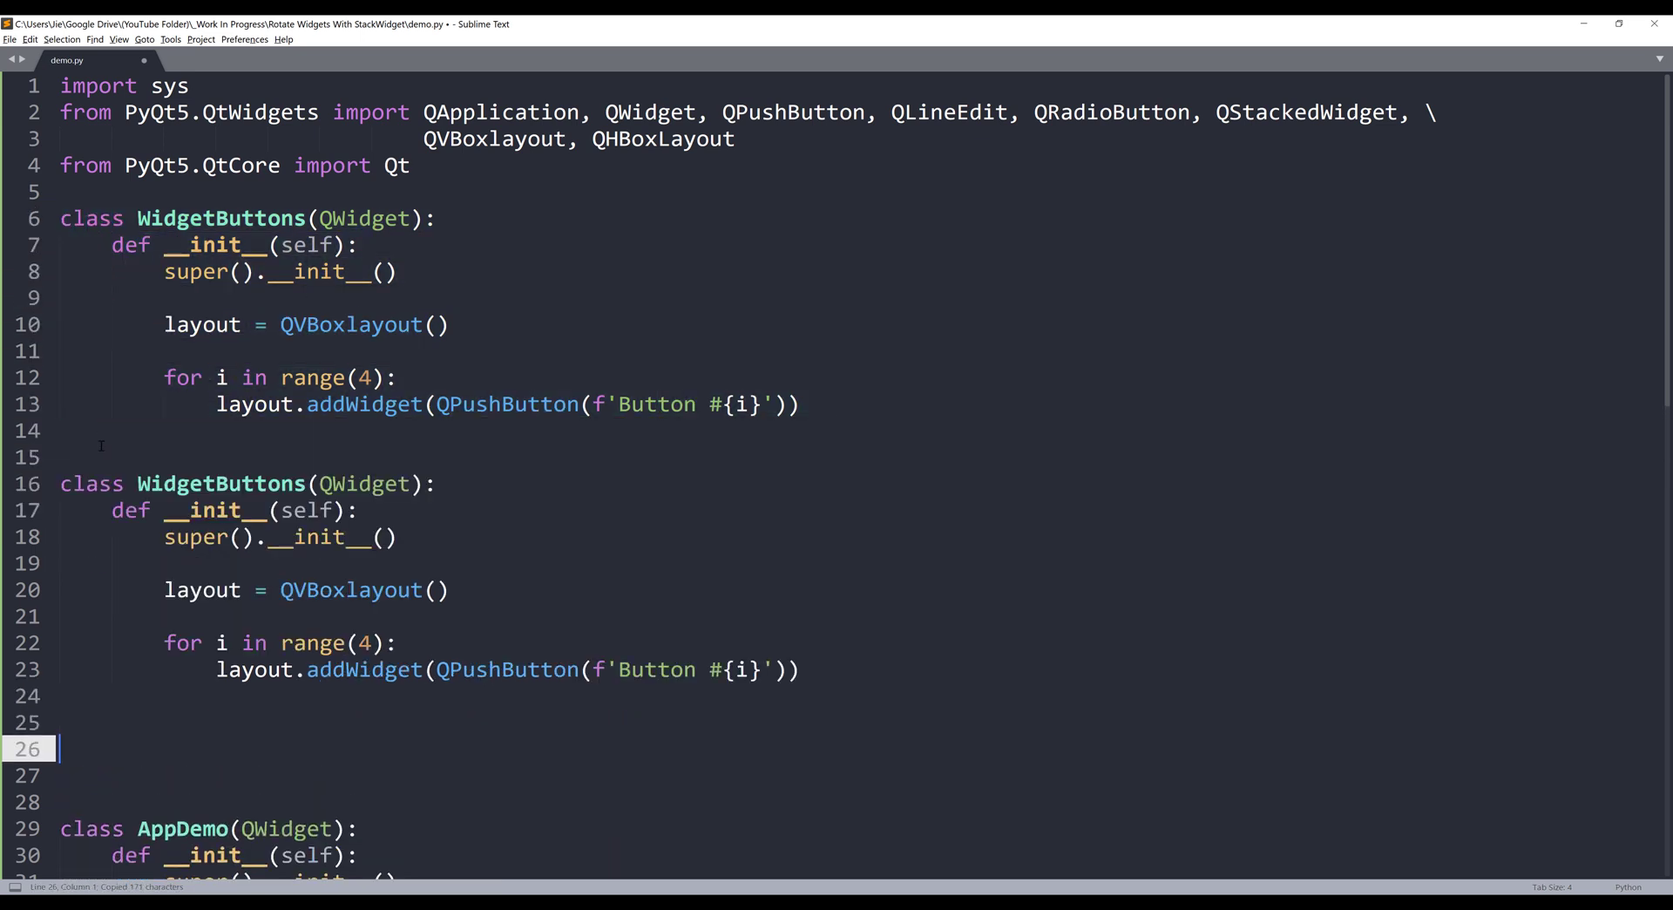
{"action": "key", "text": "ctrl+v"}
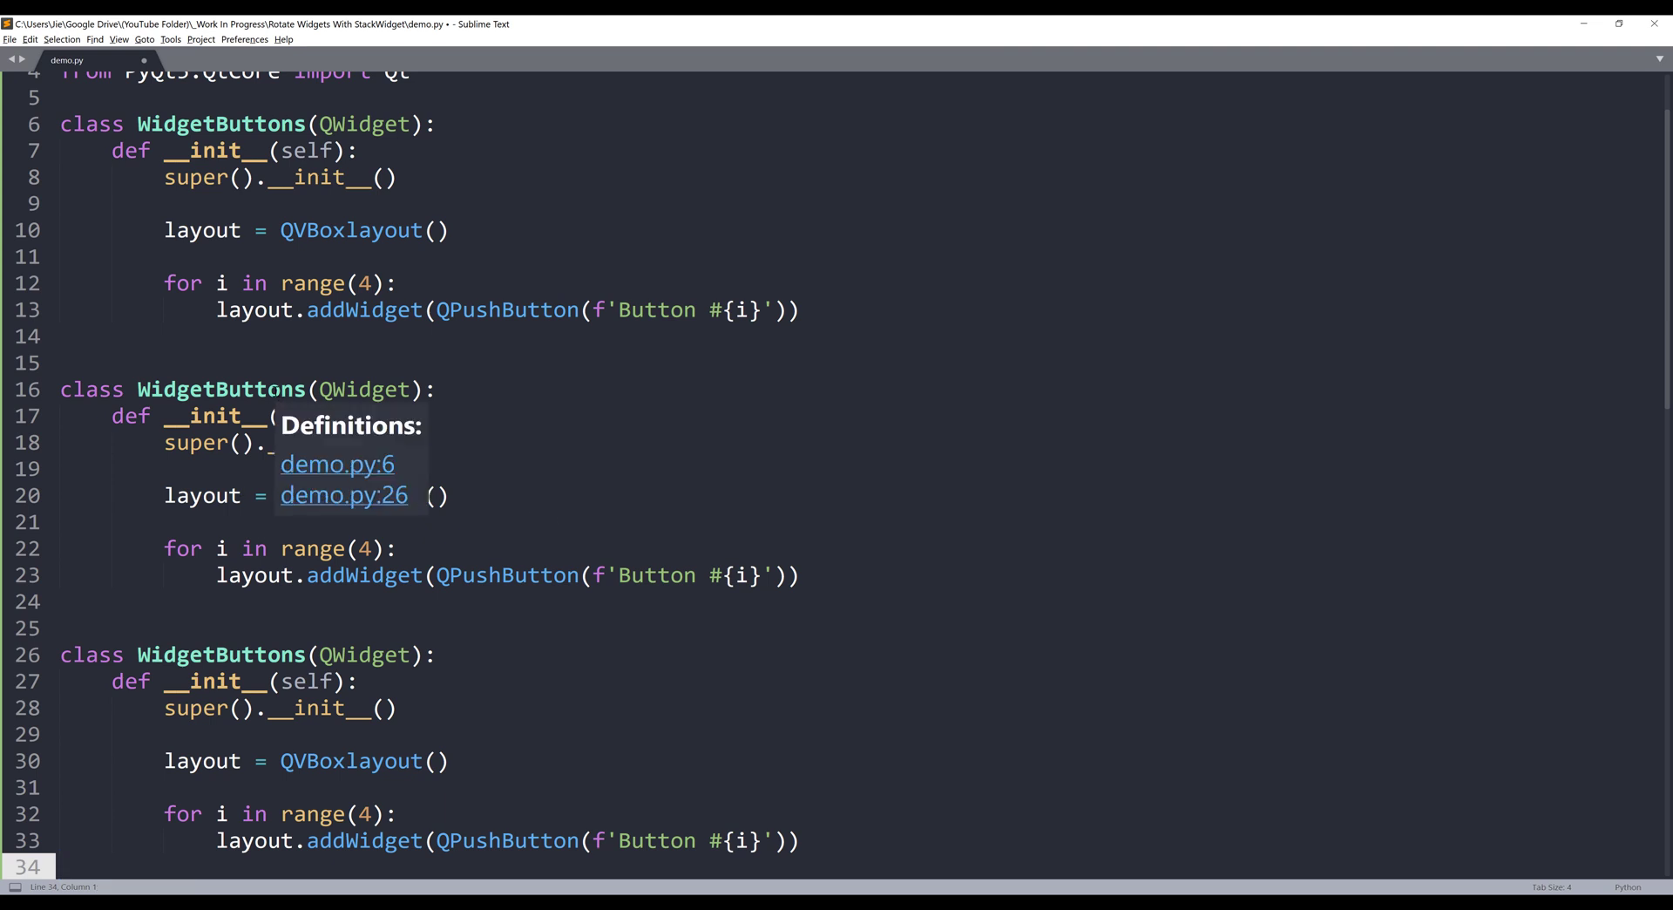
{"action": "double_click", "coordinate": [221, 389]}
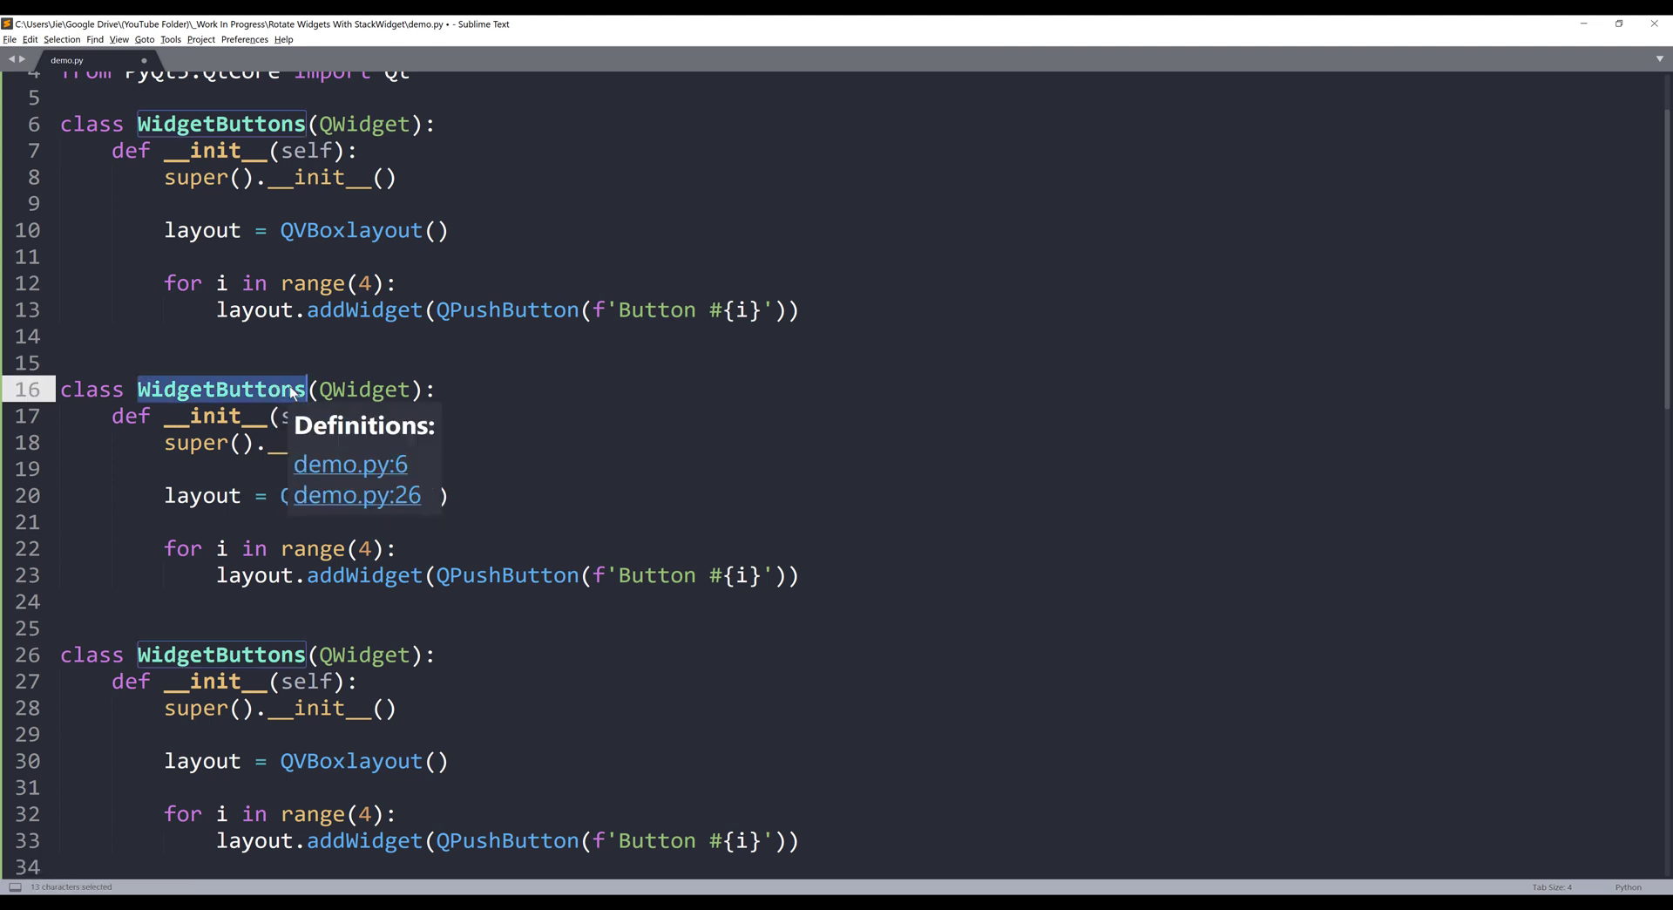
{"action": "left_click", "coordinate": [311, 388]}
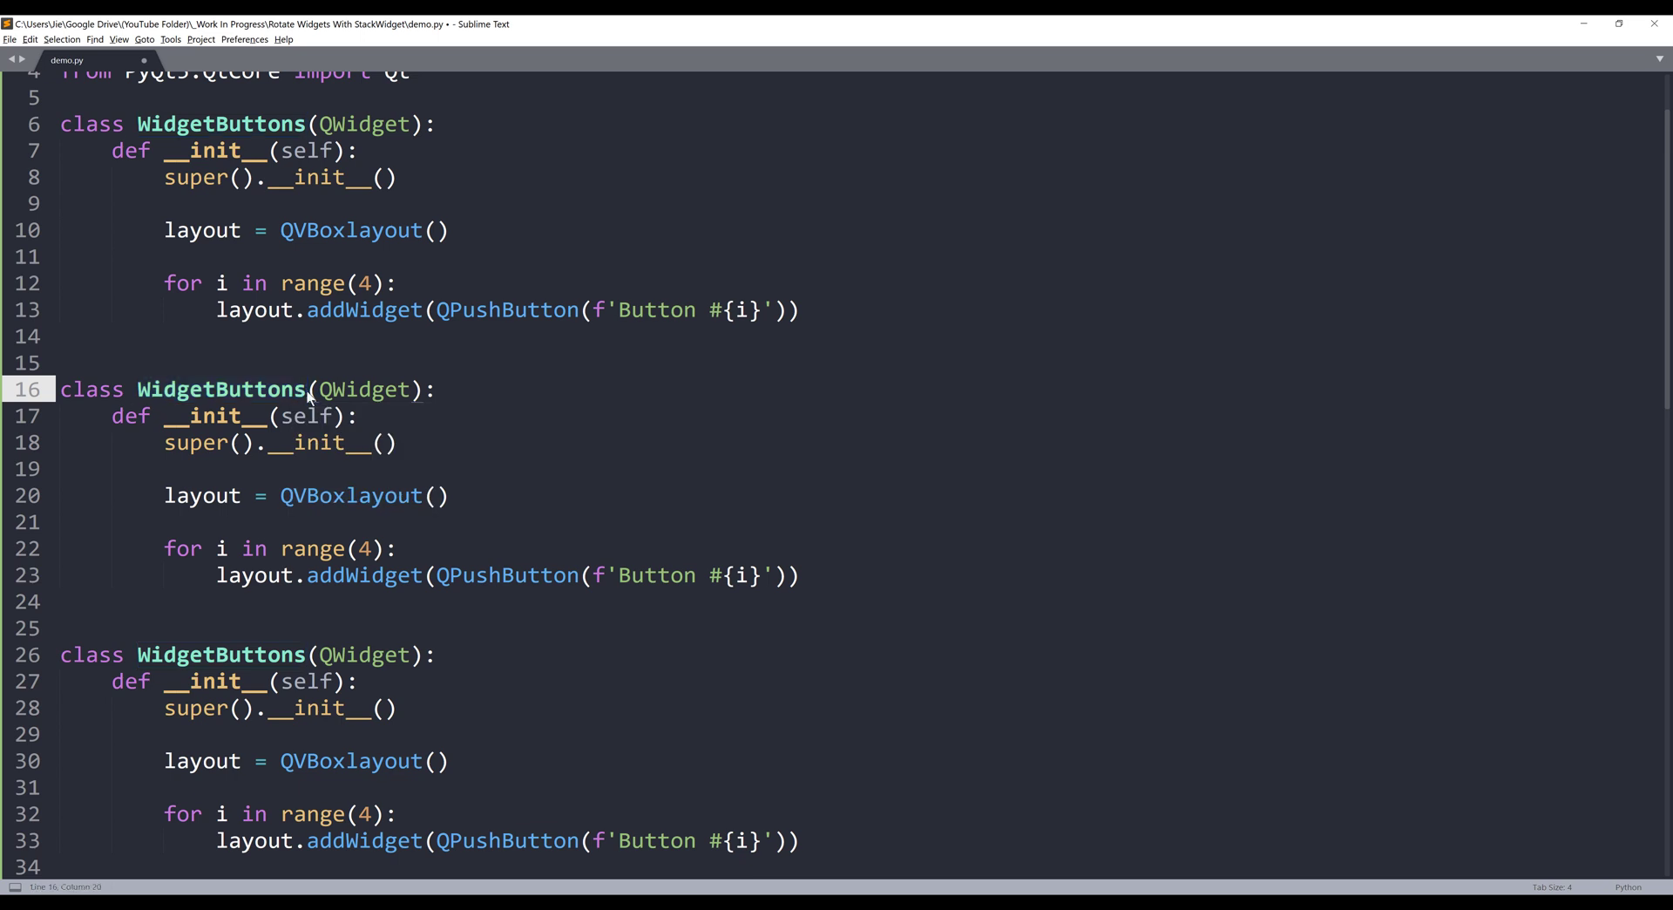
{"action": "double_click", "coordinate": [256, 389]}
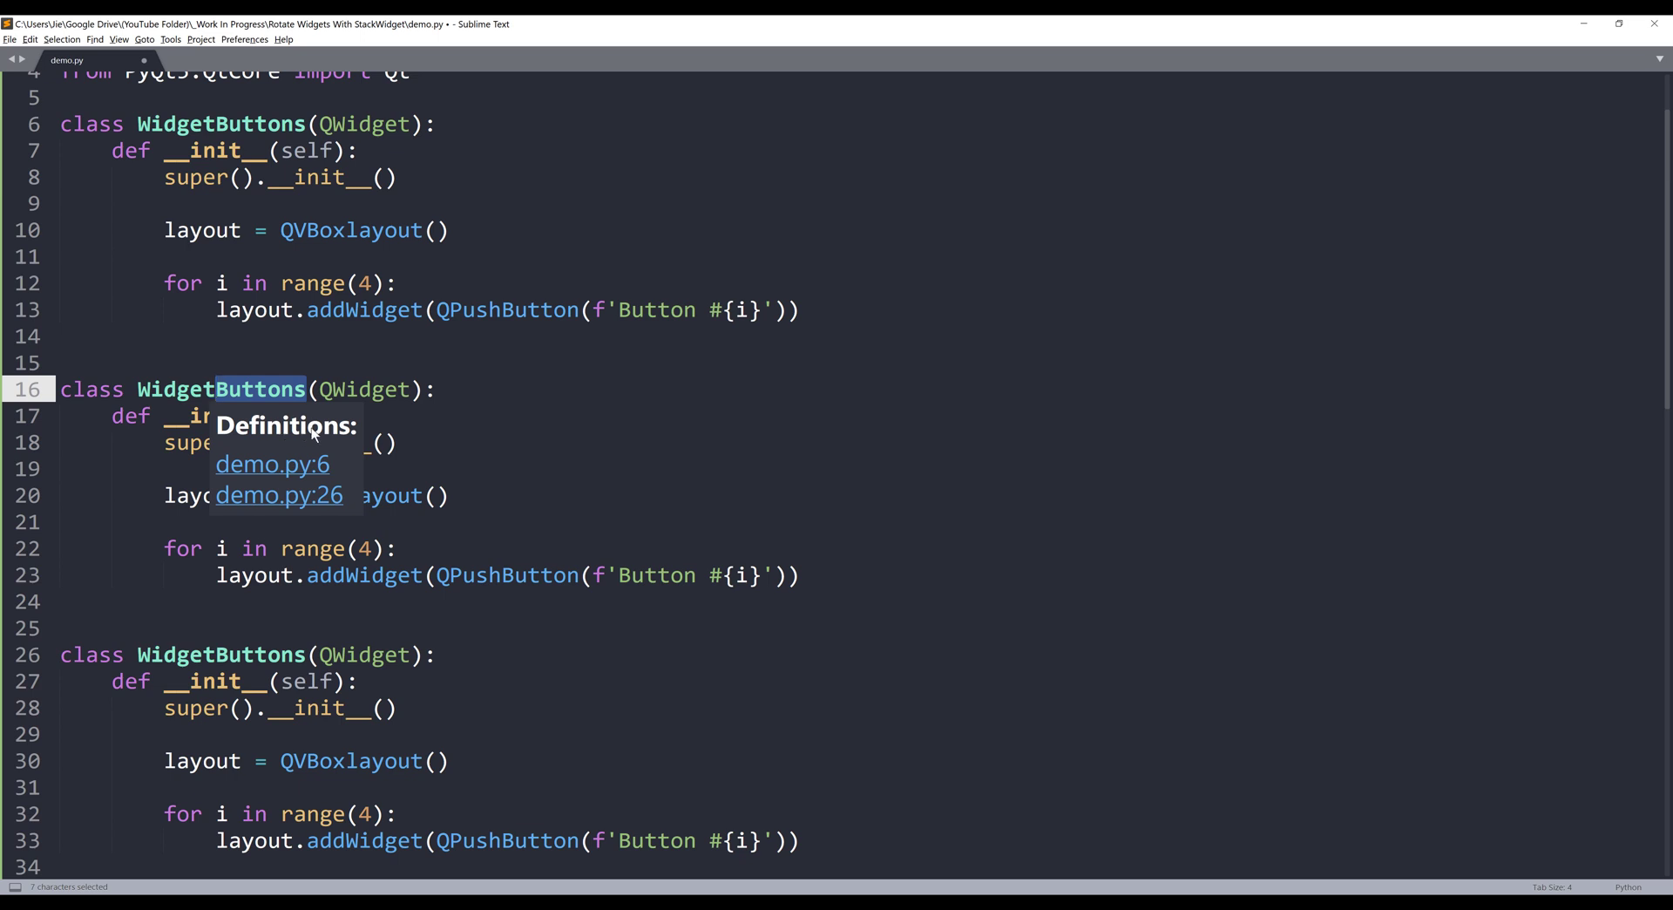
{"action": "type", "text": "Line"}
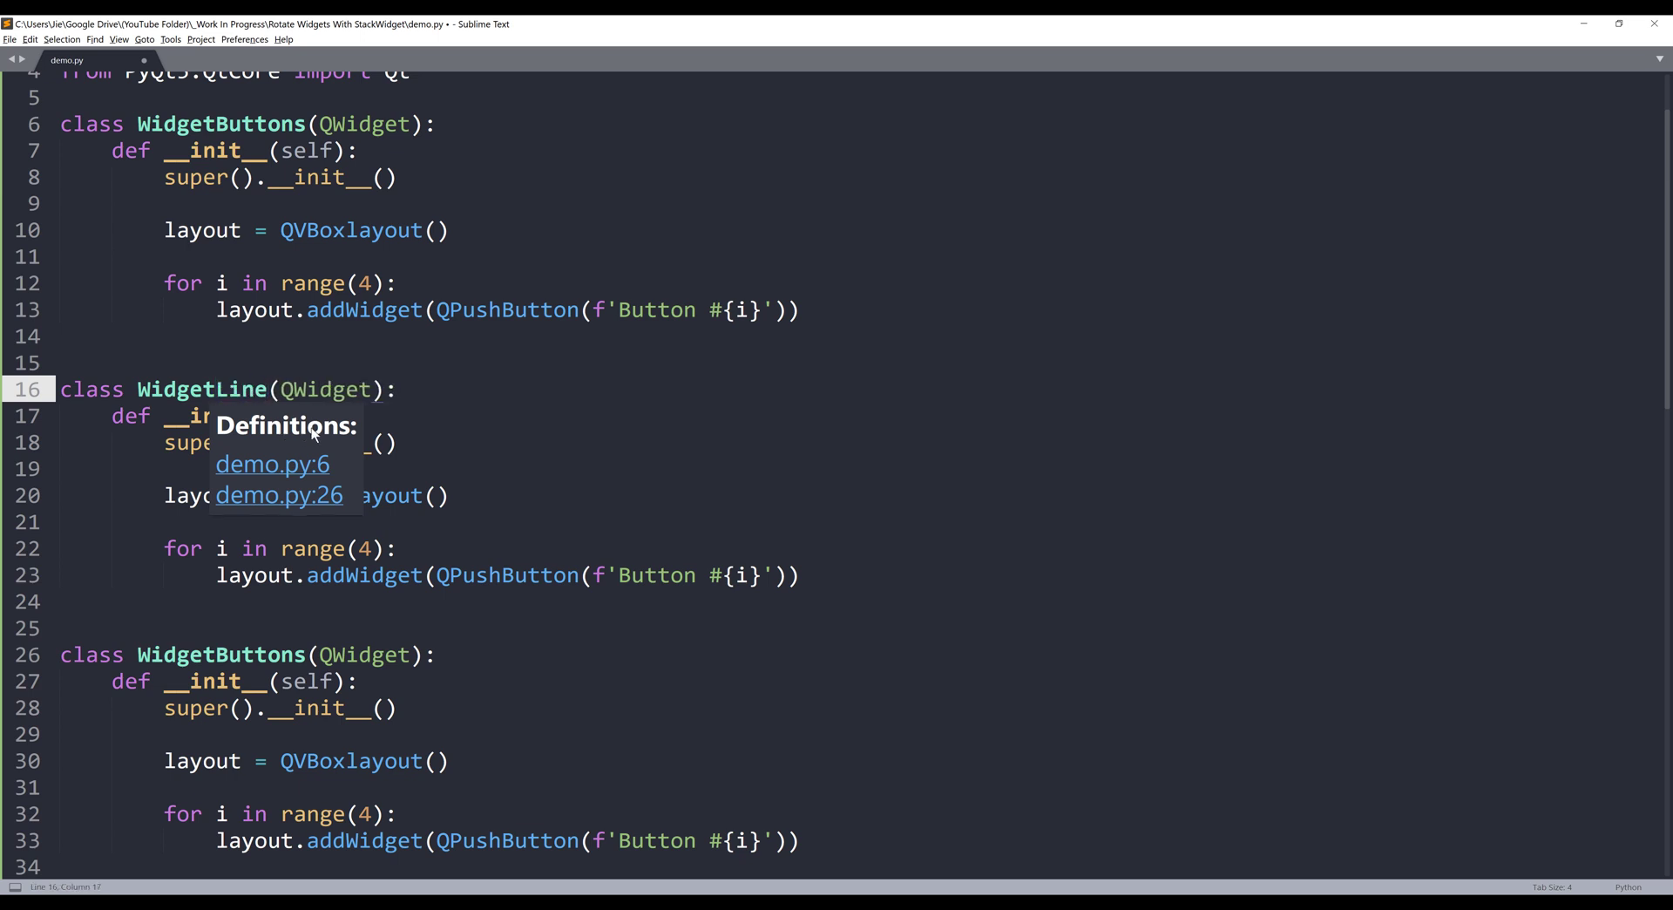
{"action": "type", "text": "Edits"}
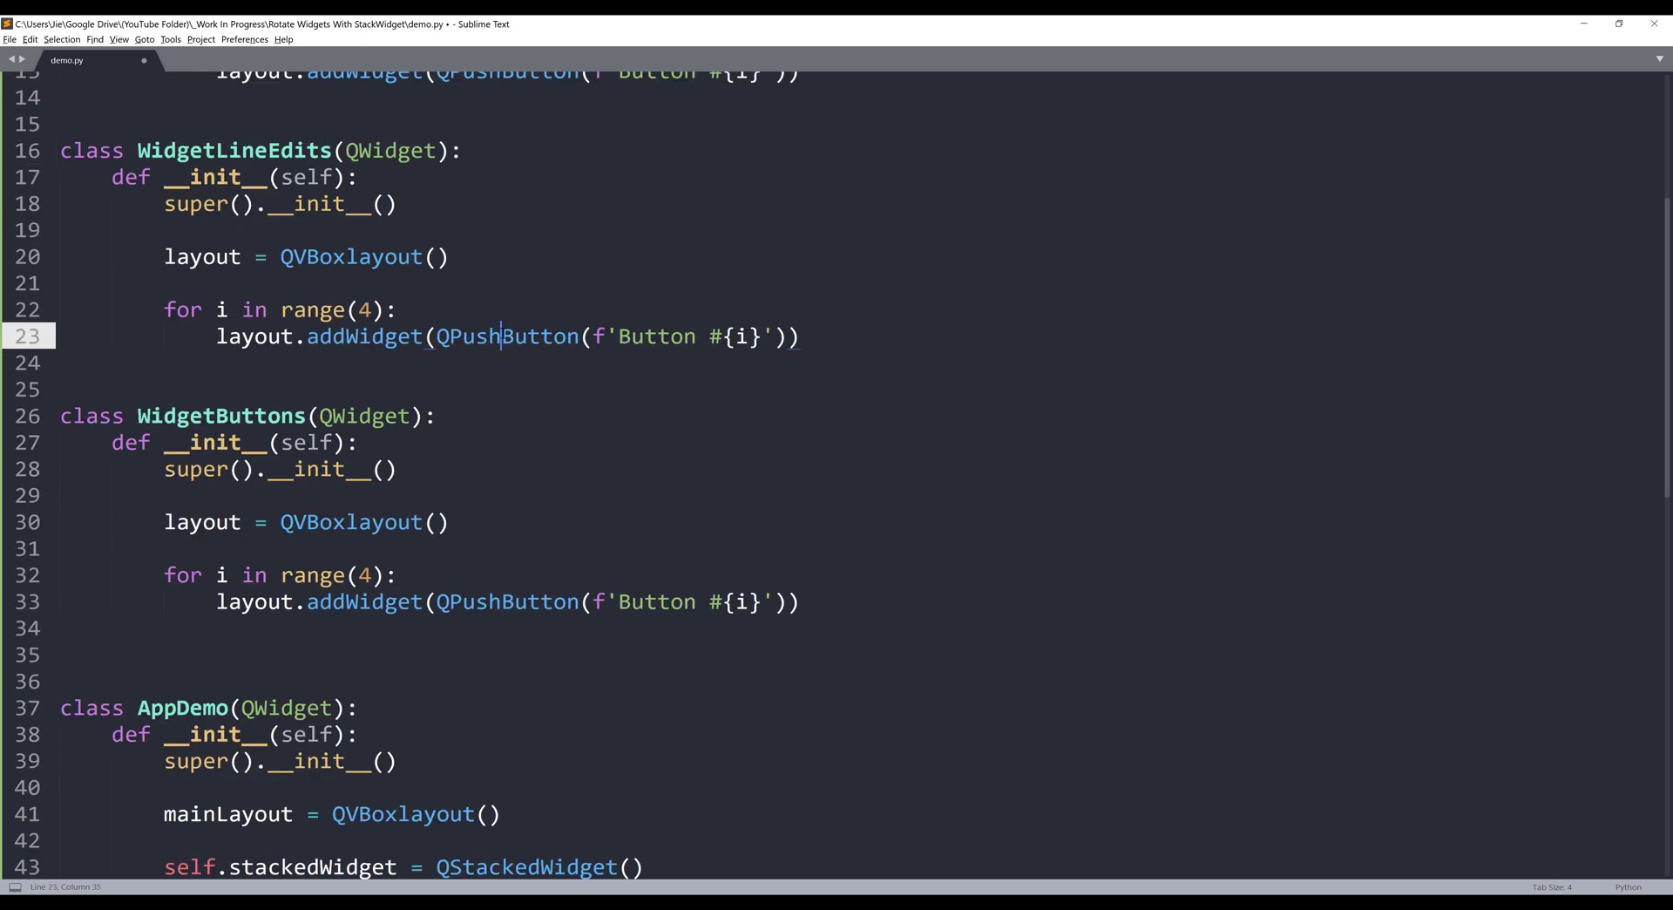
Make WidgetLineEdits add QLineEdit widgets labelled 'LineEdit #{i}'
{"action": "double_click", "coordinate": [506, 336]}
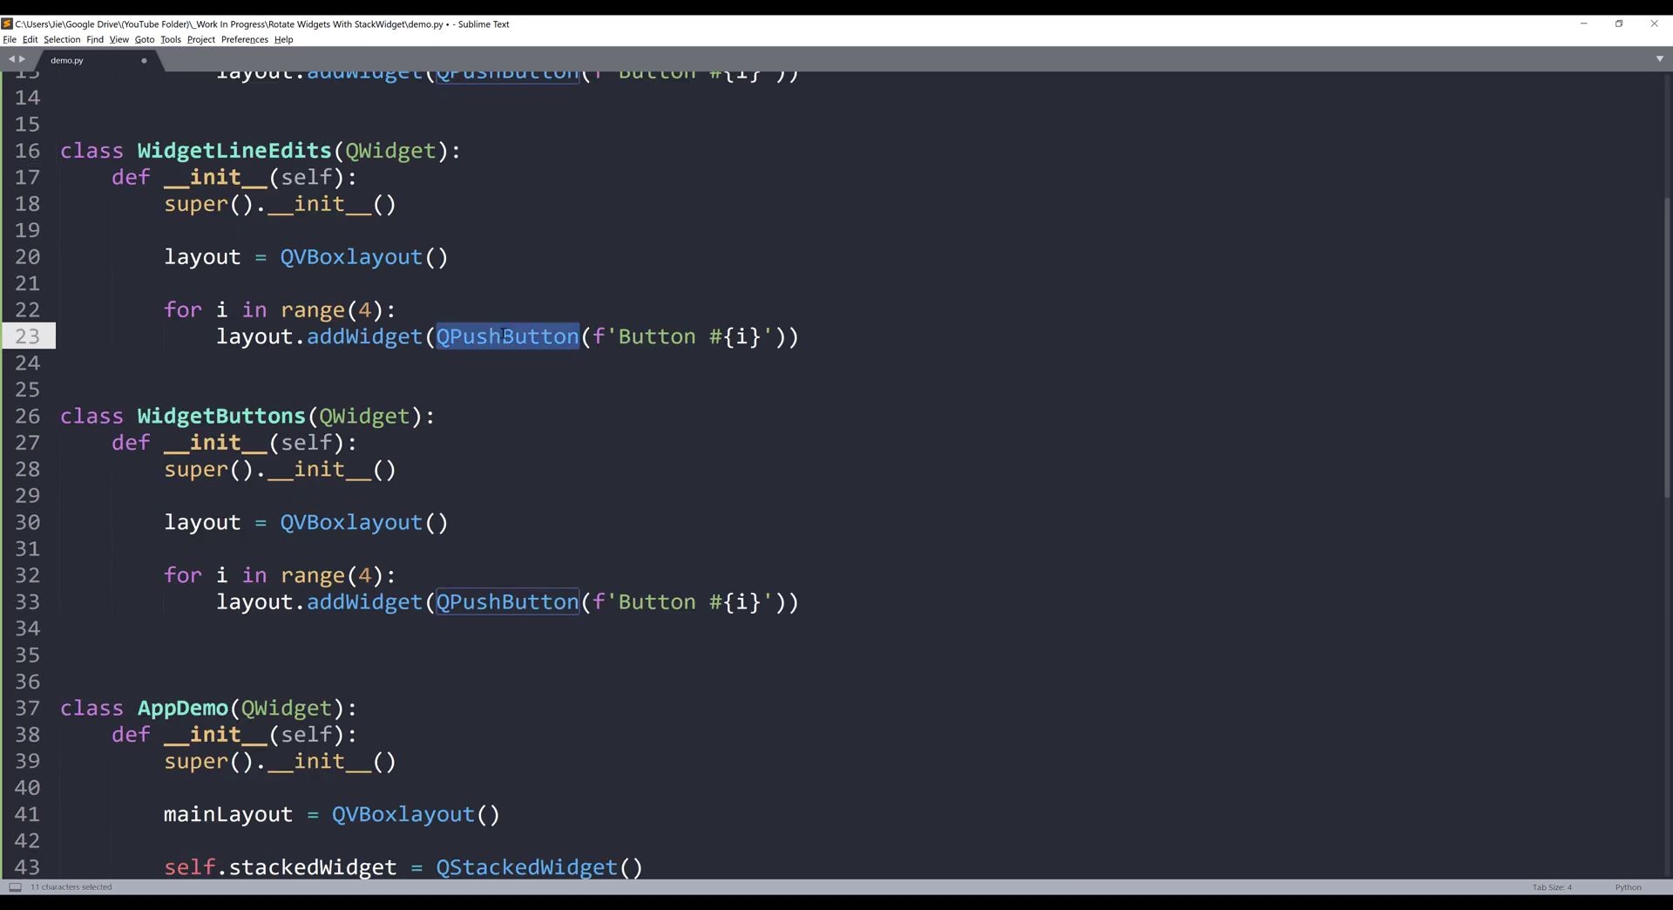
{"action": "type", "text": "QLineEdit"}
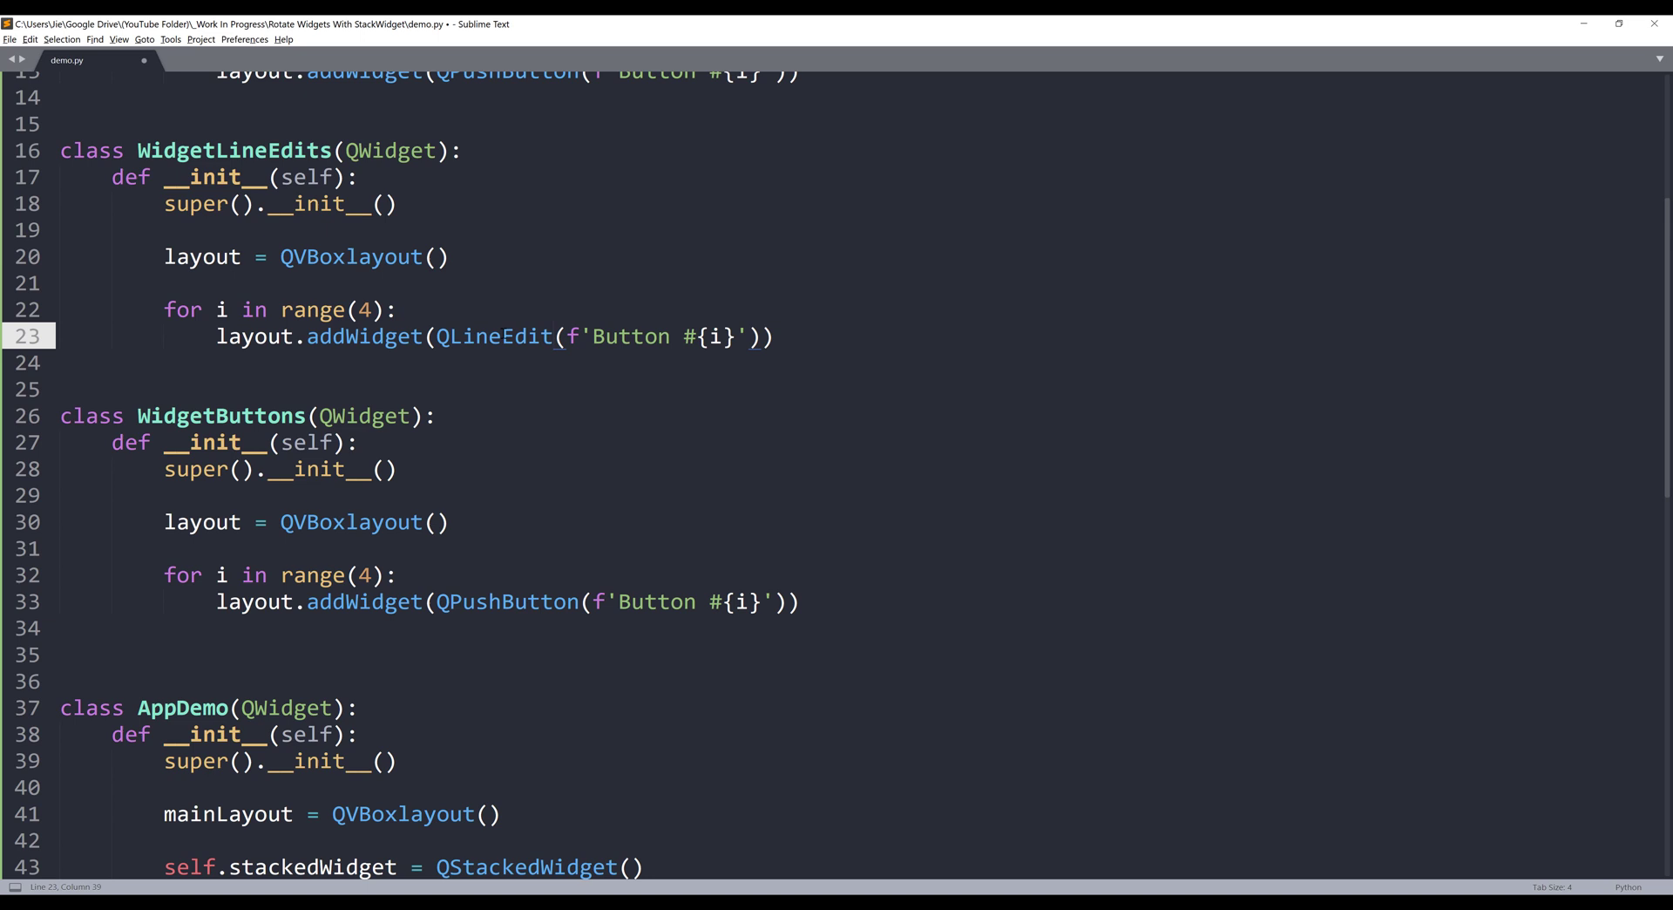
{"action": "double_click", "coordinate": [631, 337]}
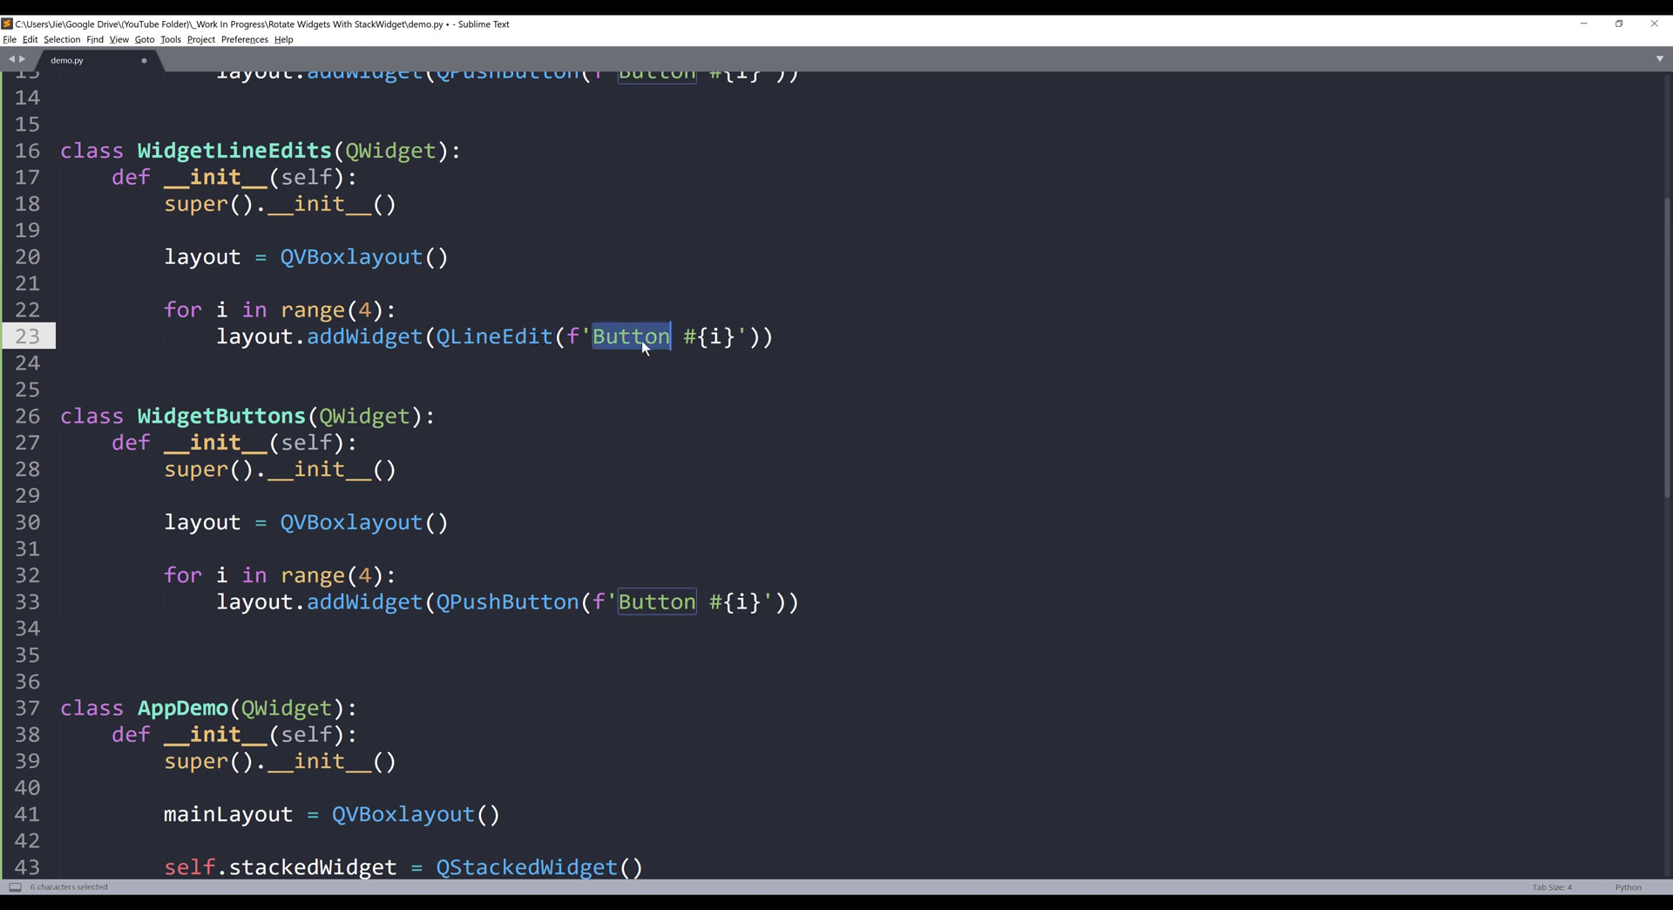
{"action": "type", "text": "LineEdit"}
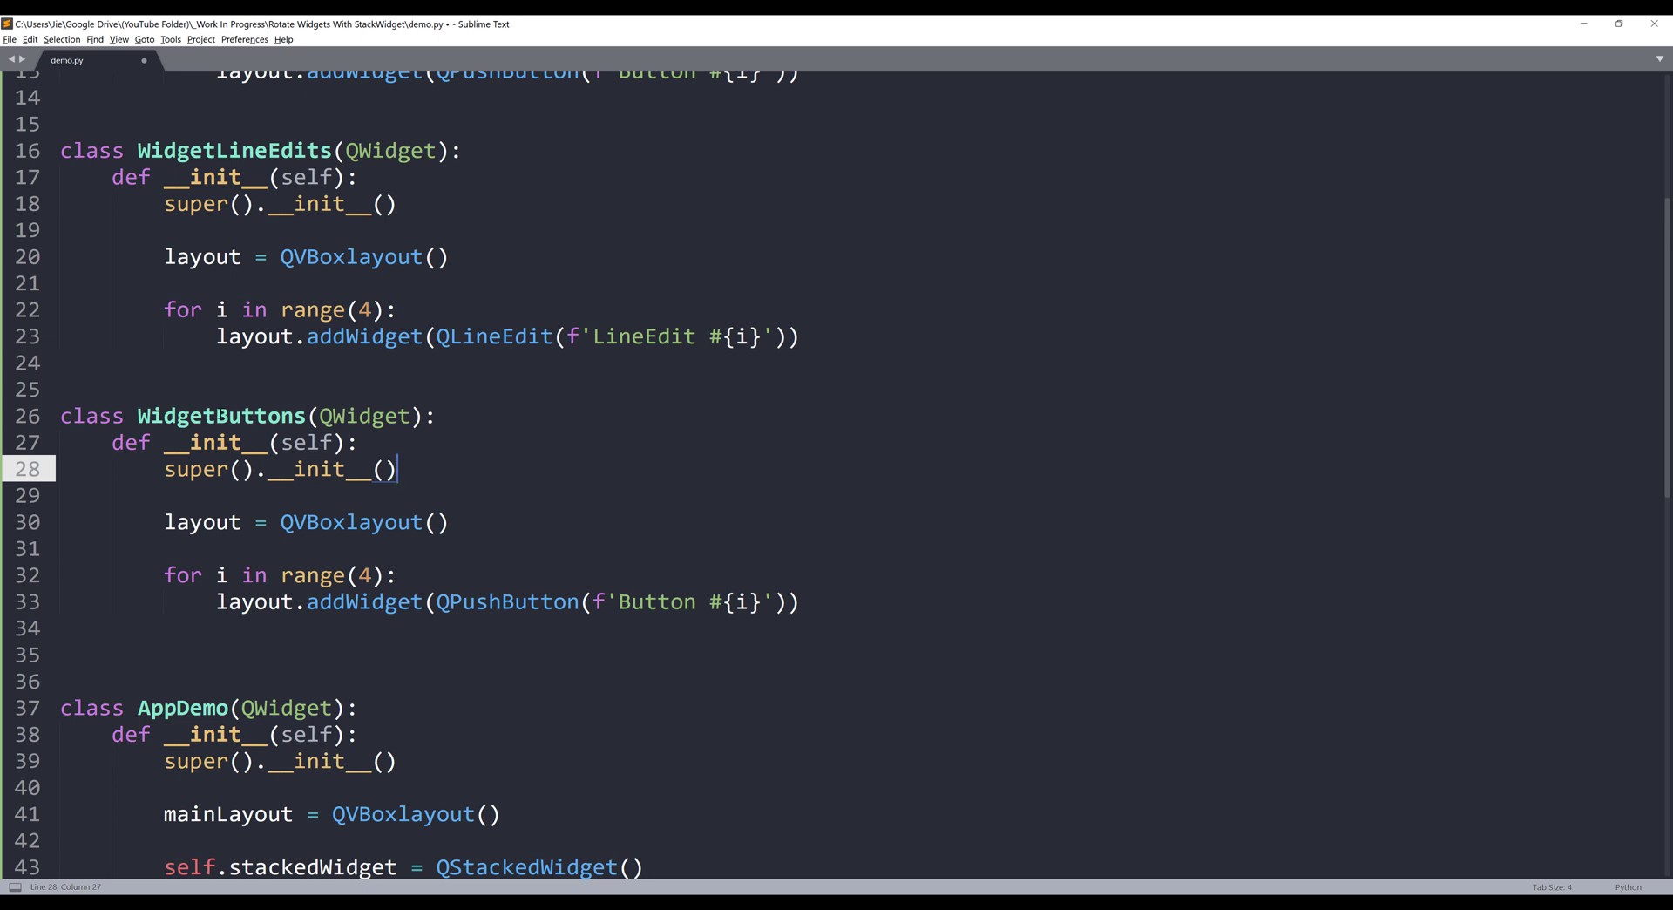
Rename the third copy WidgetRadioButtons adding QRadioButtons labelled 'RaidoButton #{i}'
{"action": "left_click", "coordinate": [225, 415]}
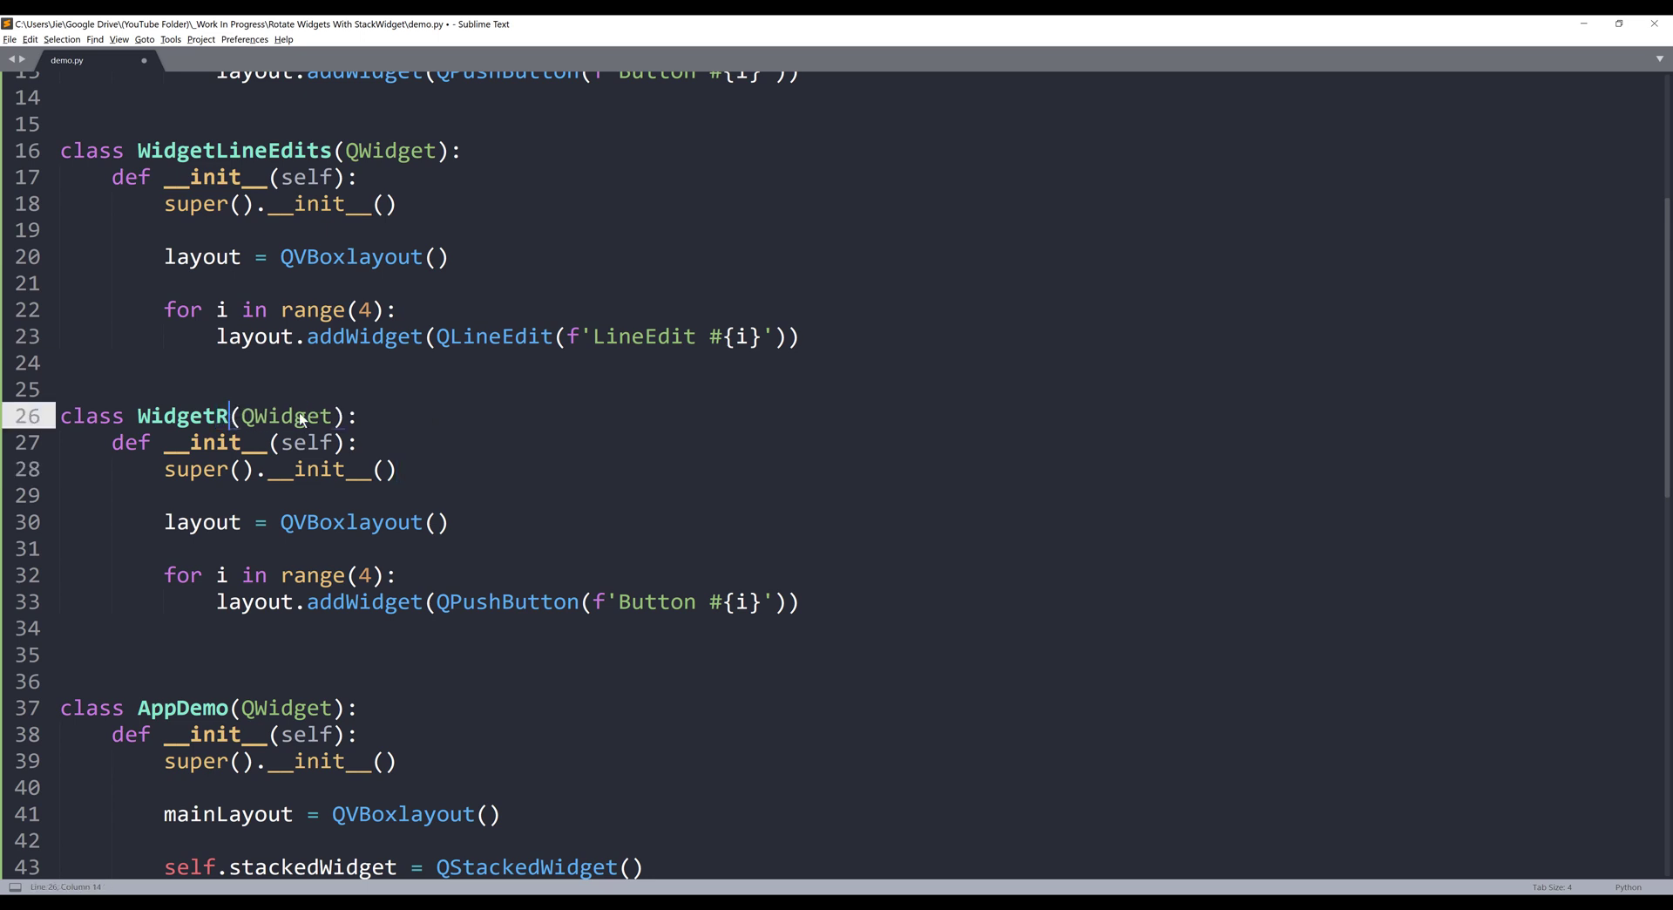
{"action": "type", "text": "adioButtons"}
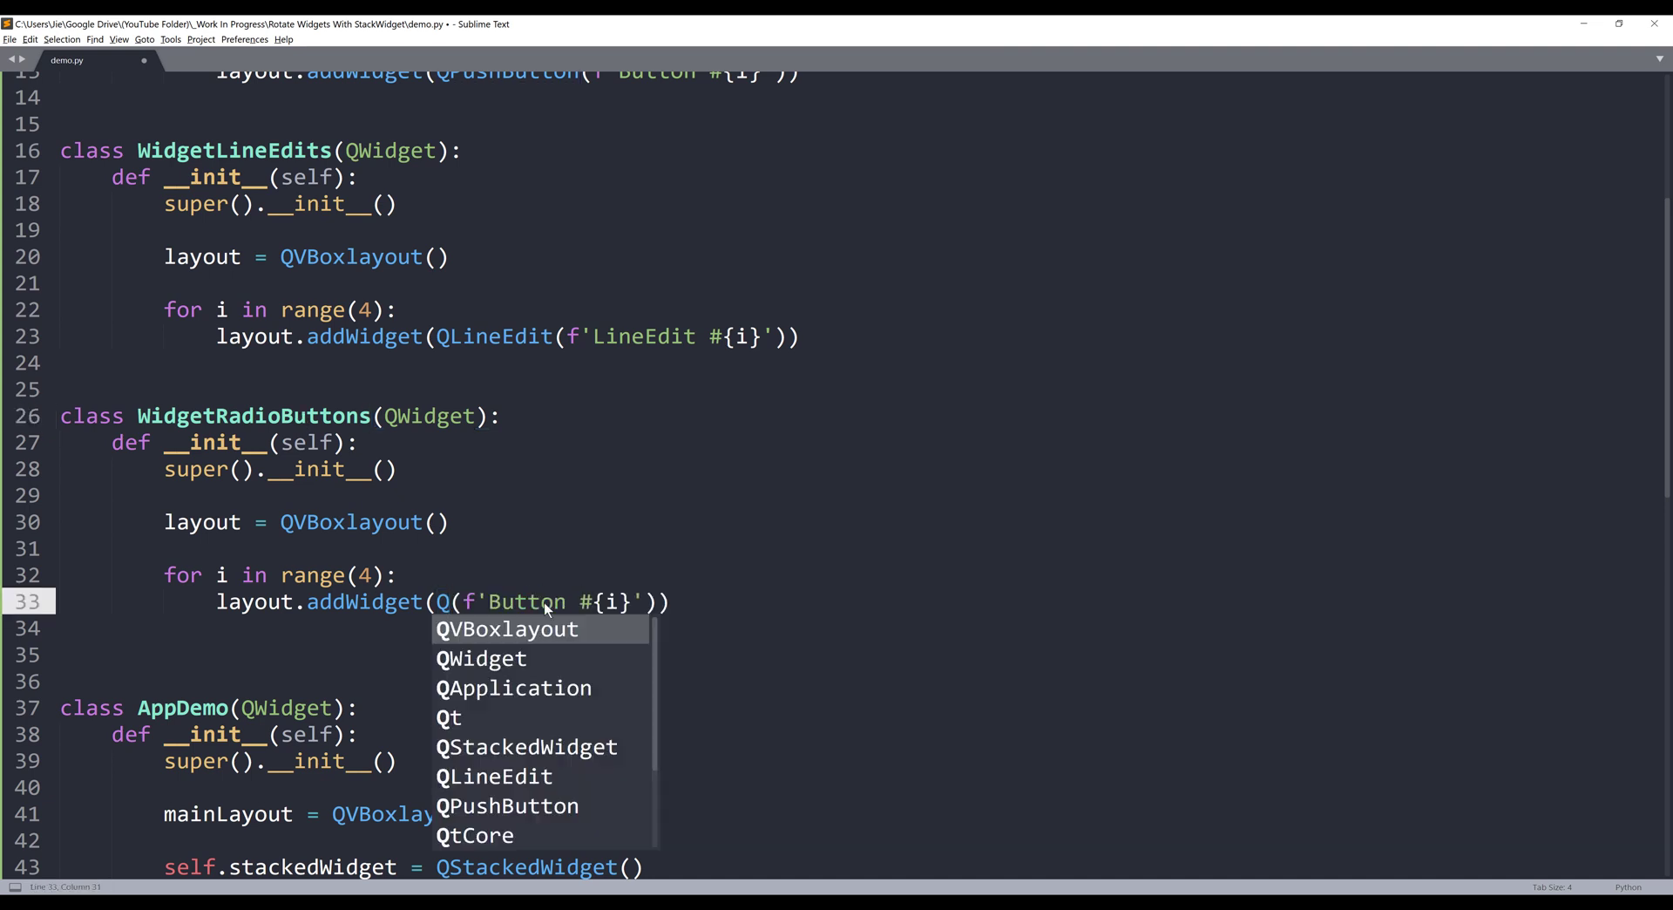
{"action": "type", "text": "RadioButton"}
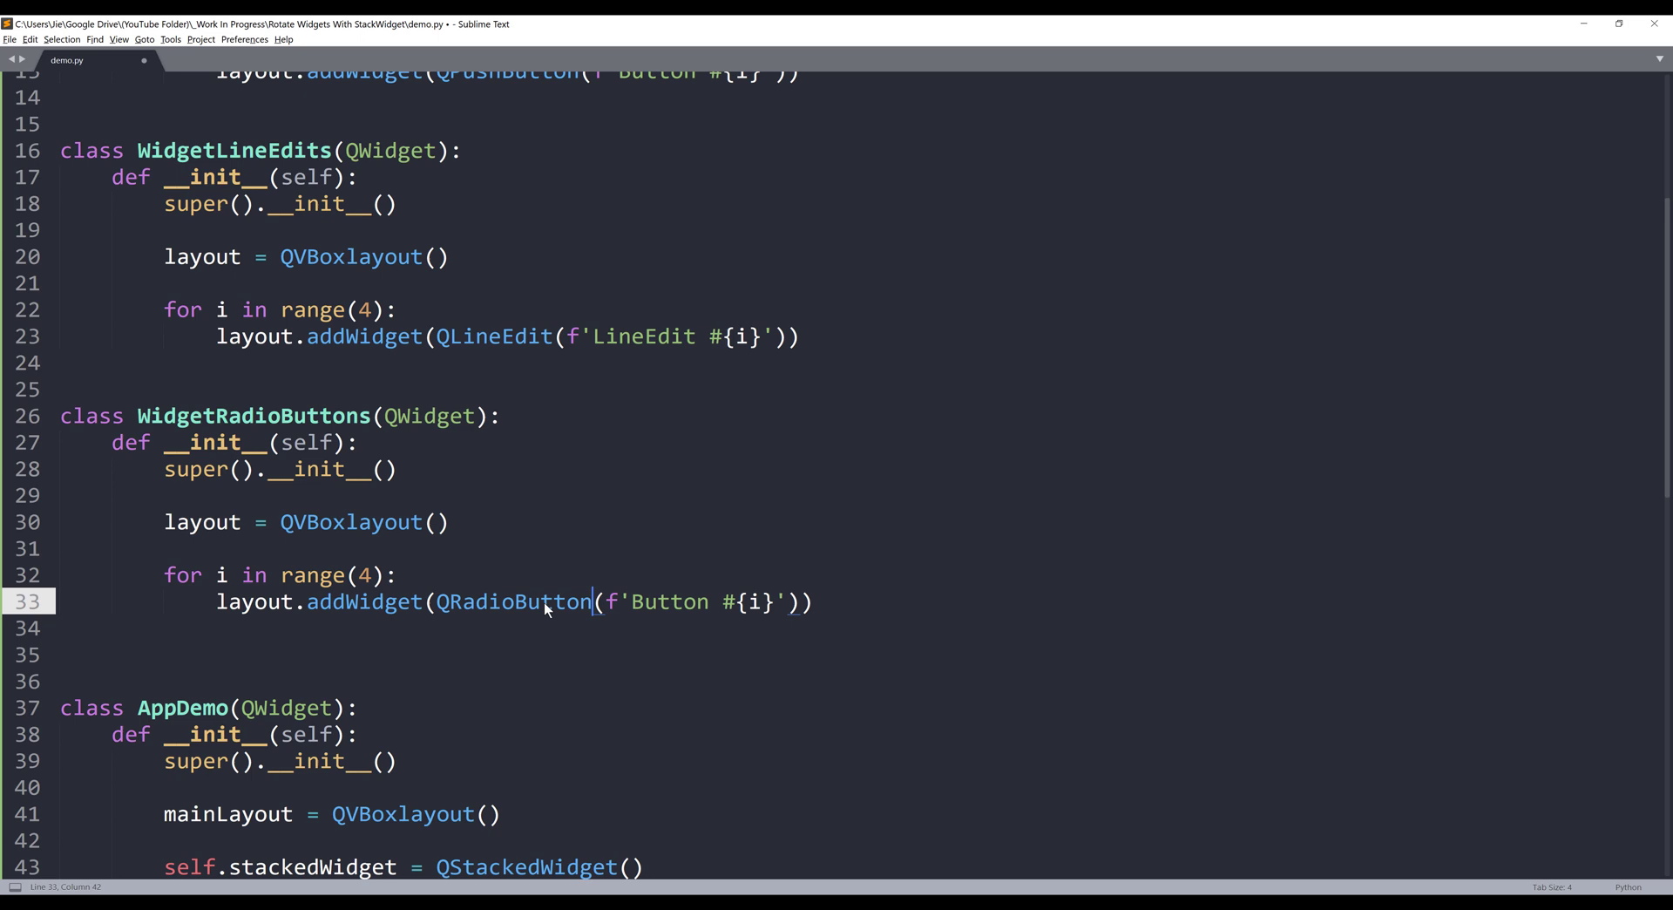
{"action": "double_click", "coordinate": [666, 601]}
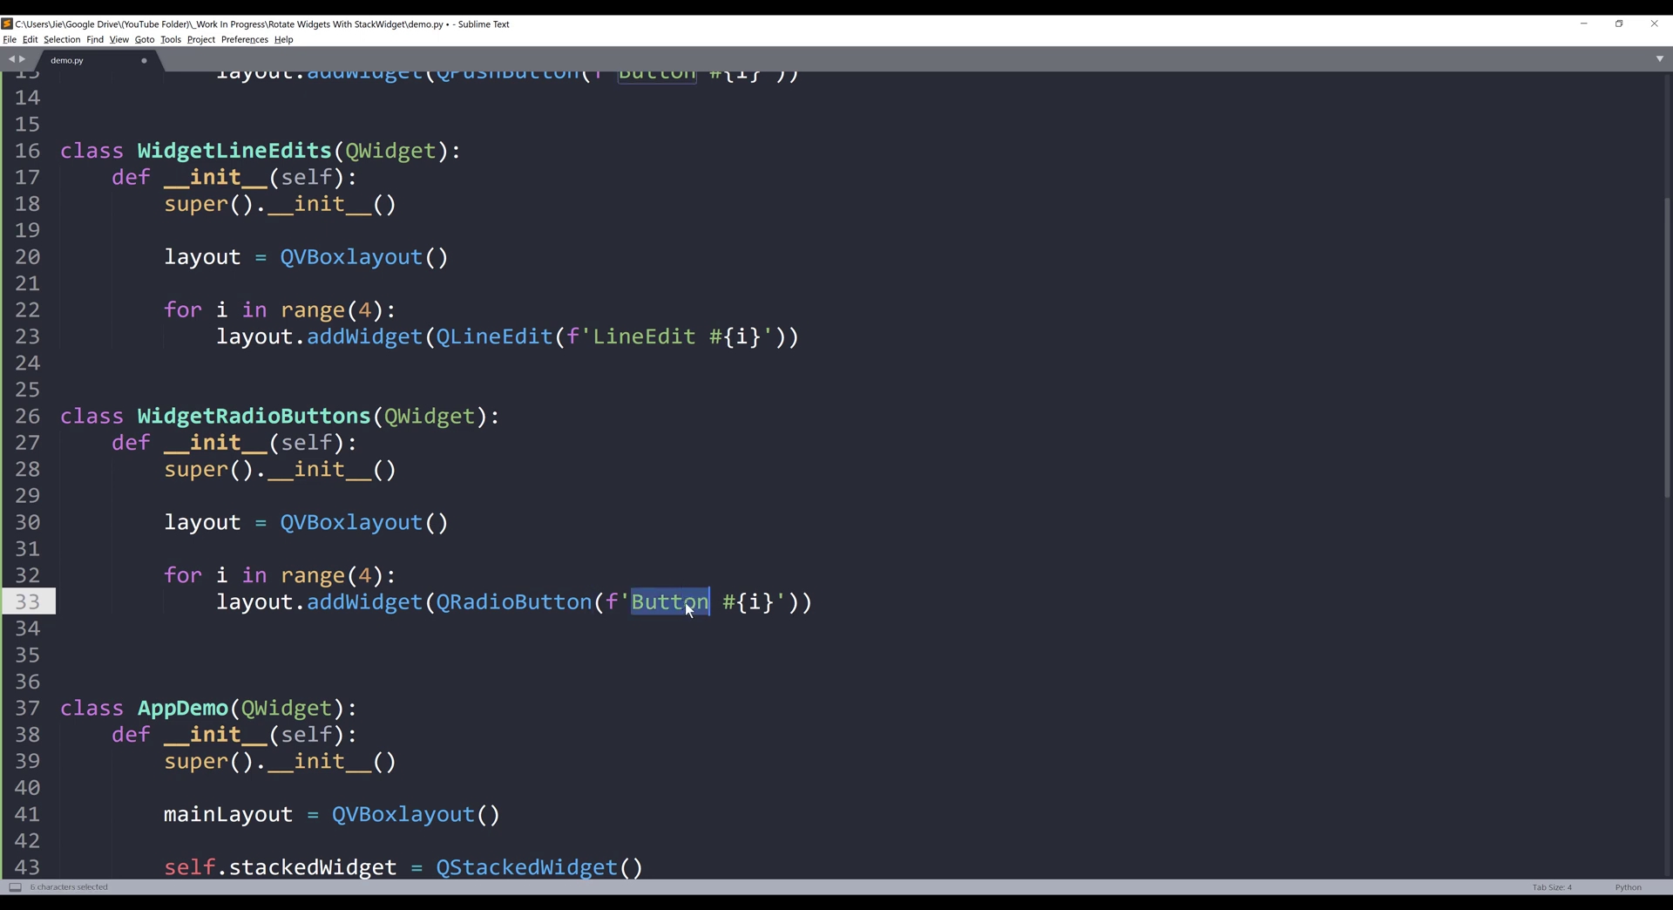
{"action": "type", "text": "Raido"}
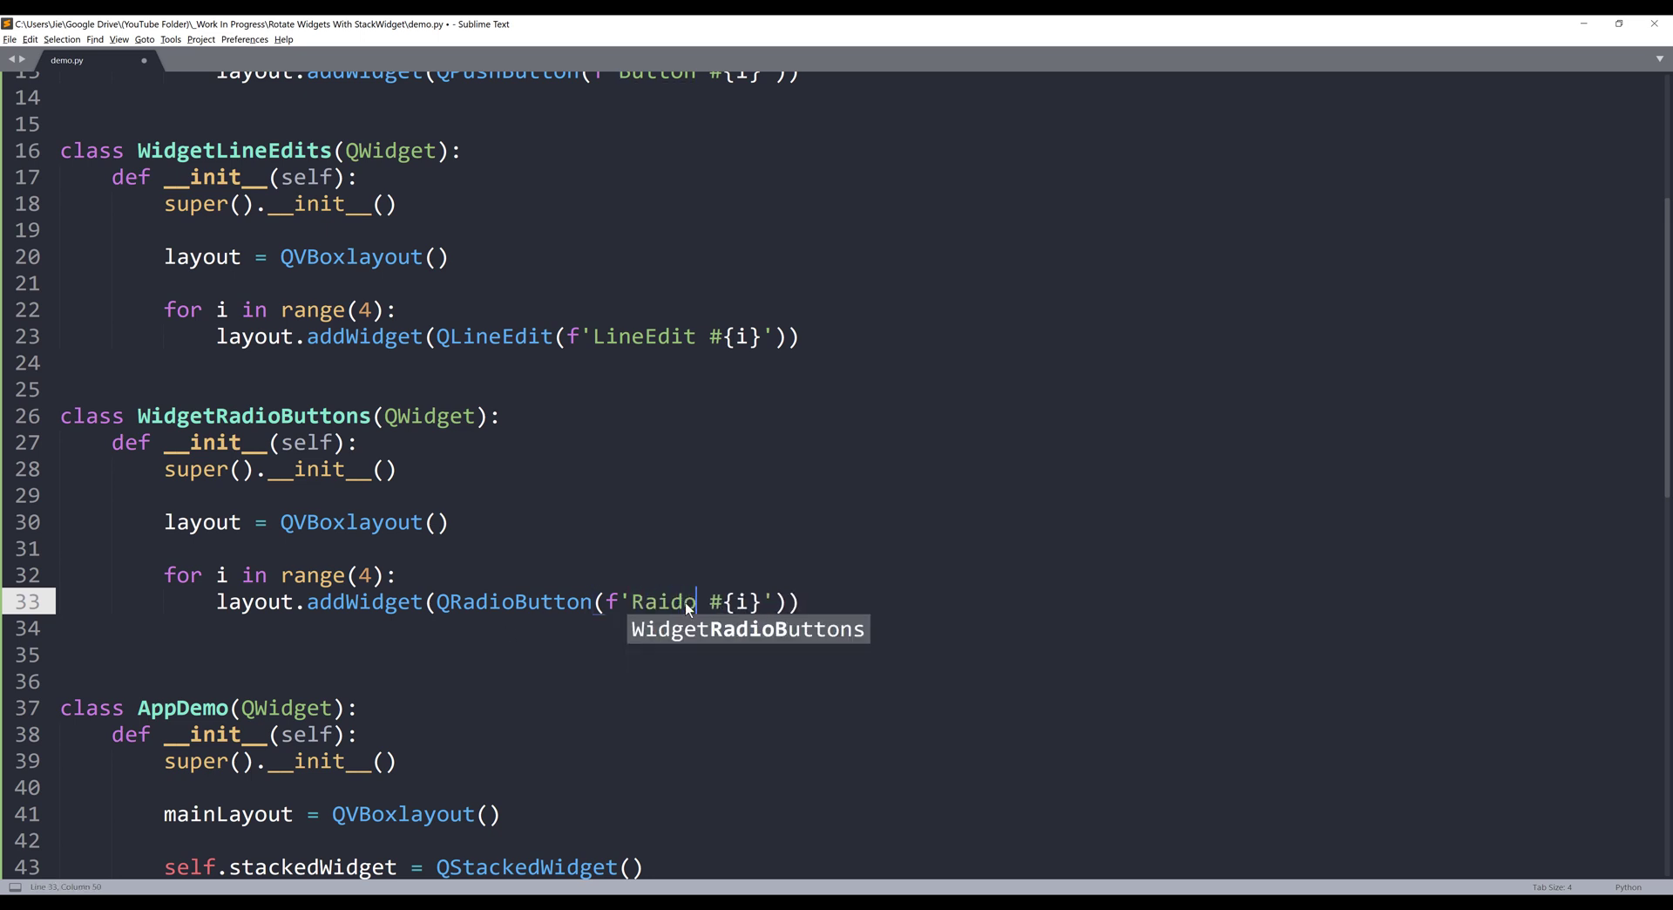
{"action": "type", "text": "Button"}
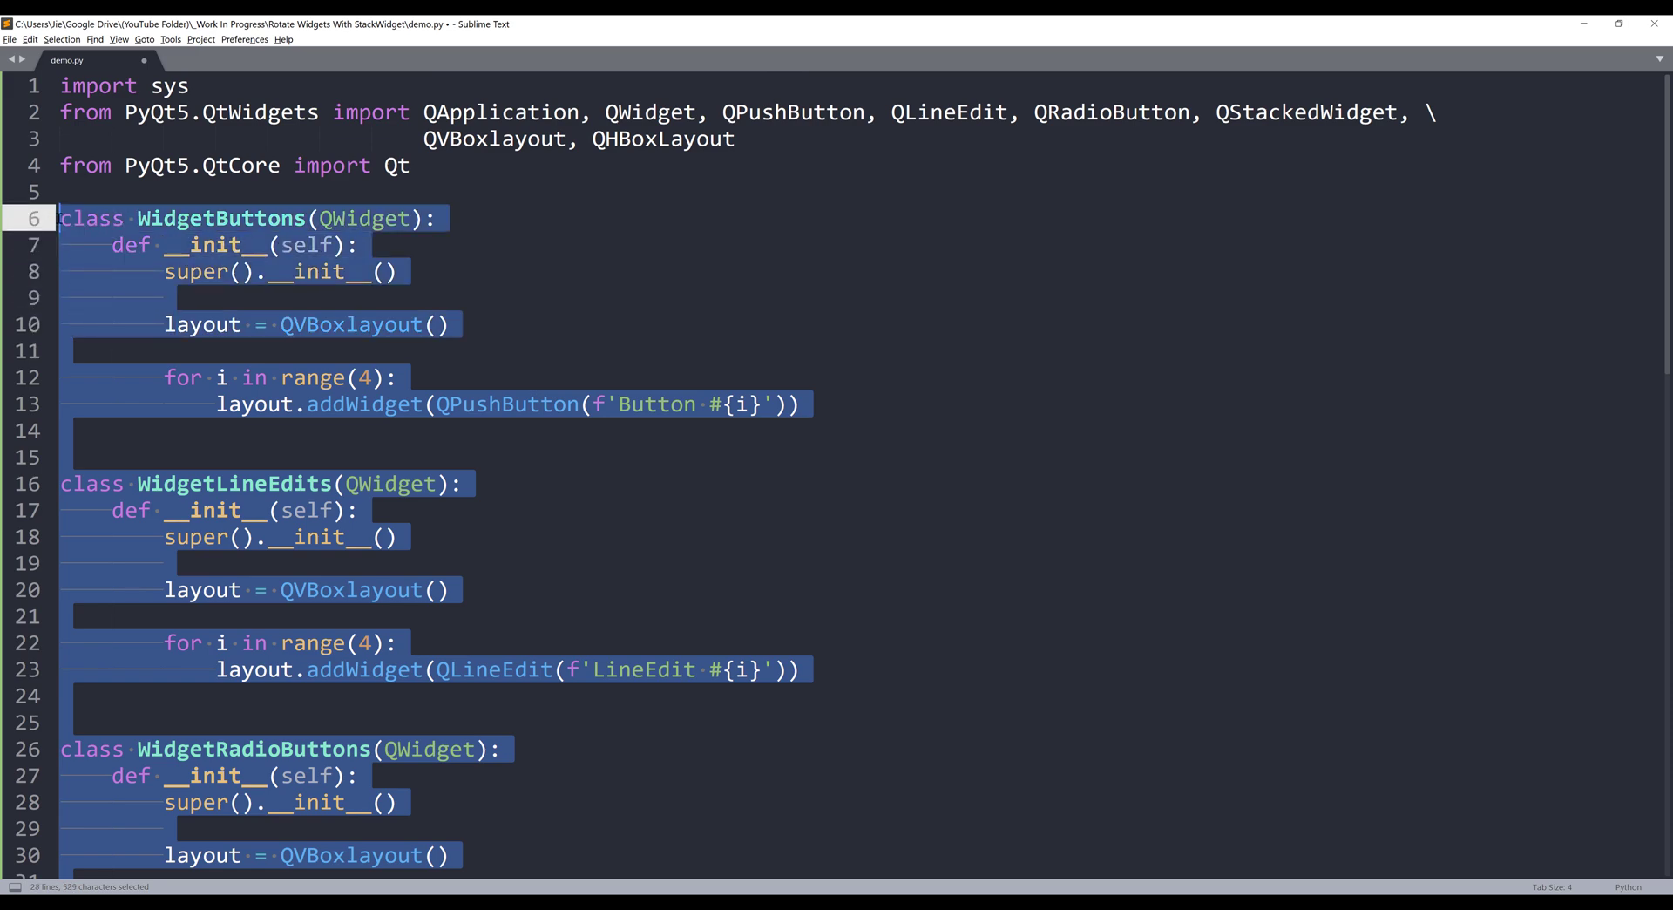
Add self.stackedWidget.addWidget(WidgetButtons()) in AppDemo's constructor
{"action": "scroll", "scroll_direction": "down", "scroll_amount": 3}
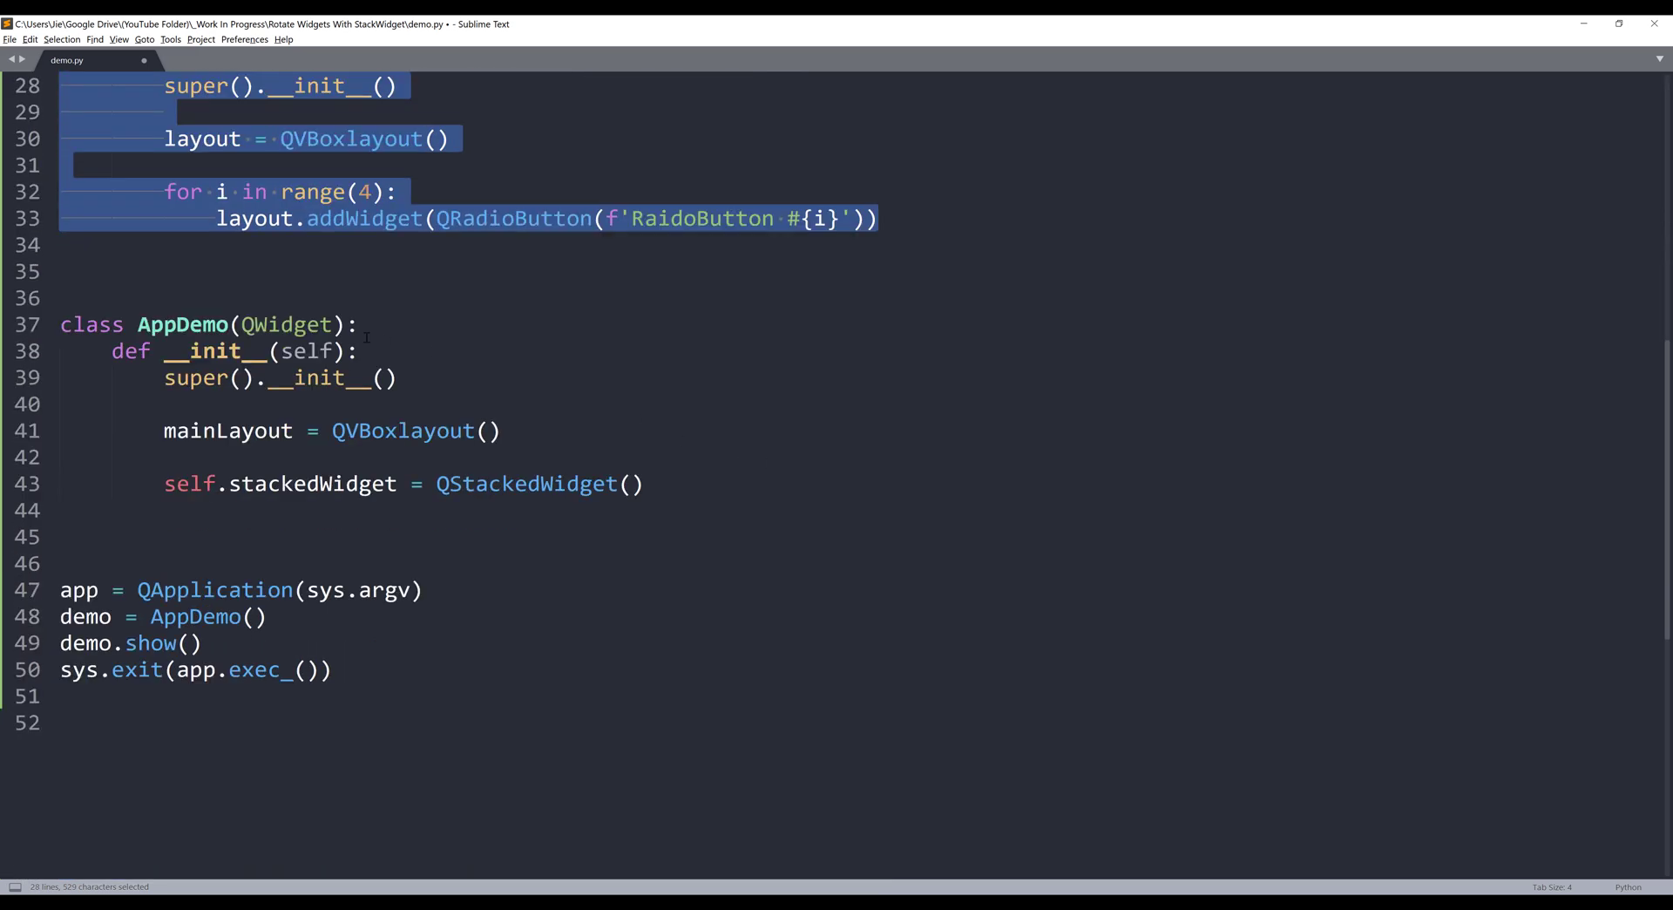
{"action": "left_click", "coordinate": [709, 510]}
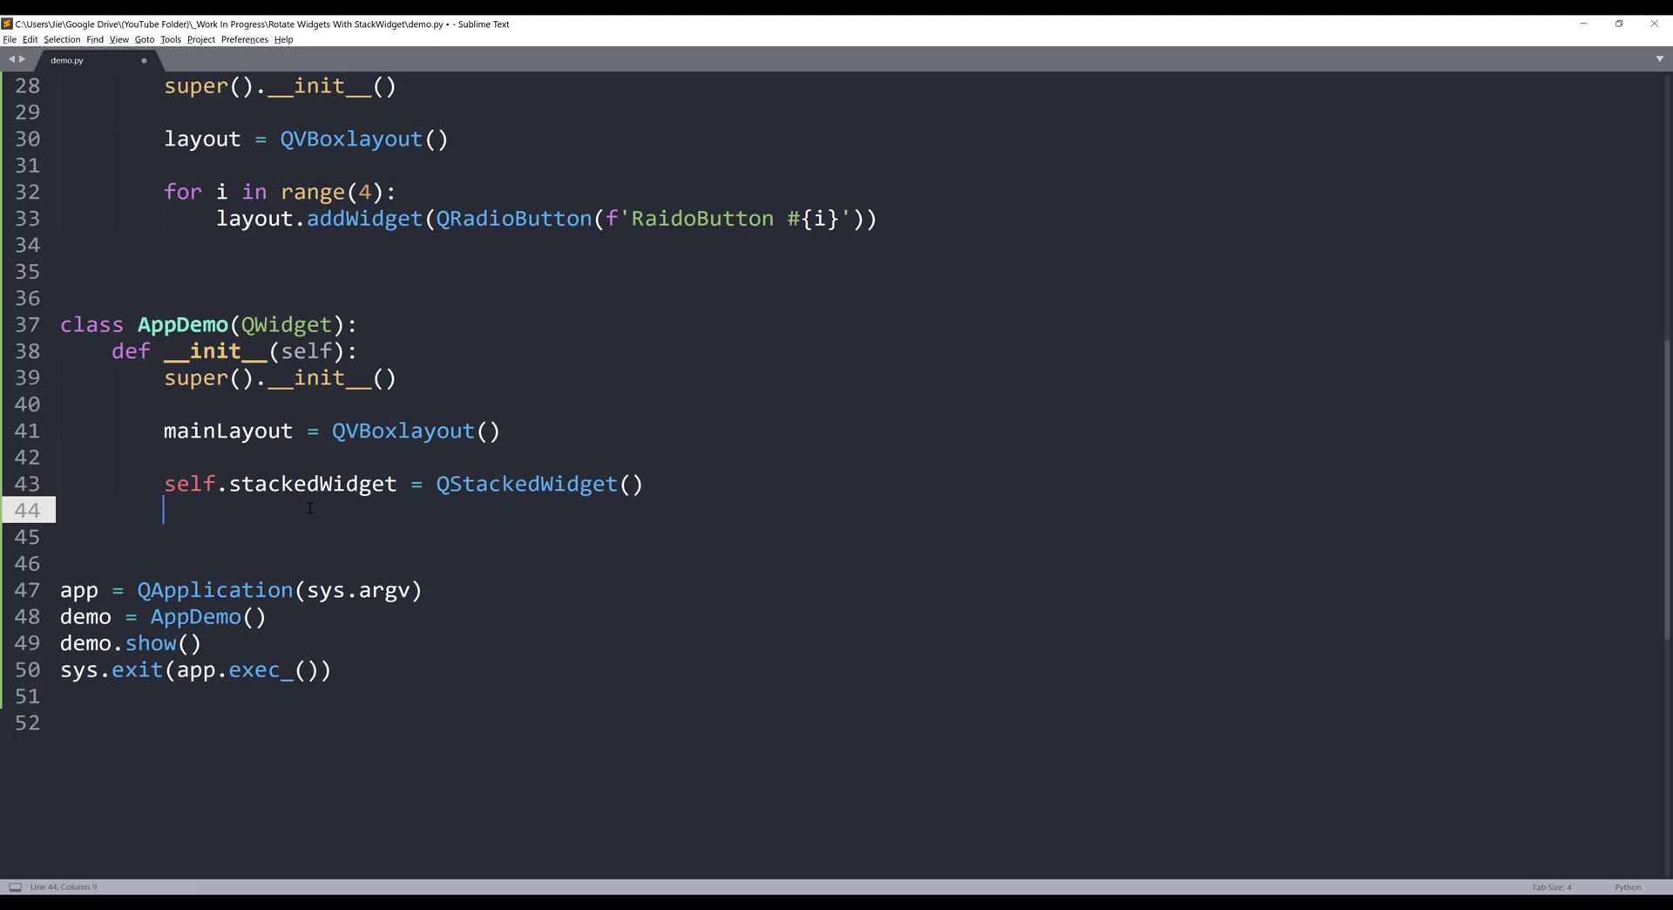
{"action": "type", "text": "self.stackedWidget."}
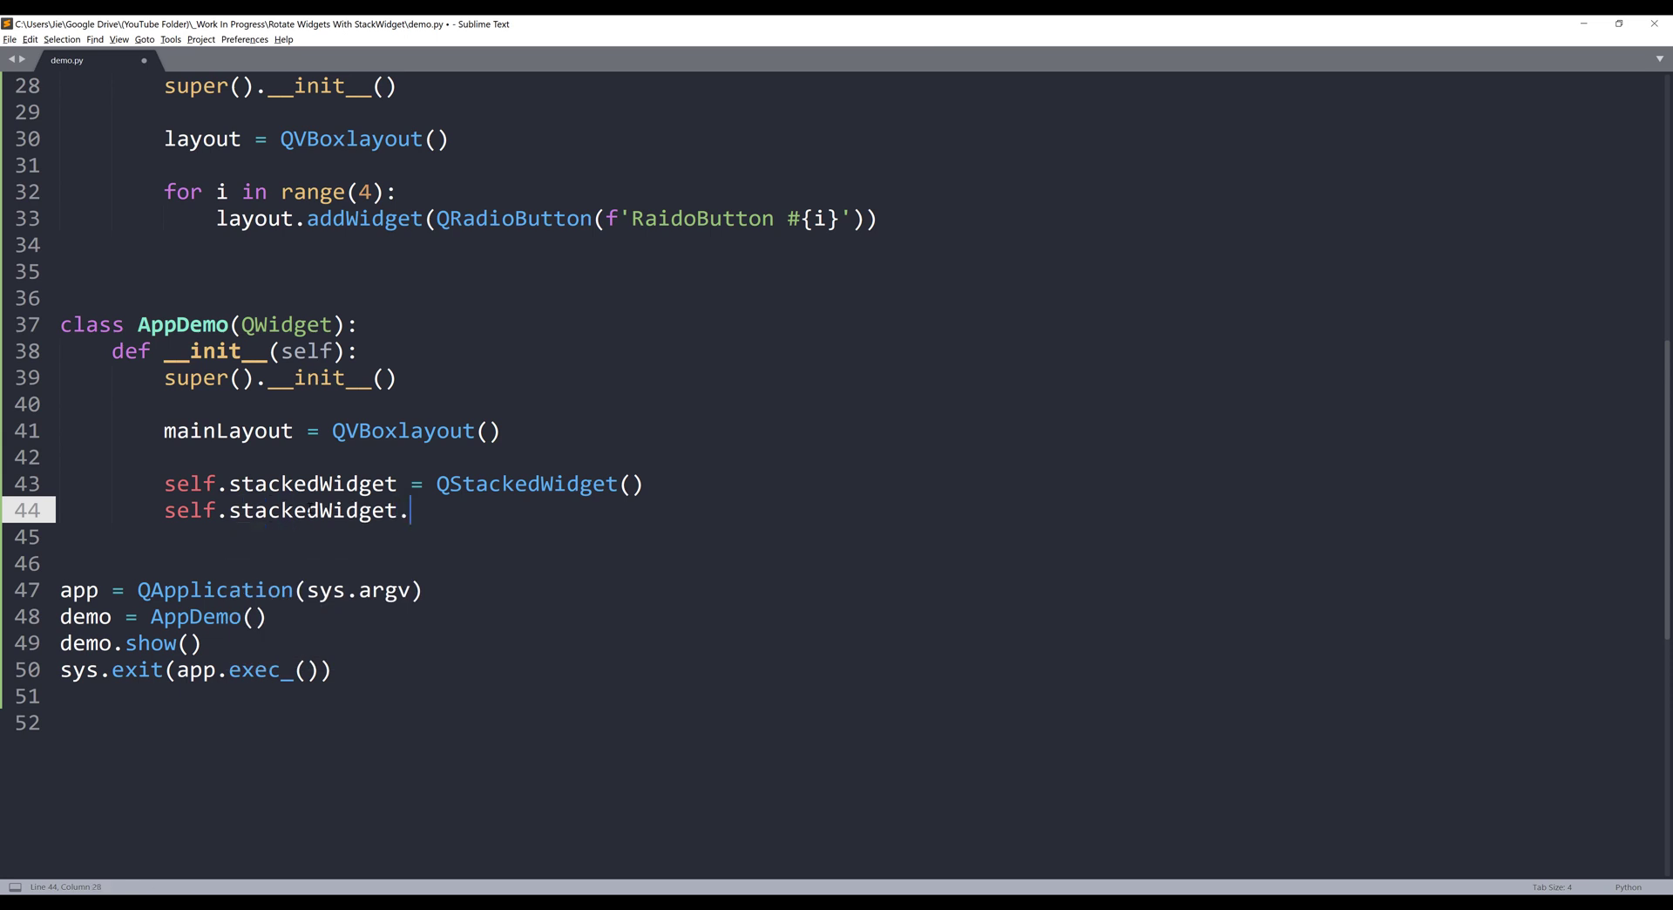
{"action": "type", "text": "addWidget()"}
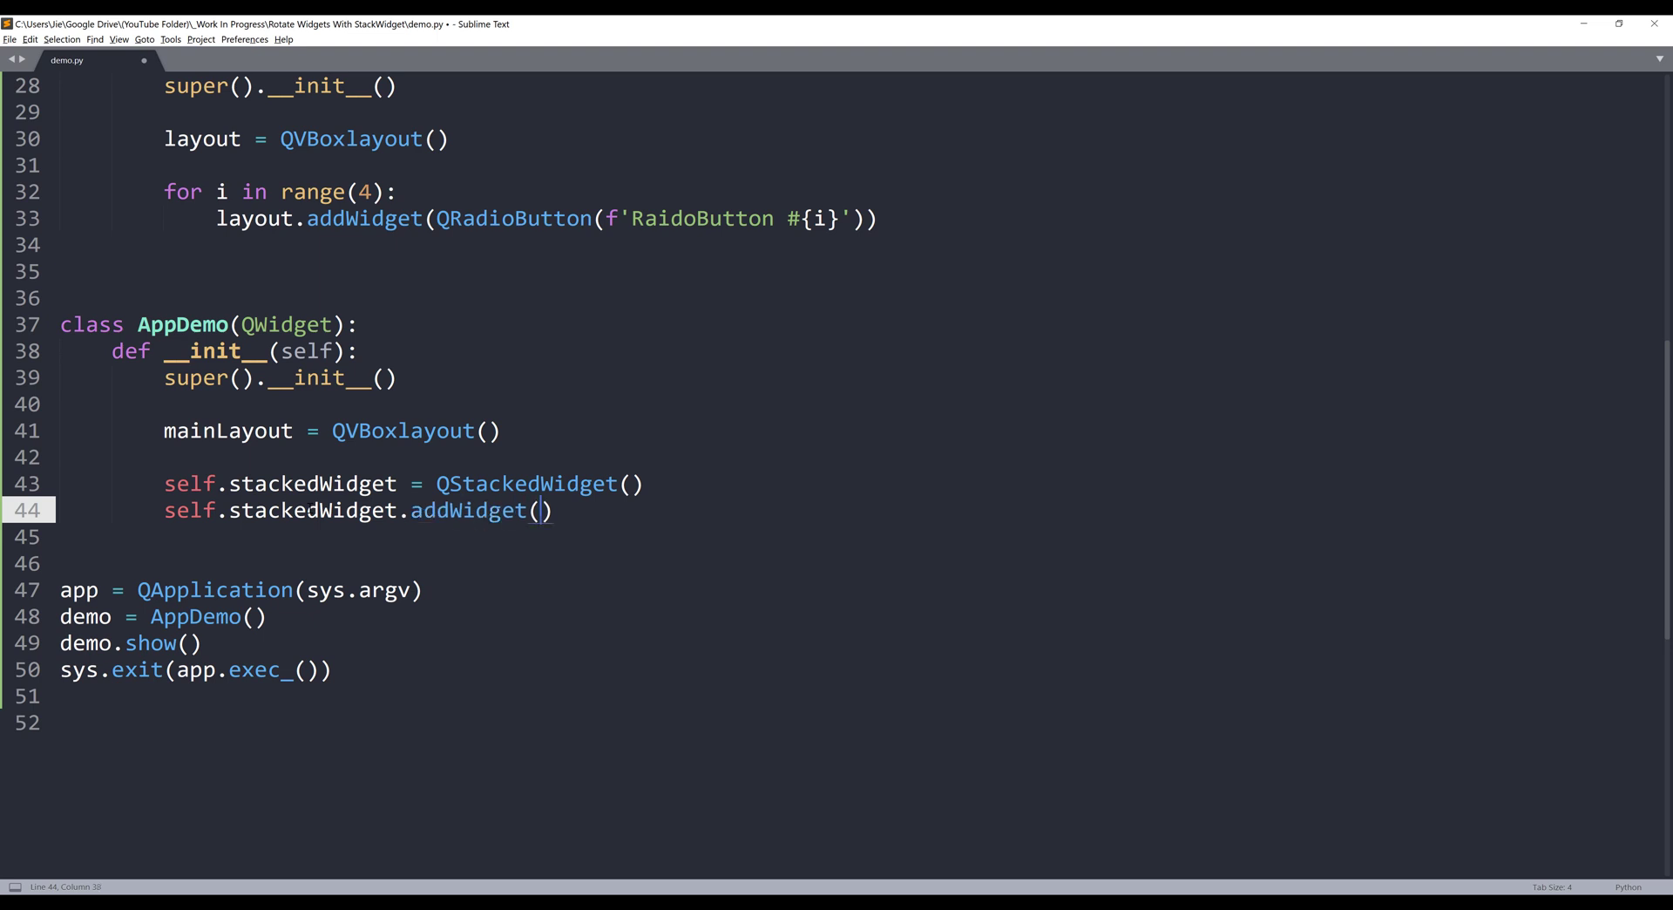
{"action": "type", "text": "Widget"}
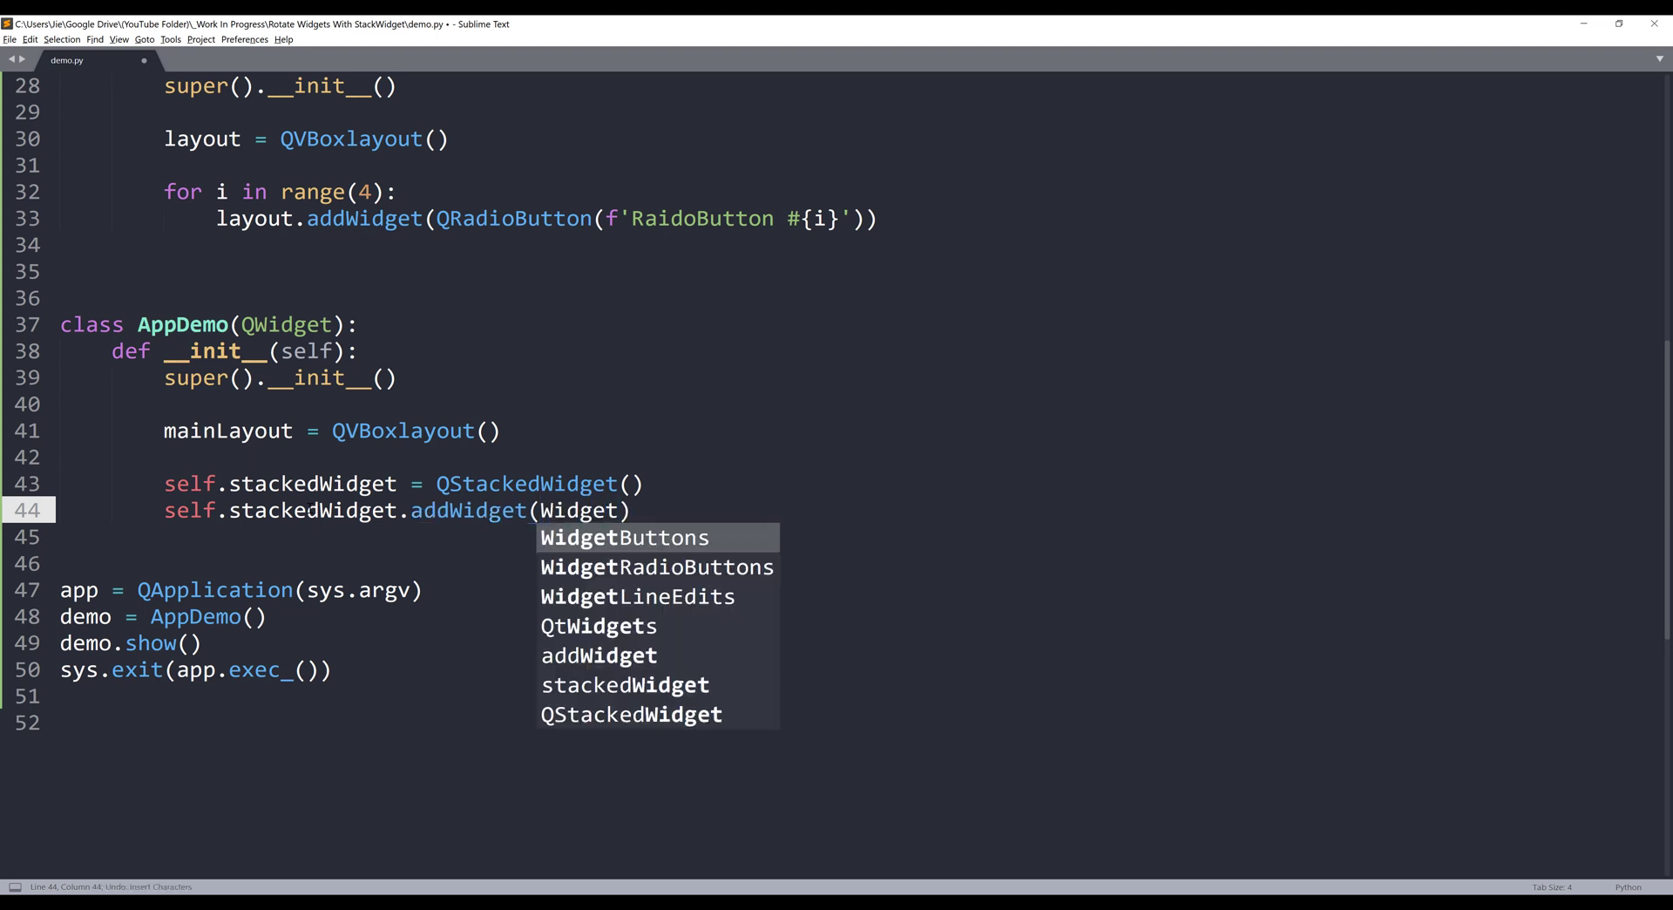
{"action": "key", "text": "Tab"}
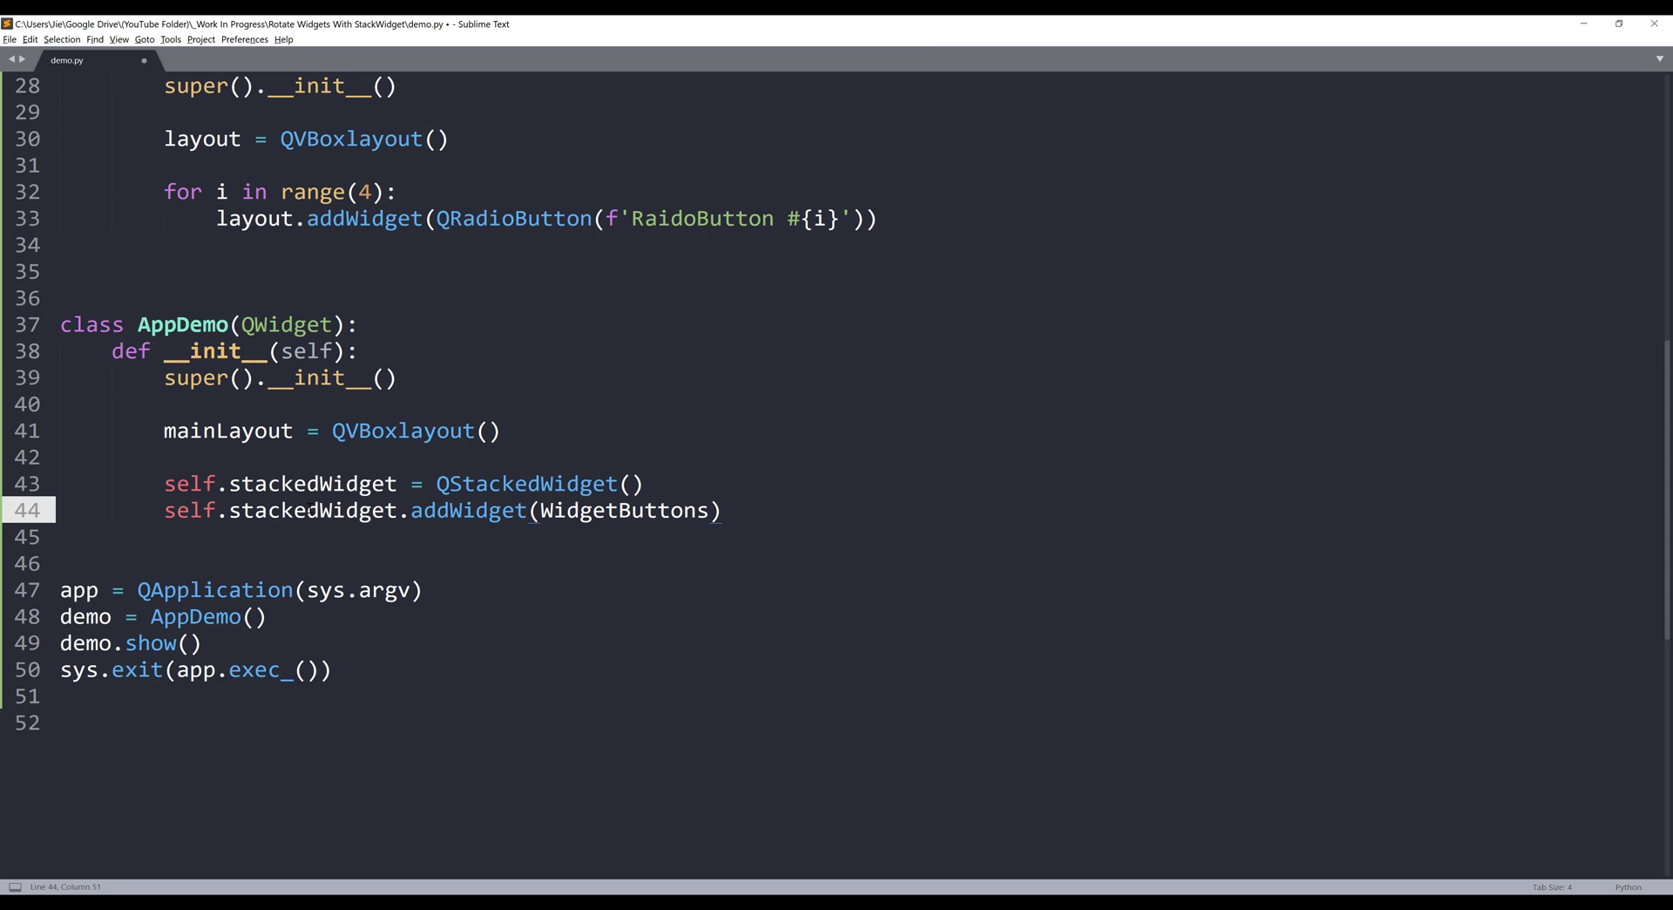
{"action": "type", "text": "()"}
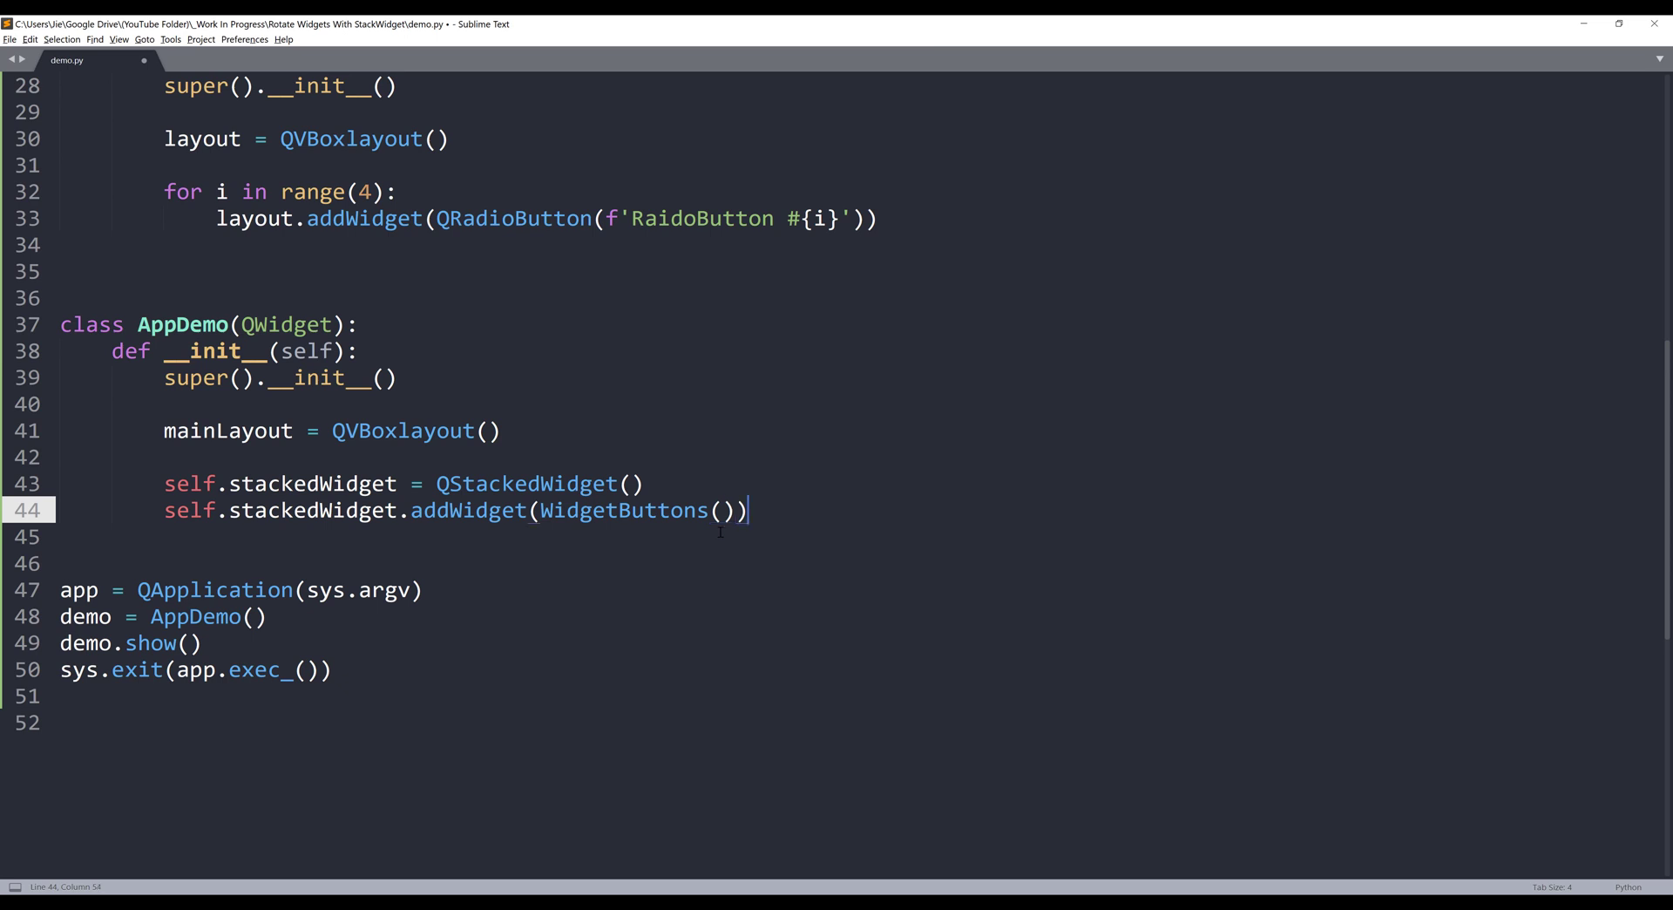
Duplicate the line for WidgetLineEdits and WidgetRadioButtons and comment the three pages as # index 0, 1, 2
{"action": "key", "text": "enter"}
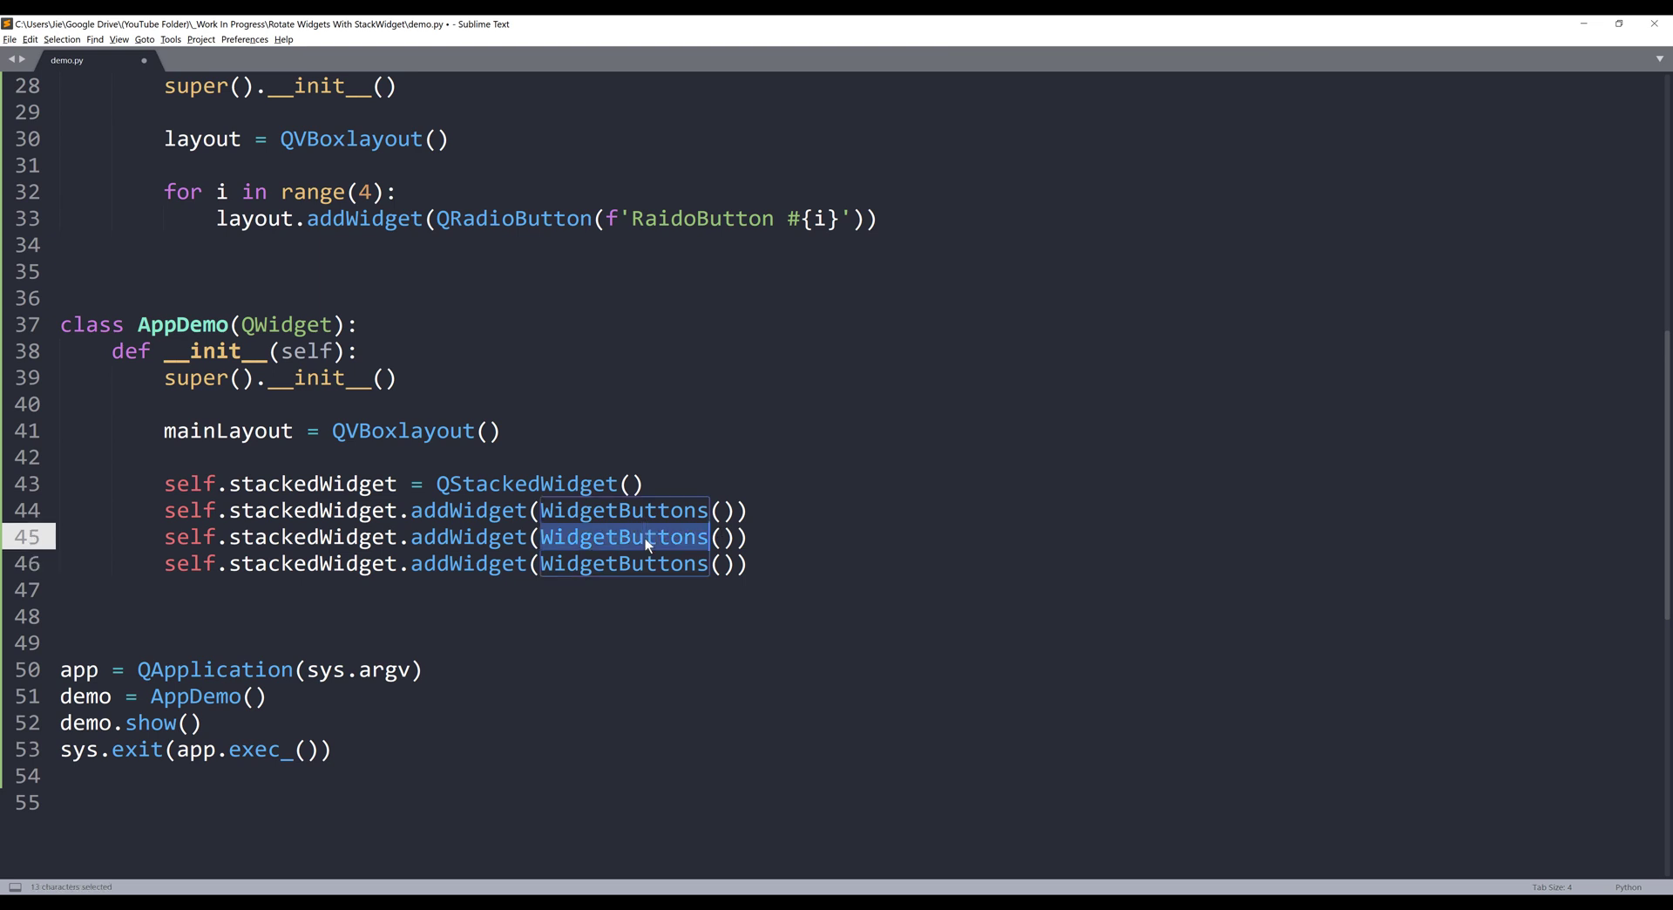
{"action": "type", "text": "W"}
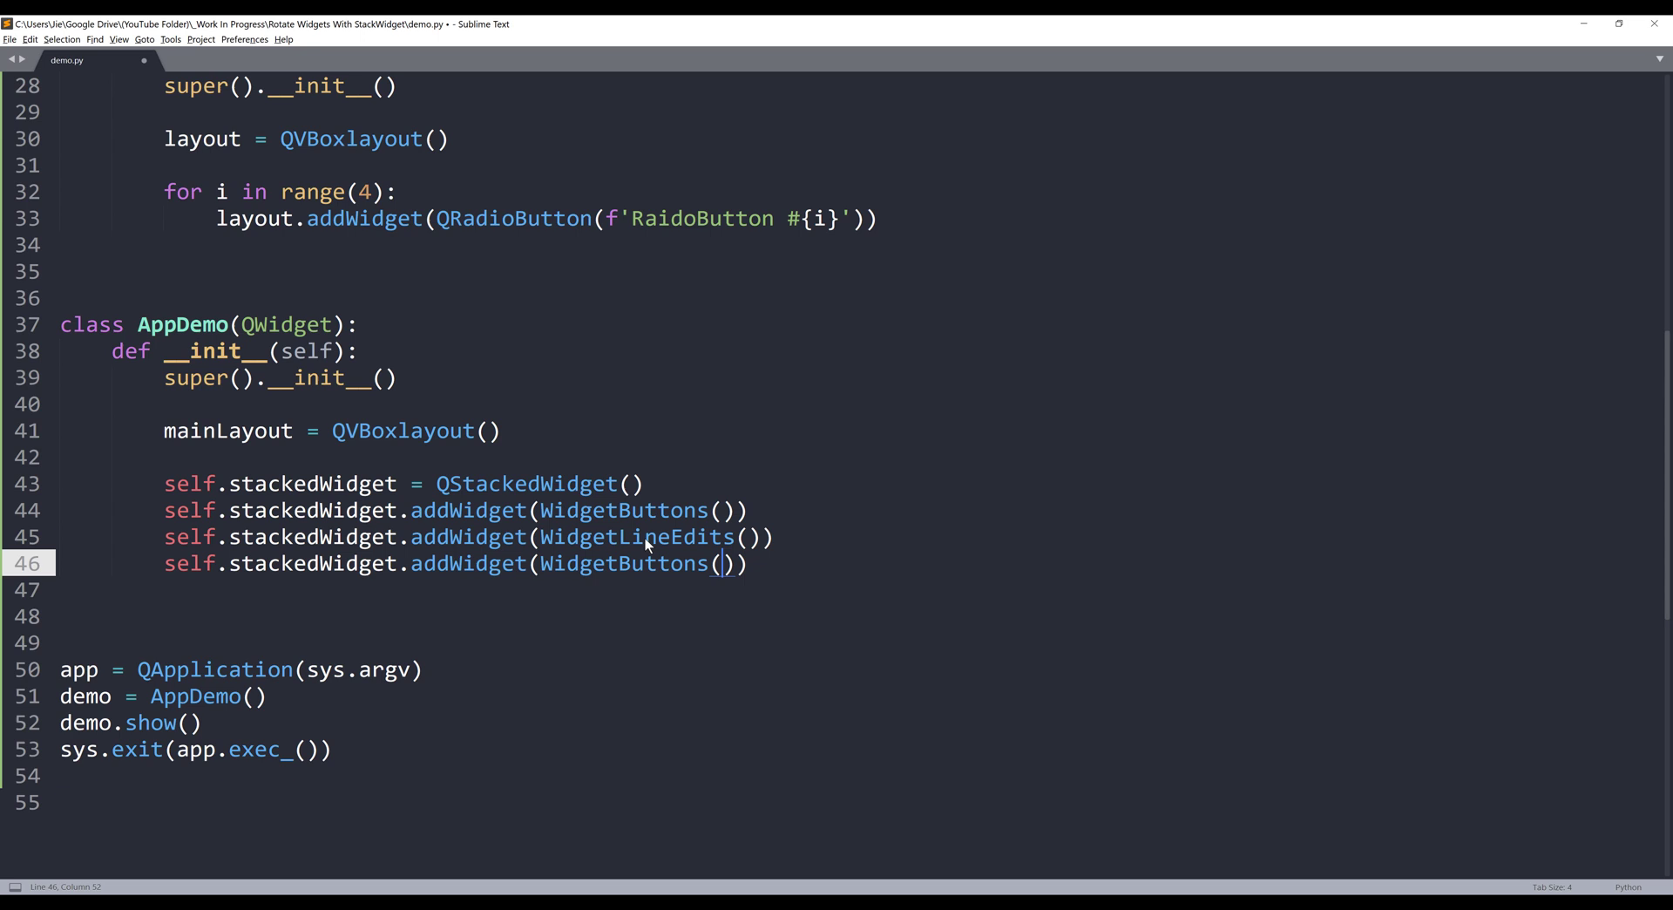
{"action": "double_click", "coordinate": [624, 563]}
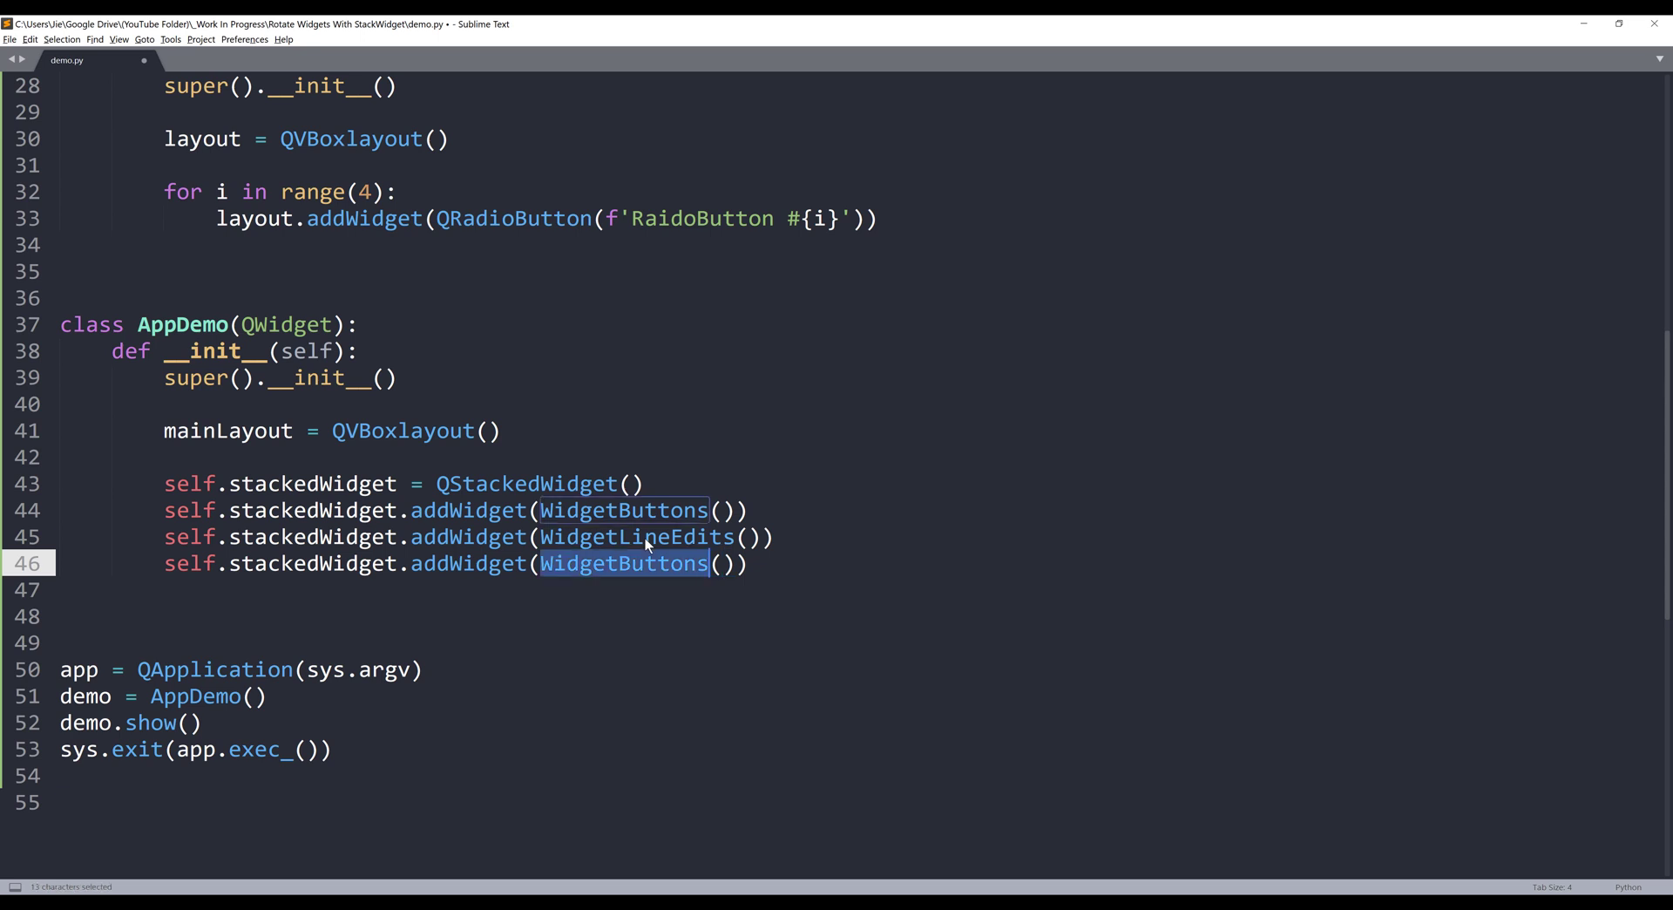
{"action": "type", "text": "WidgetRadioButtons"}
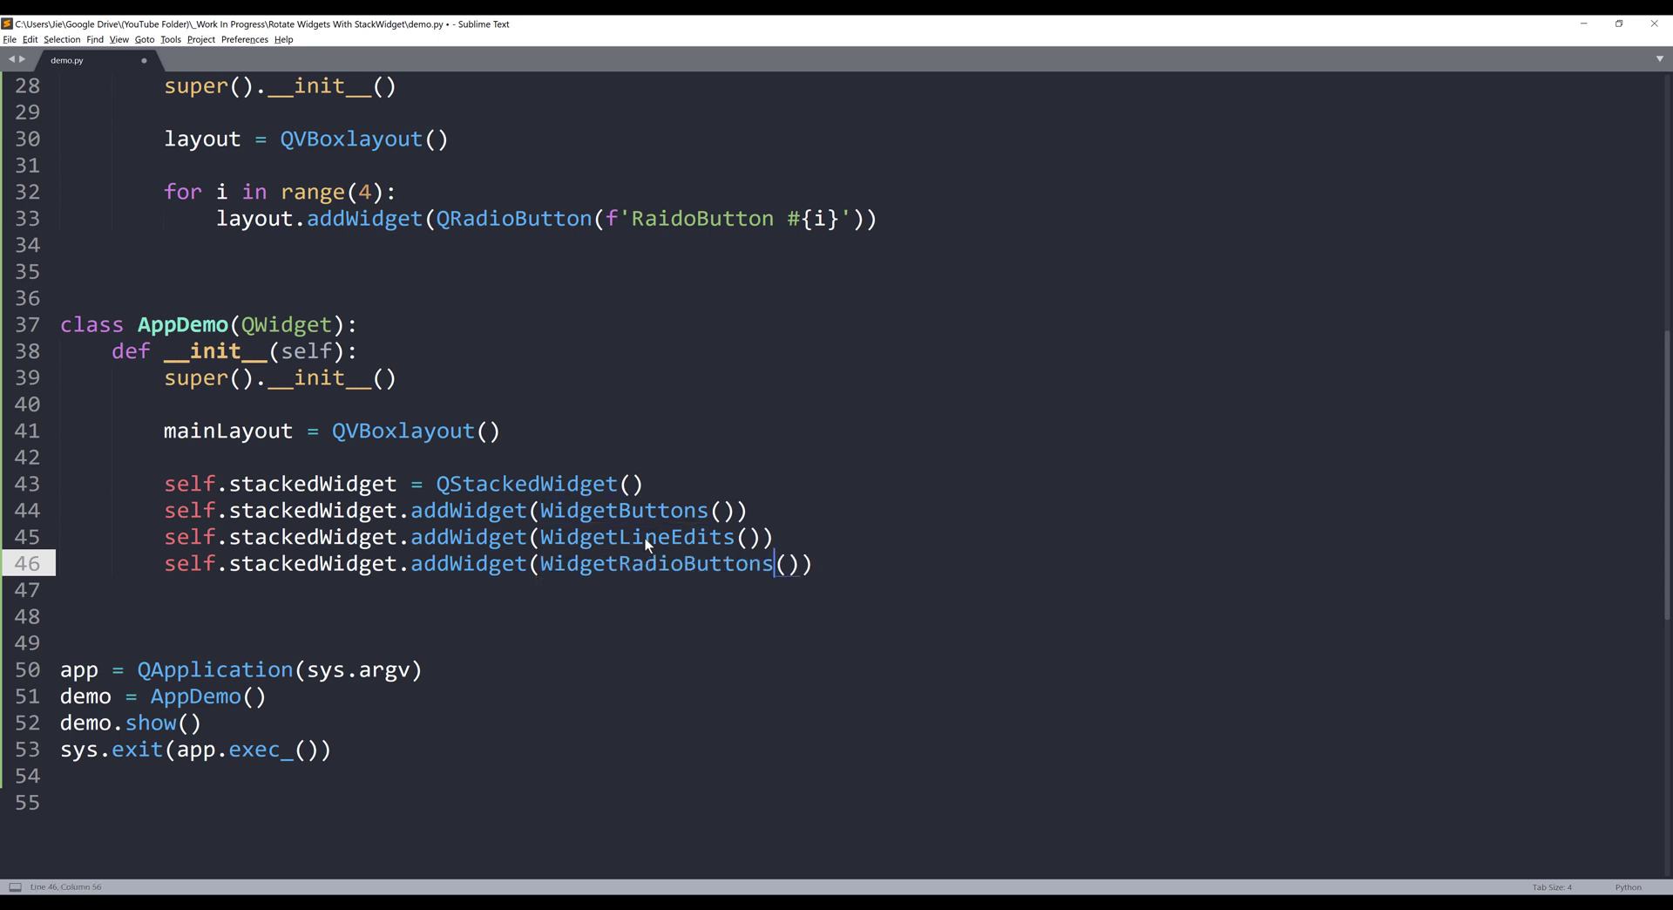
{"action": "type", "text": "#"}
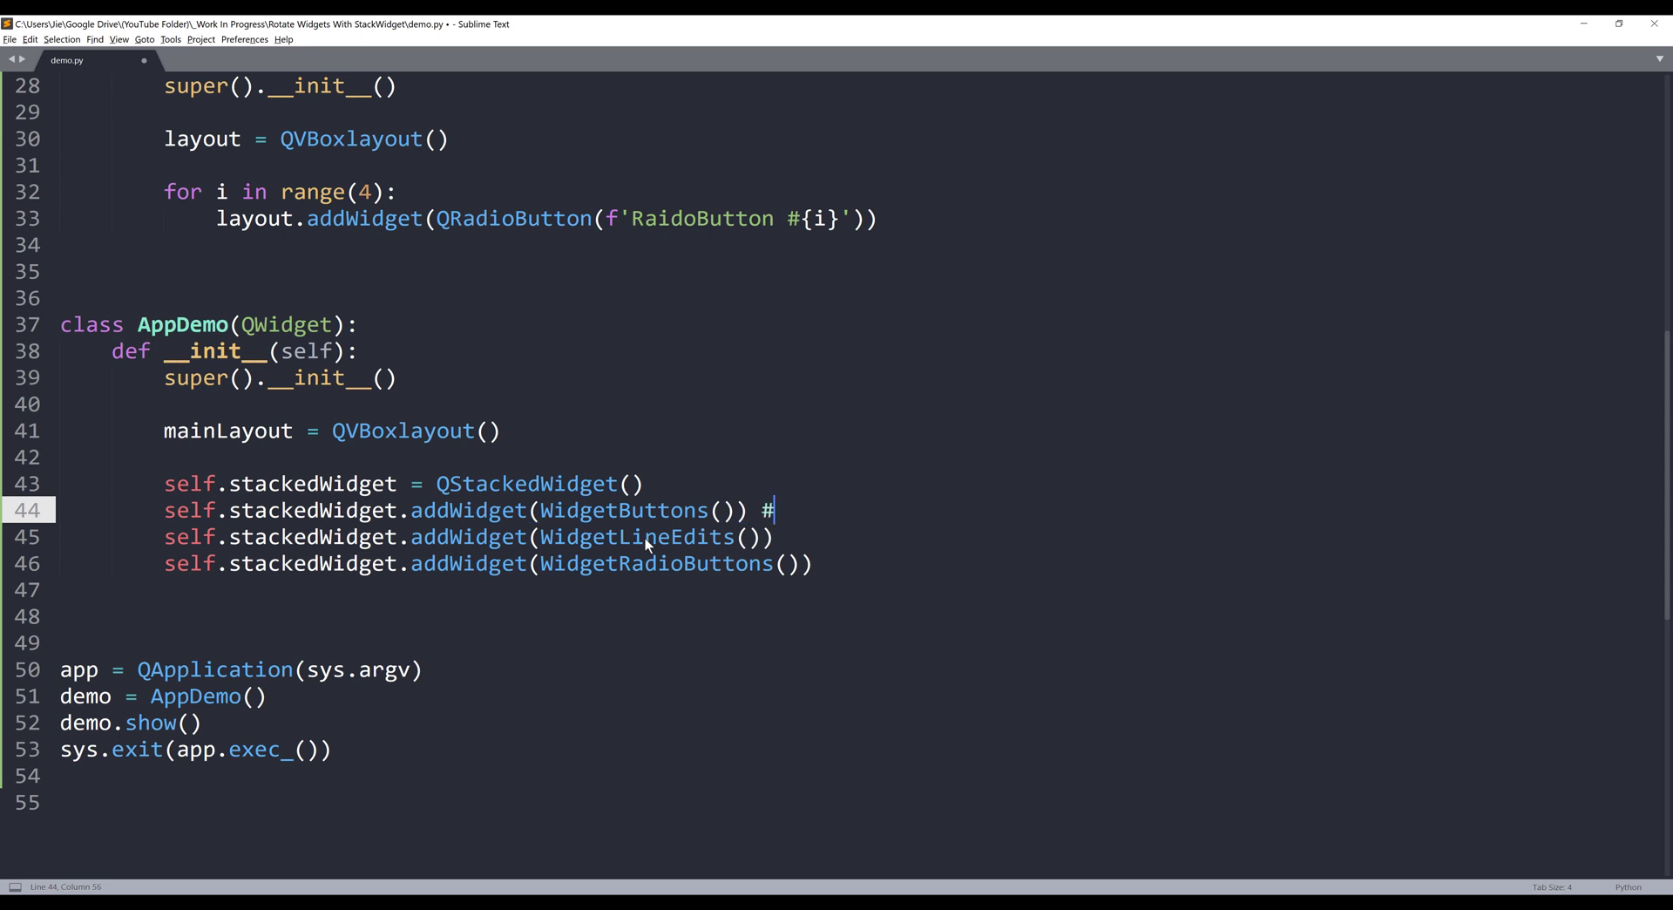
{"action": "type", "text": "index 0"}
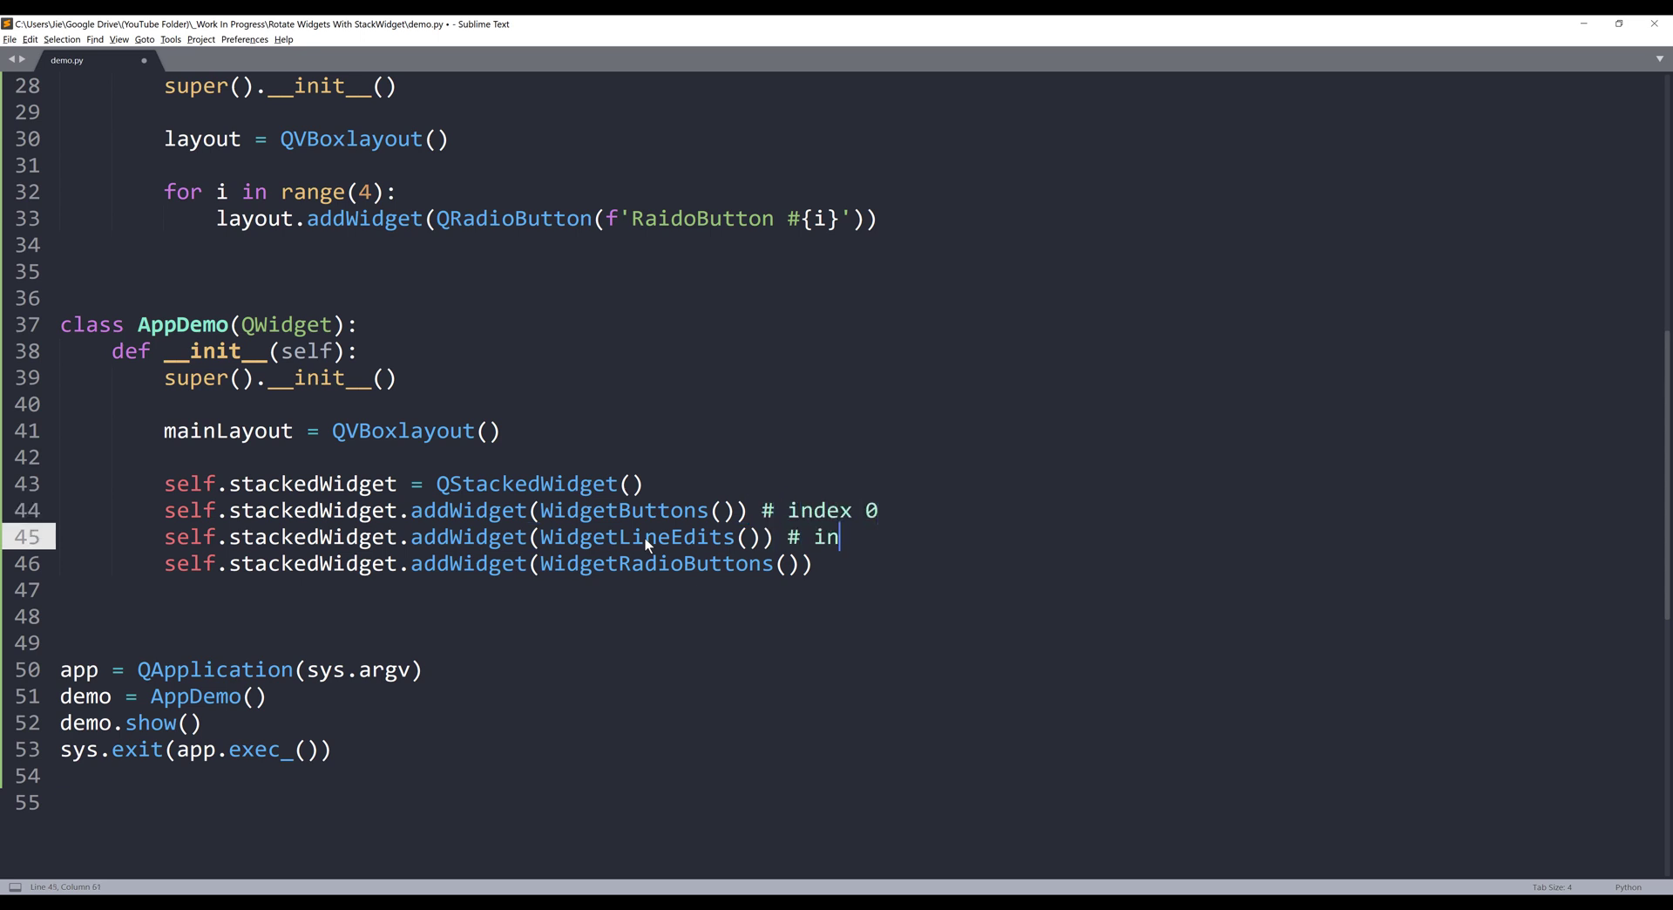
{"action": "type", "text": "dex 1"}
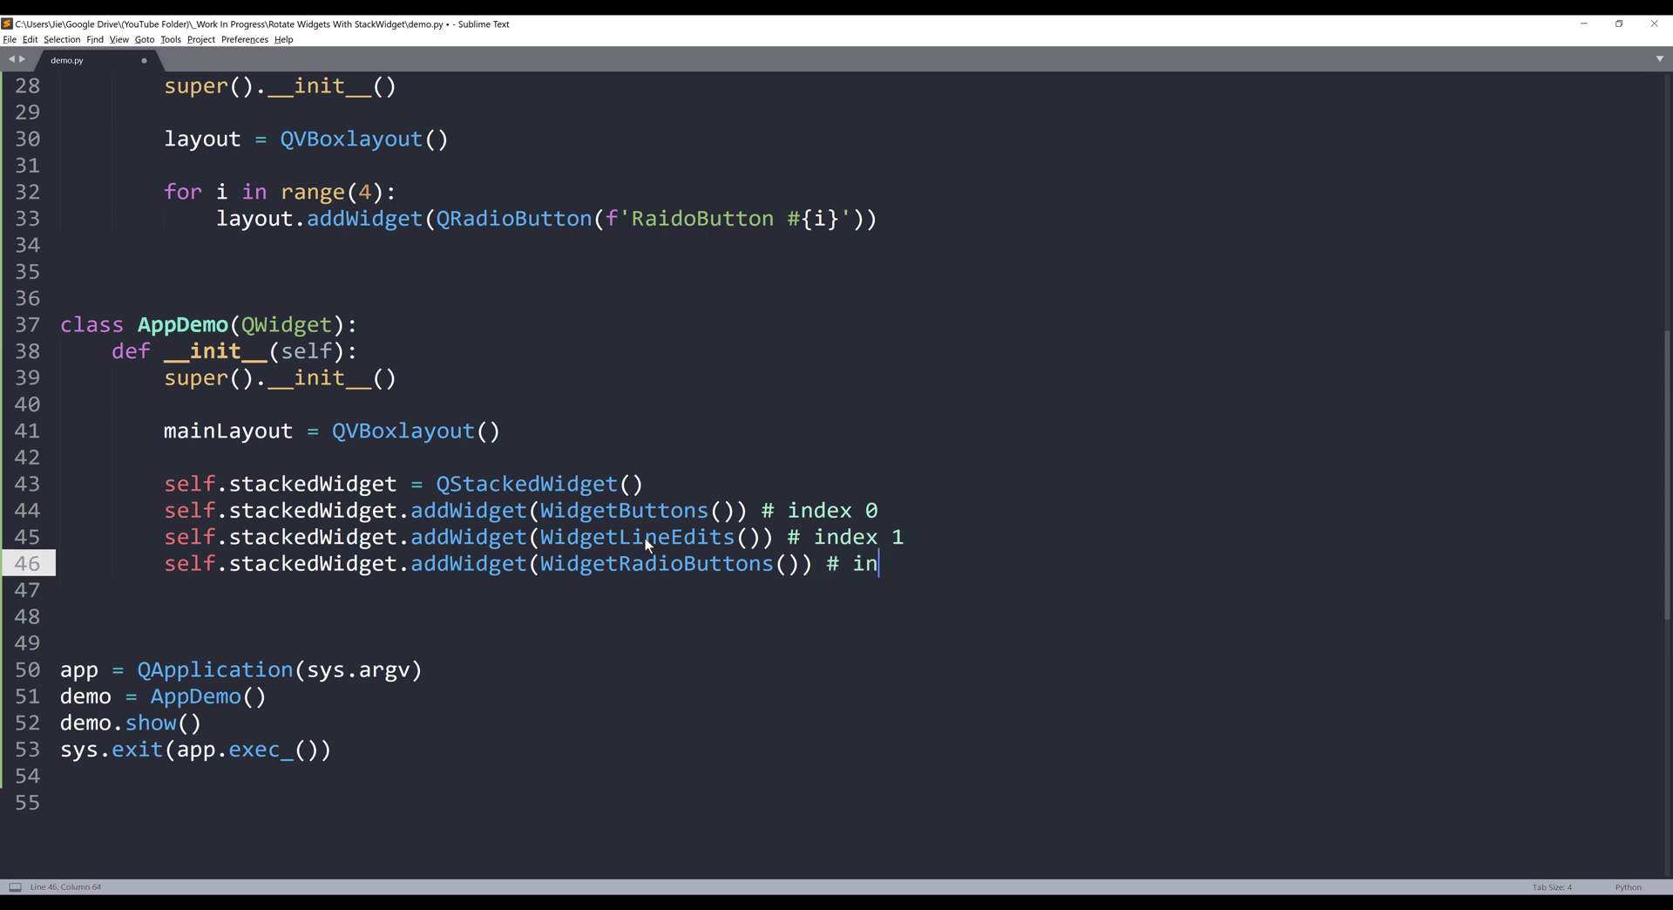
{"action": "type", "text": "dex 2"}
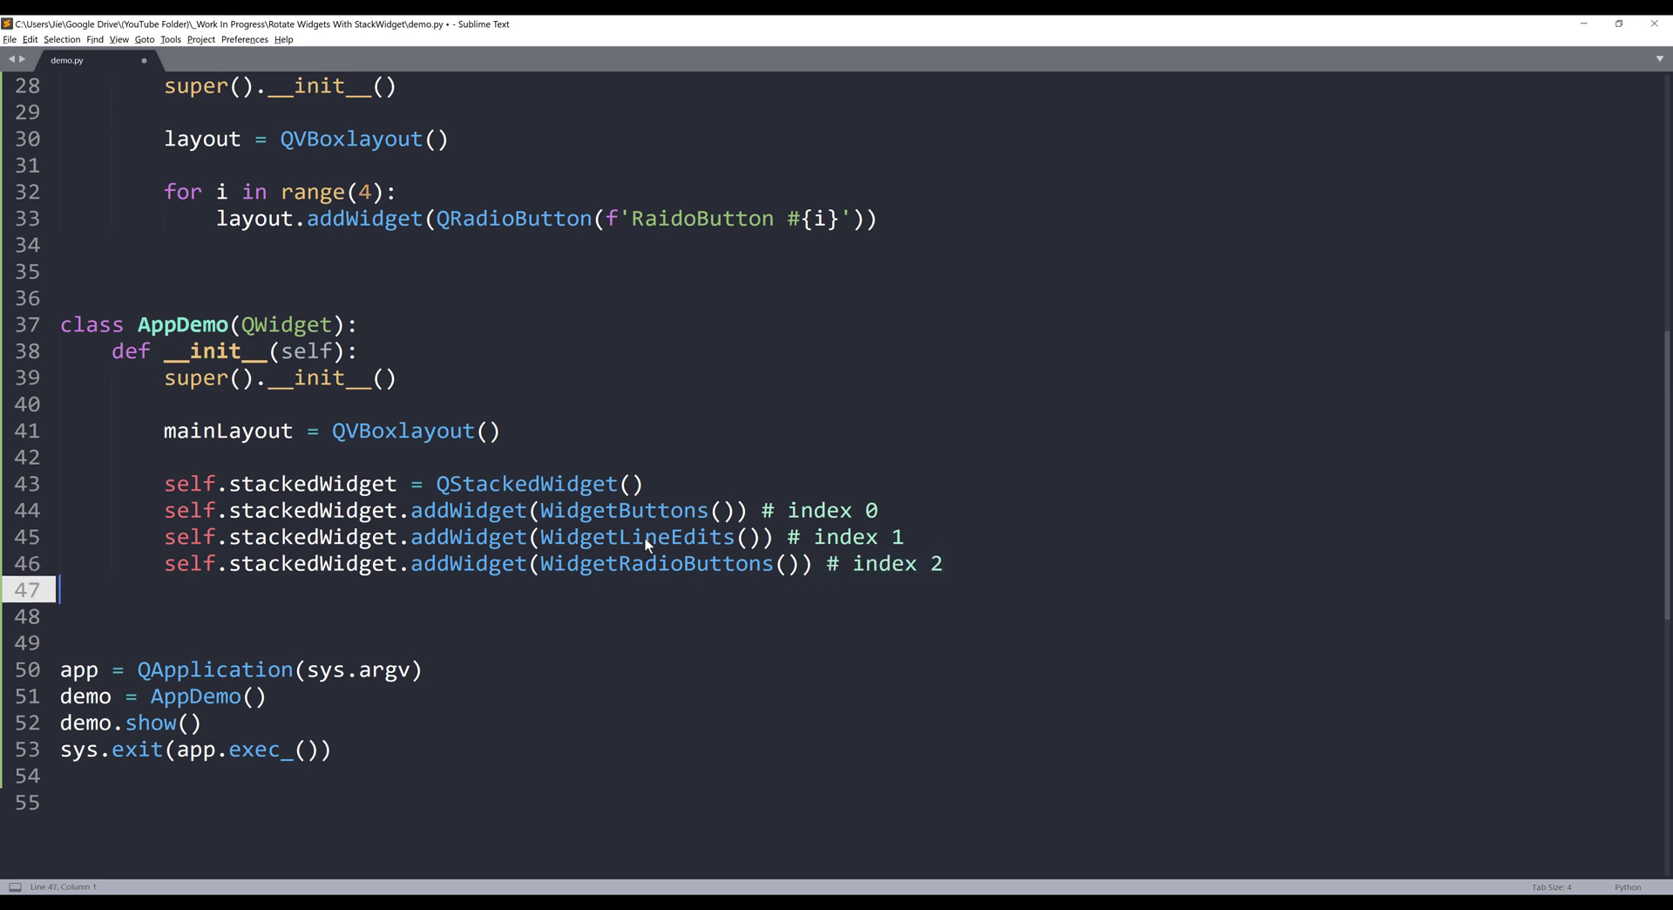
{"action": "key", "text": "enter"}
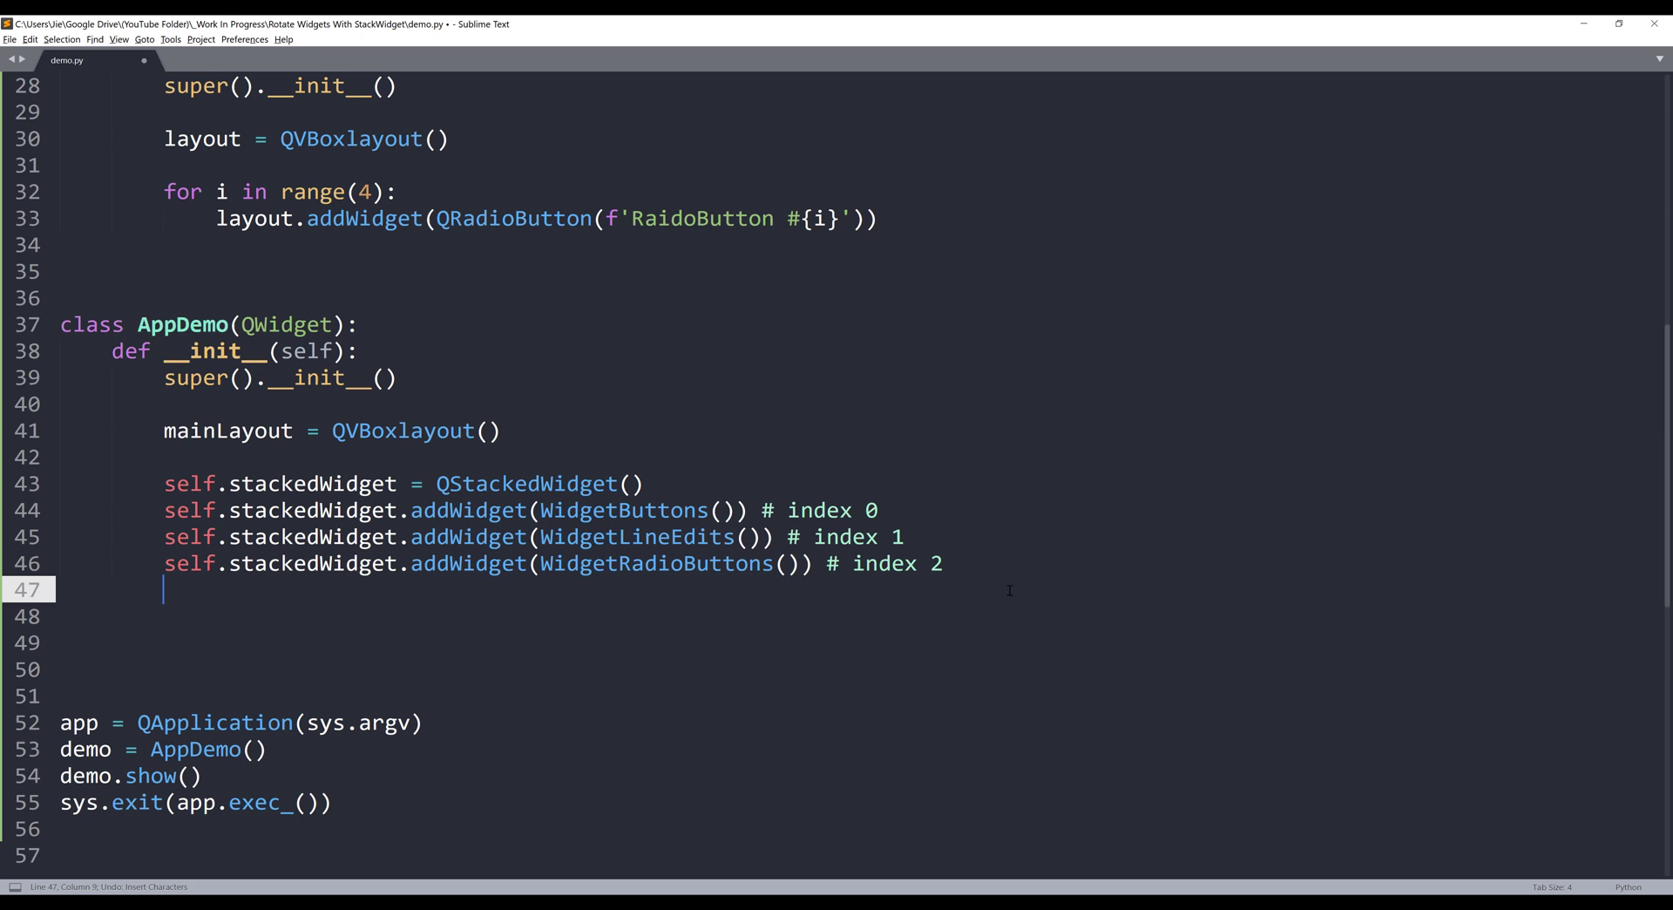
{"action": "key", "text": "enter"}
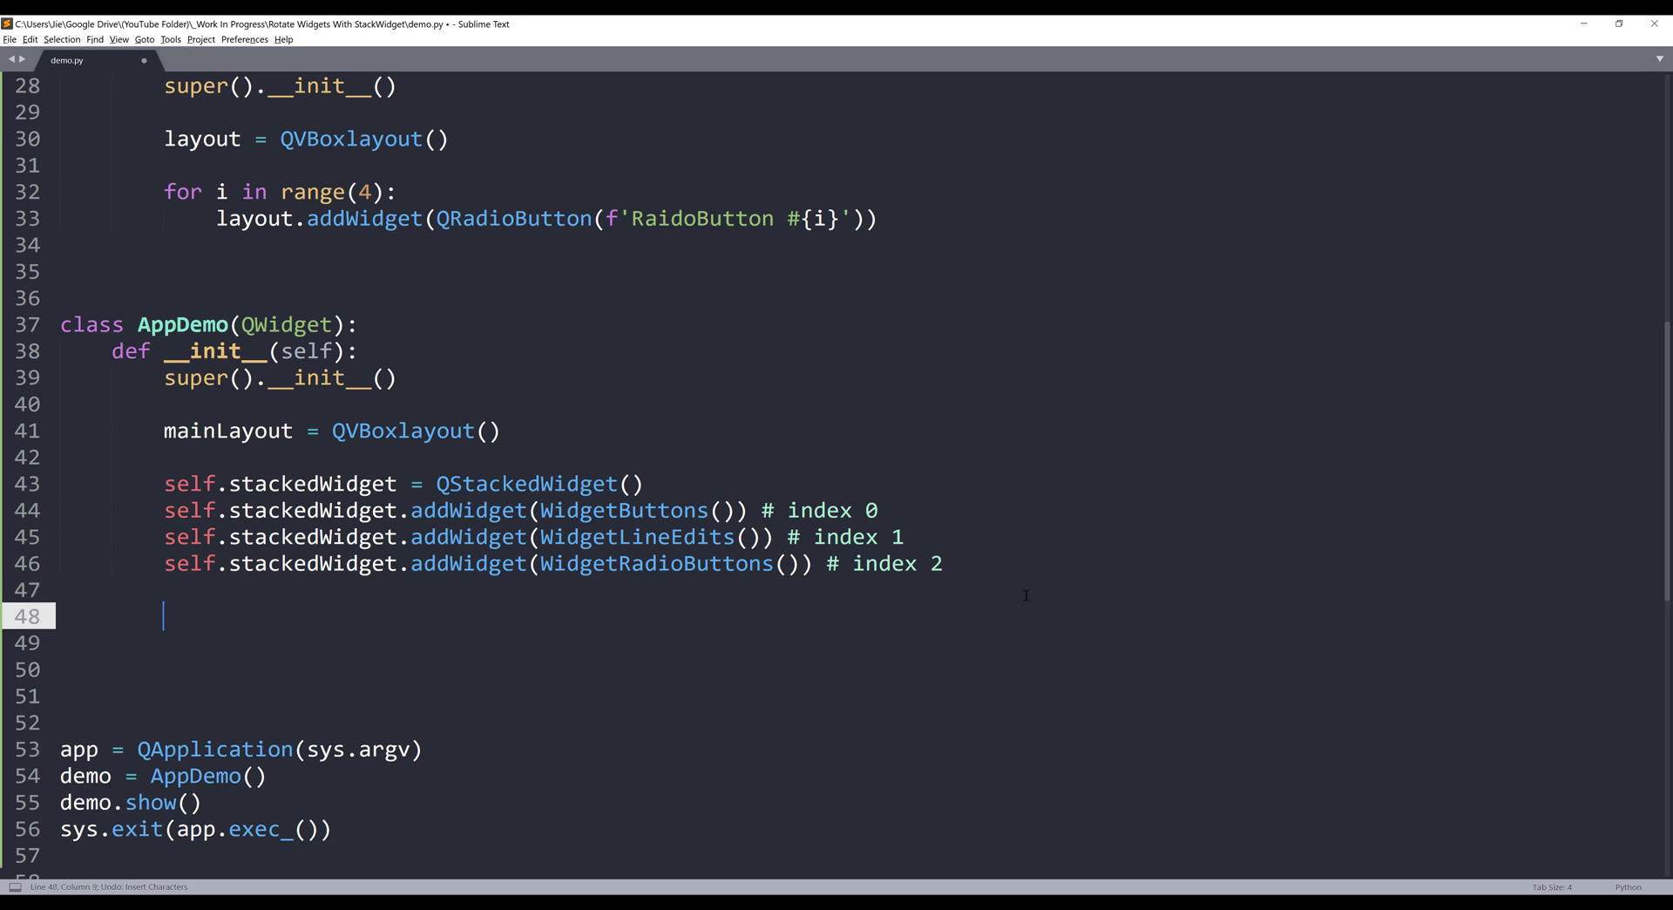
Create buttonPrevious = QPushButton('Previous') and buttonNext = QPushButton('Next')
{"action": "type", "text": "buttonP"}
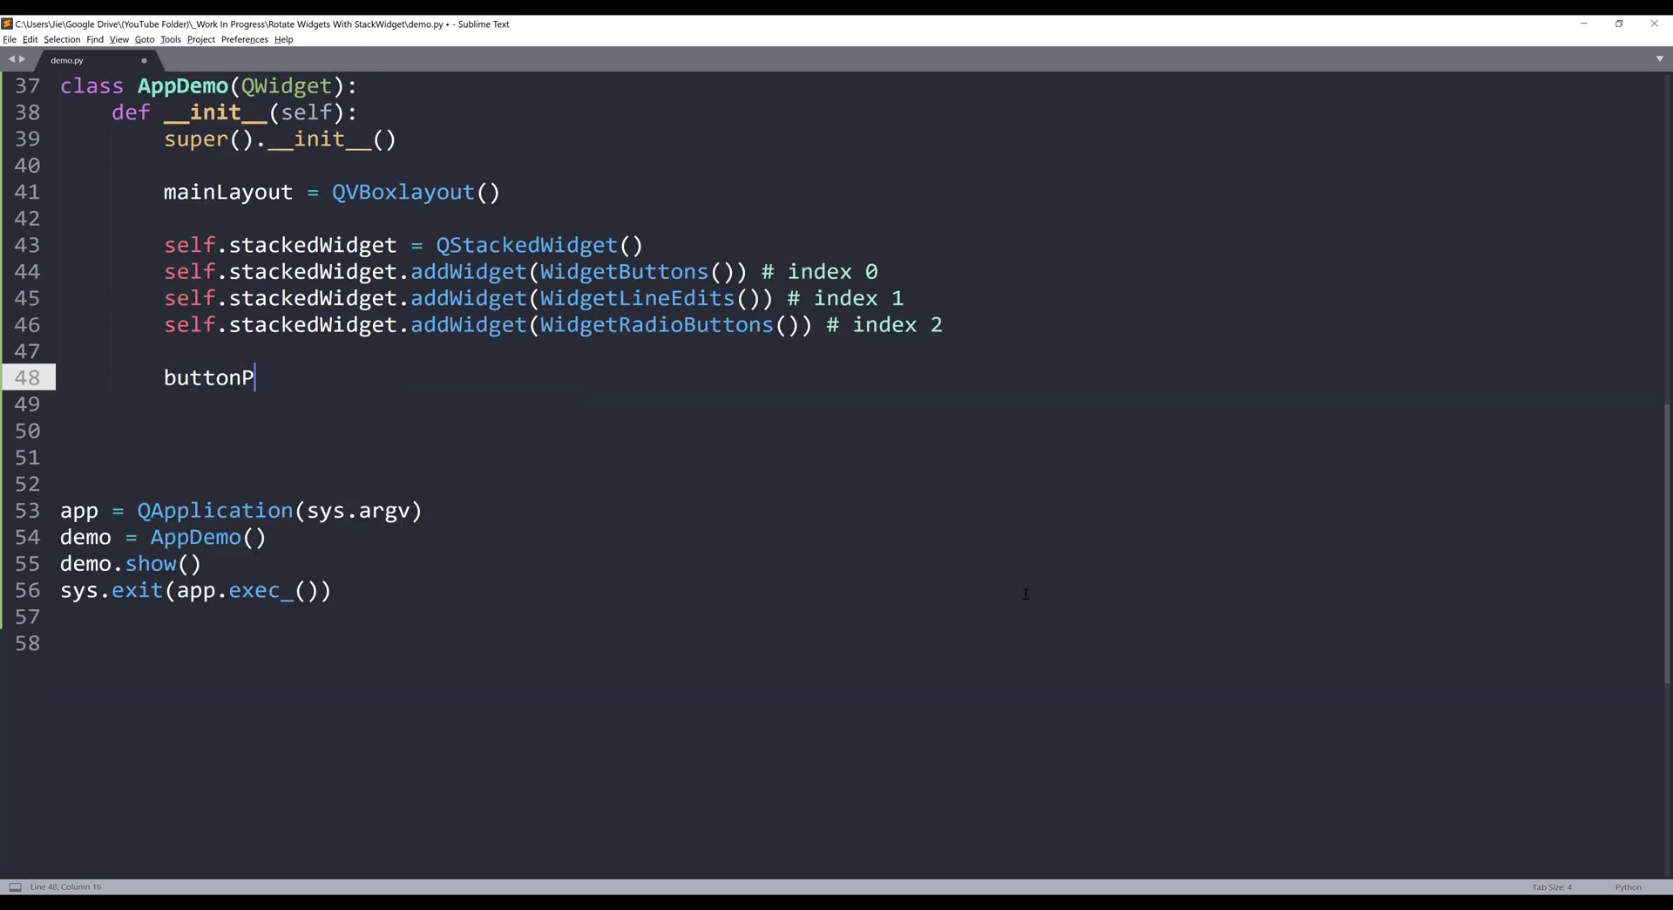
{"action": "type", "text": "revious = QPushButton('Previous"}
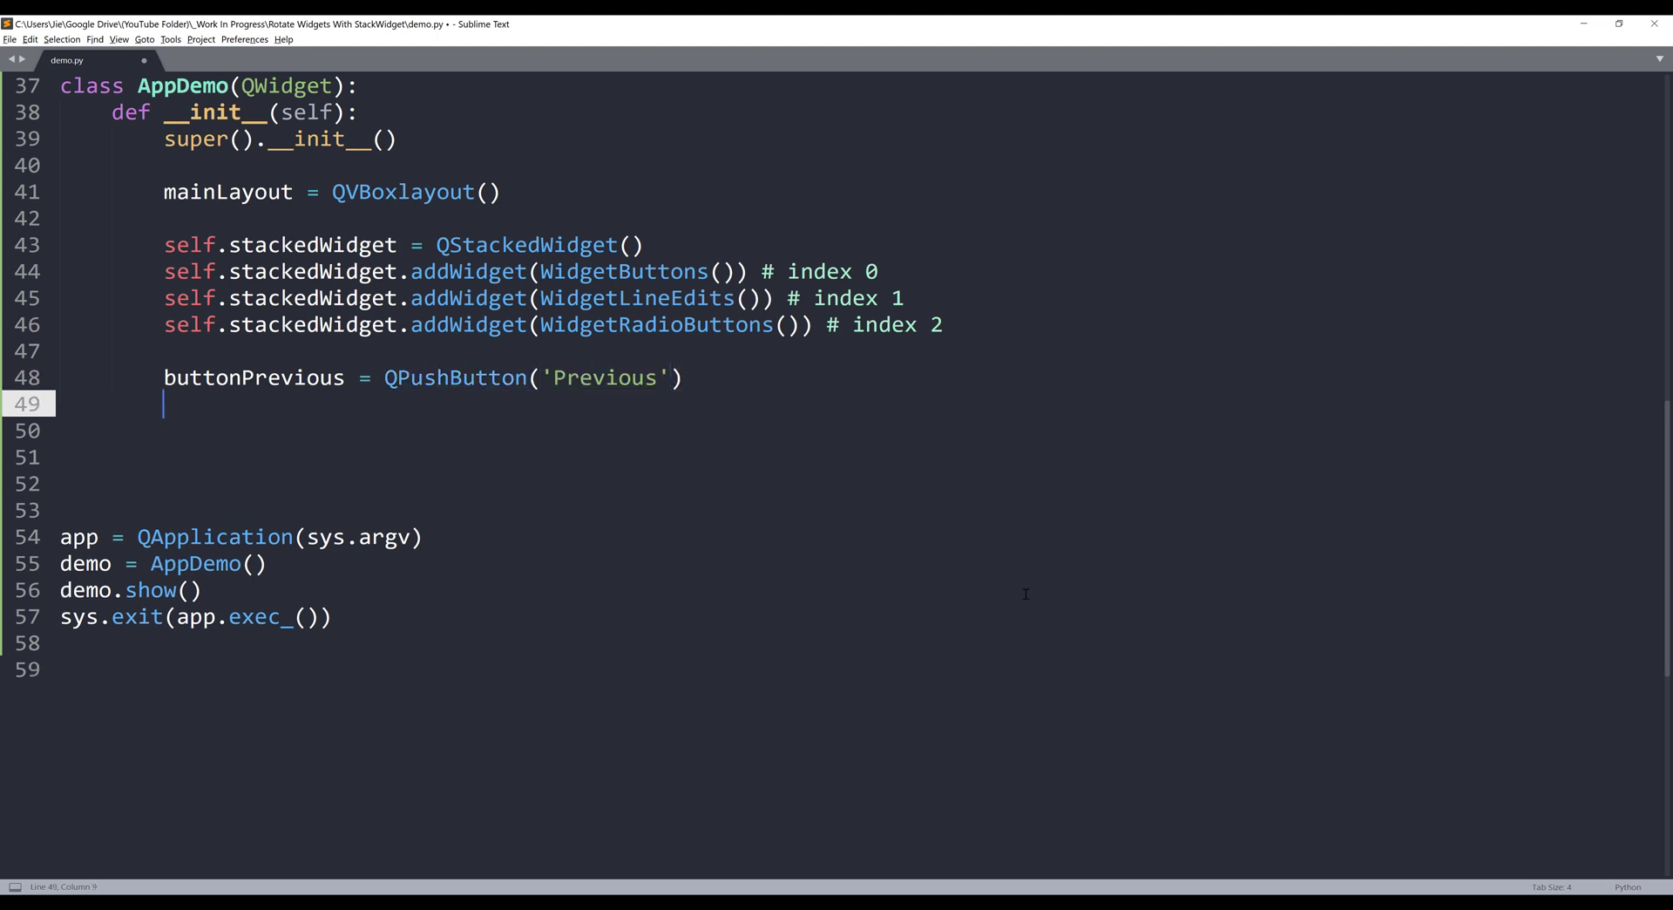
{"action": "type", "text": "button"}
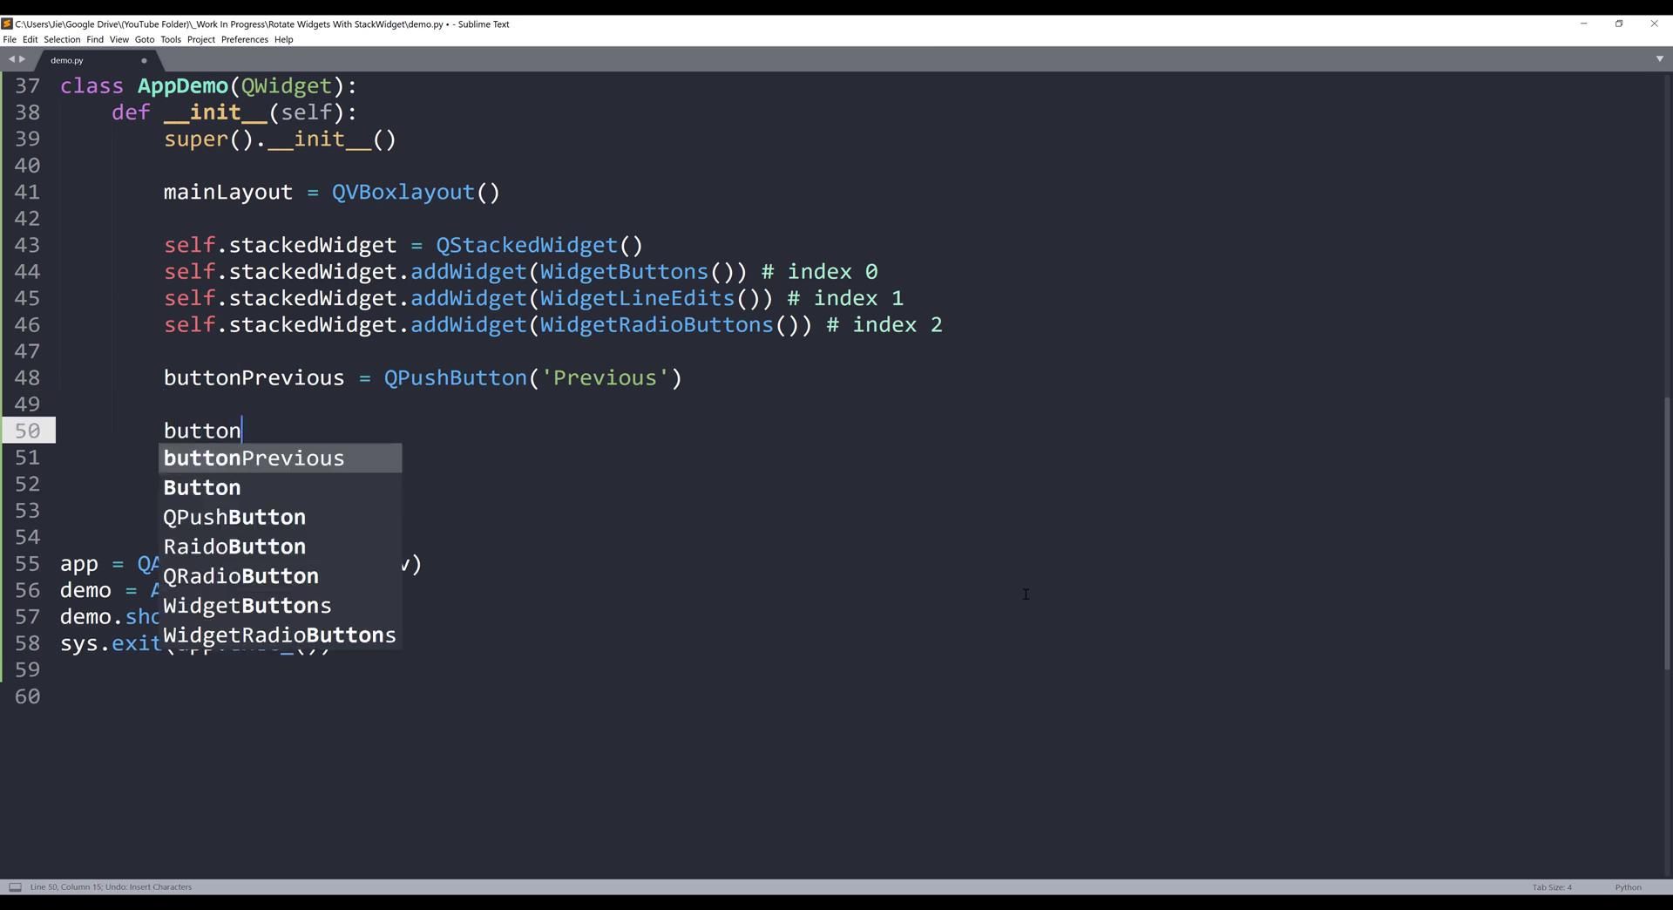
{"action": "type", "text": "Next ="}
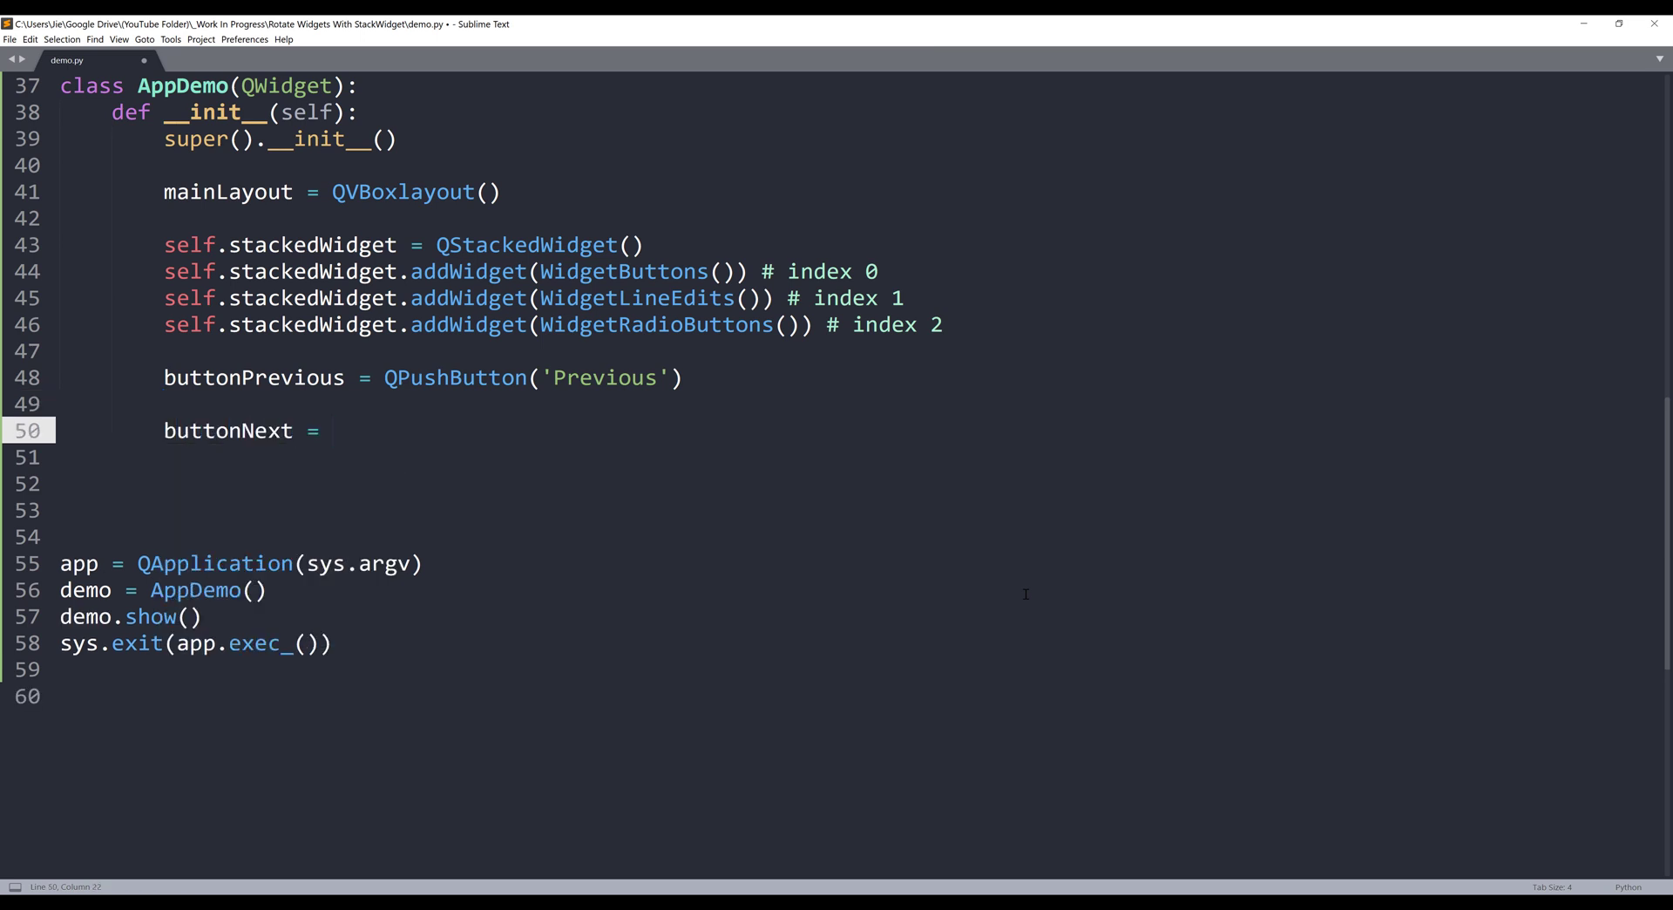
{"action": "type", "text": "QPushButton('Next')"}
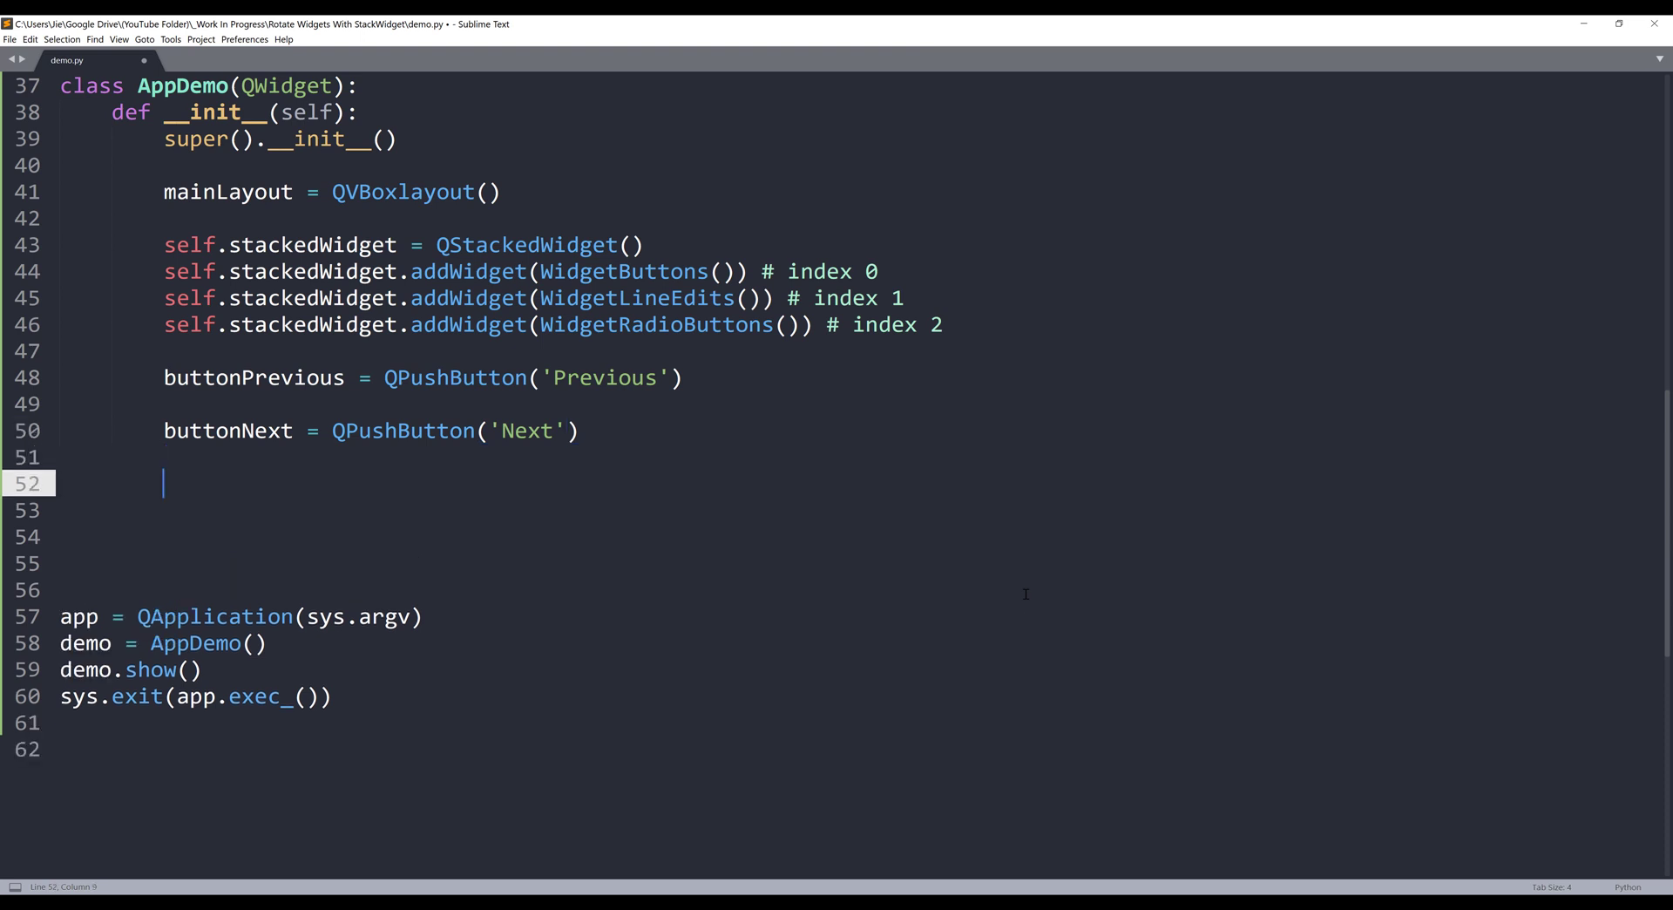
Create buttonLayout = QHBoxLayout() and add buttonPrevious and buttonNext to it
{"action": "type", "text": "button"}
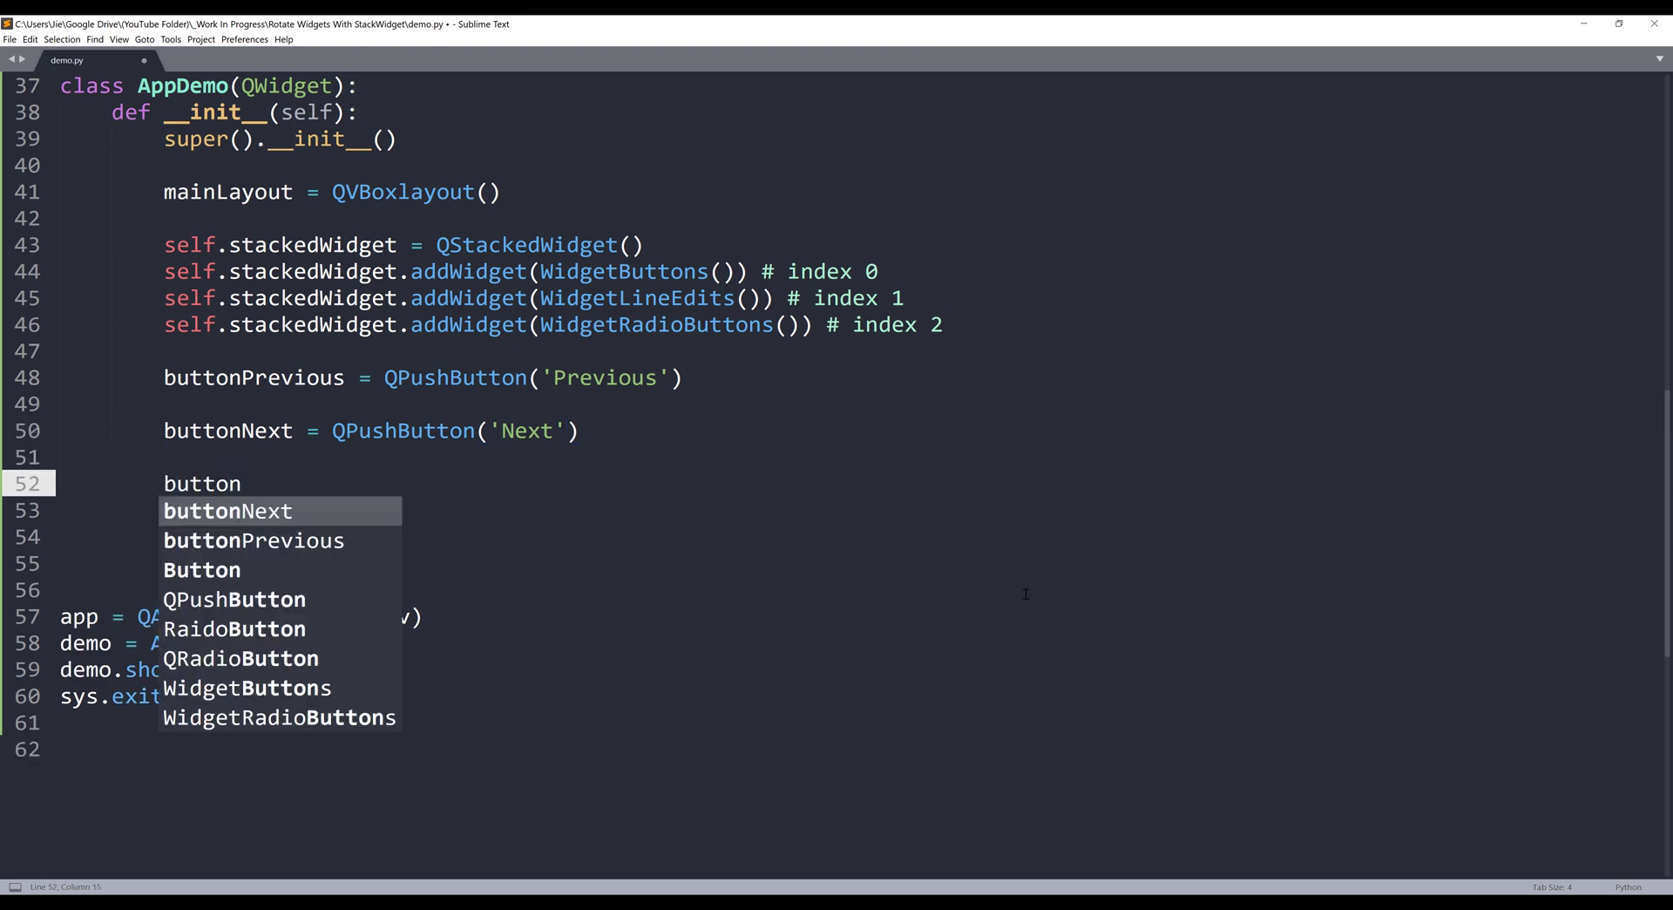
{"action": "type", "text": "Layo"}
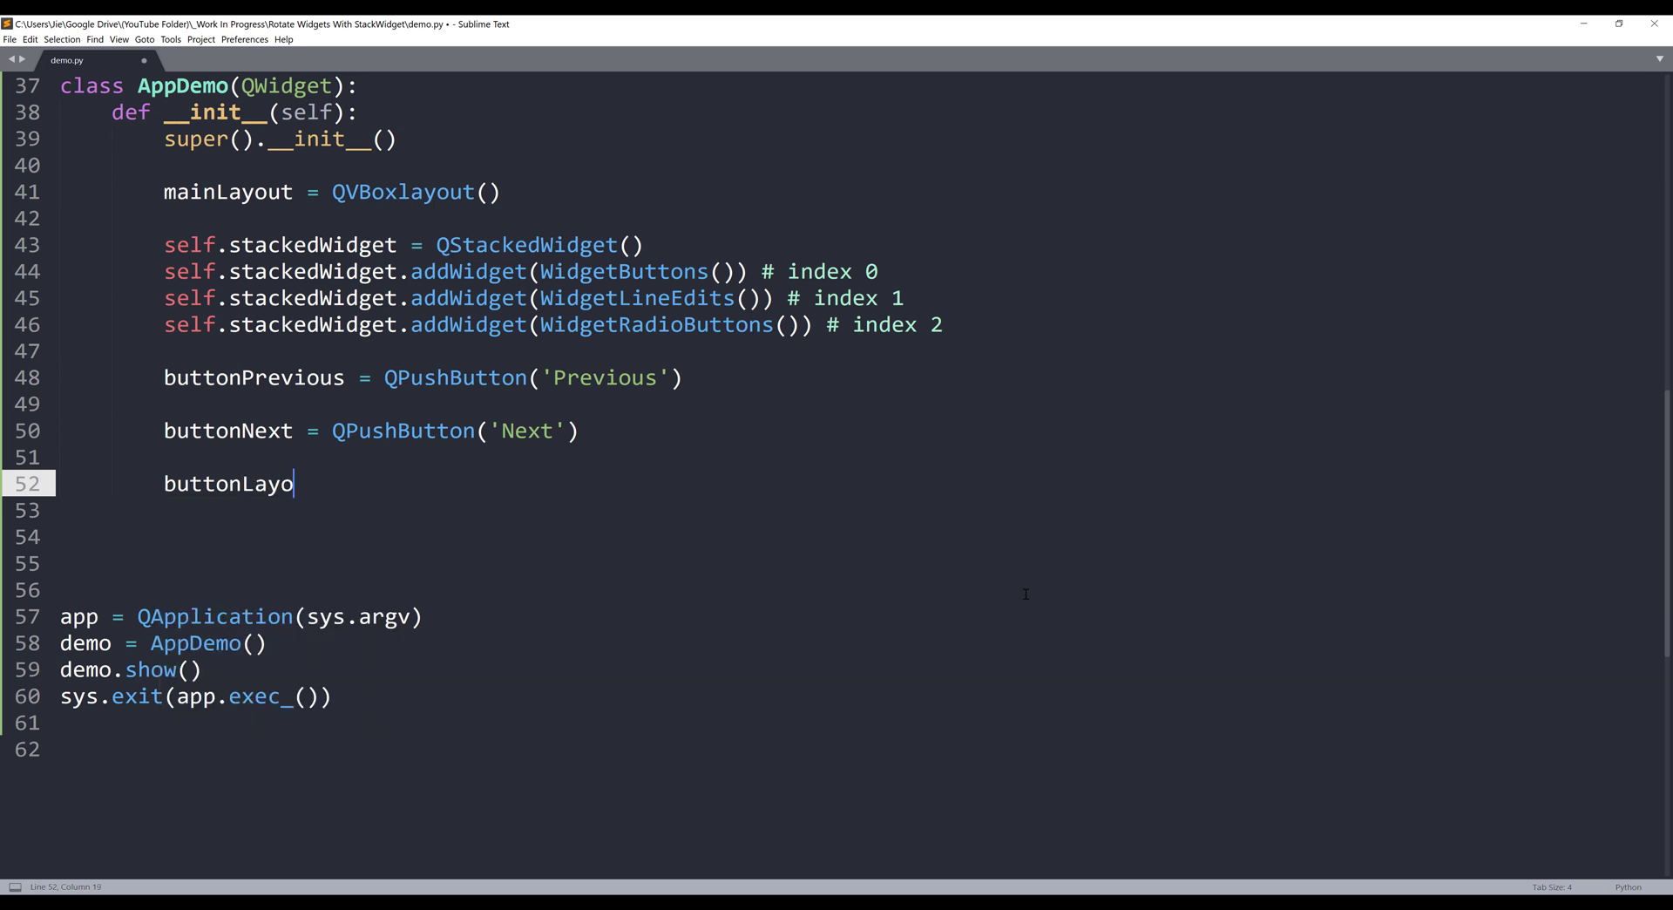
{"action": "type", "text": "ut = Q"}
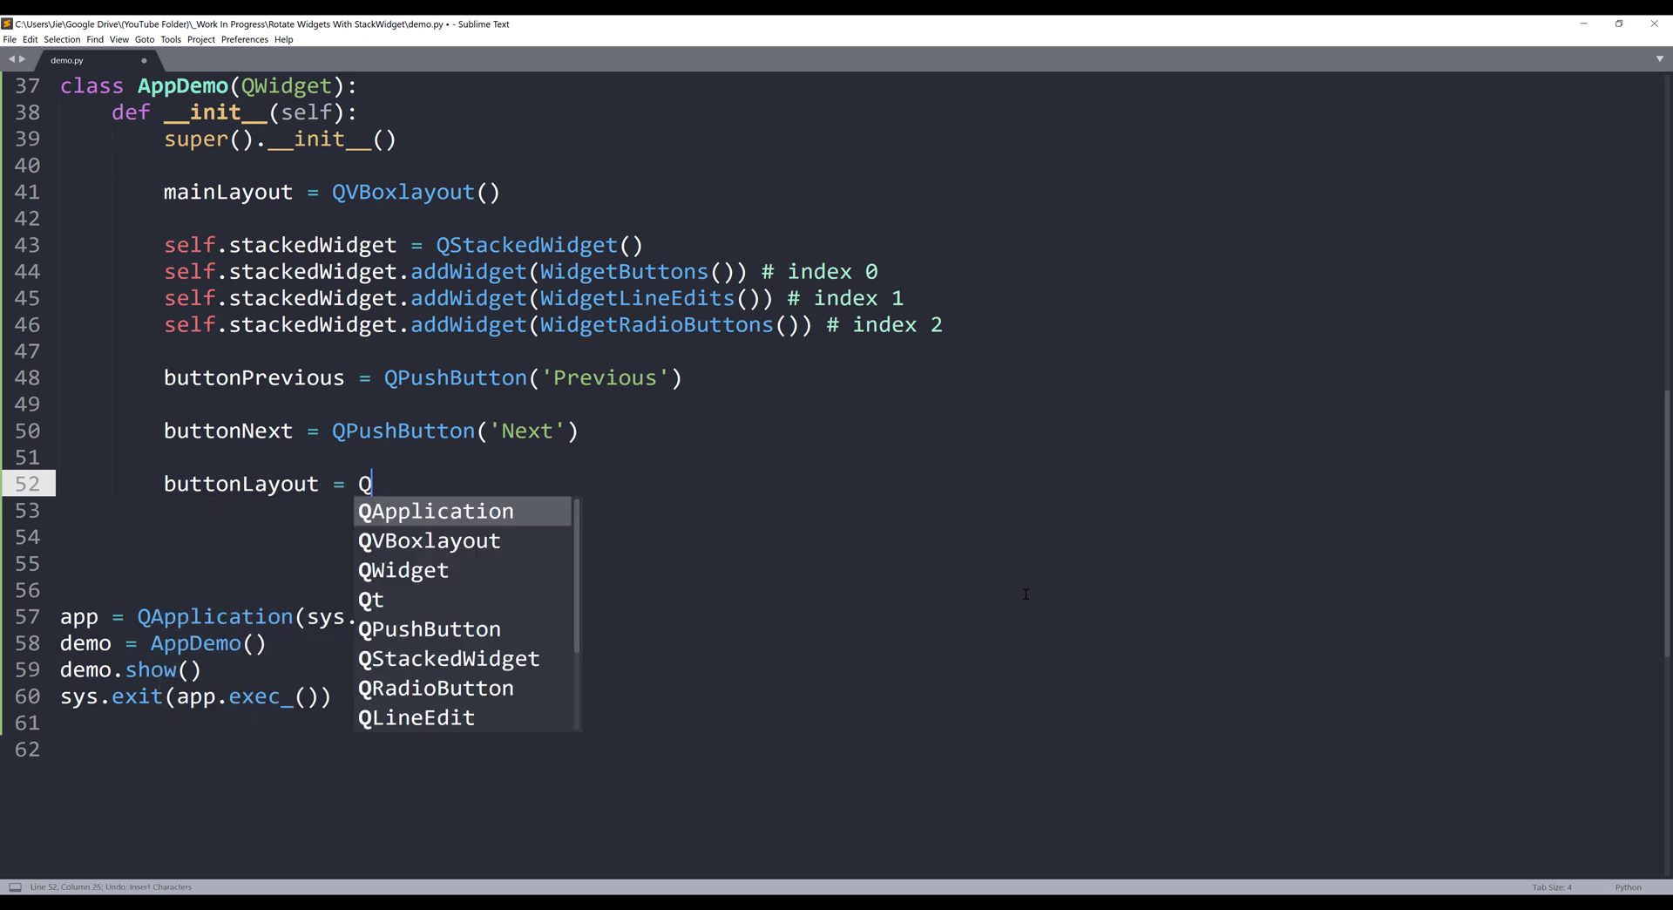
{"action": "type", "text": "HBoxLayout()"}
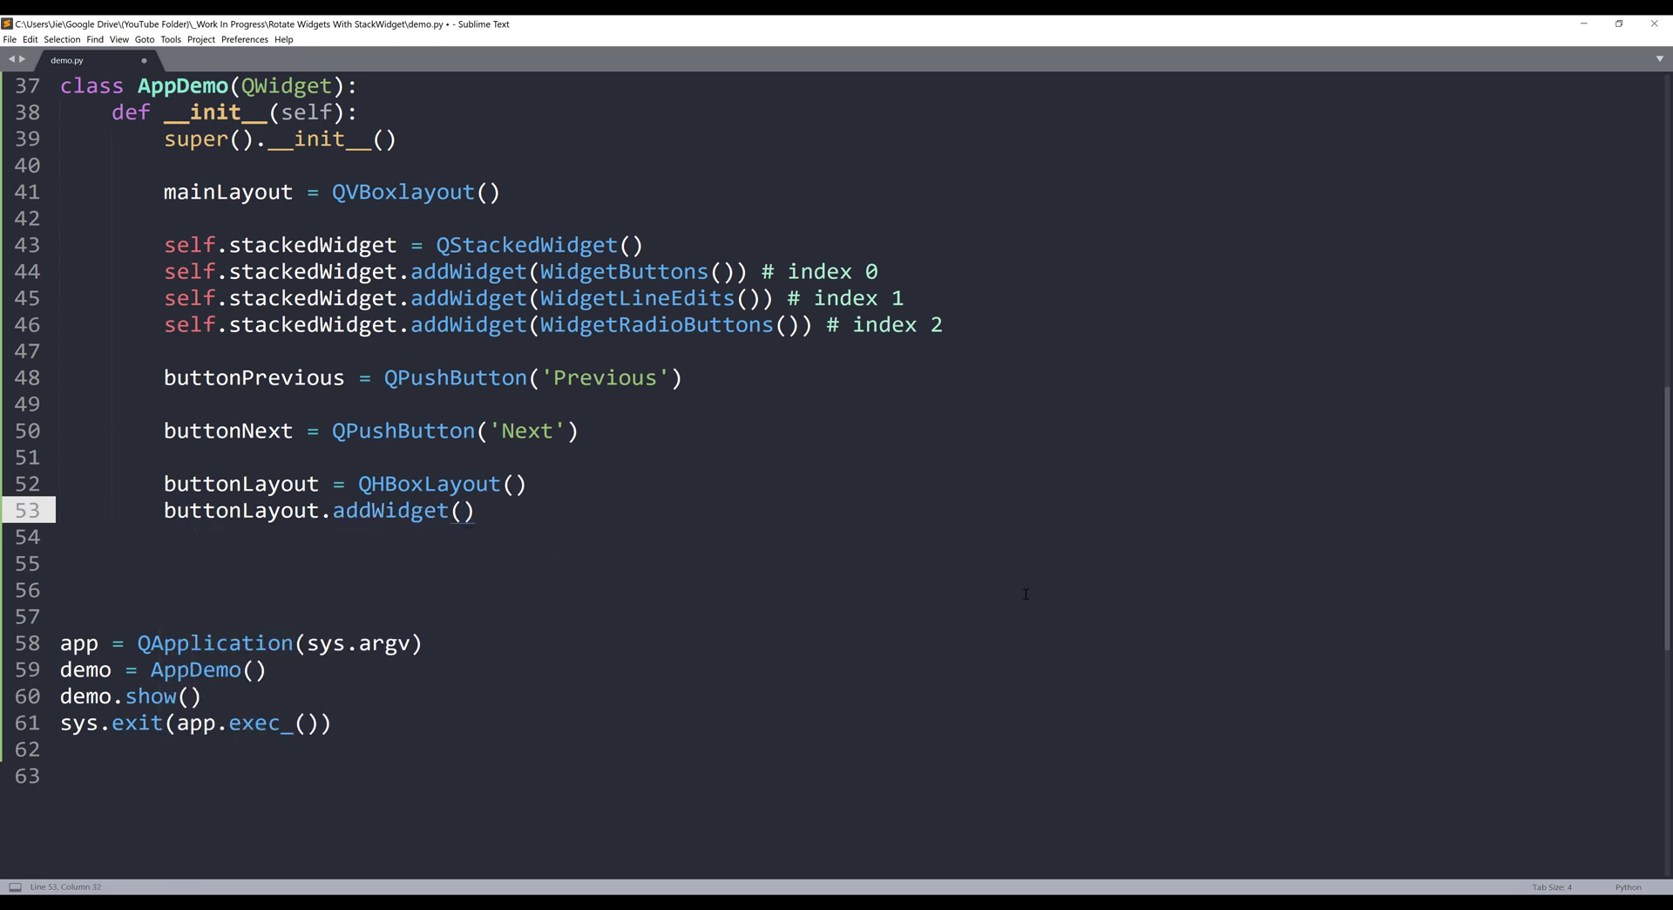
{"action": "type", "text": "buttonPrevious"}
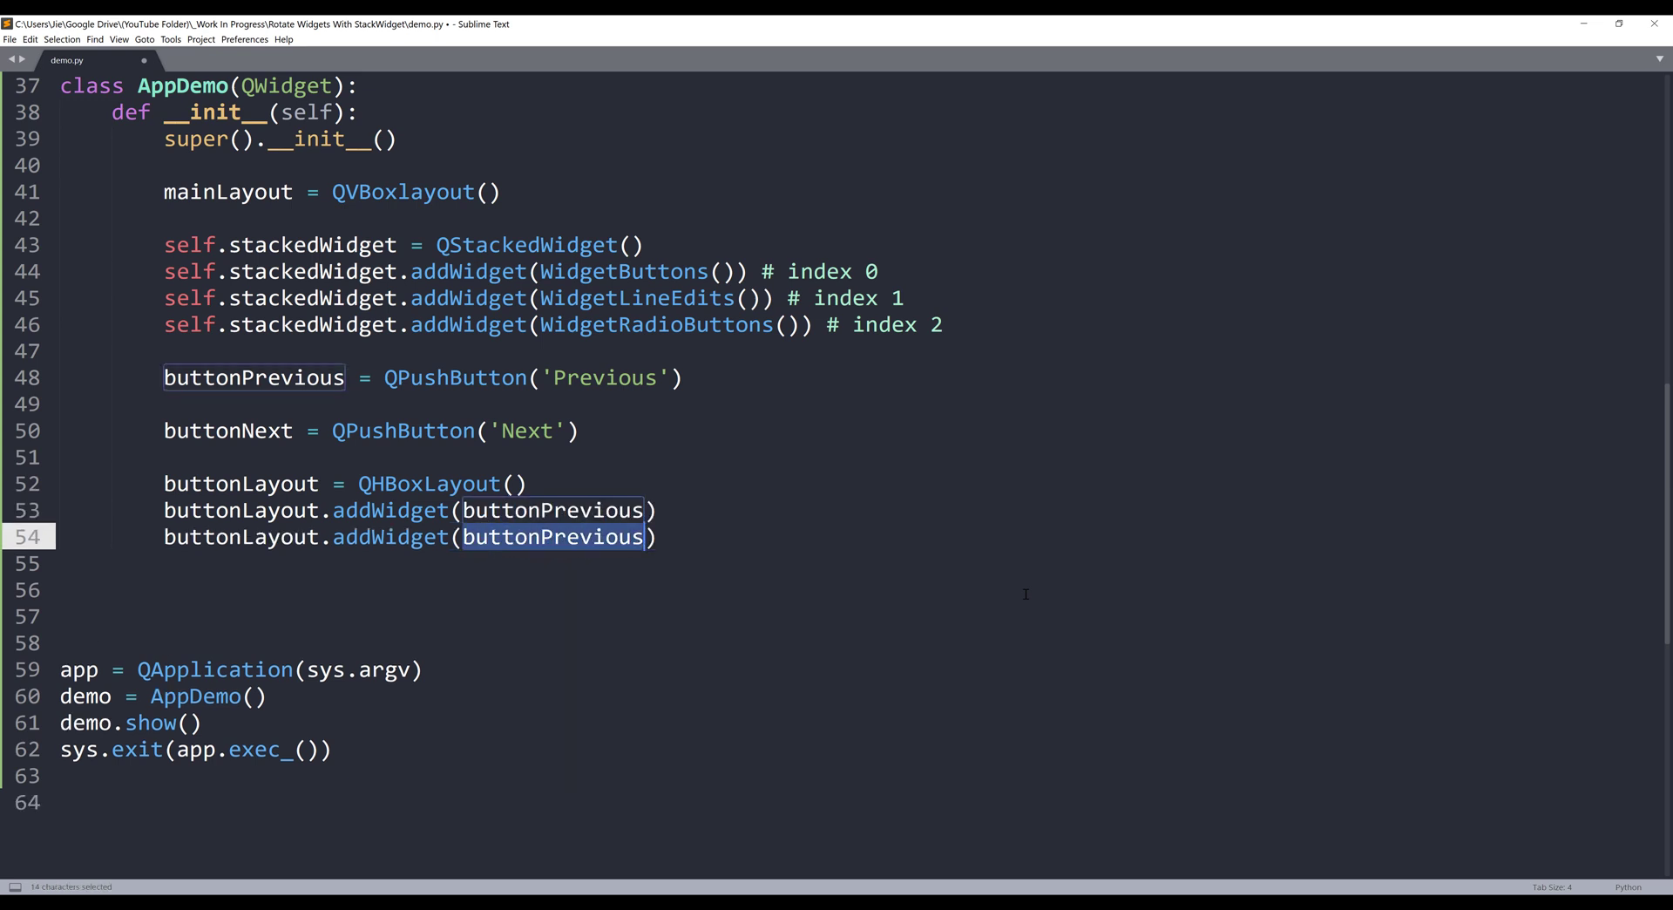
{"action": "type", "text": "button"}
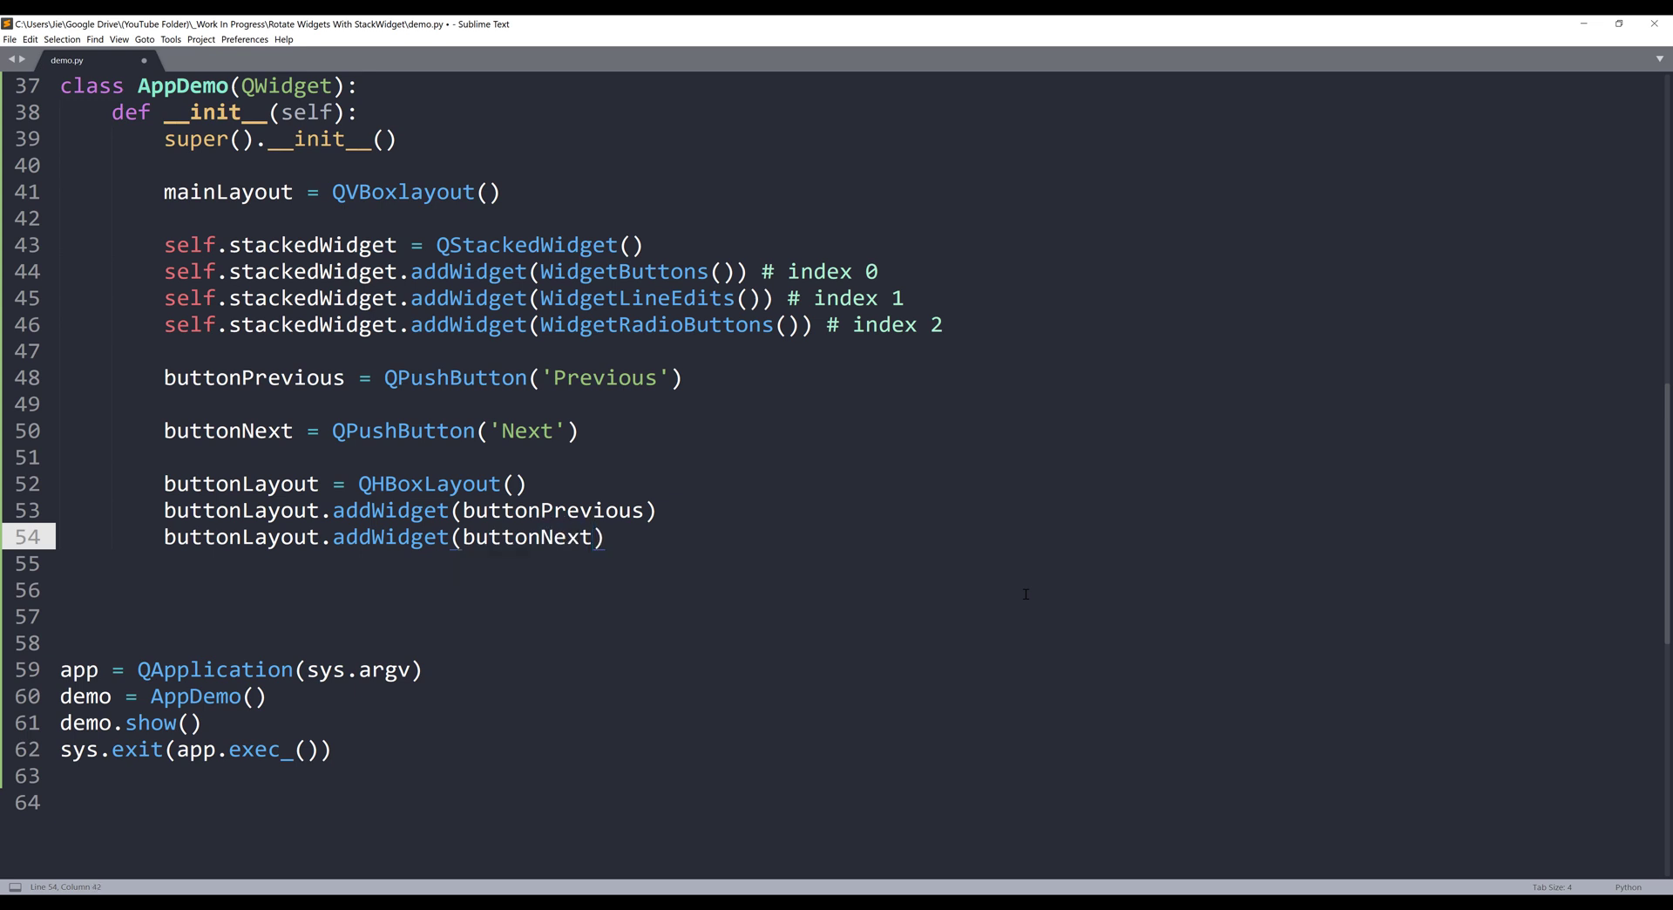
{"action": "key", "text": "enter"}
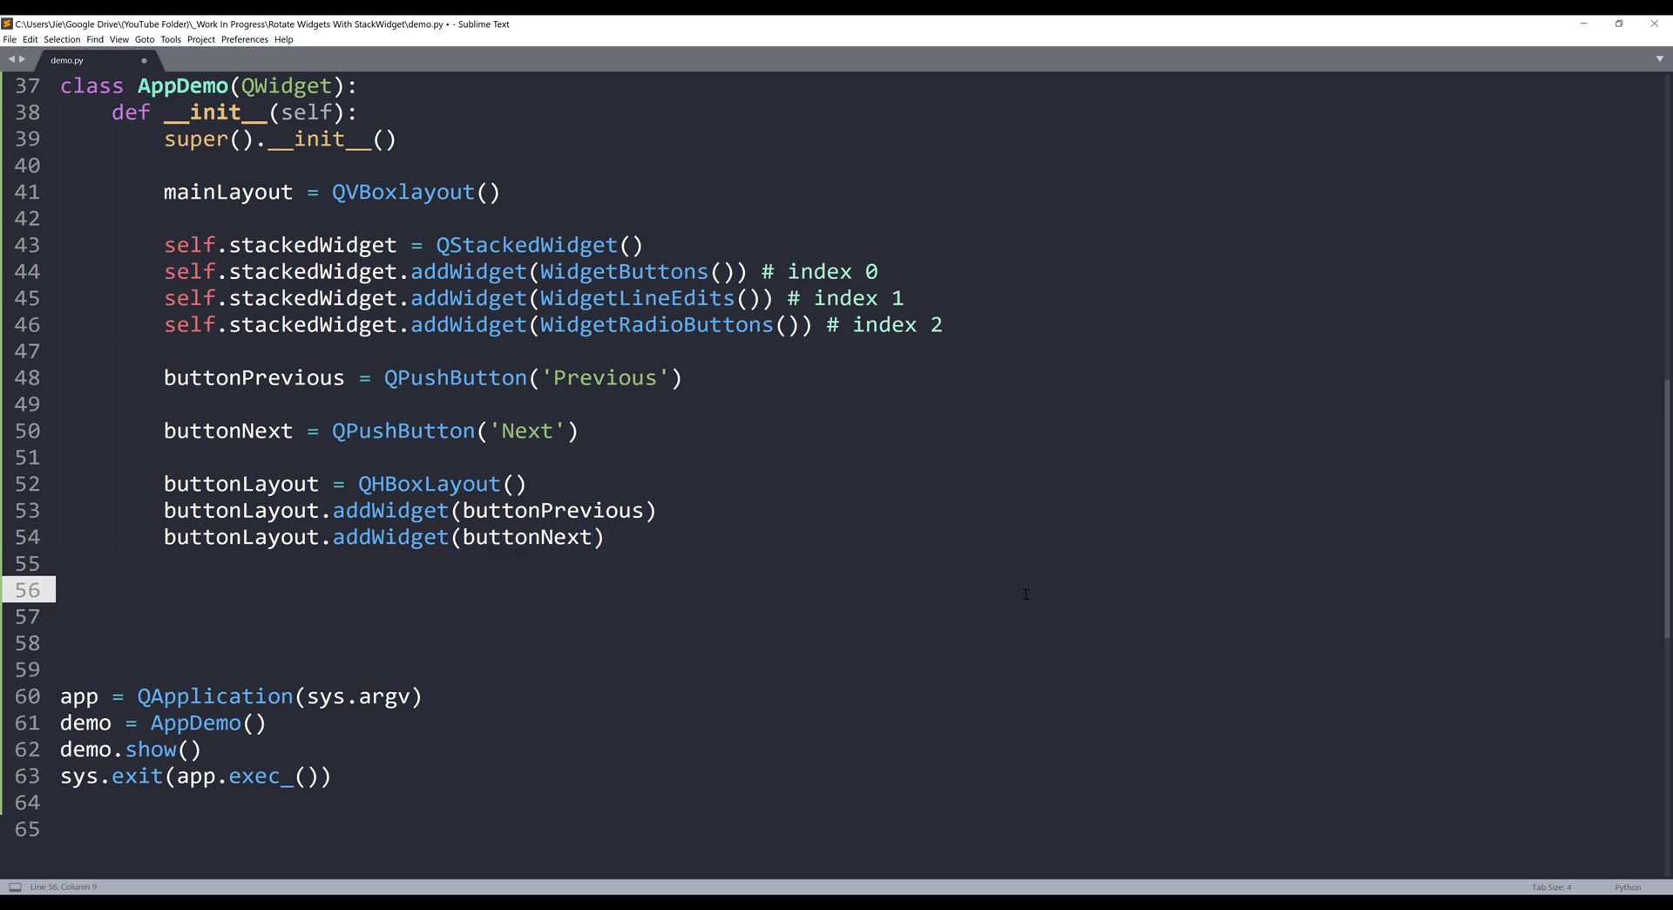
Add self.stackedWidget and buttonLayout to mainLayout and call self.setLayout(mainLayout)
{"action": "type", "text": "mainLayout"}
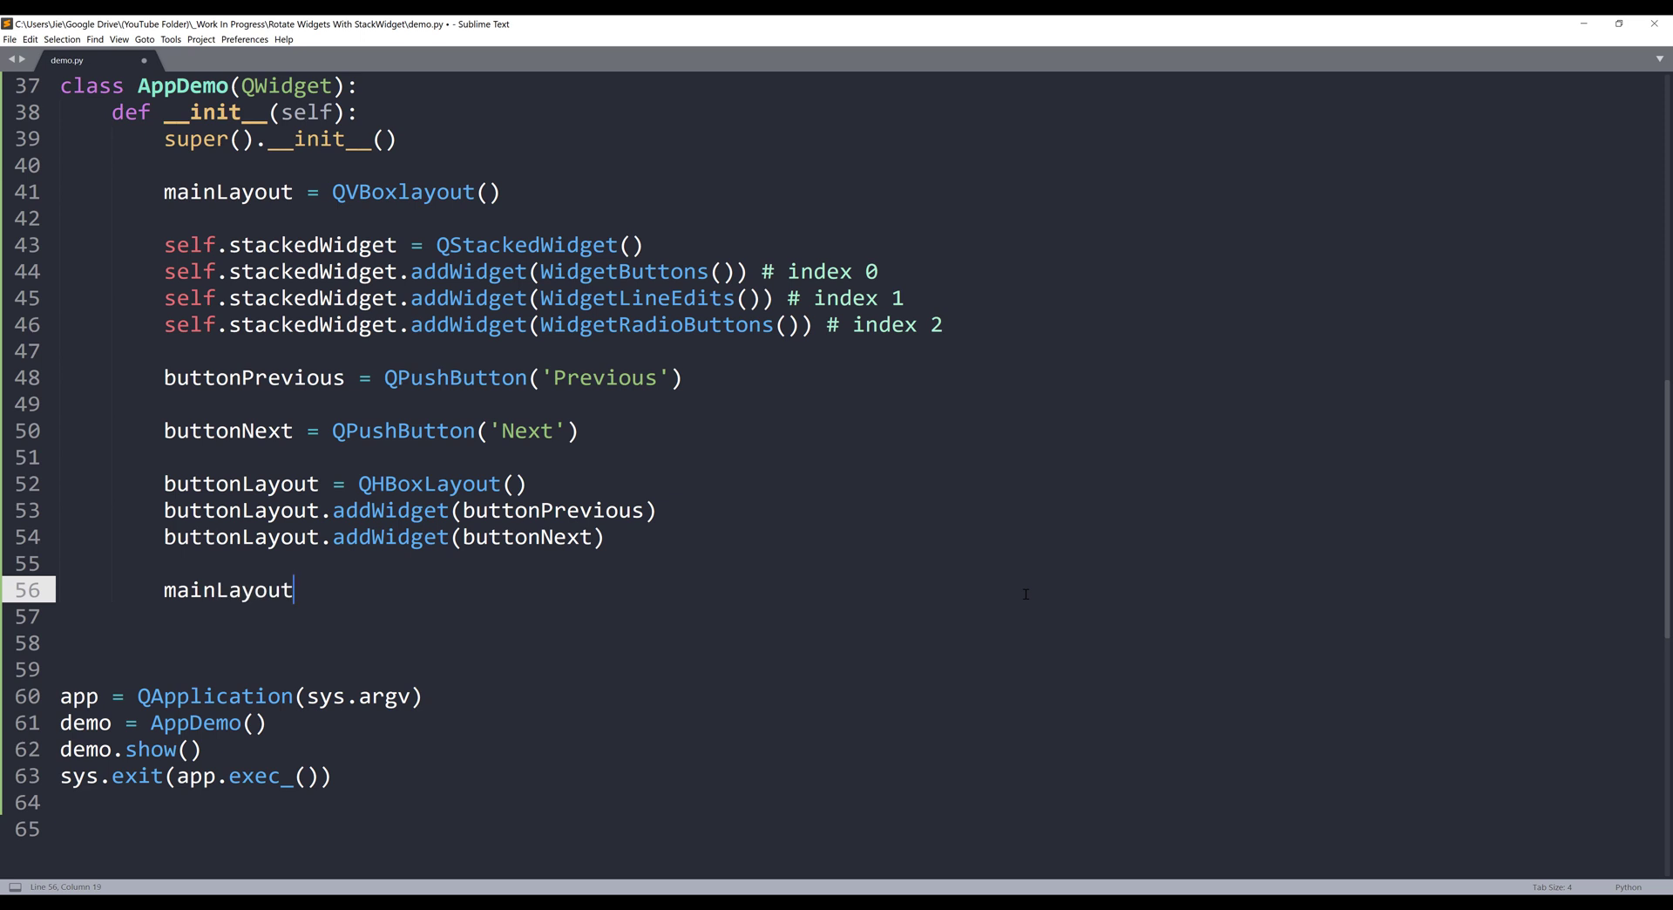
{"action": "type", "text": ".add"}
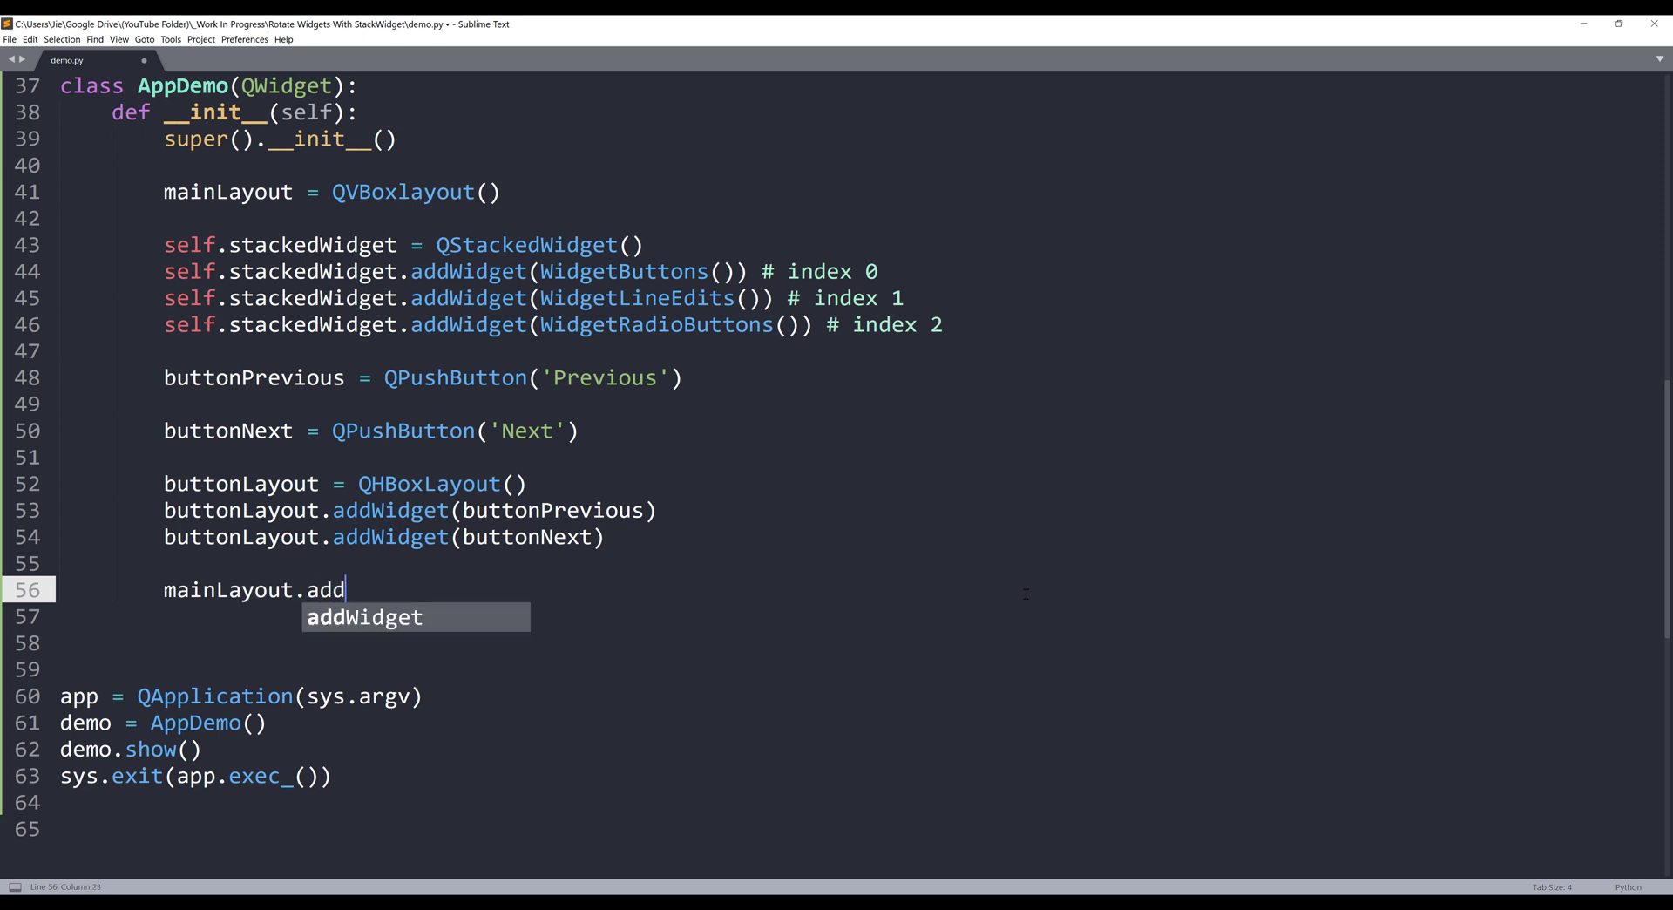
{"action": "type", "text": "Widget(st"}
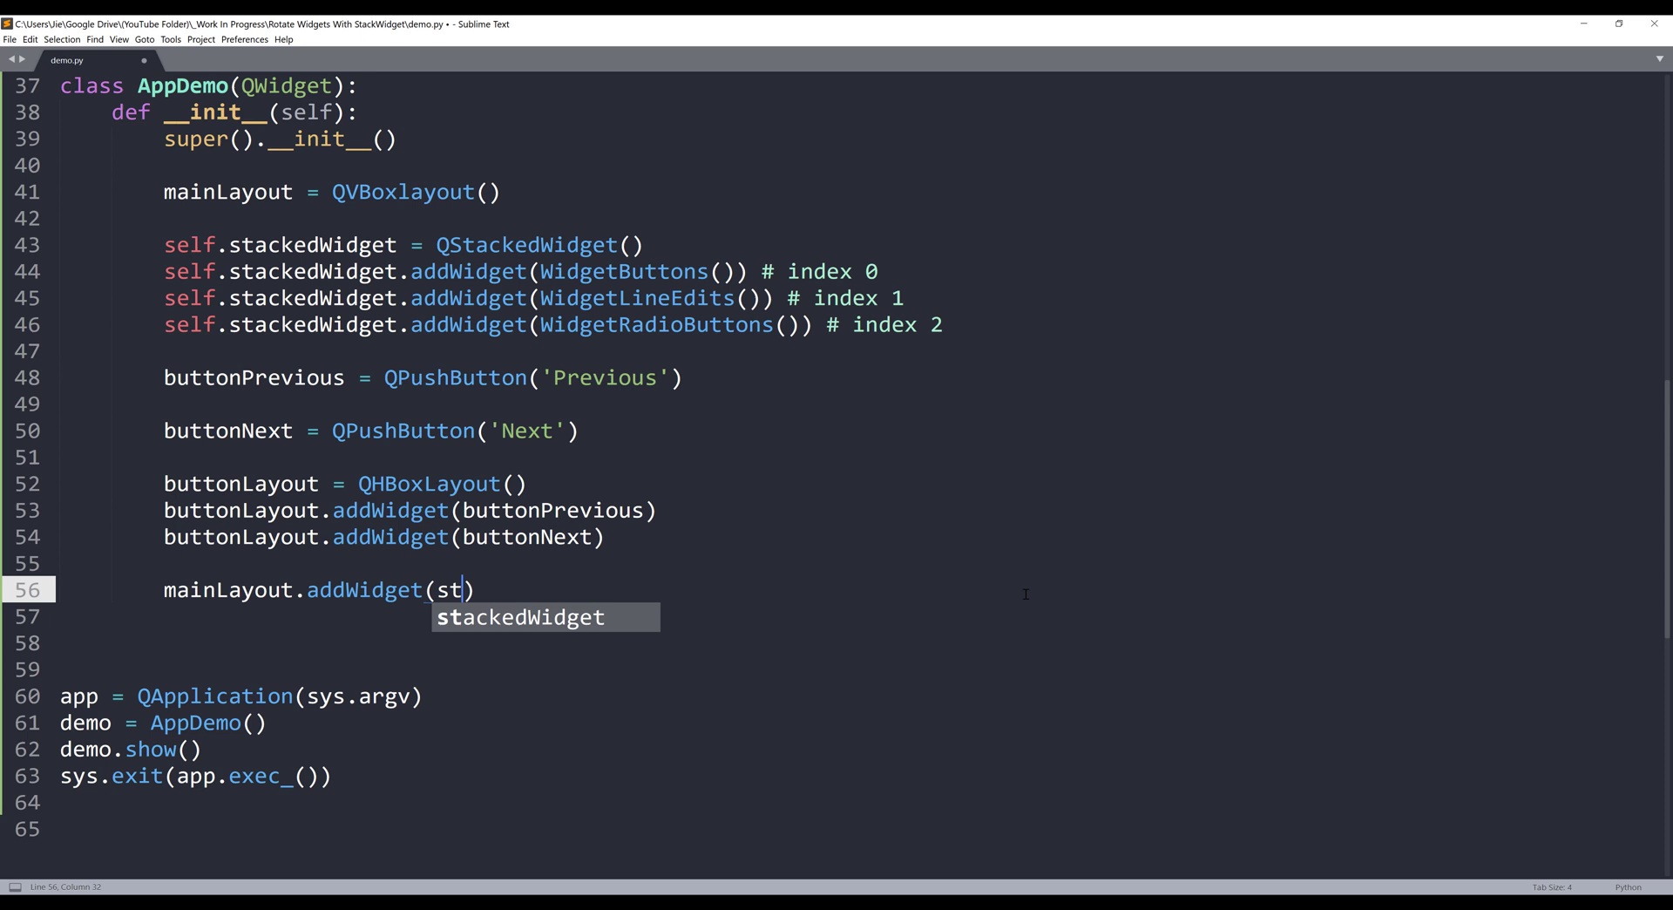
{"action": "type", "text": "elf"}
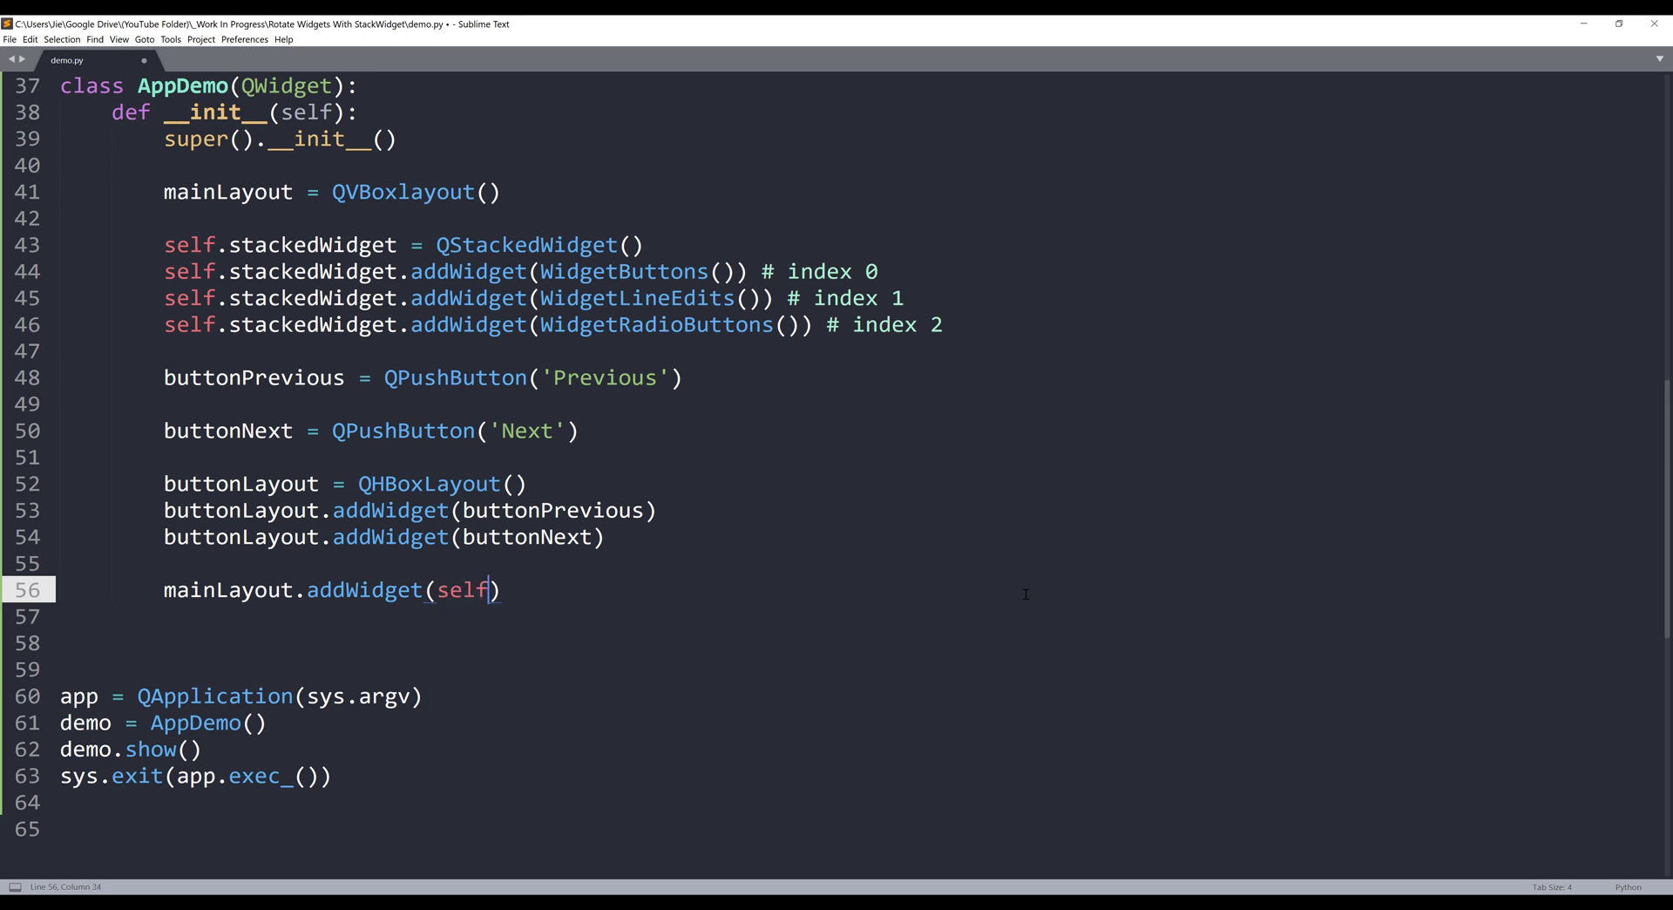
{"action": "type", "text": ".stackedWidget"}
{"action": "left_click", "coordinate": [859, 615]}
{"action": "type", "text": "m"}
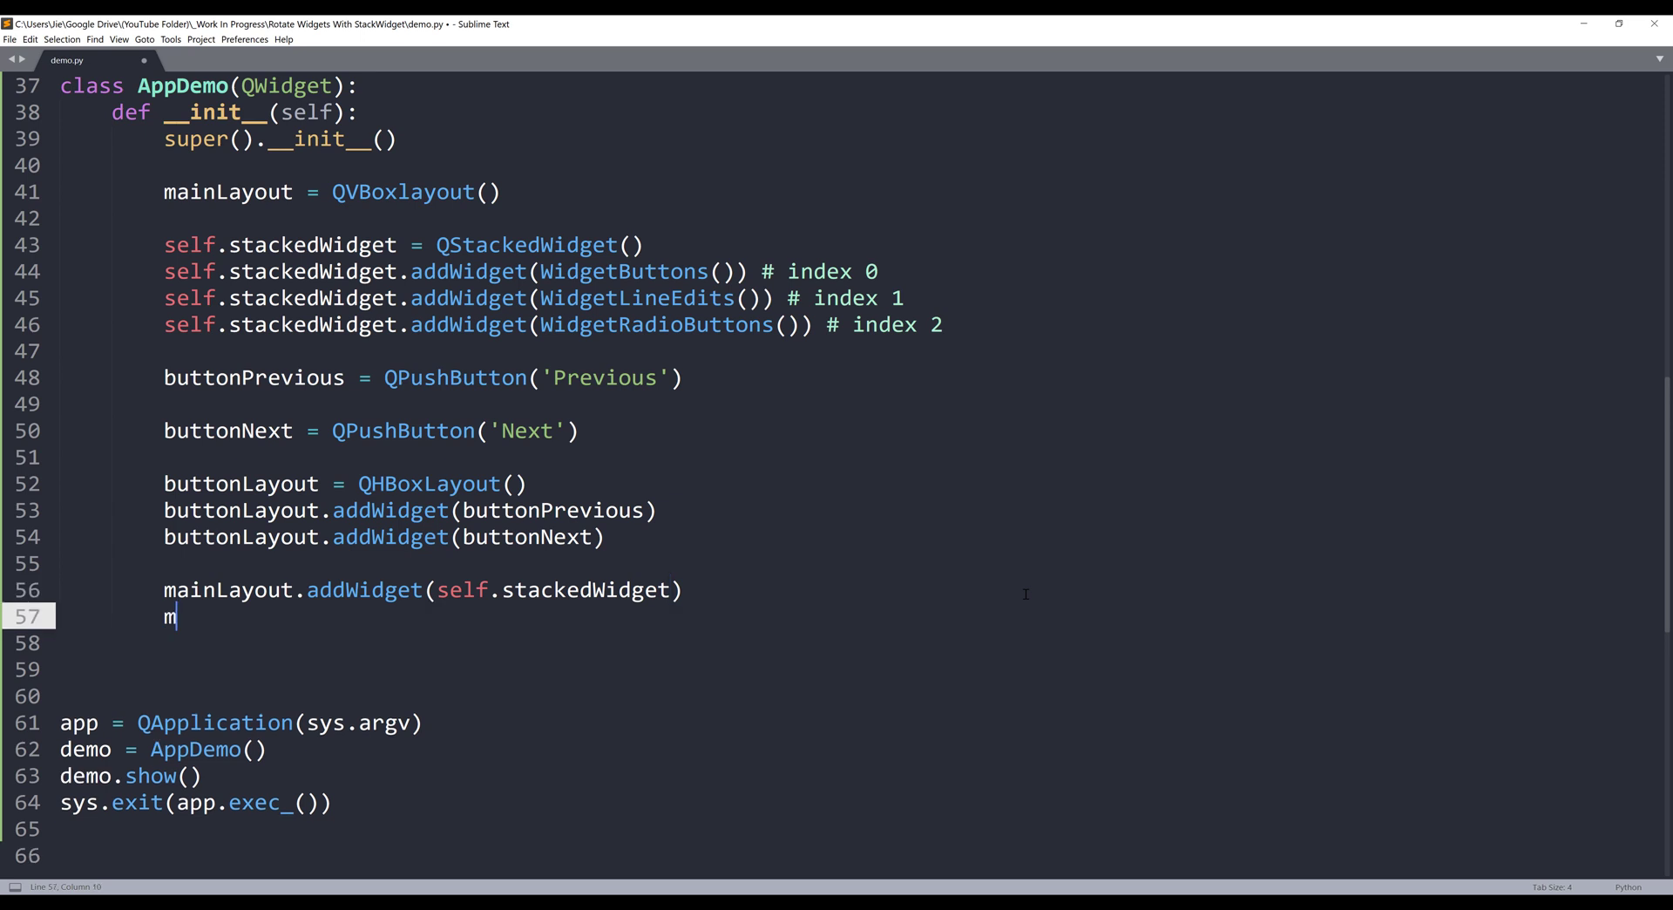
{"action": "type", "text": "ainLayout.add"}
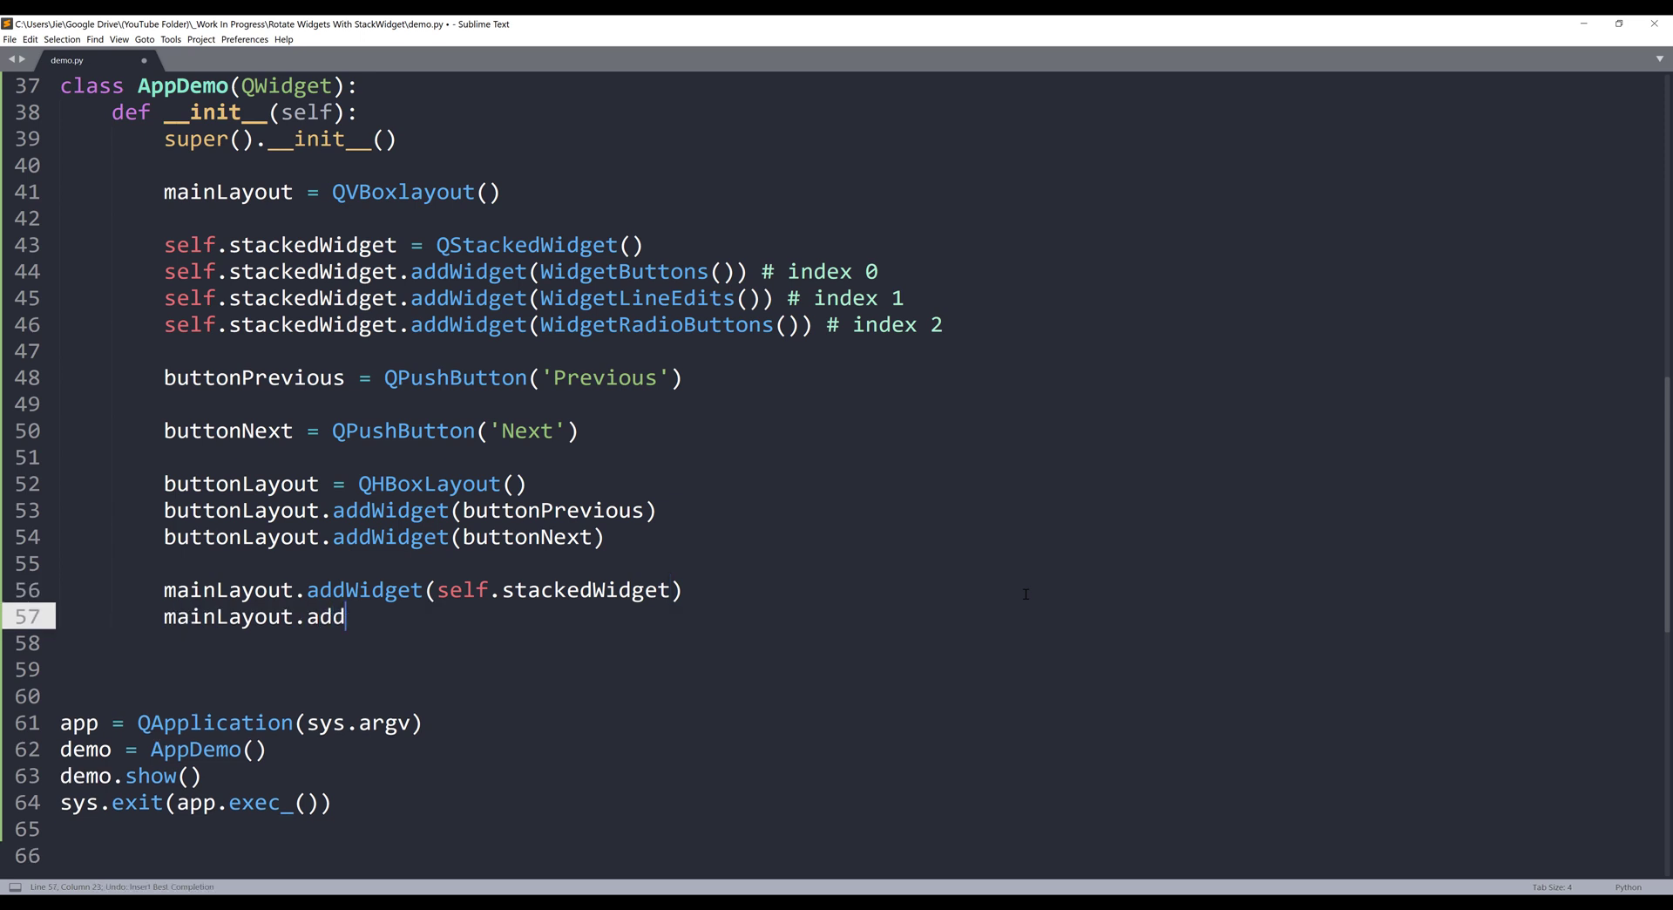
{"action": "type", "text": "Layout()"}
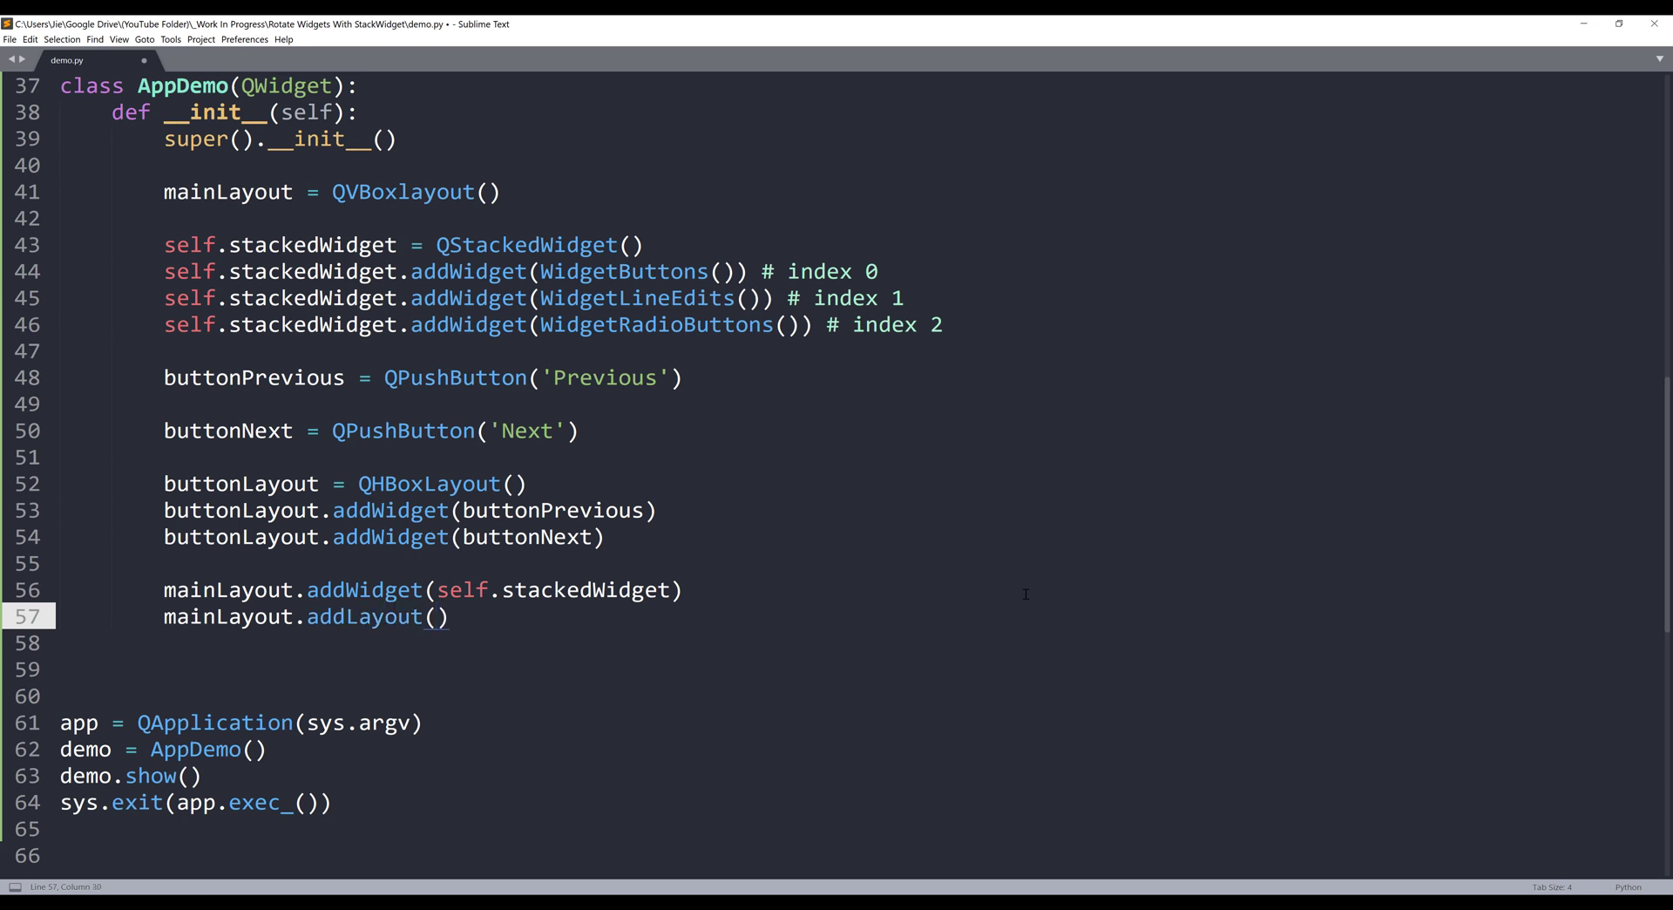
{"action": "type", "text": "buttonLayout"}
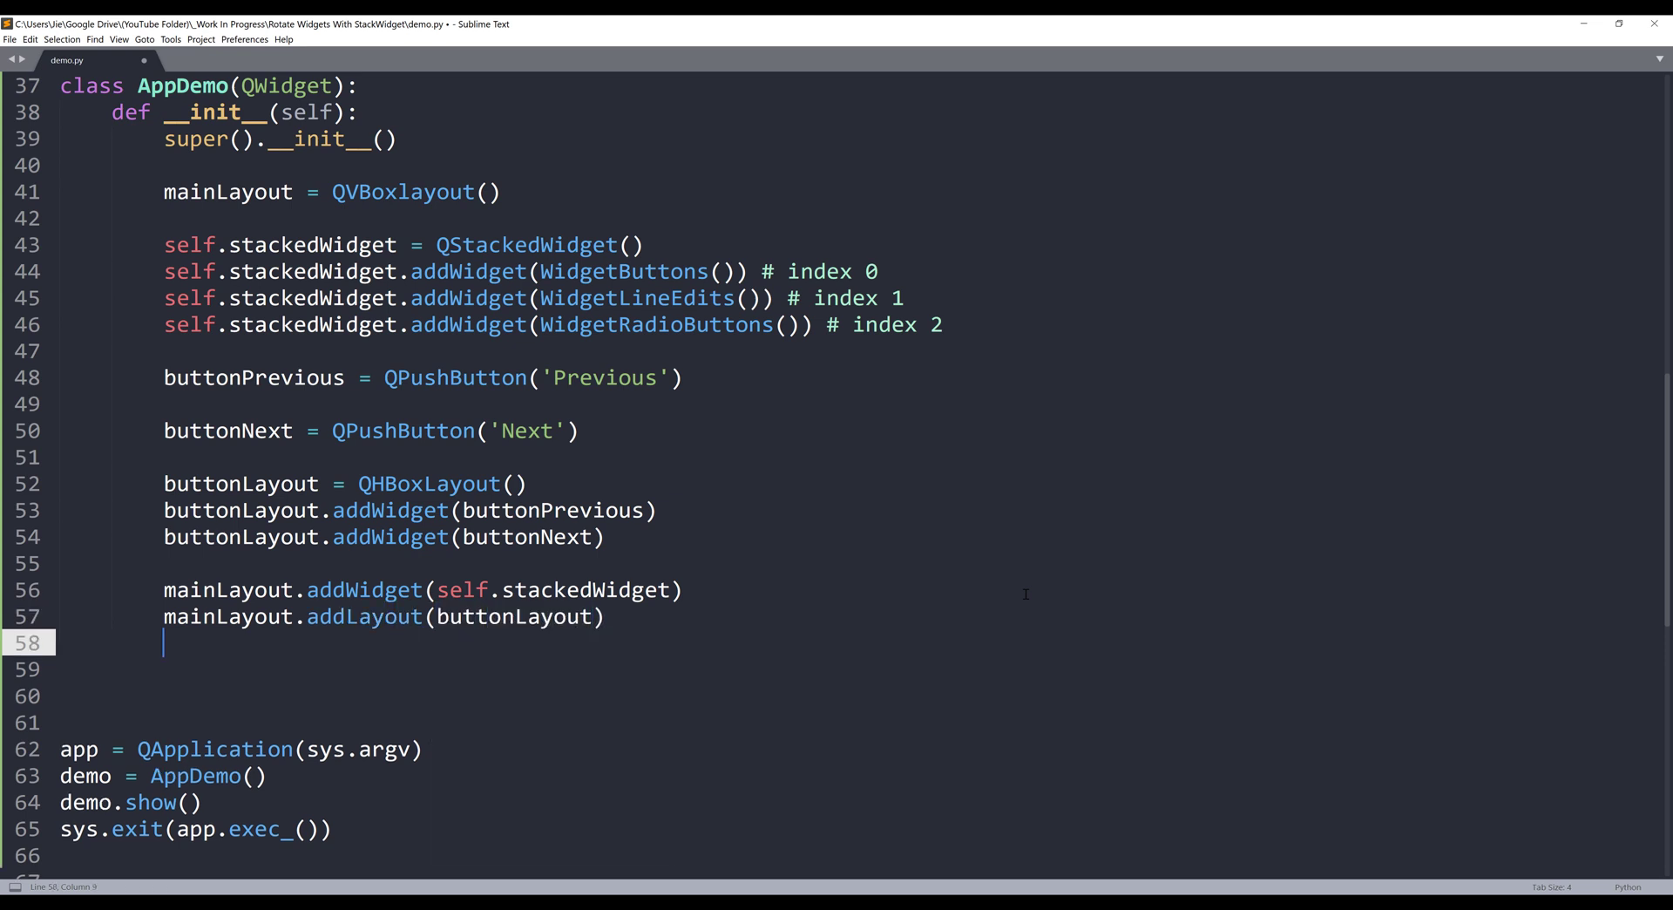
{"action": "type", "text": "self.setLayout"}
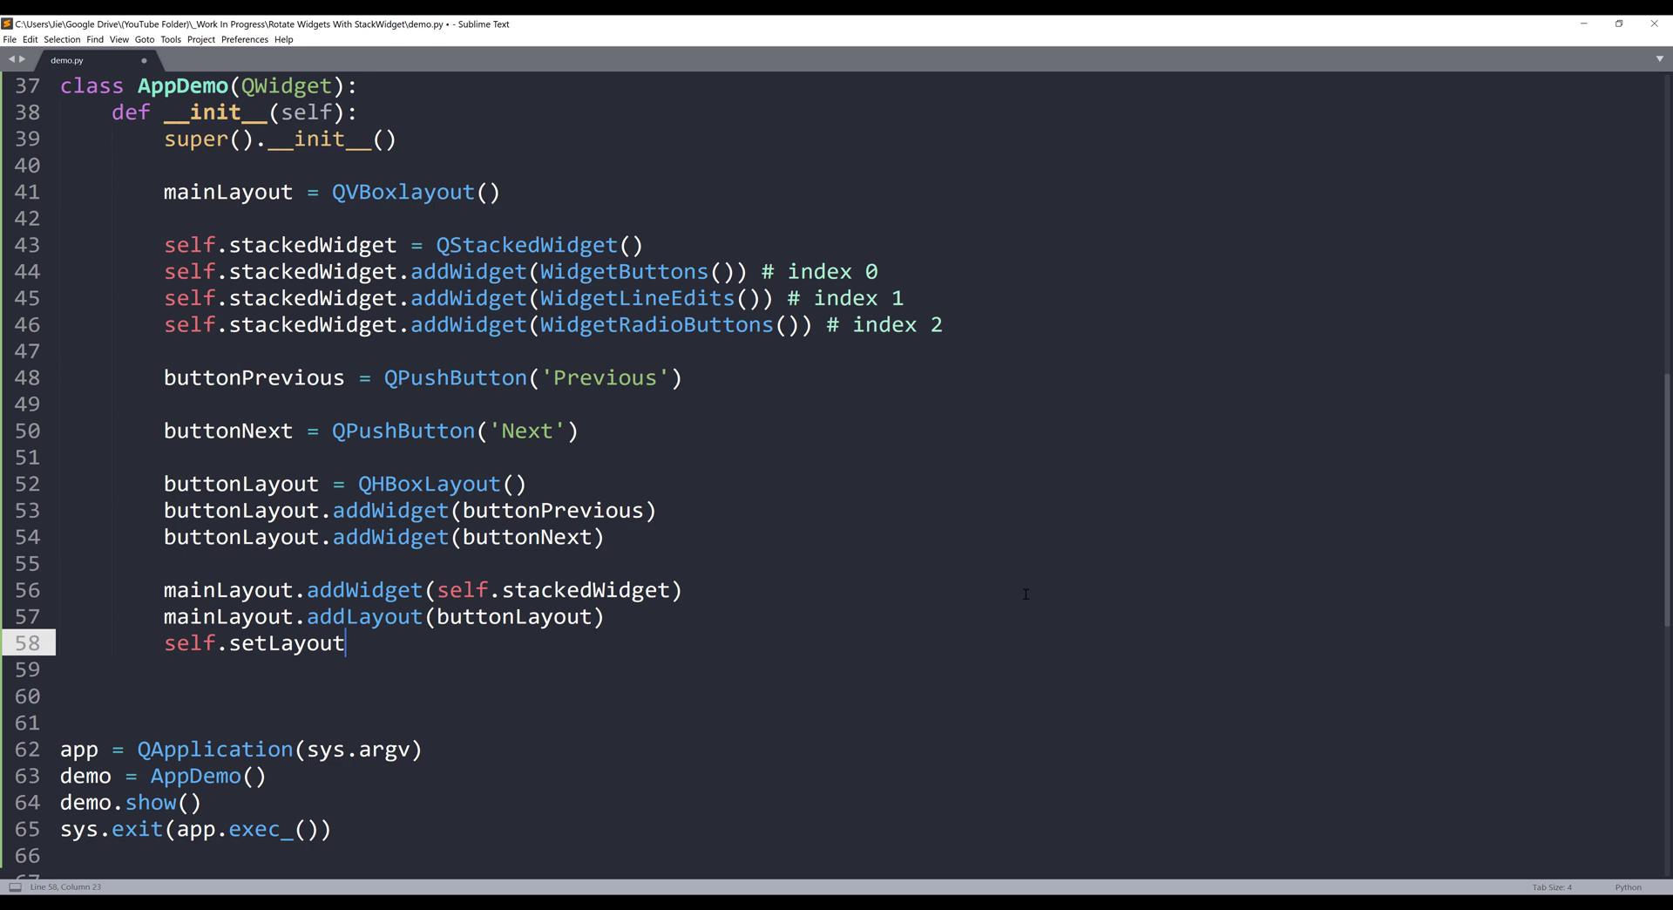
{"action": "type", "text": "(m"}
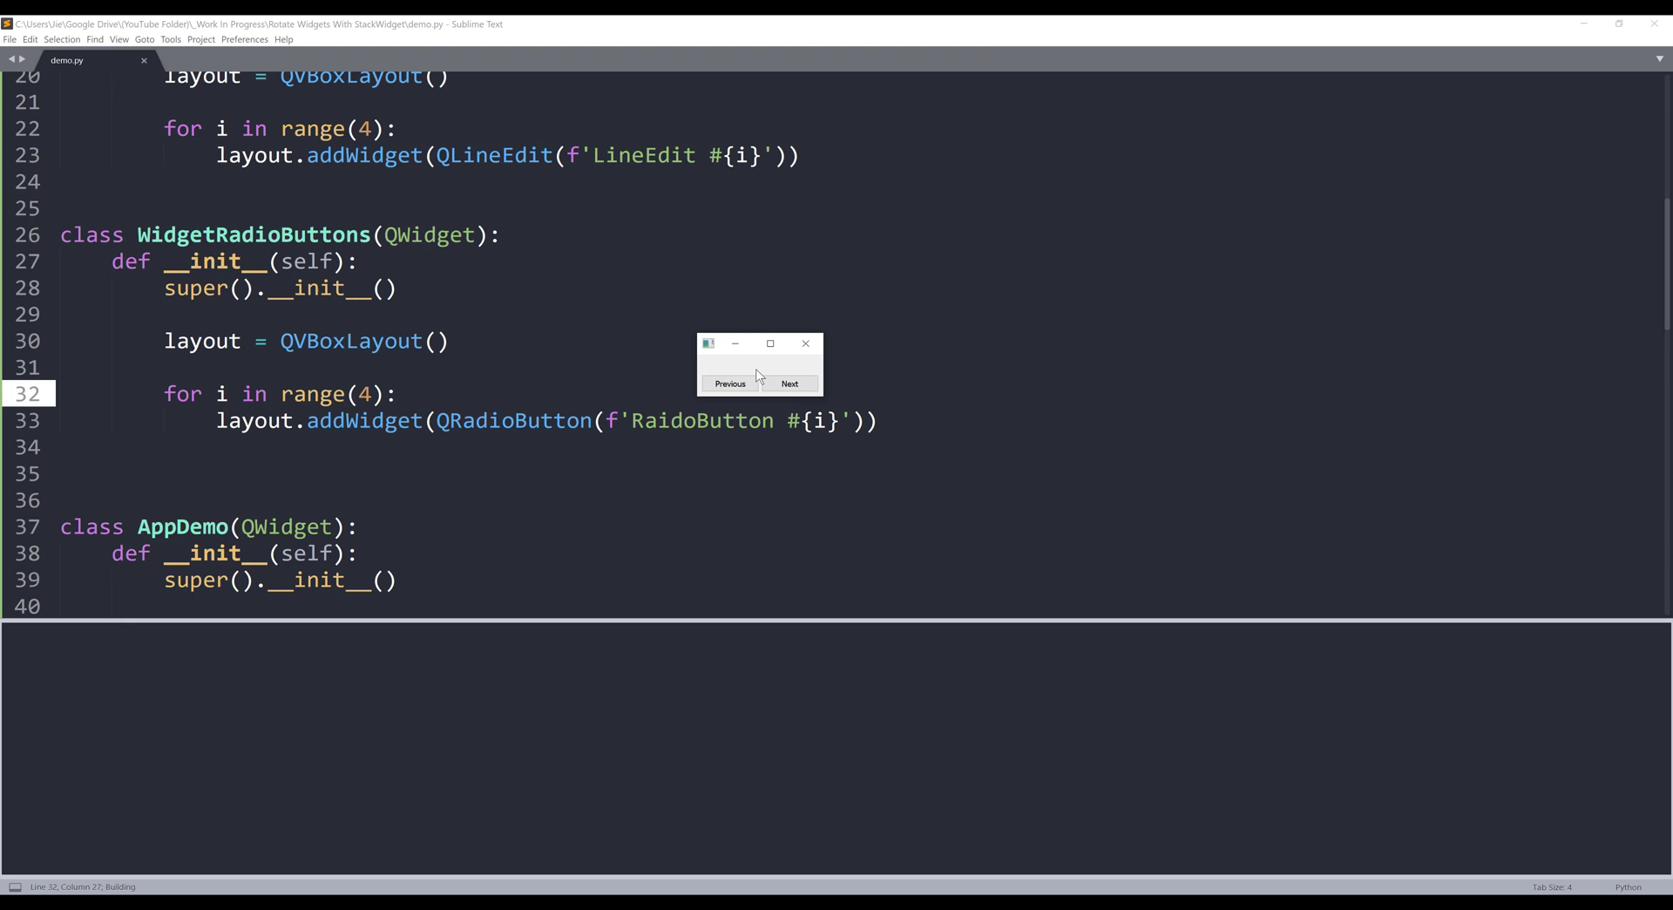
{"action": "mouse_move", "coordinate": [712, 352]}
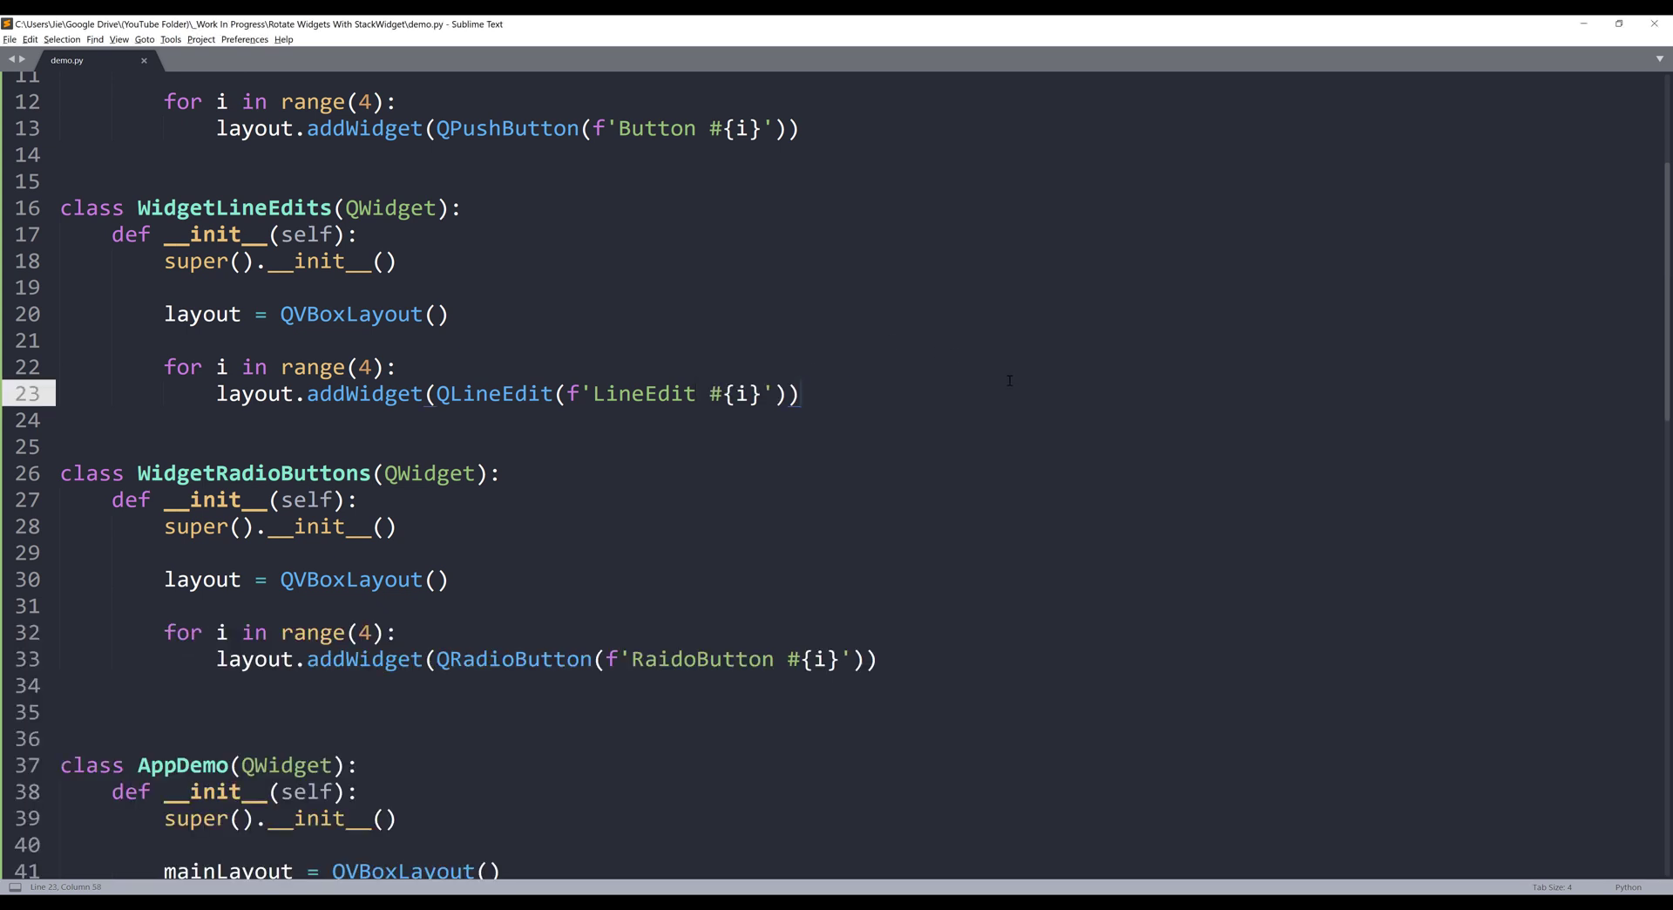
Start a new line after the for loop and begin writing self.setLayout(...) for WidgetButtons
{"action": "scroll", "scroll_direction": "down", "scroll_amount": 3}
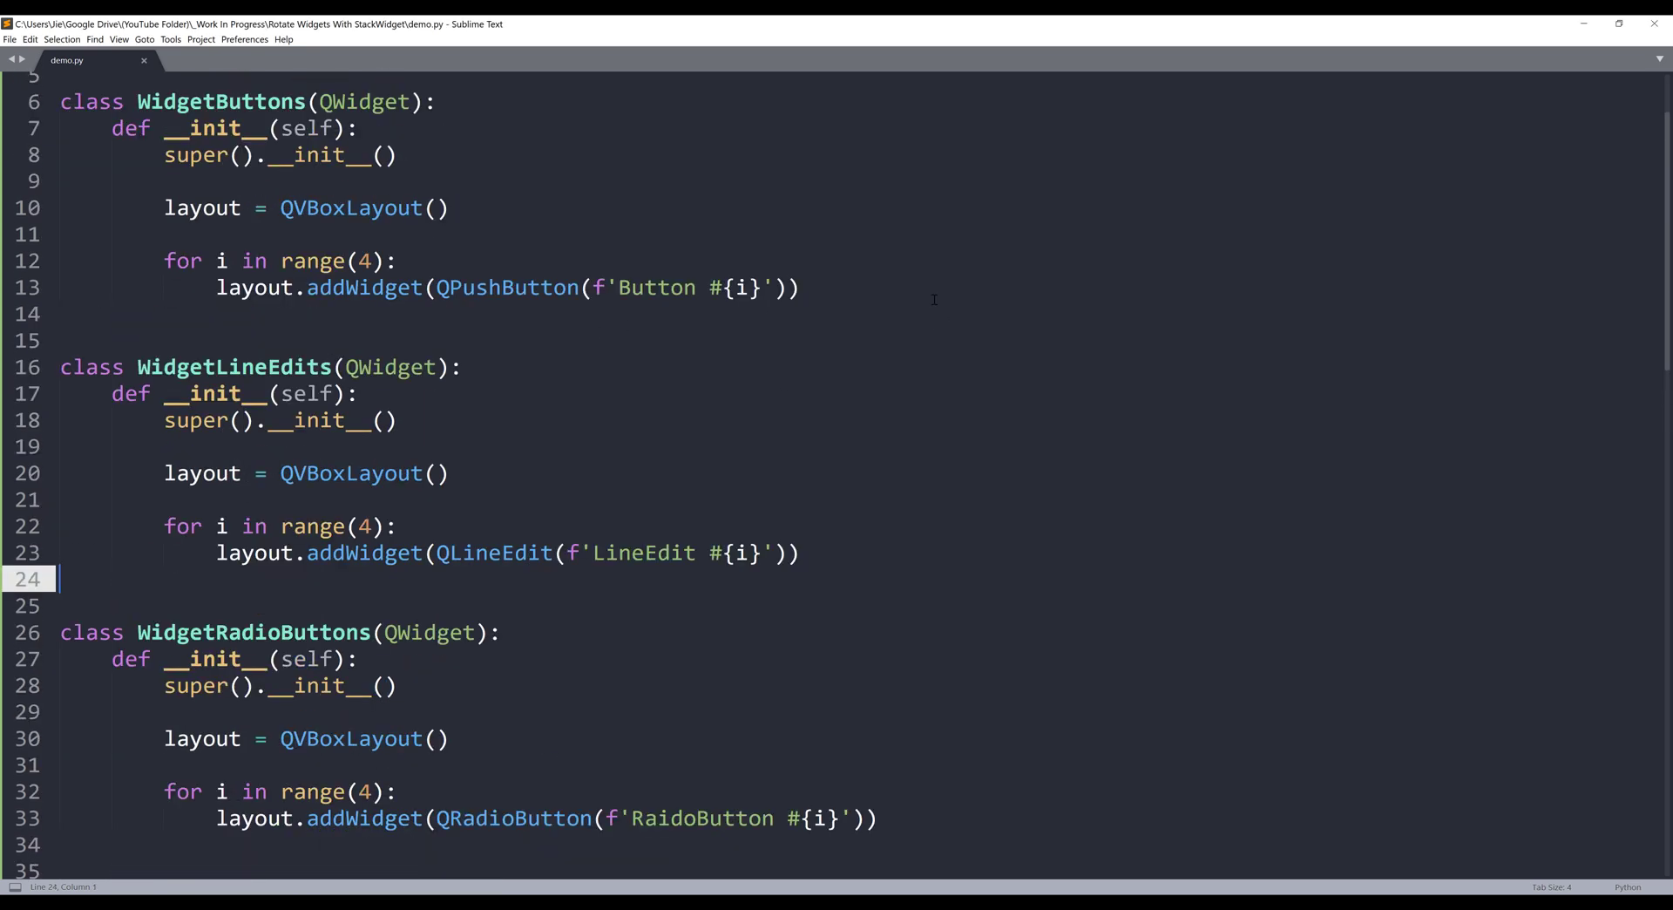
{"action": "key", "text": "enter"}
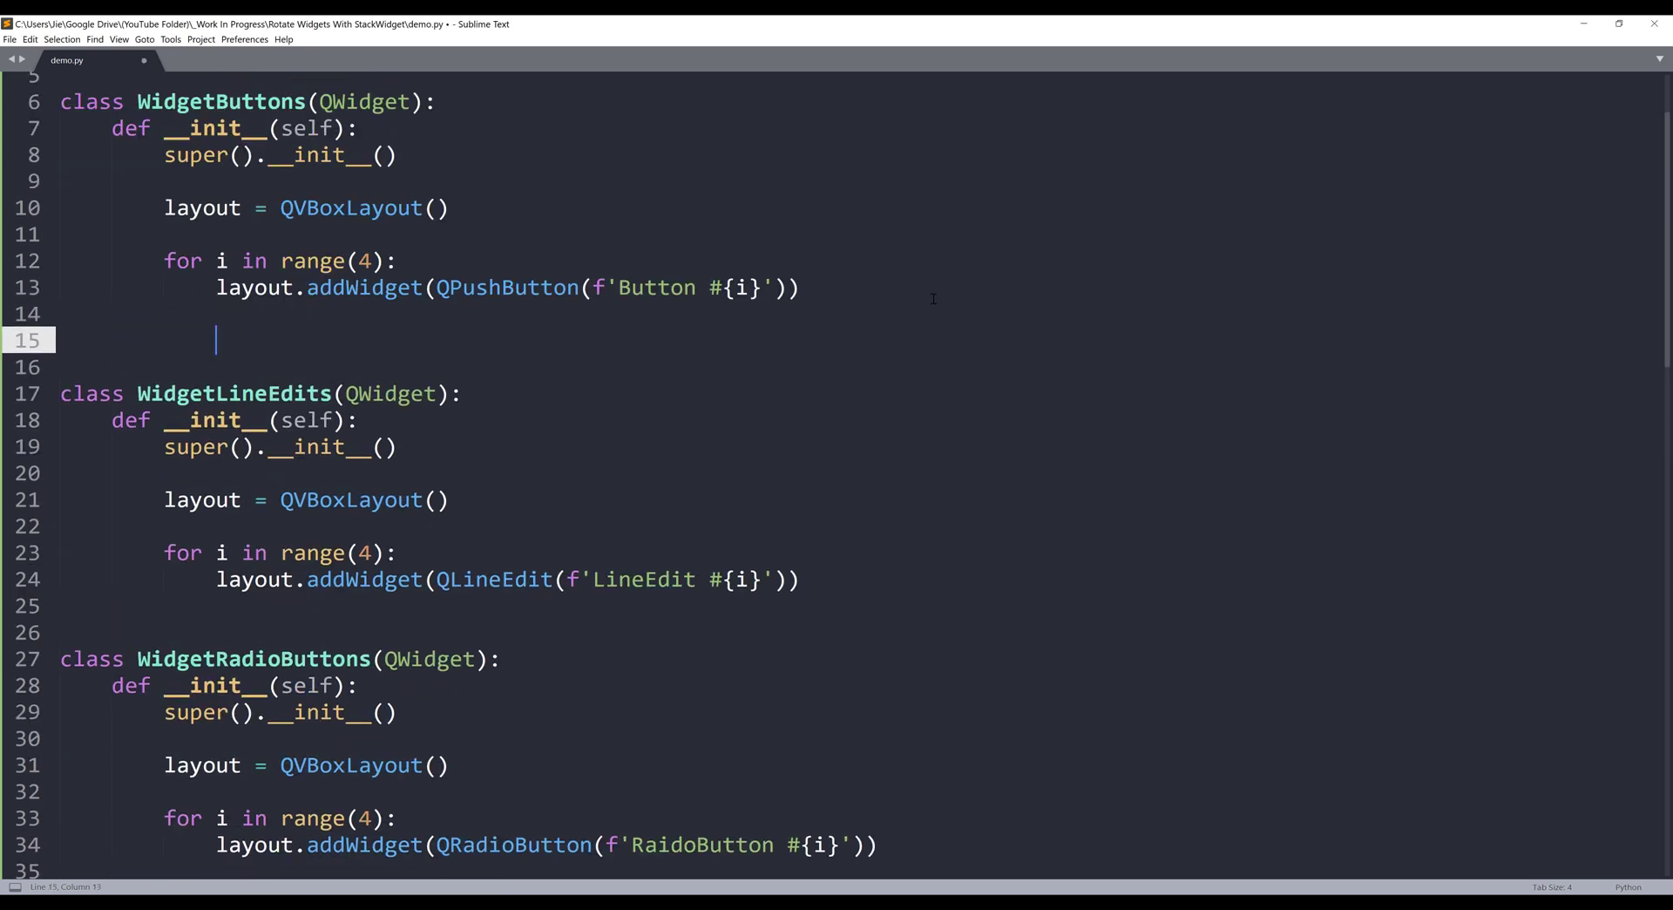
{"action": "type", "text": "f"}
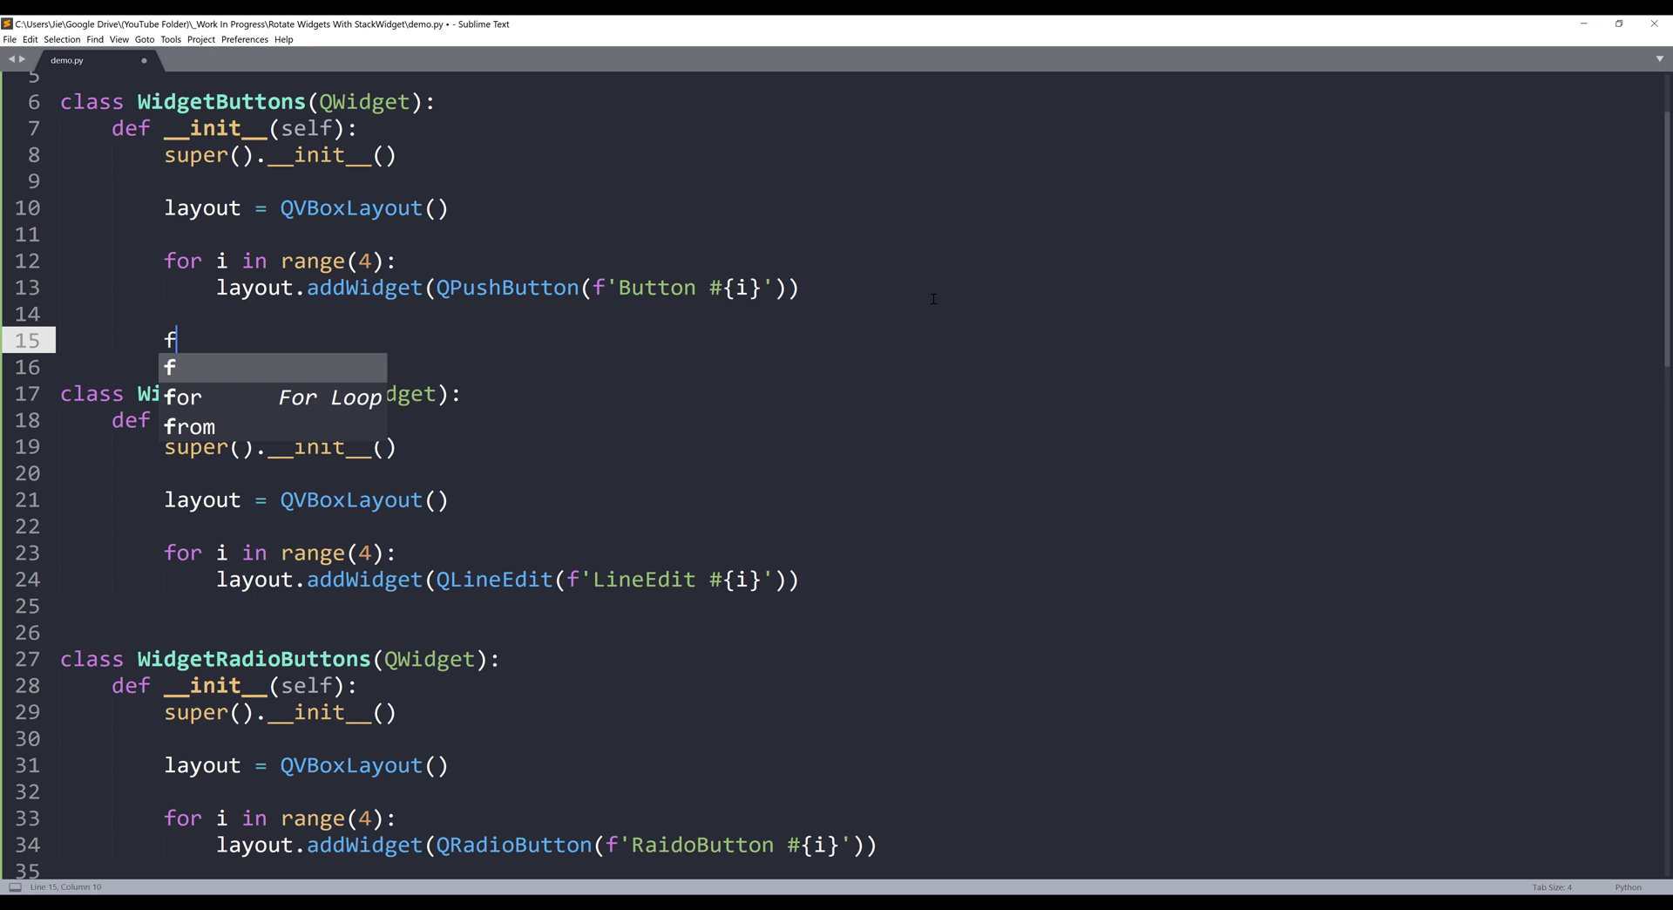
{"action": "type", "text": "self."}
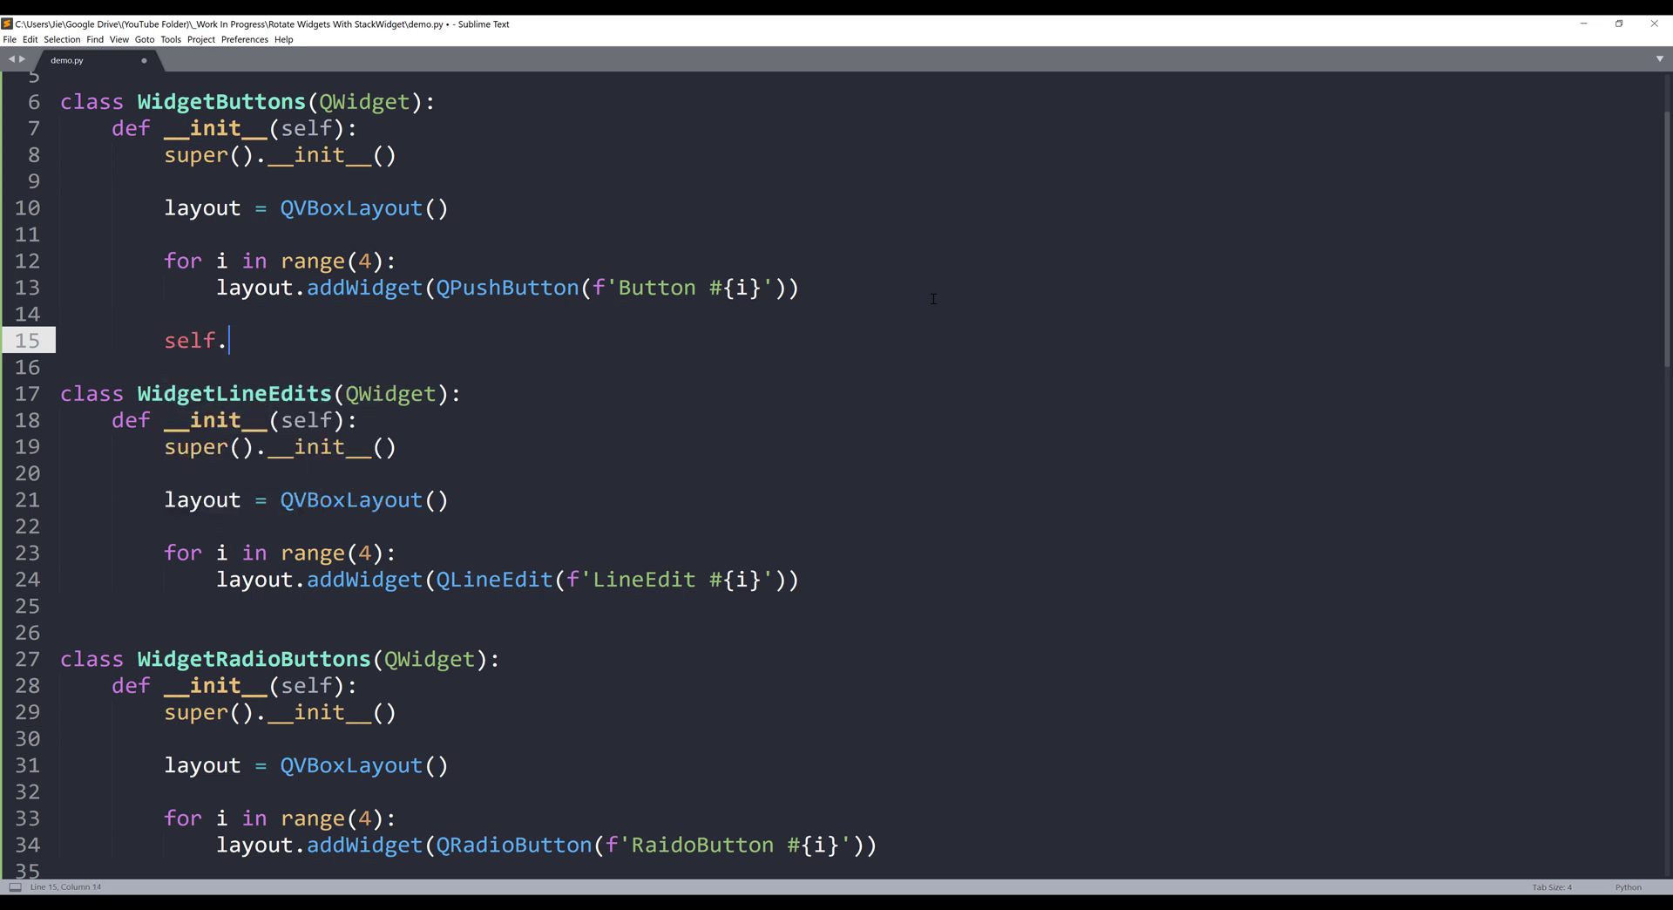
{"action": "type", "text": "setLayo"}
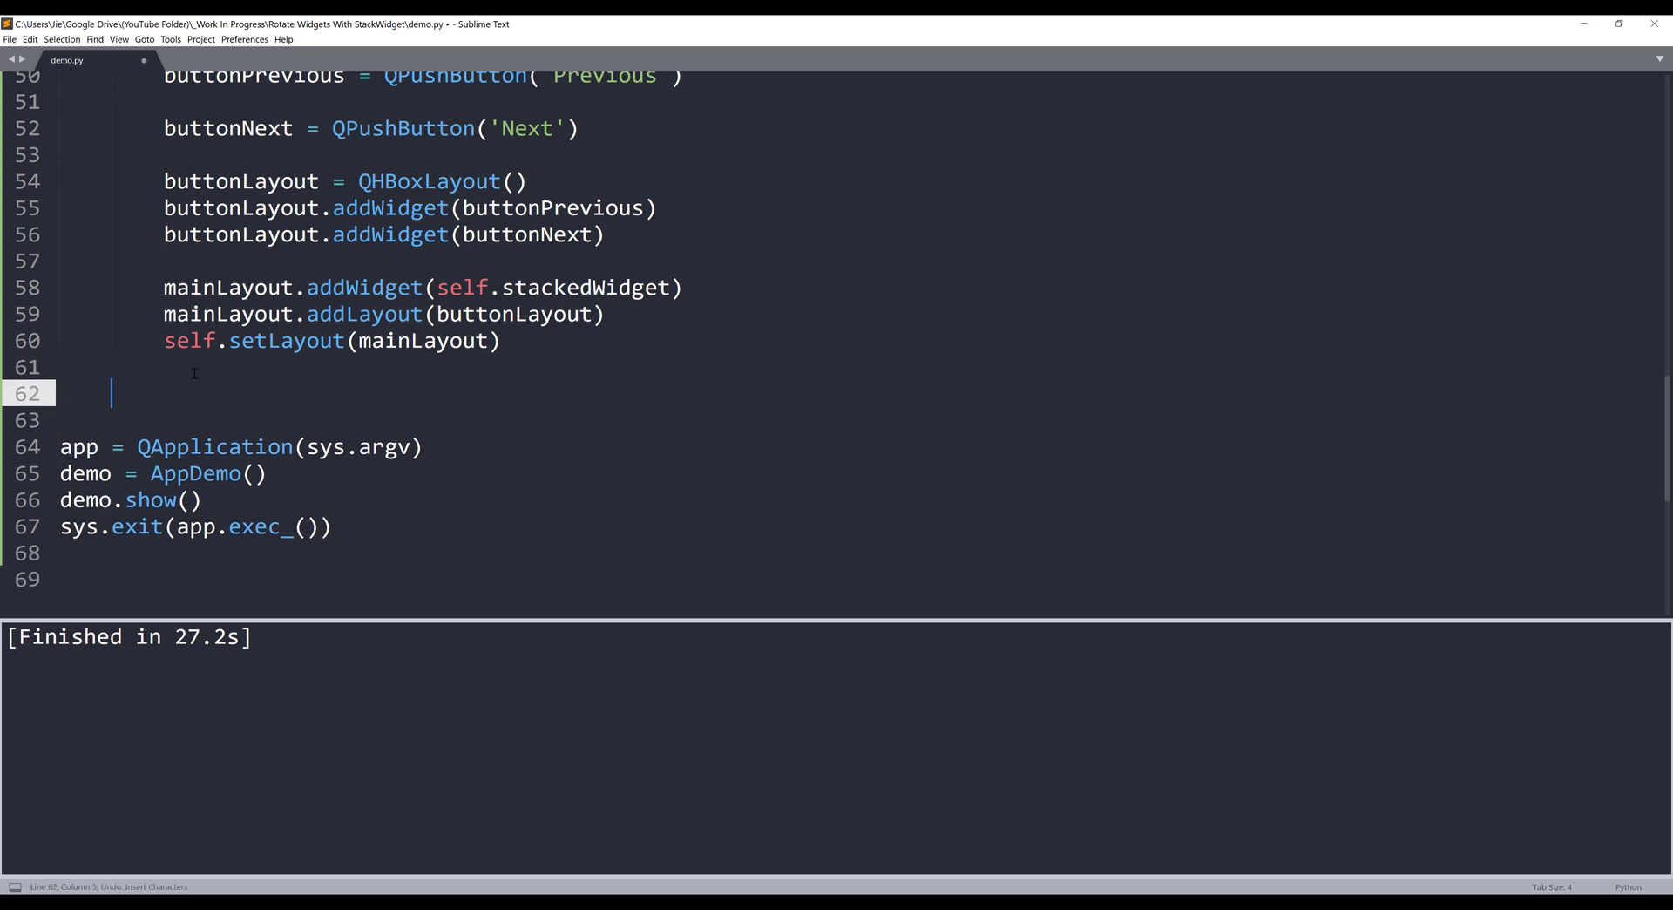
Define a nextWidget(self) method on AppDemo
{"action": "type", "text": "def nex"}
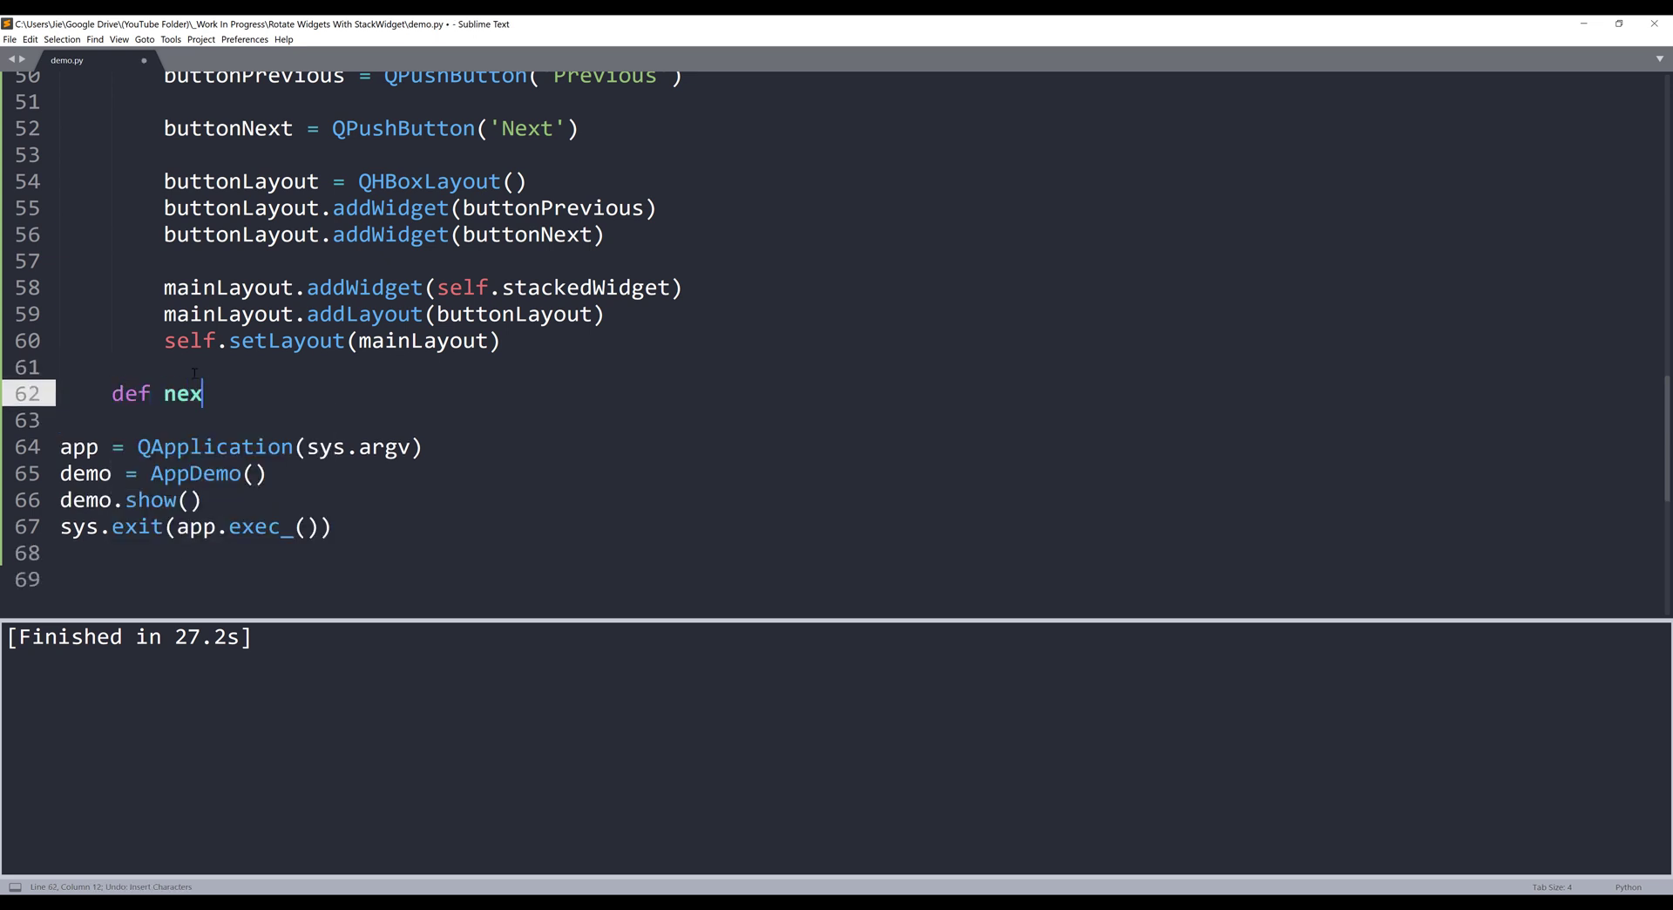
{"action": "type", "text": "tW"}
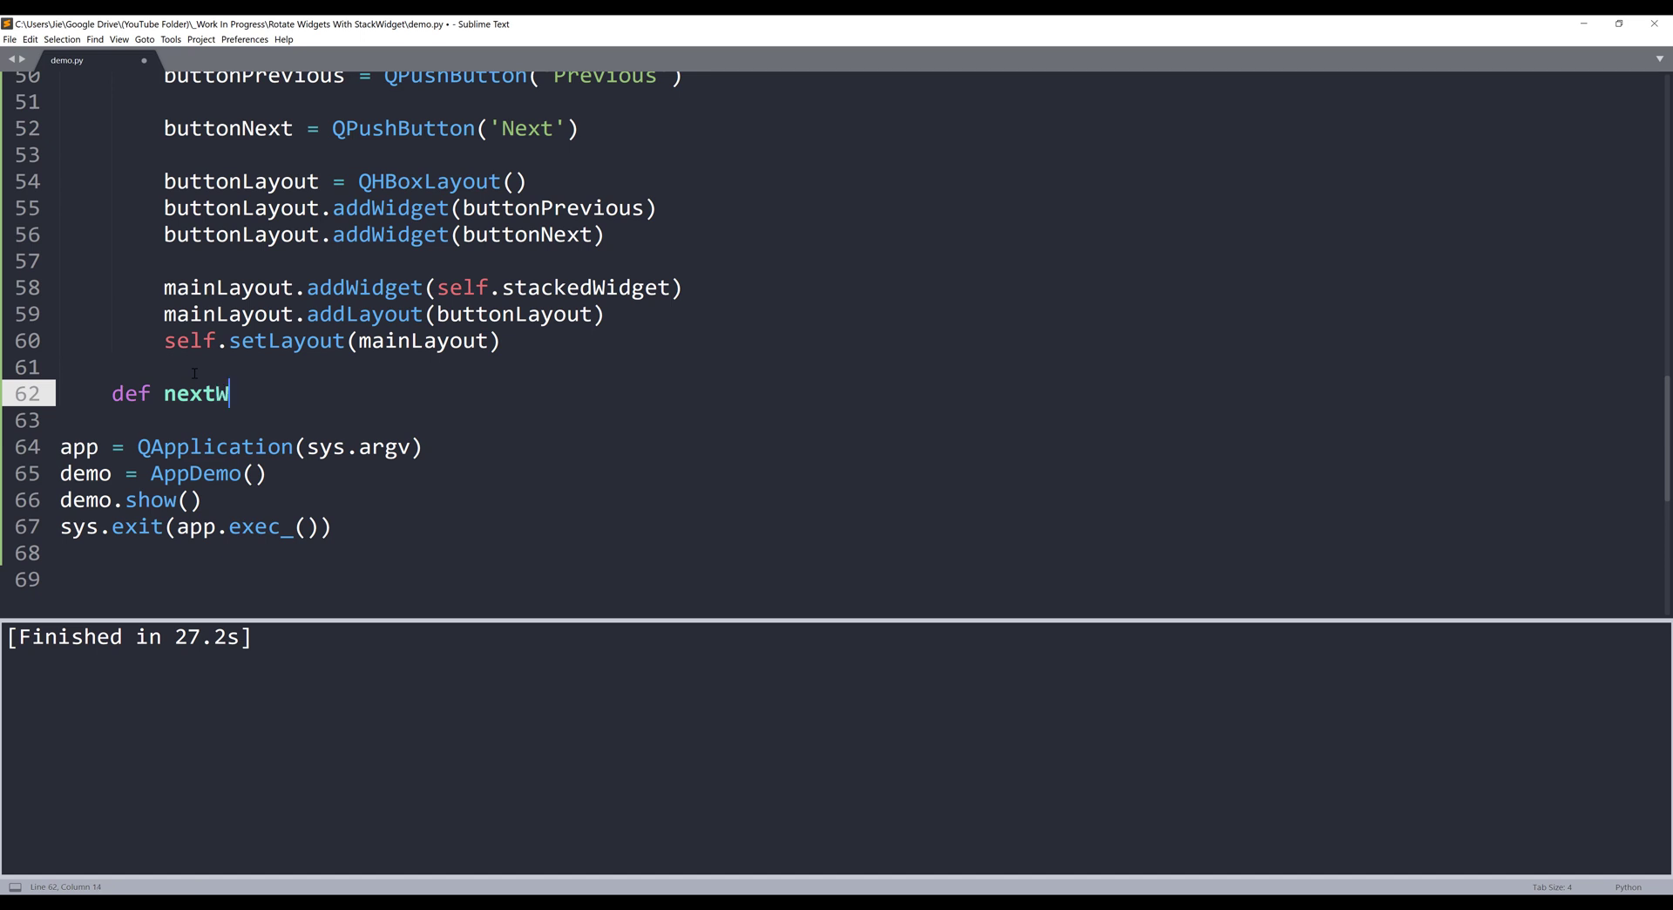
{"action": "type", "text": "idget"}
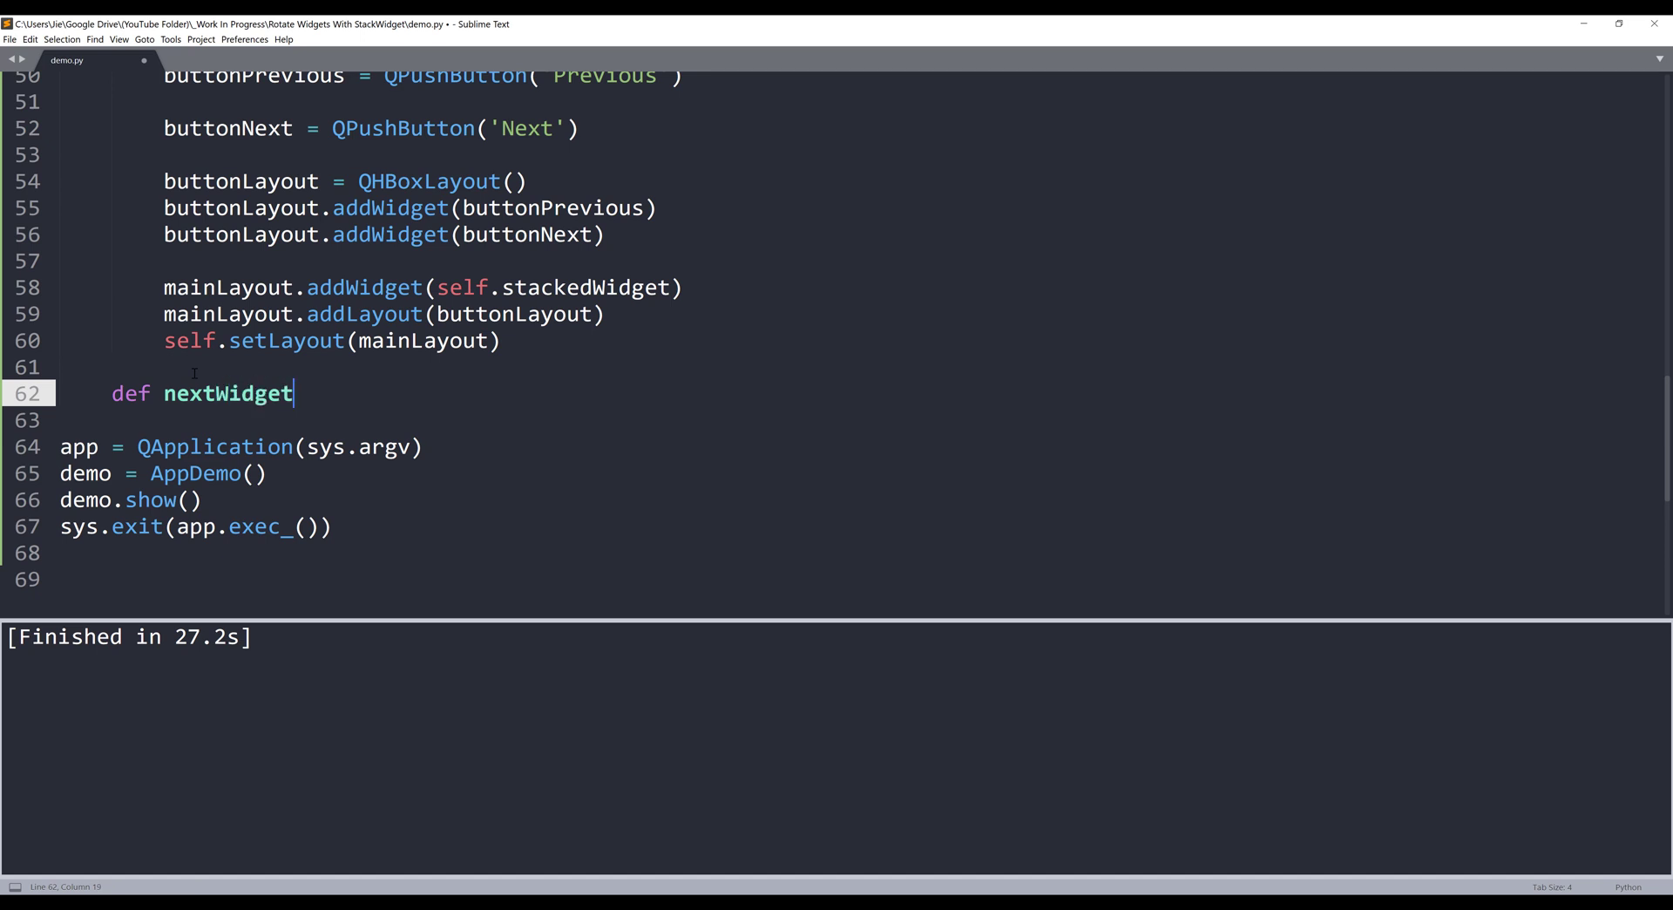
{"action": "type", "text": "(self):"}
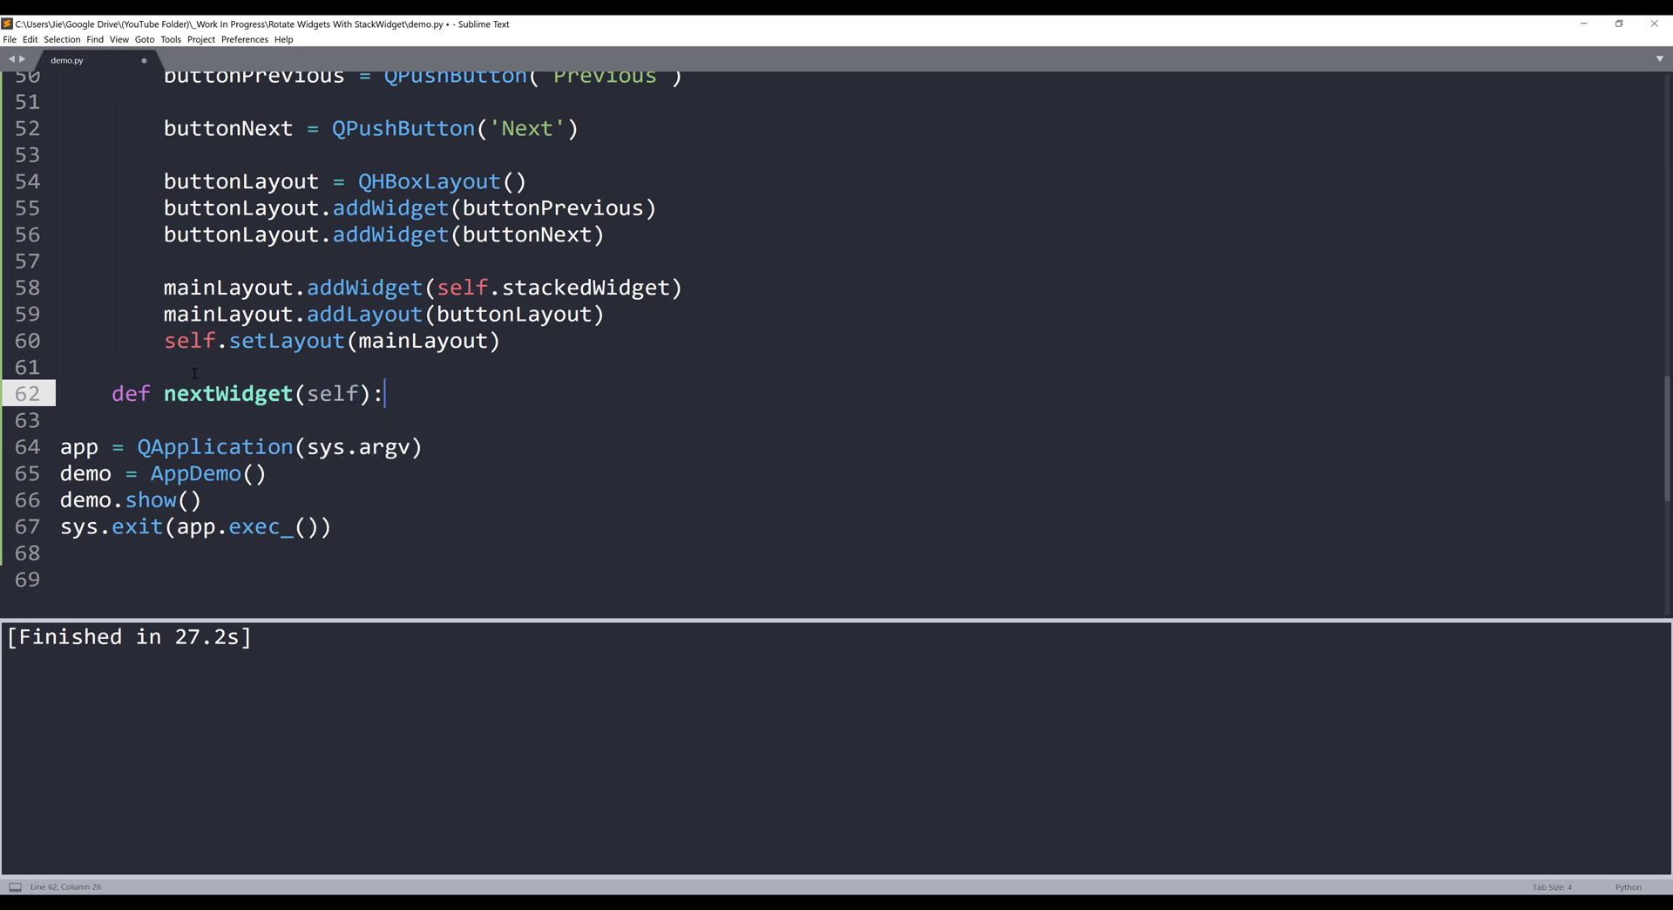
{"action": "key", "text": "enter"}
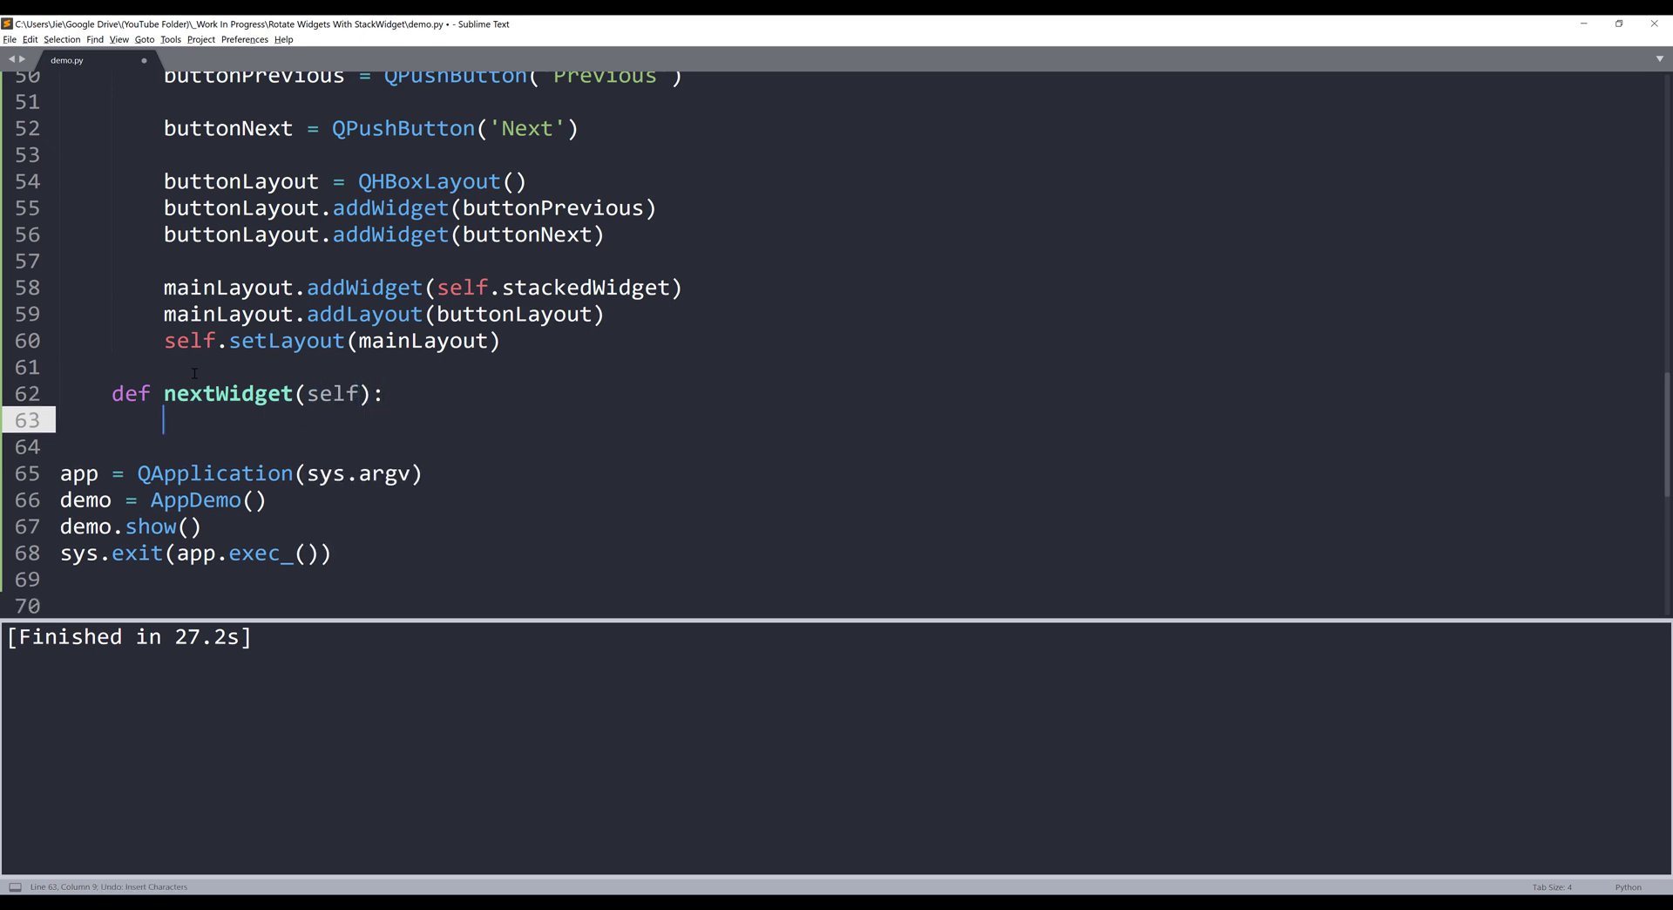
Write self.stackedWidget.setCurrentIndex(self.stackedWidget.currentIndex()) as its body
{"action": "type", "text": "sel"}
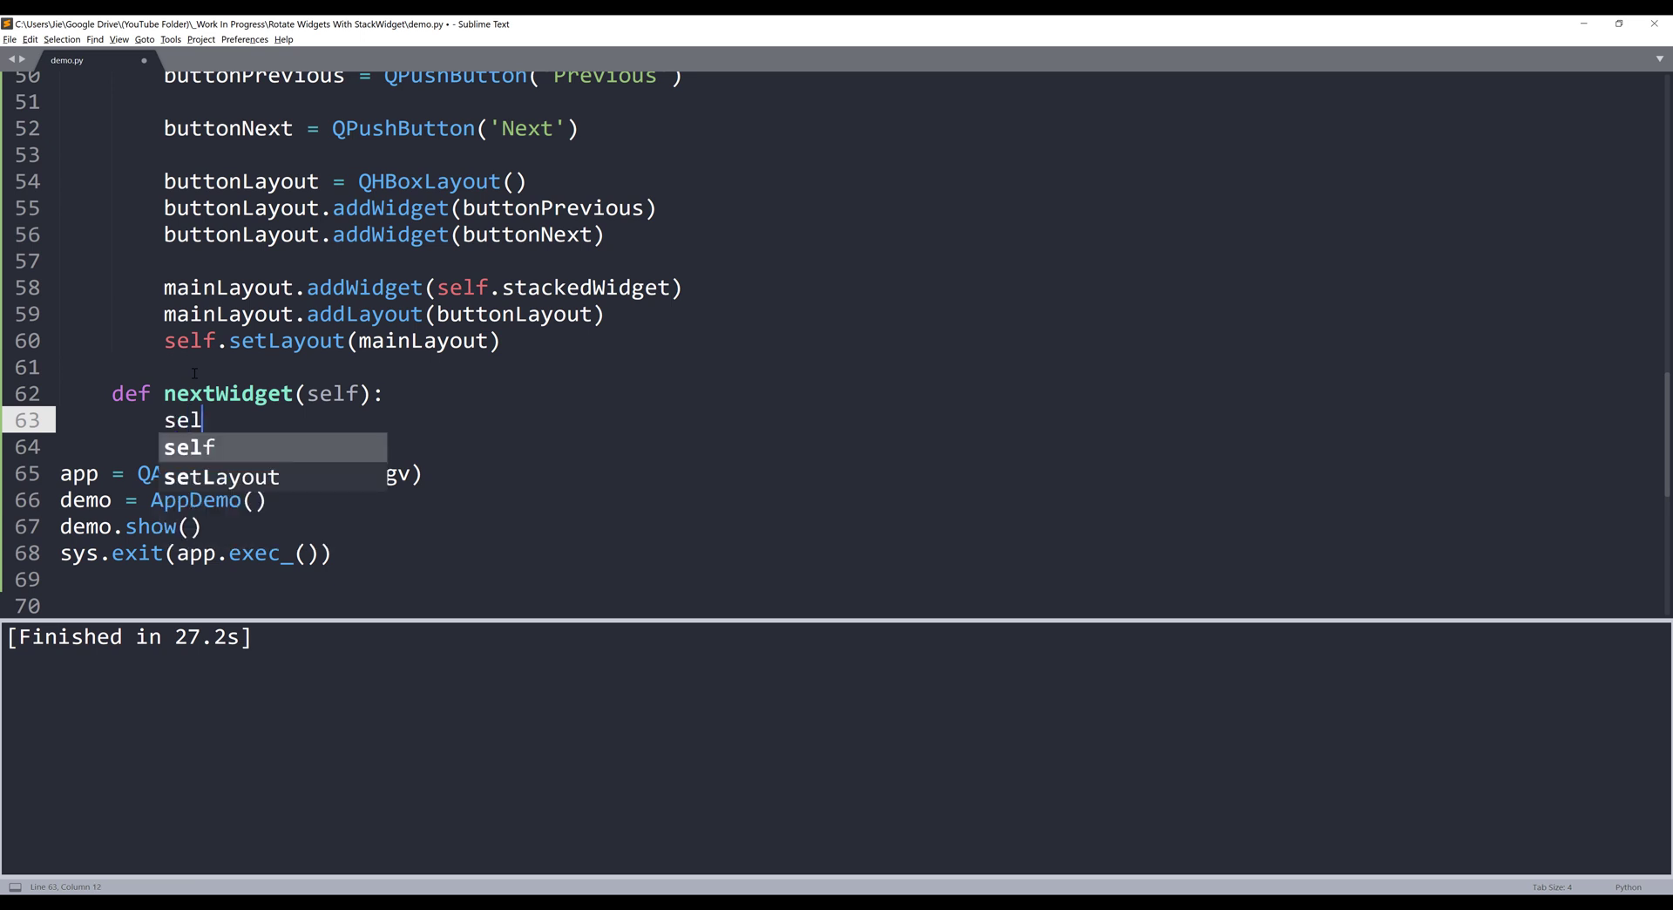
{"action": "type", "text": "f.stackedWidget"}
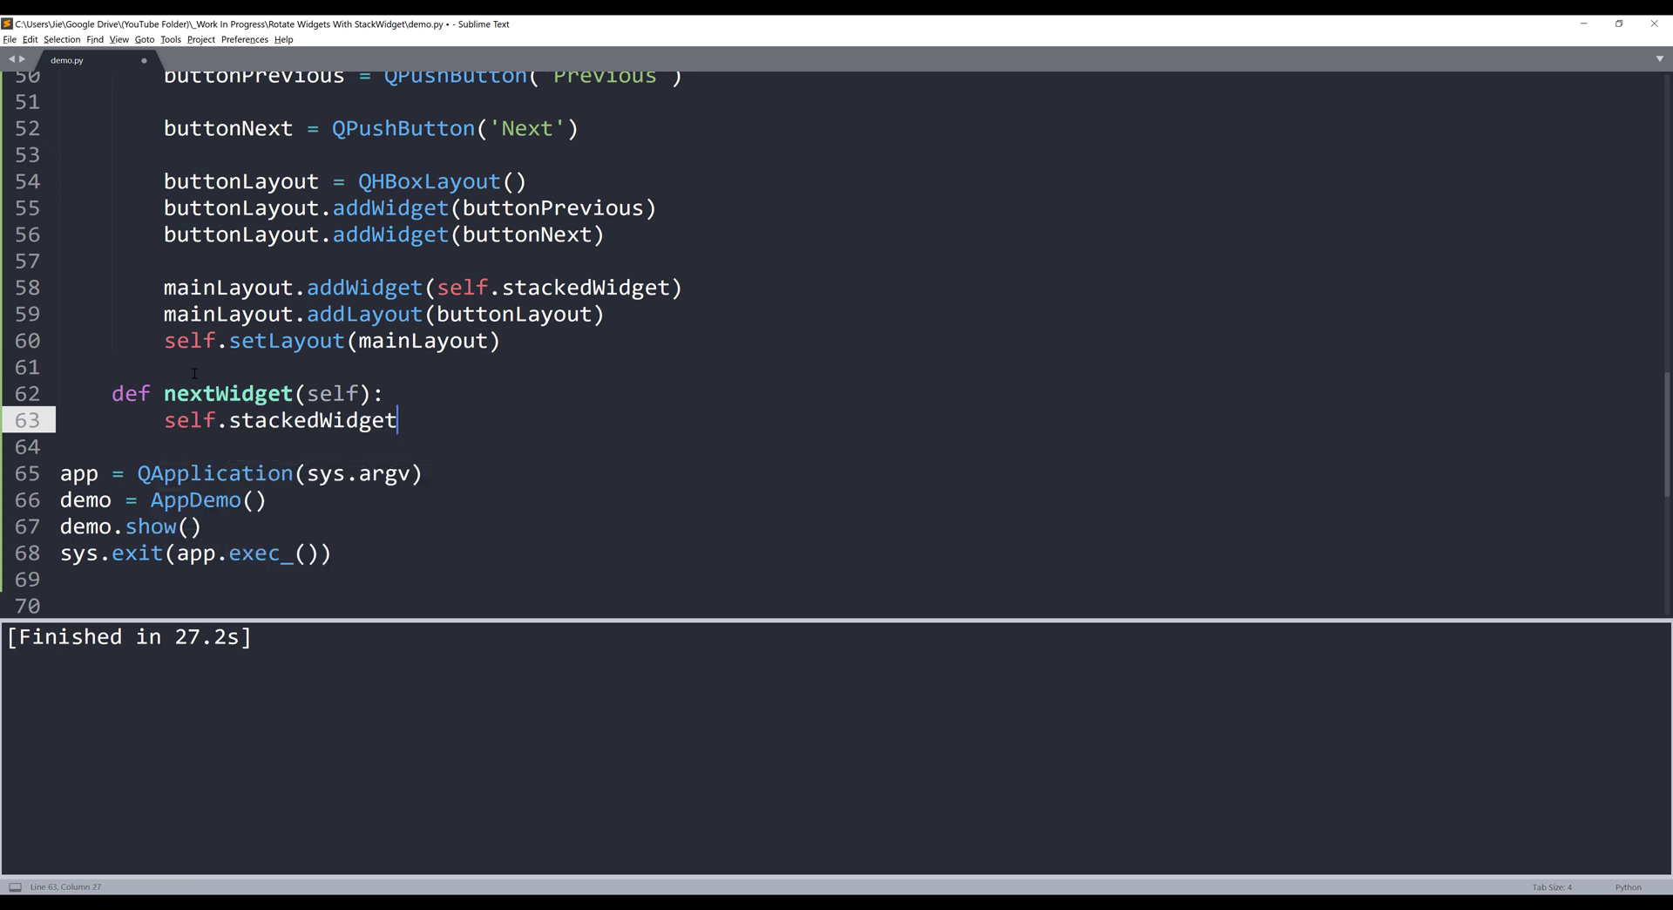
{"action": "type", "text": ".setCurrent"}
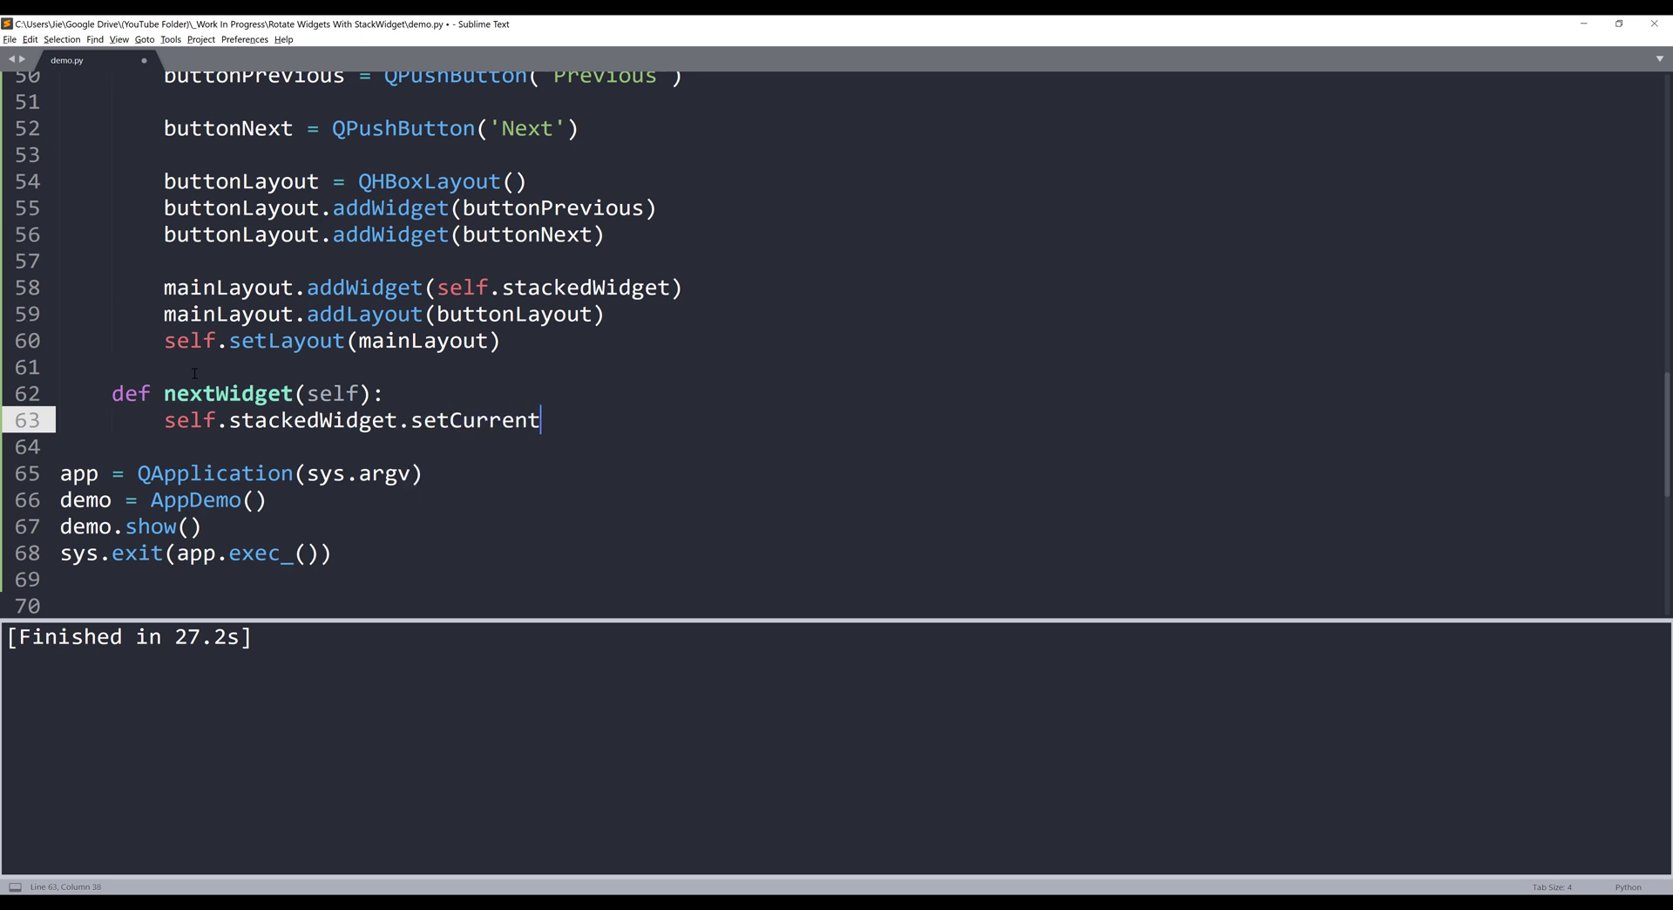
{"action": "type", "text": "Index(self.sta"}
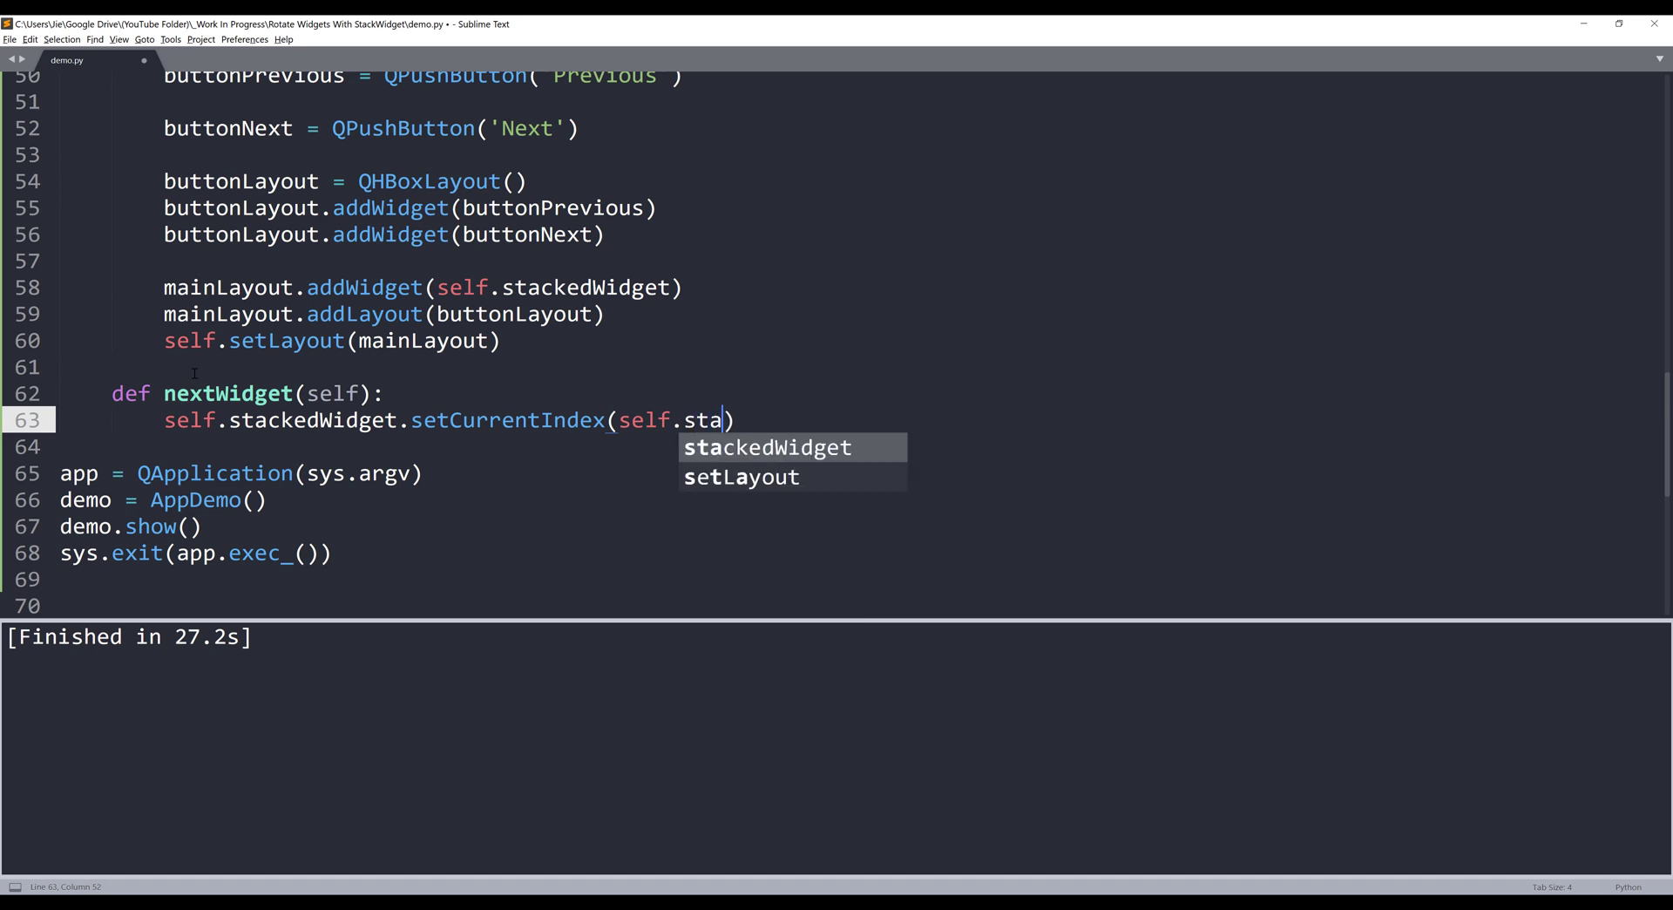
{"action": "key", "text": "Tab"}
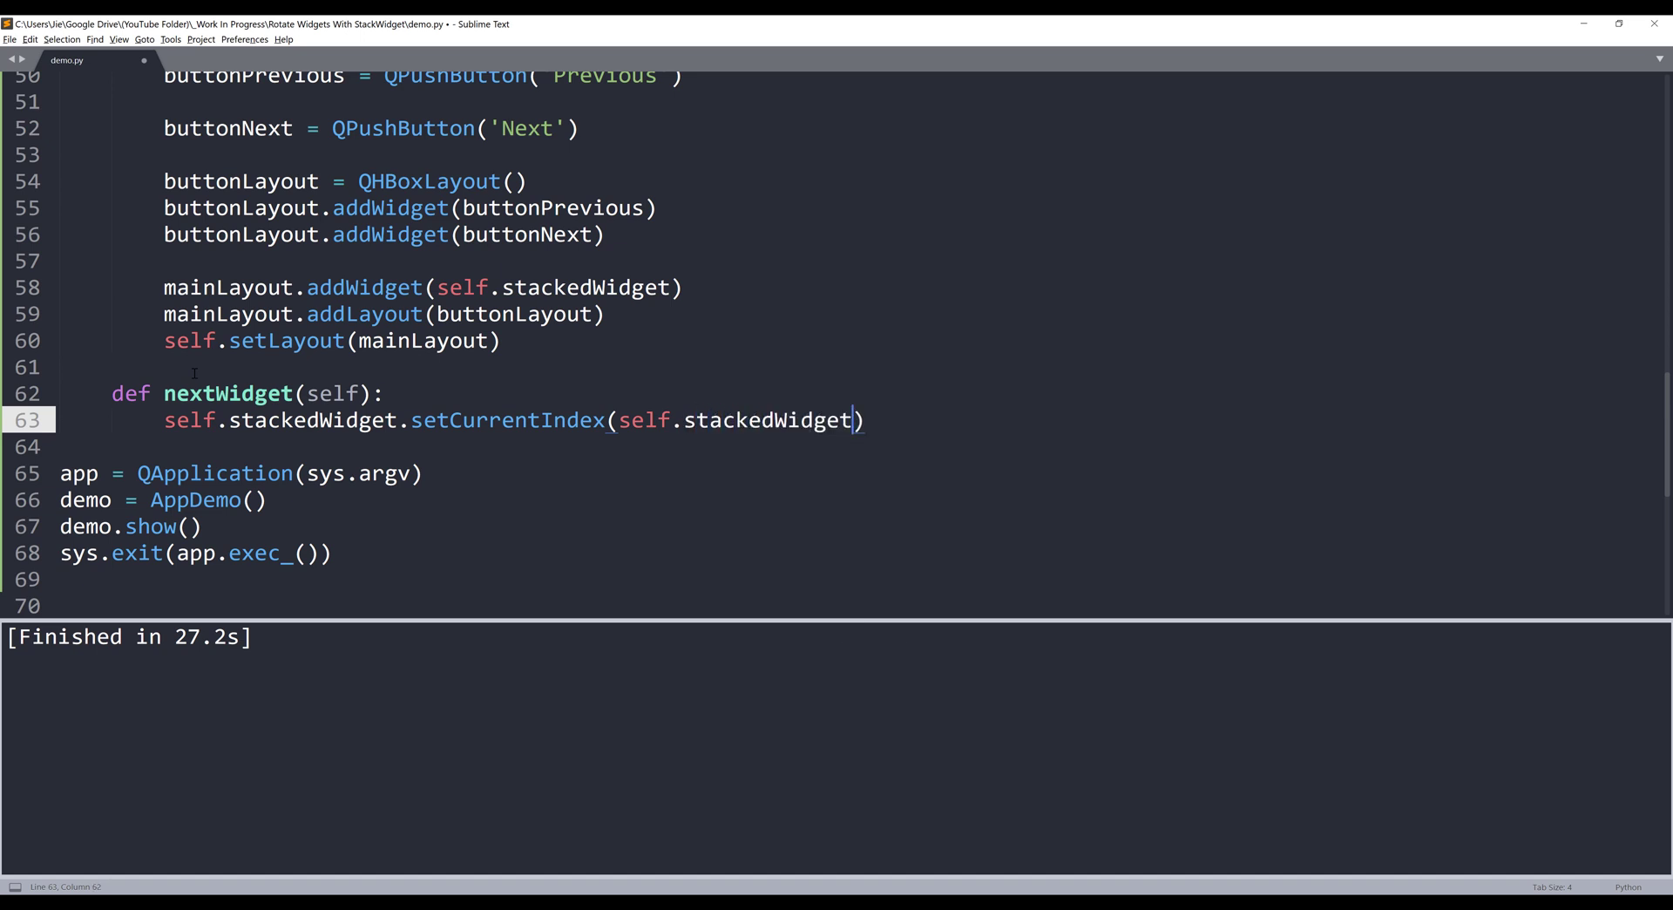
{"action": "type", "text": ".currentIndex("}
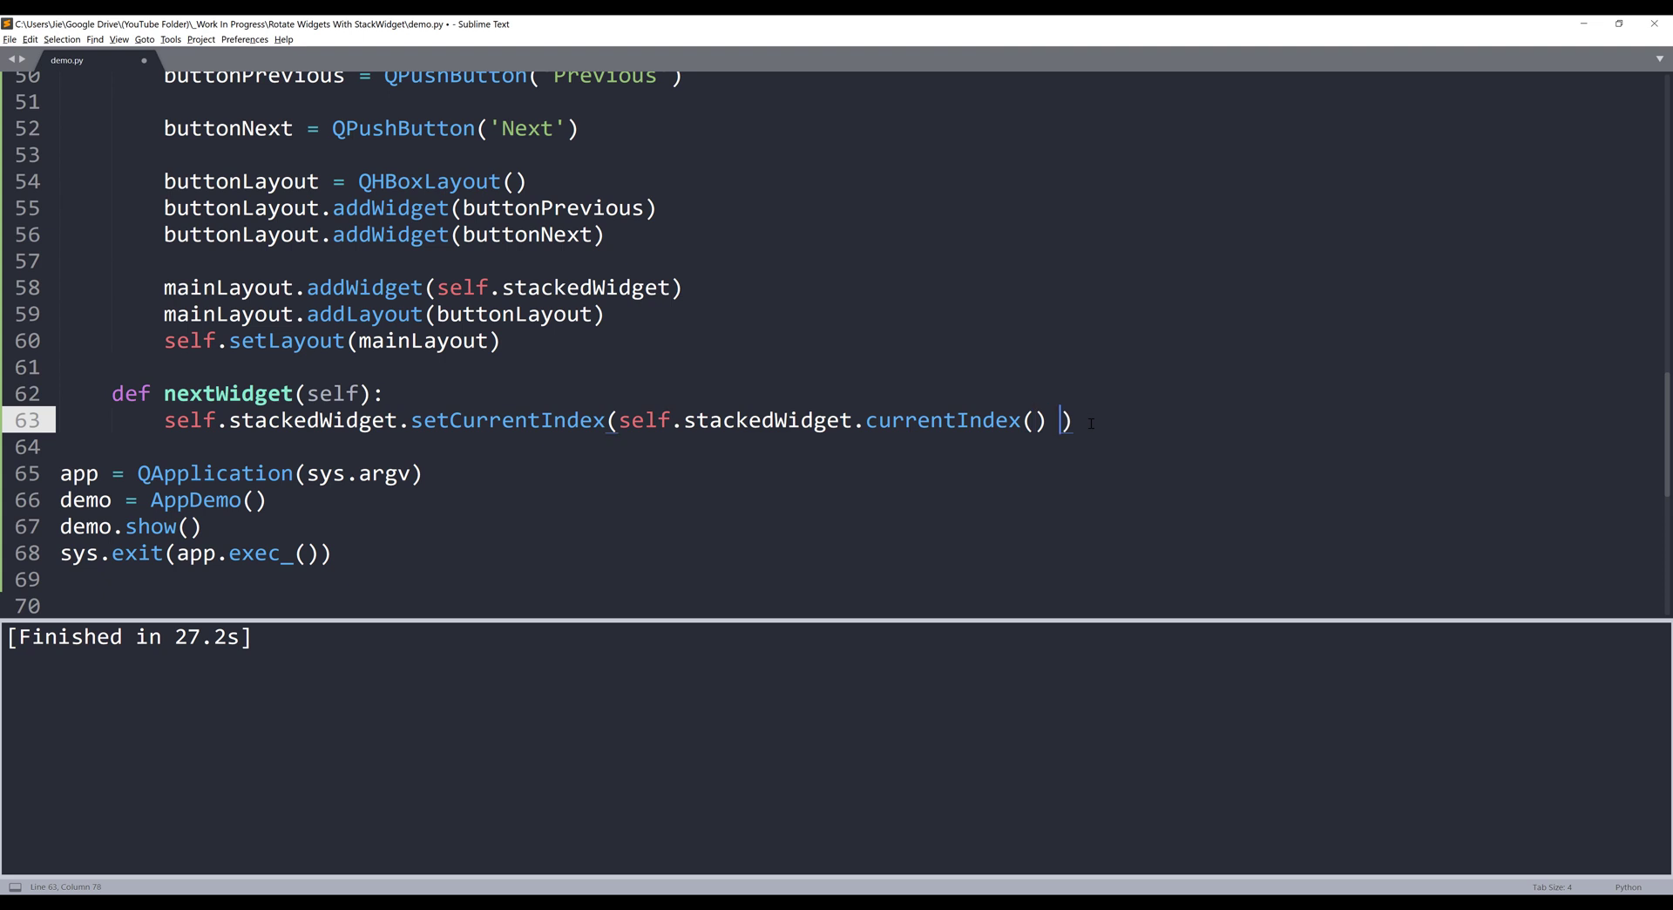
Change the index expression to (currentIndex() + 1) % 3 so it wraps after three pages
{"action": "type", "text": "+ 1"}
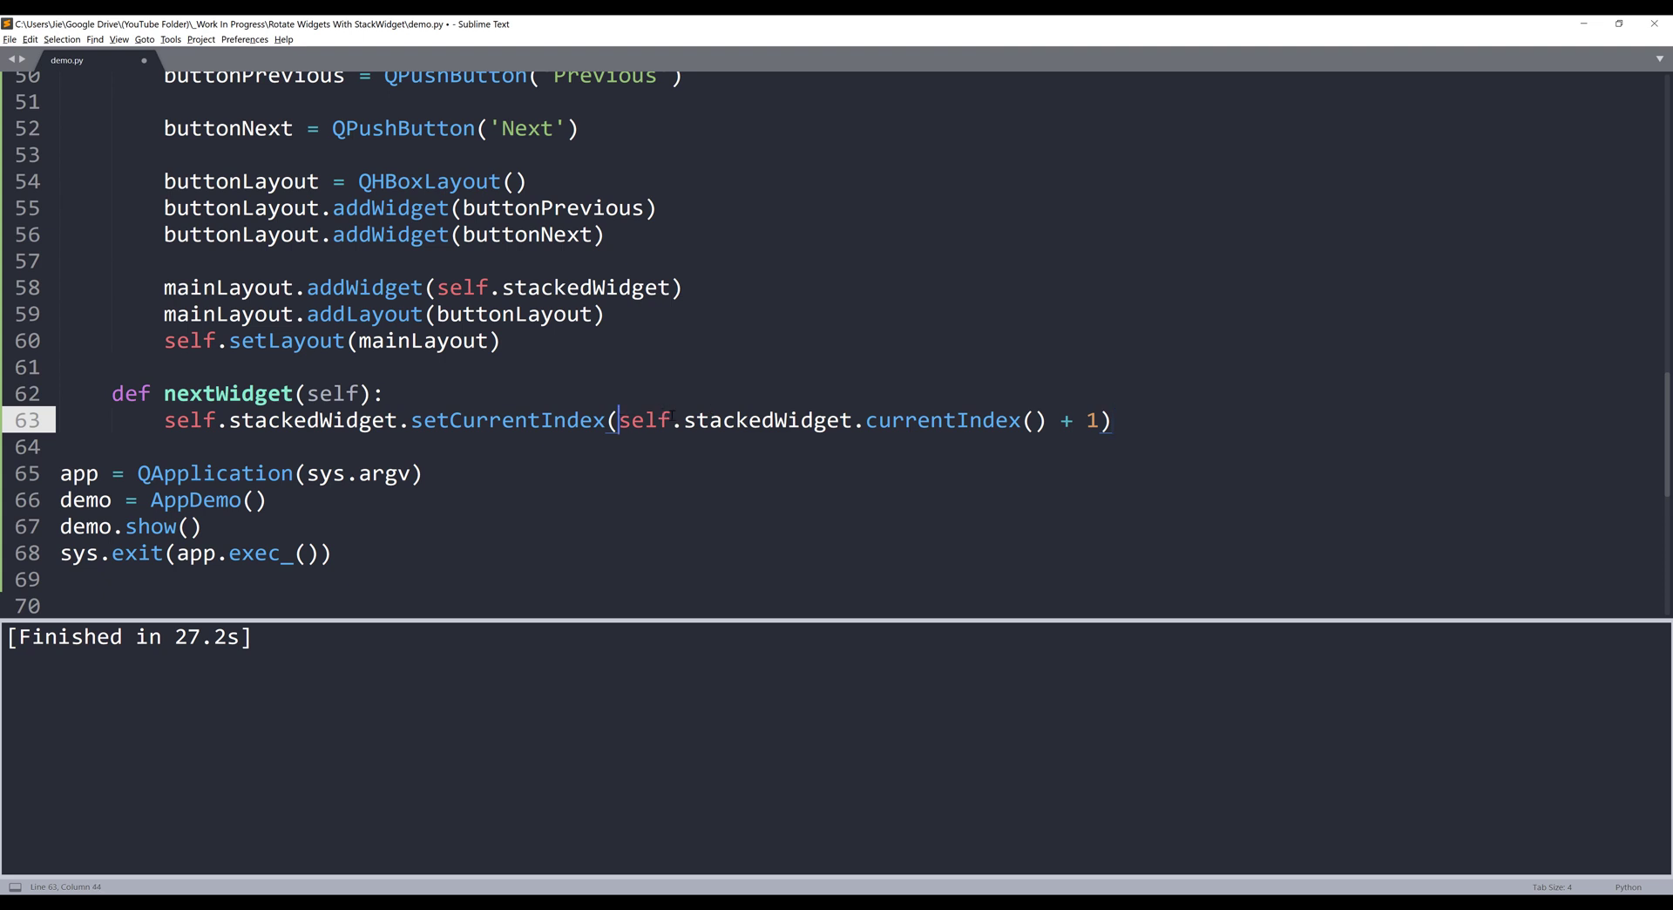
{"action": "type", "text": "("}
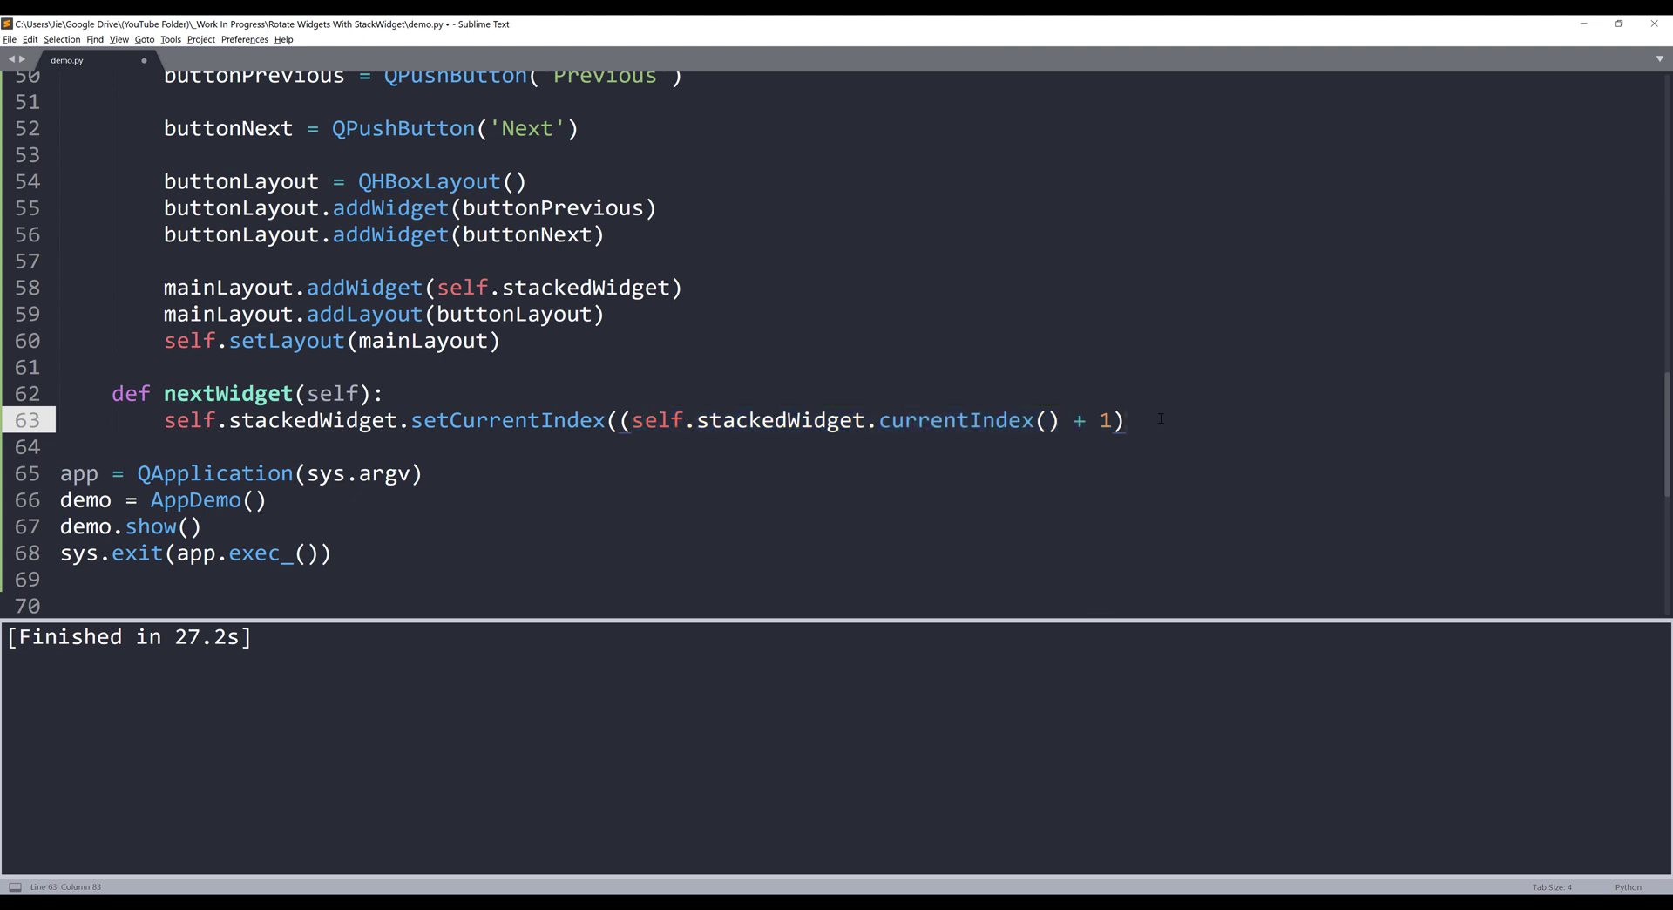
{"action": "type", "text": "%"}
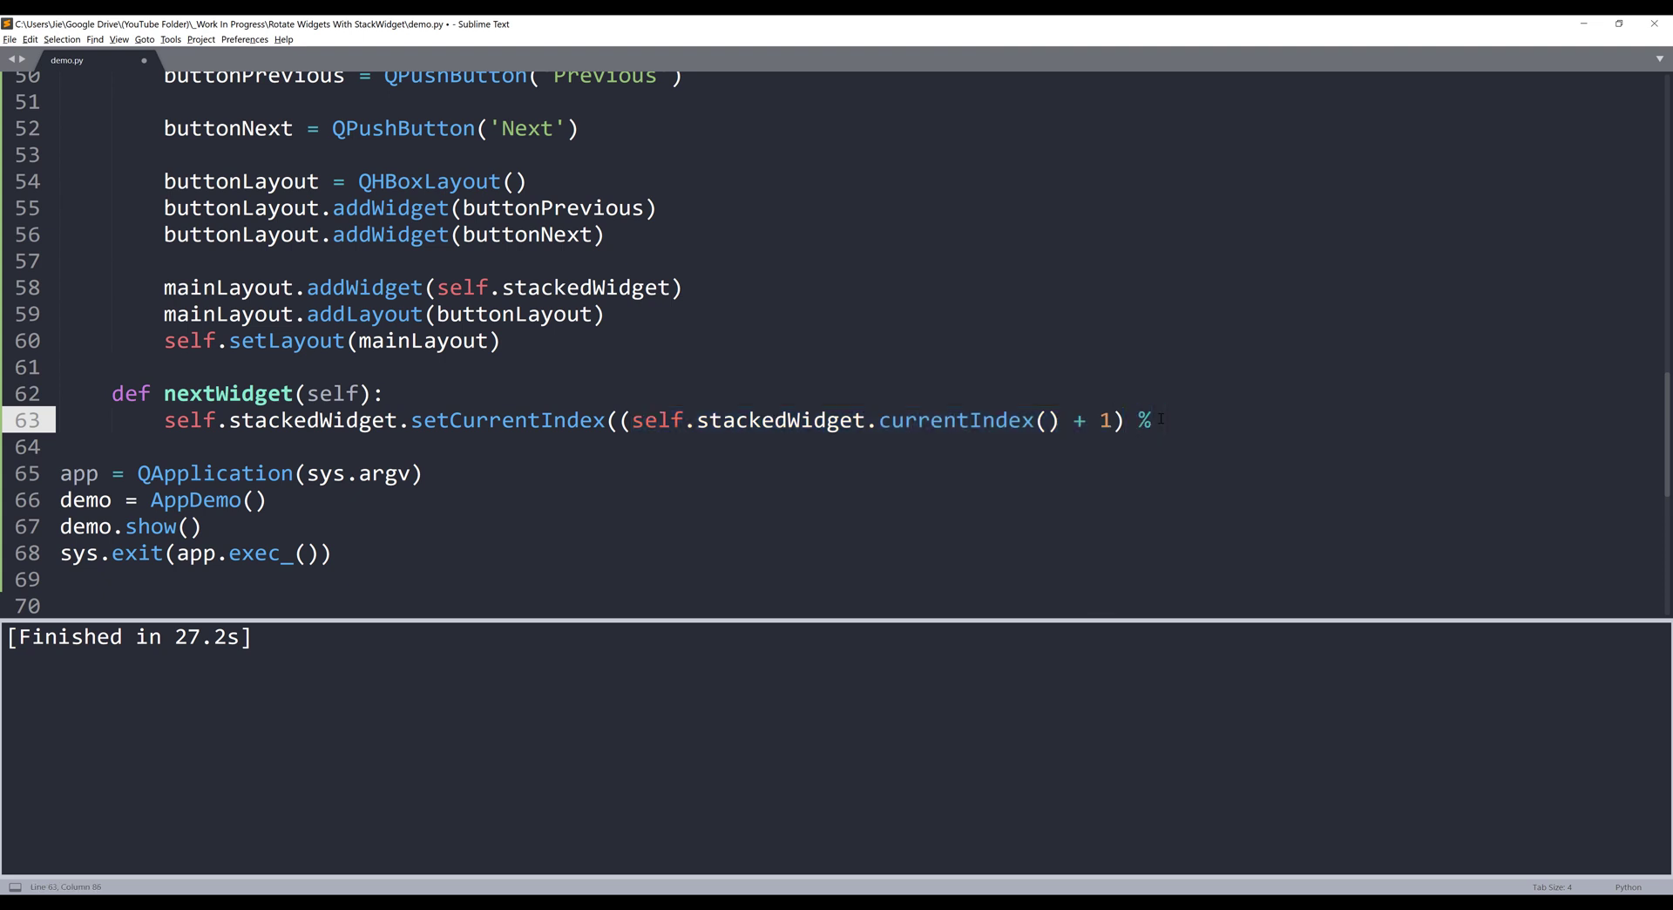
{"action": "type", "text": "3"}
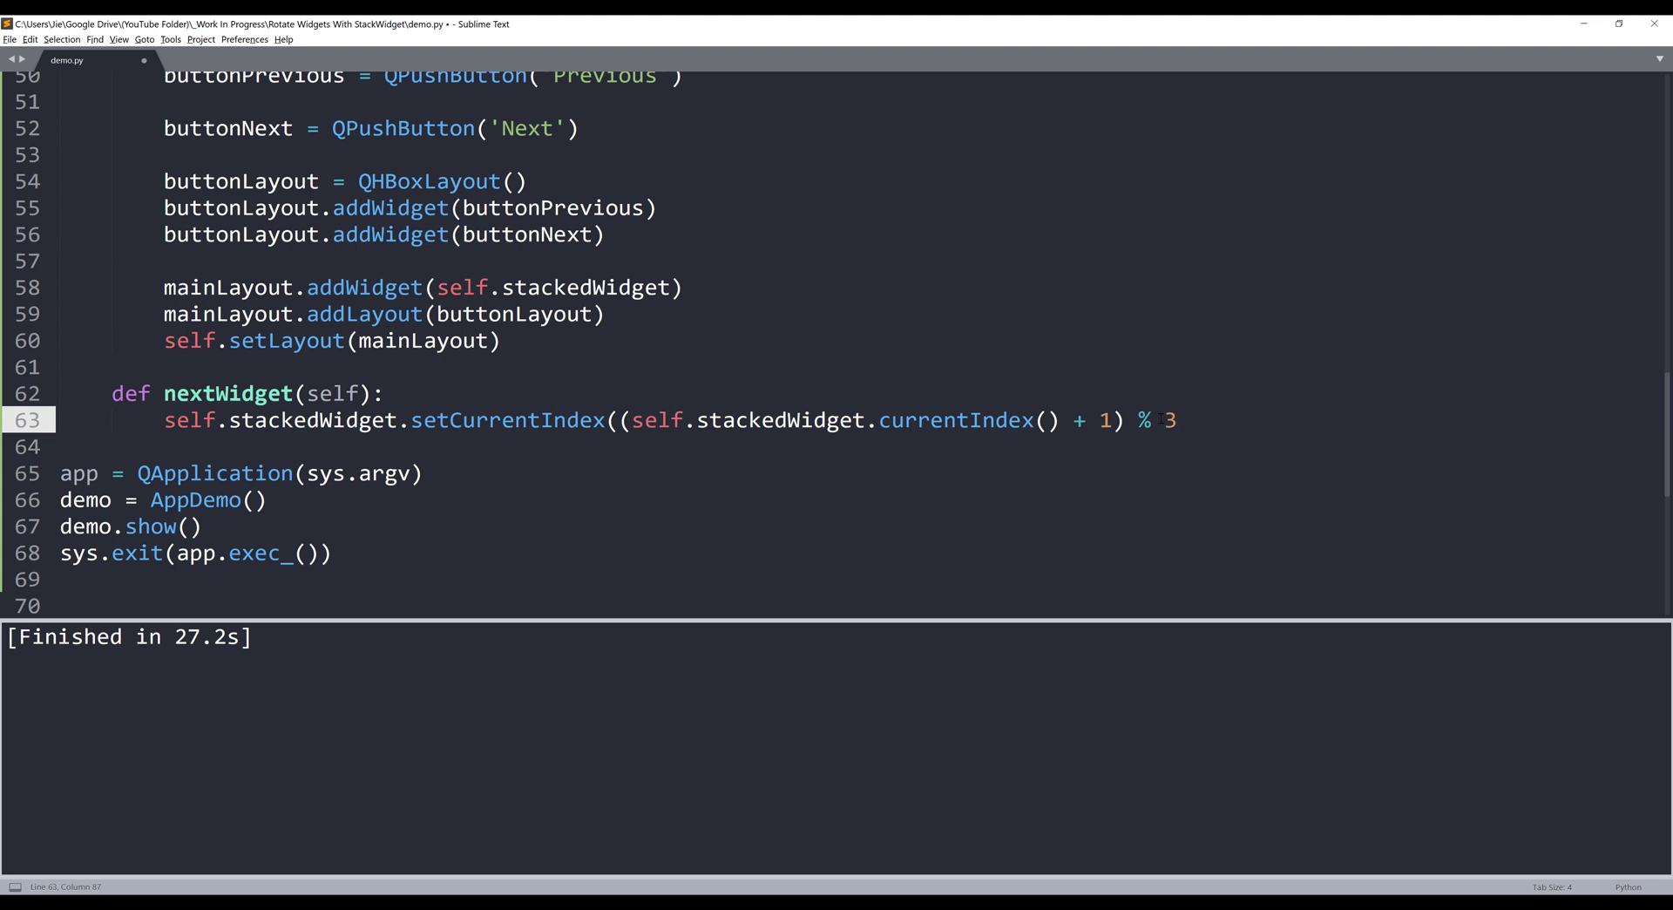
{"action": "type", "text": ")"}
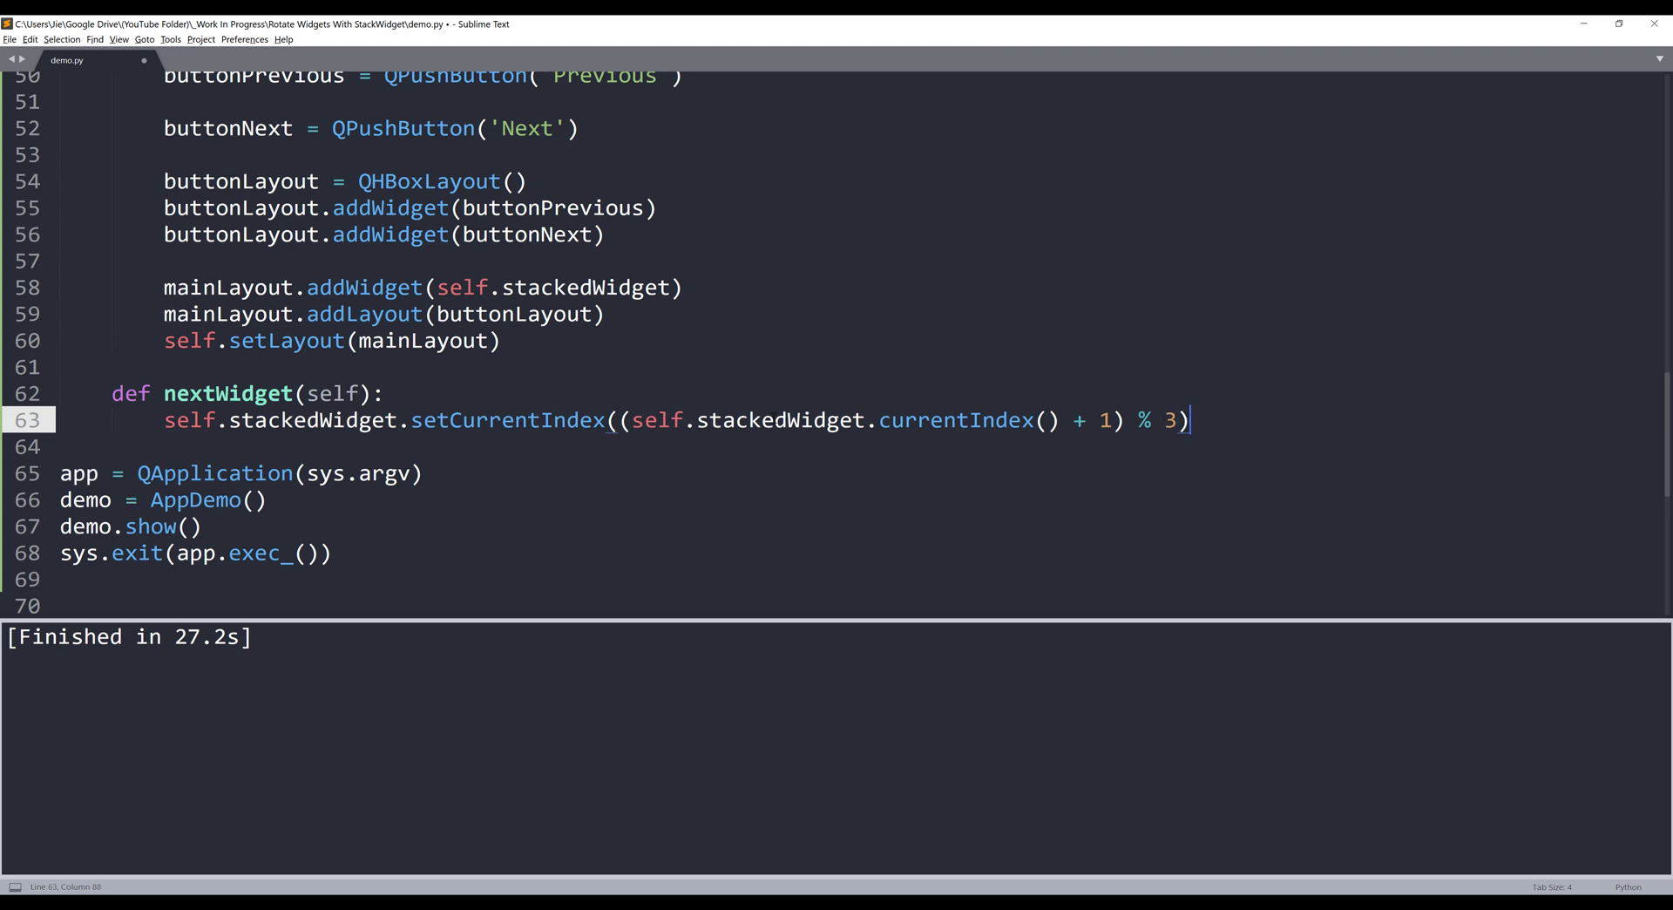
Duplicate nextWidget as previousWidget, changing + 1 to - 1 in its index expression
{"action": "left_click_drag", "start_coordinate": [409, 418], "coordinate": [1190, 419]}
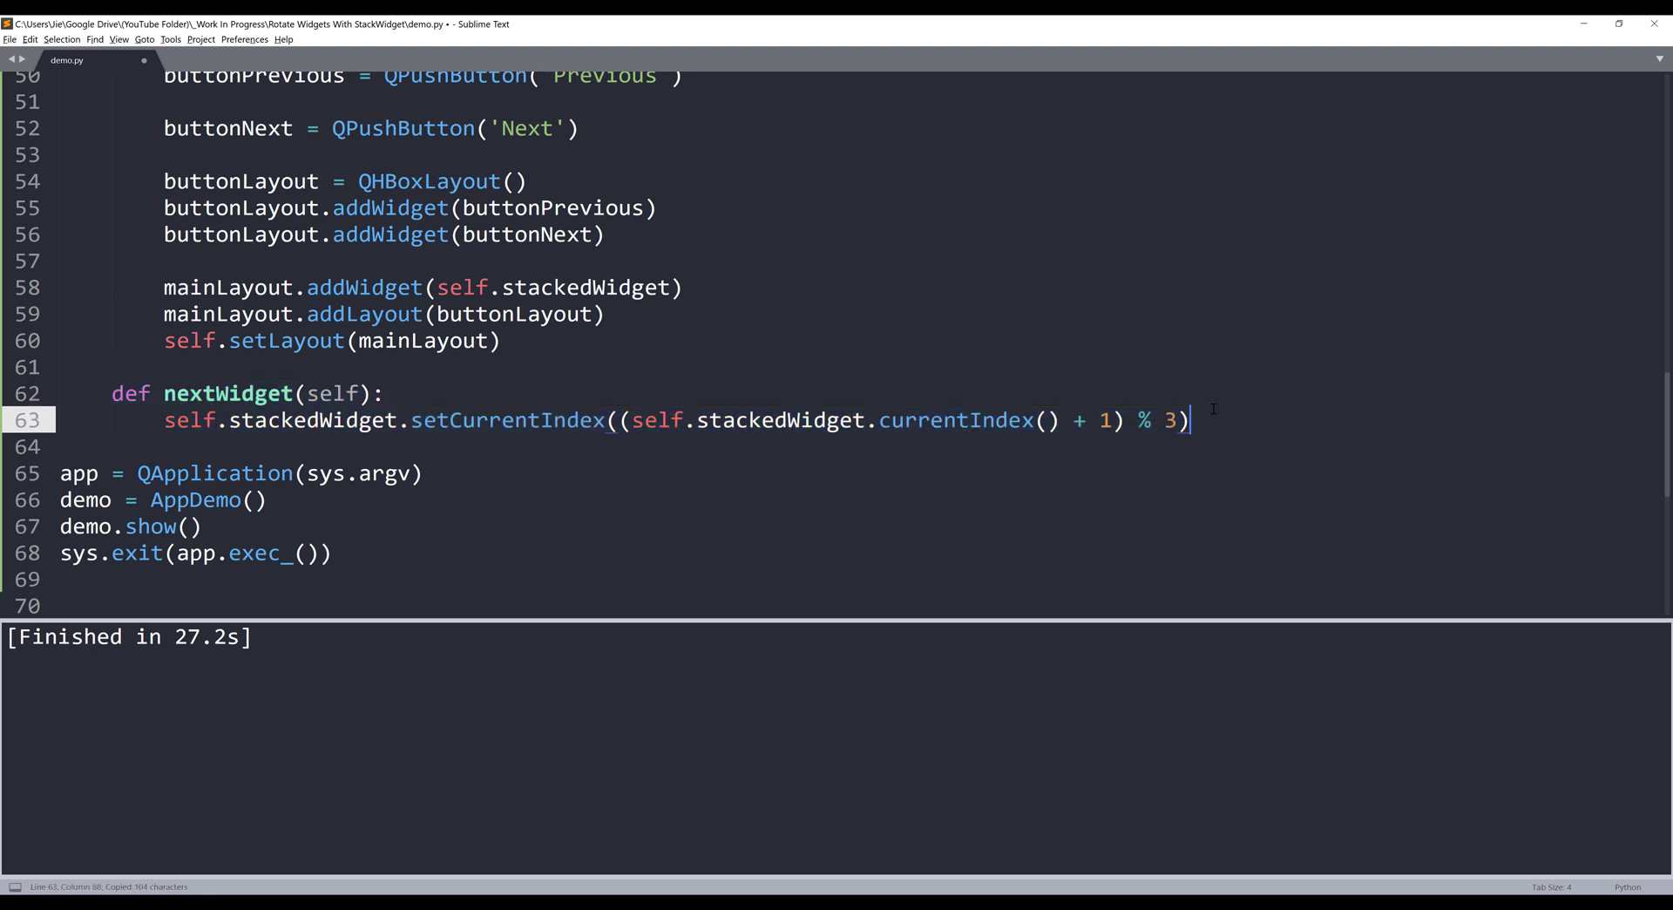
{"action": "key", "text": "ctrl+v"}
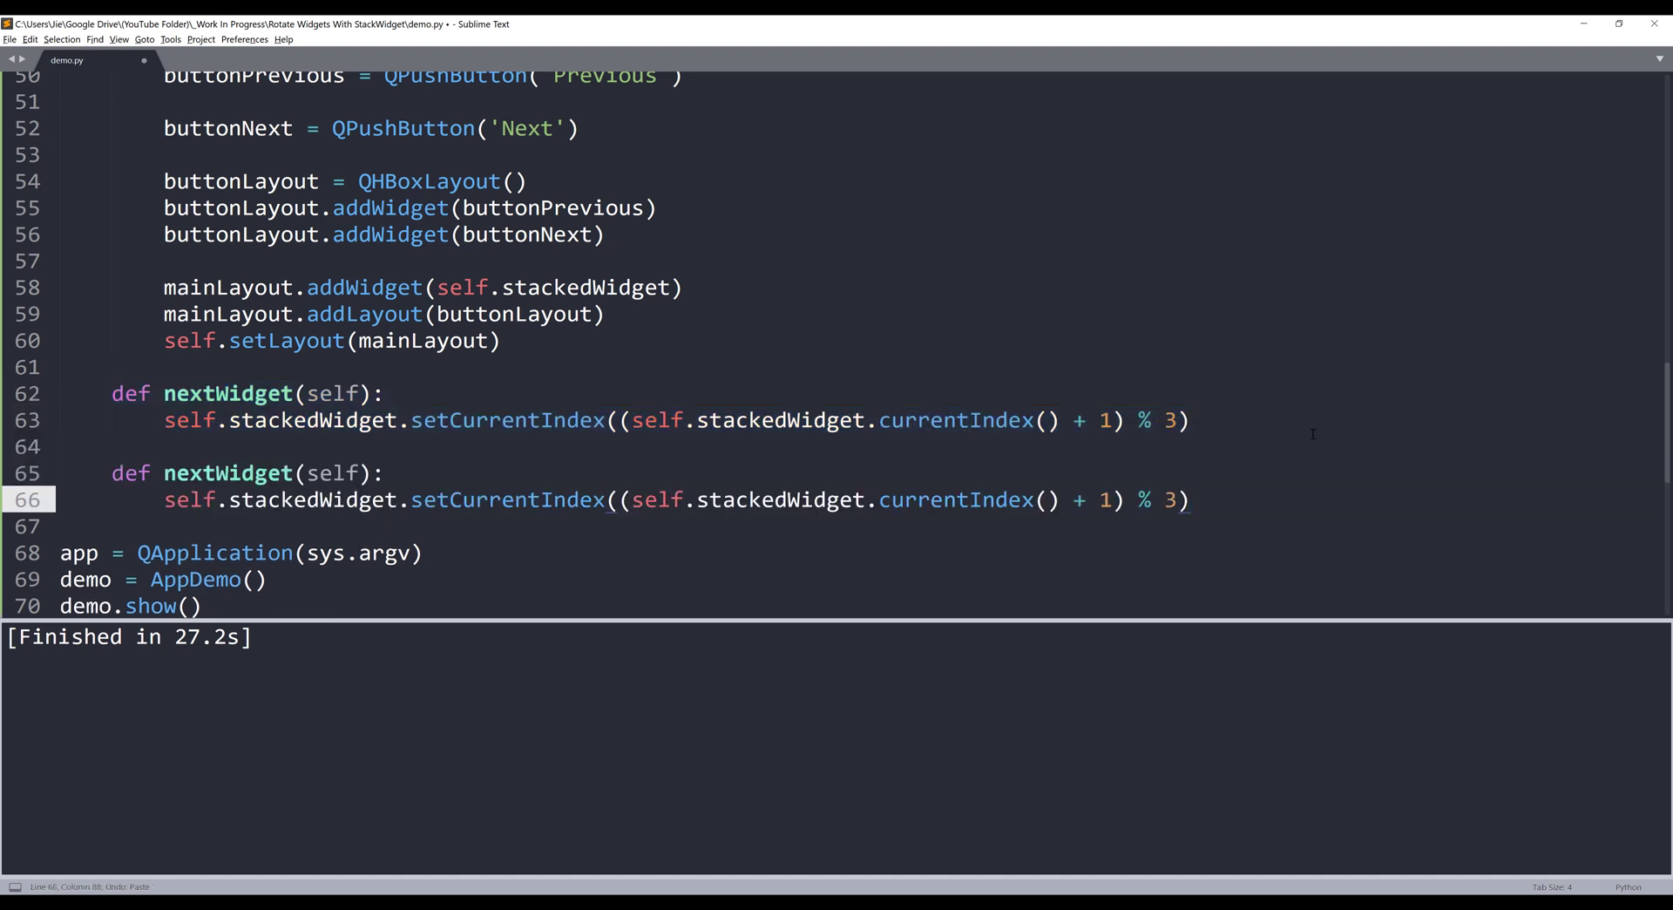
{"action": "double_click", "coordinate": [227, 473]}
{"action": "type", "text": "previous"}
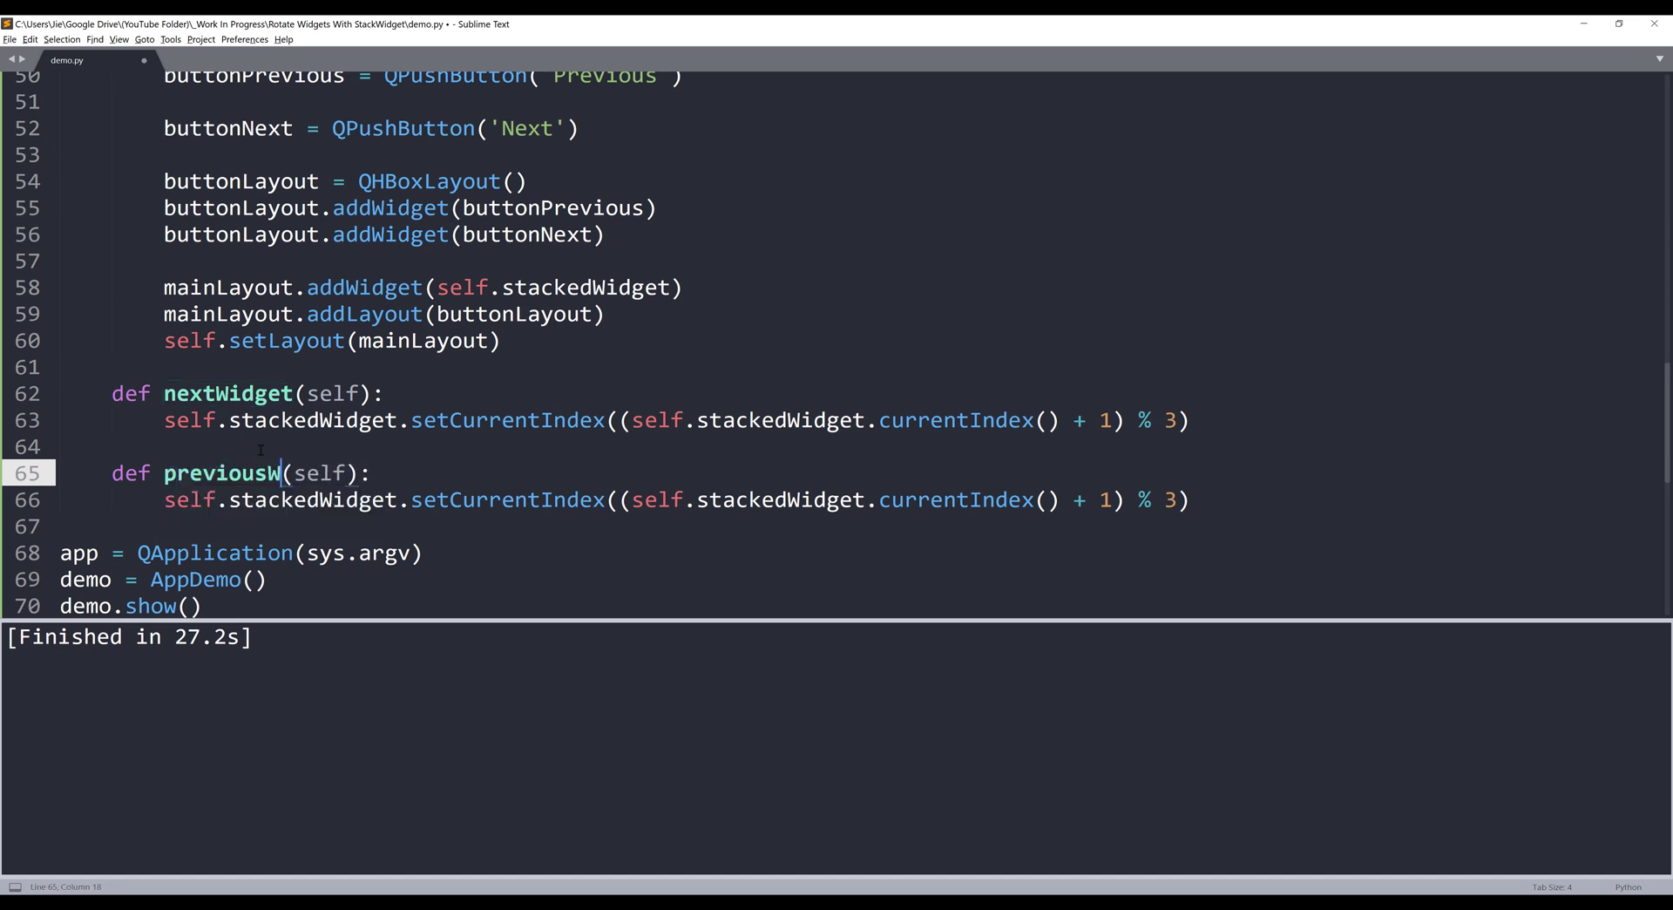
{"action": "type", "text": "idget"}
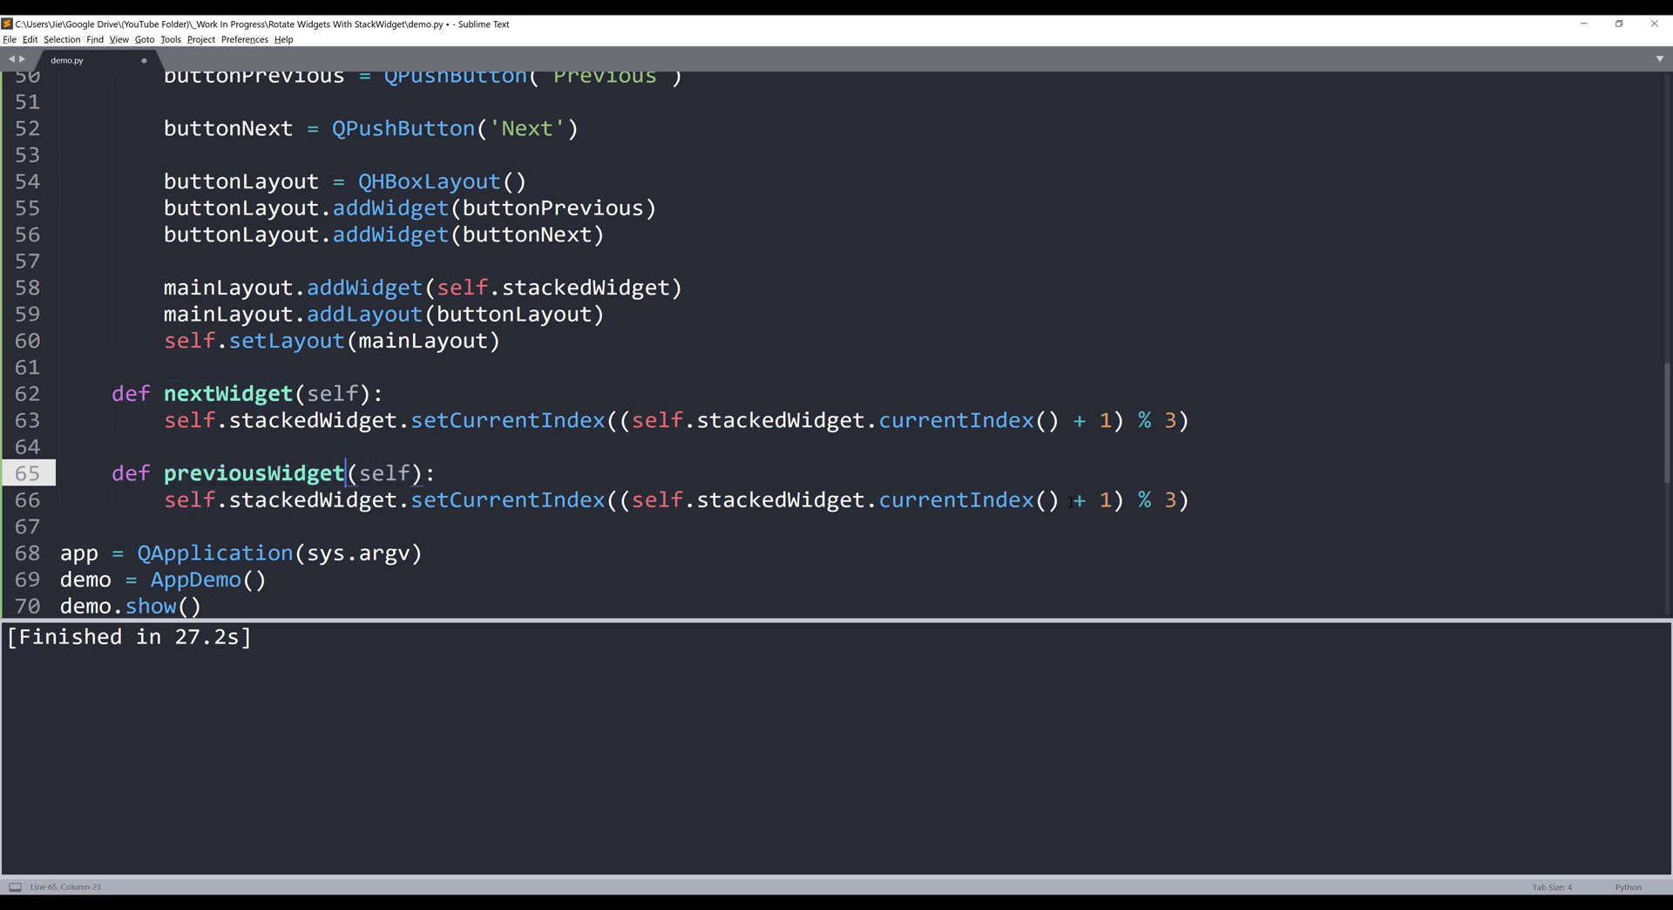
{"action": "double_click", "coordinate": [1077, 499]}
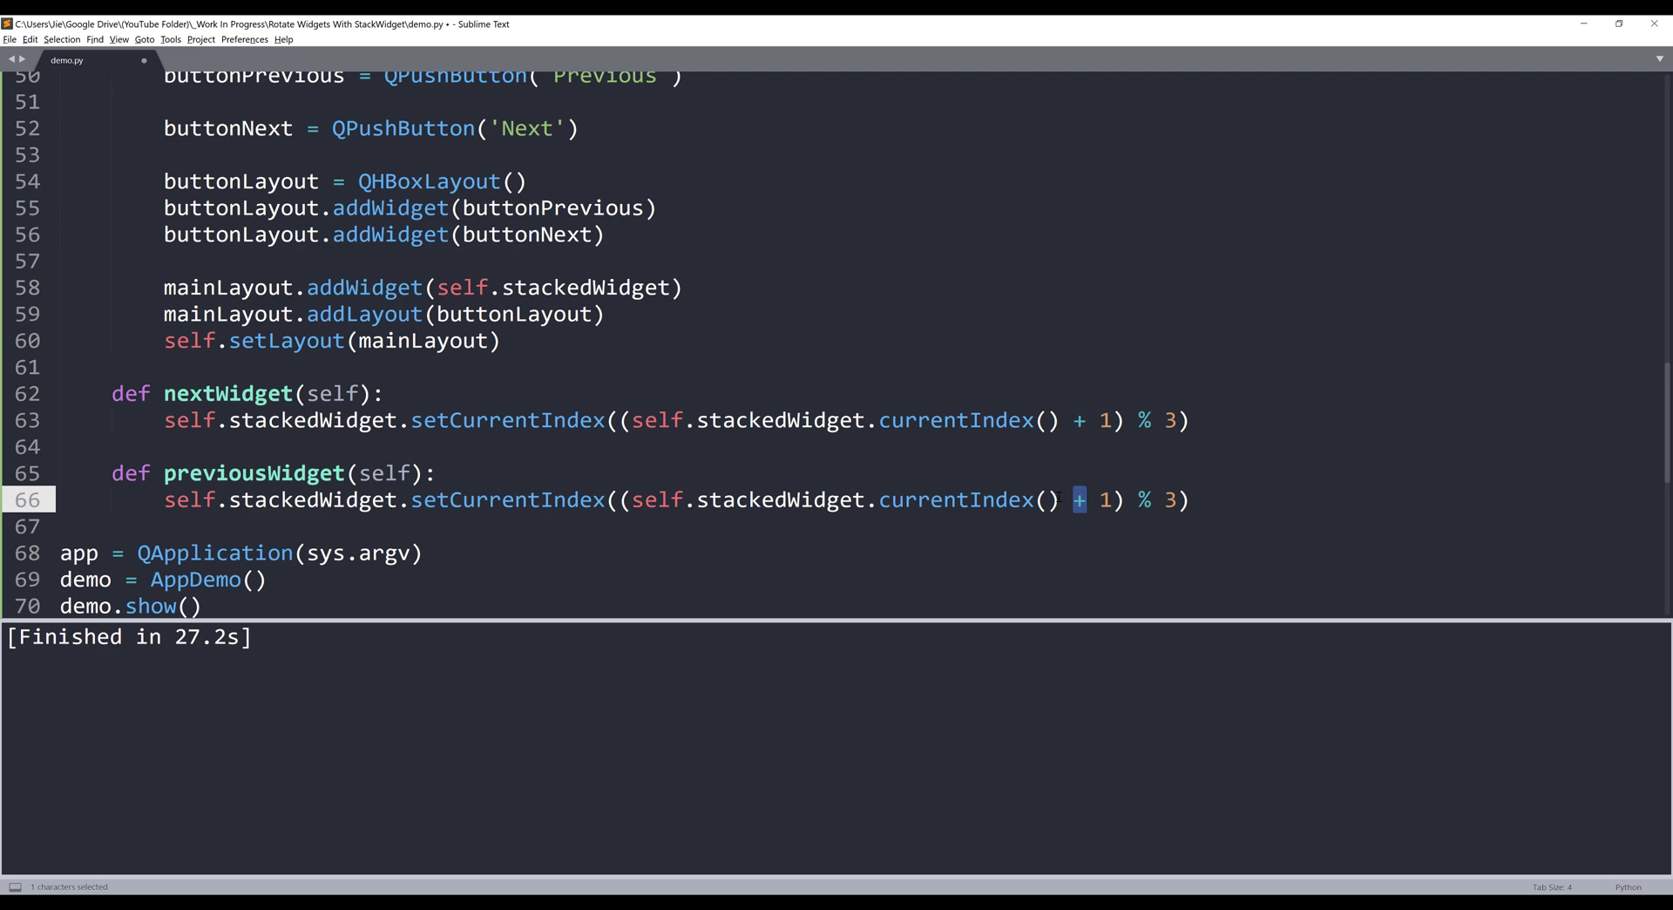
{"action": "type", "text": "-"}
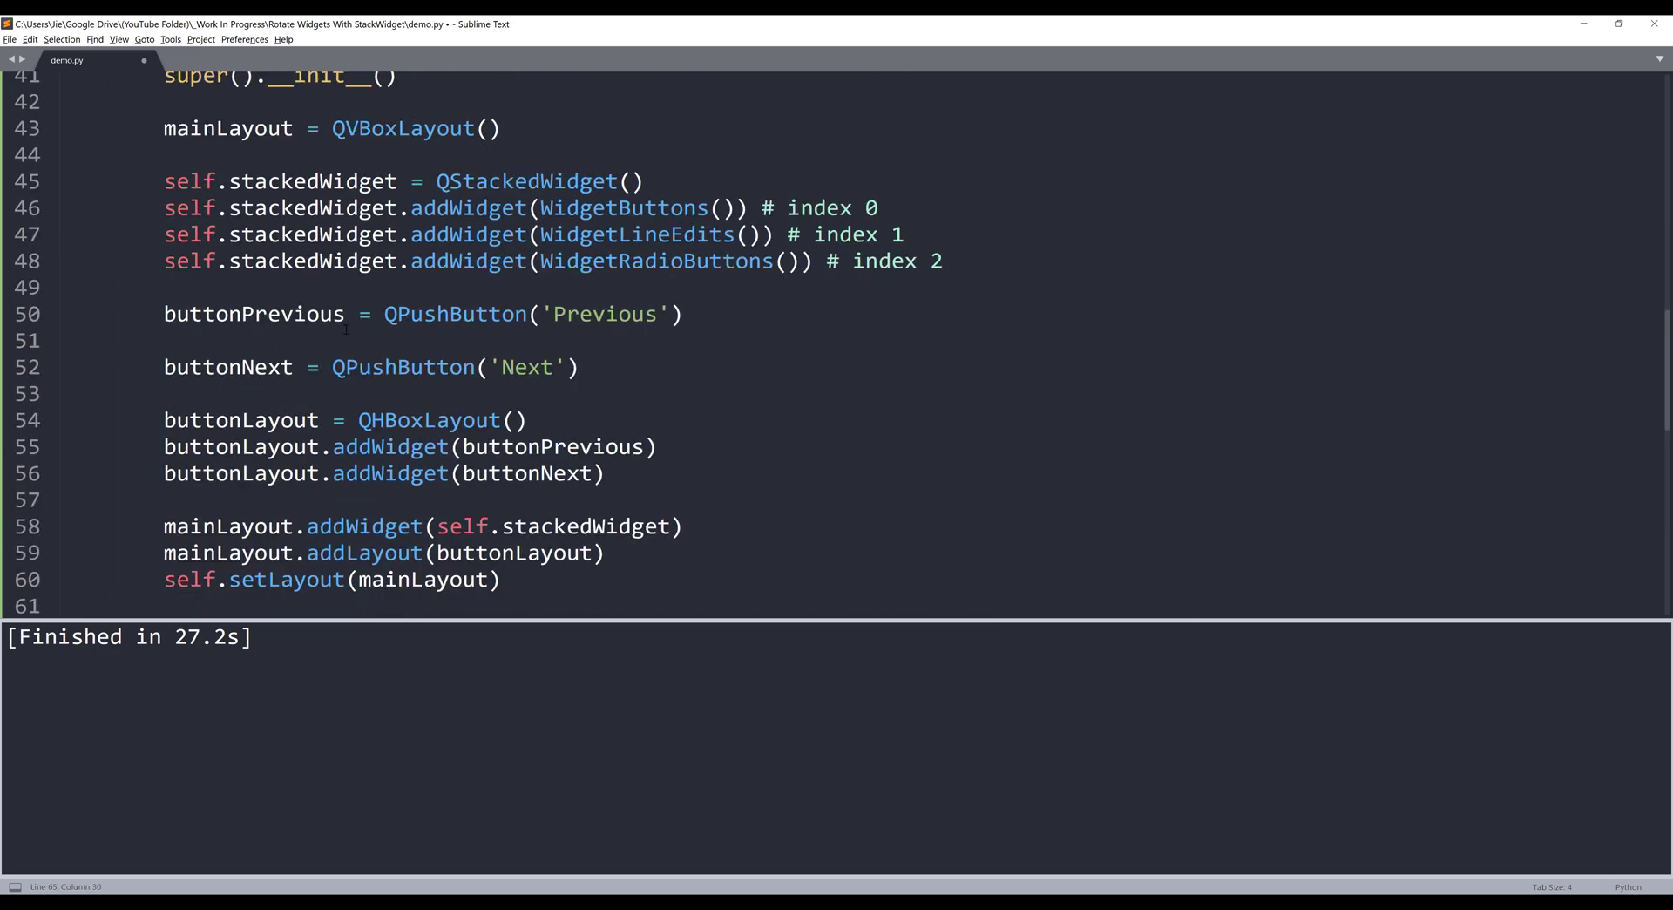
Connect buttonPrevious.clicked to self.previousWidget
{"action": "type", "text": "but"}
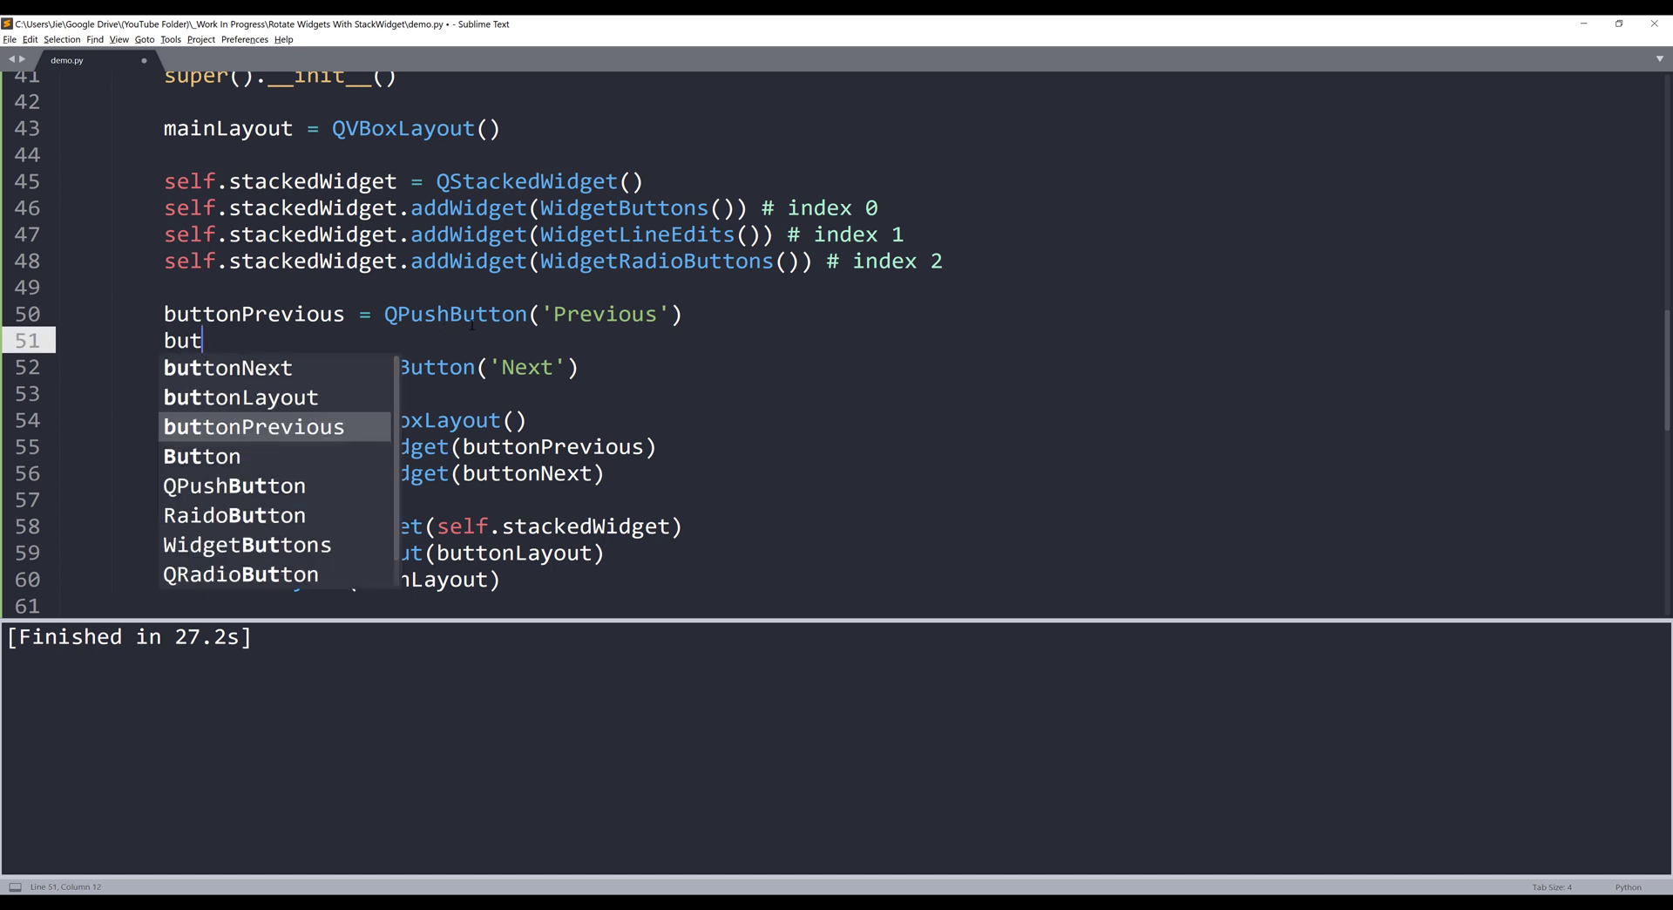
{"action": "type", "text": "tonPrevious."}
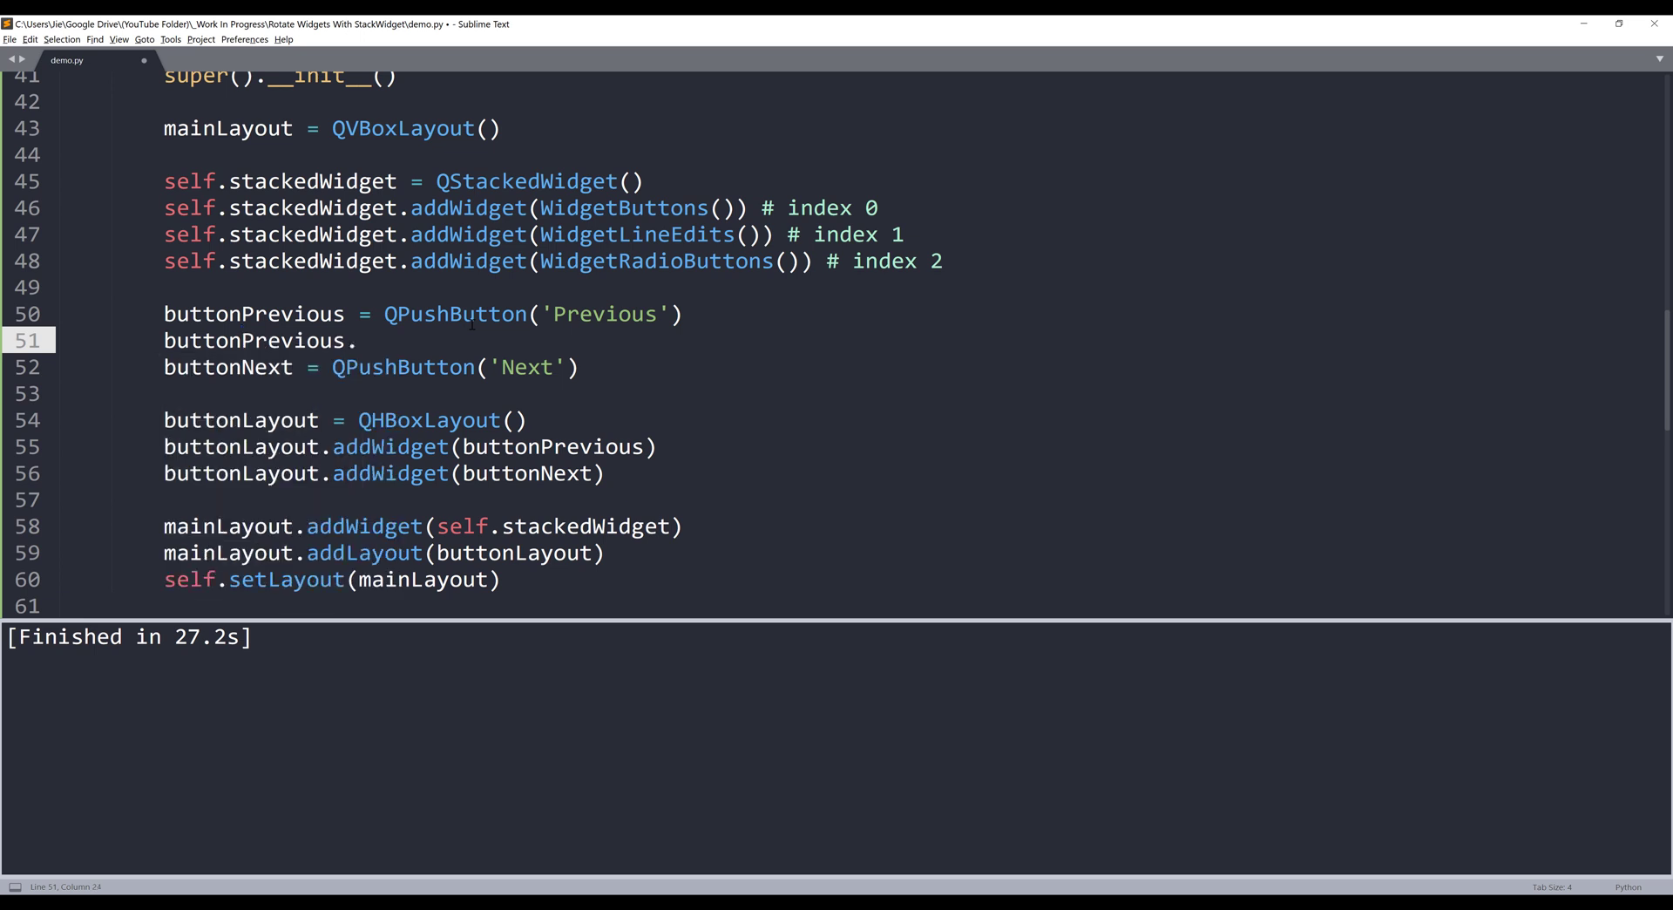
{"action": "type", "text": "clicked."}
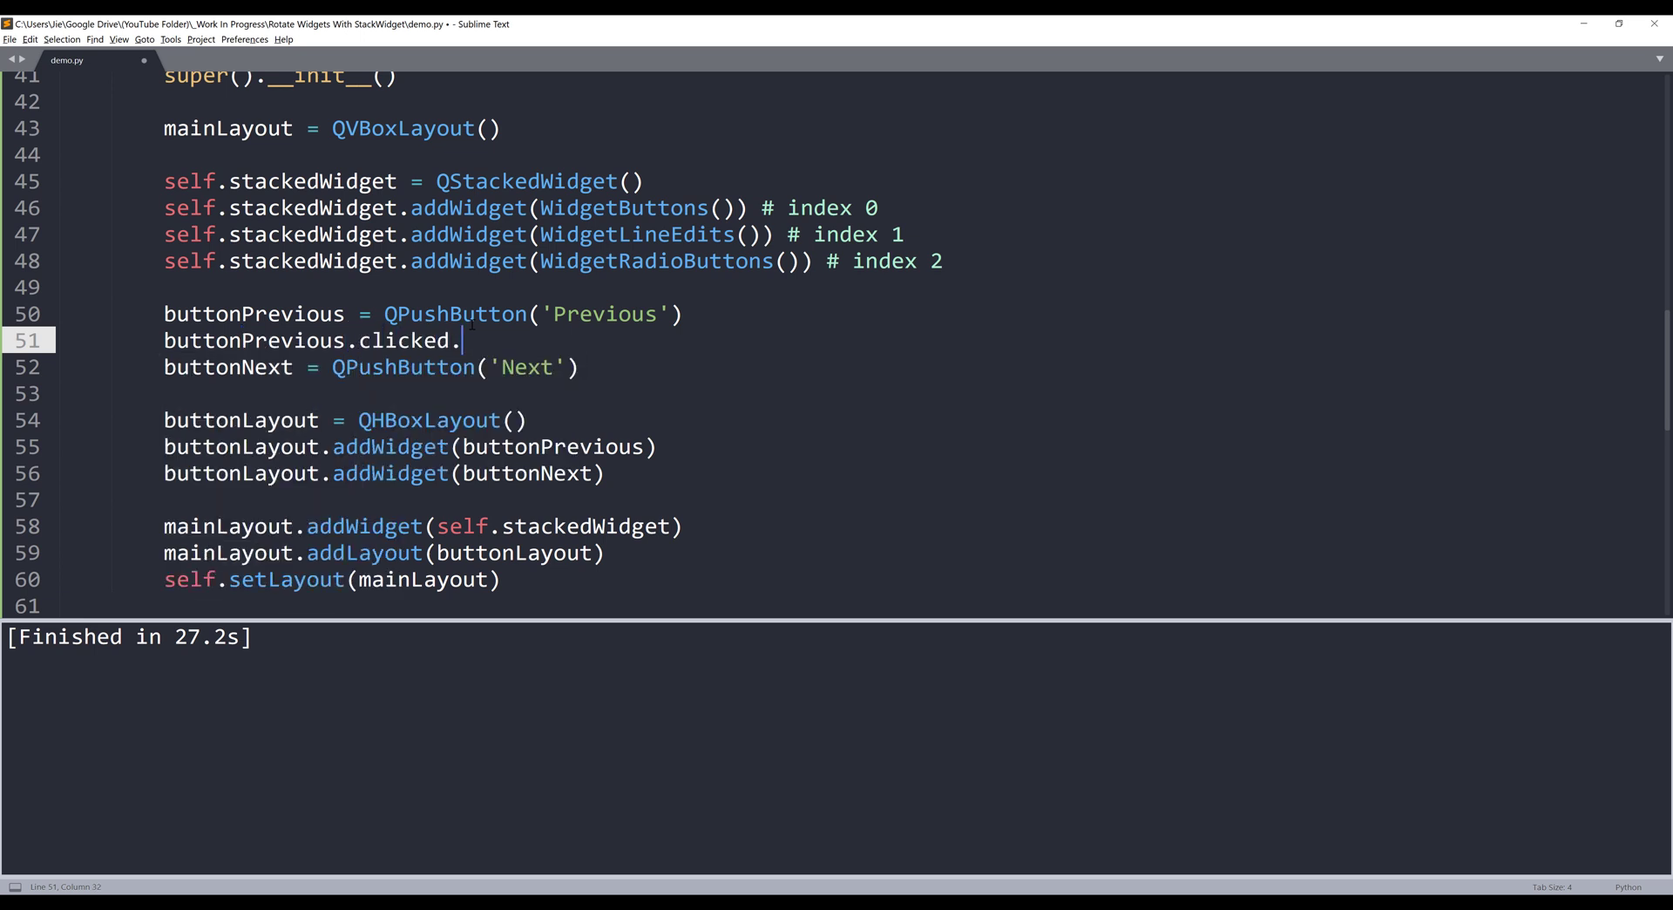
{"action": "type", "text": "connect(self.)"}
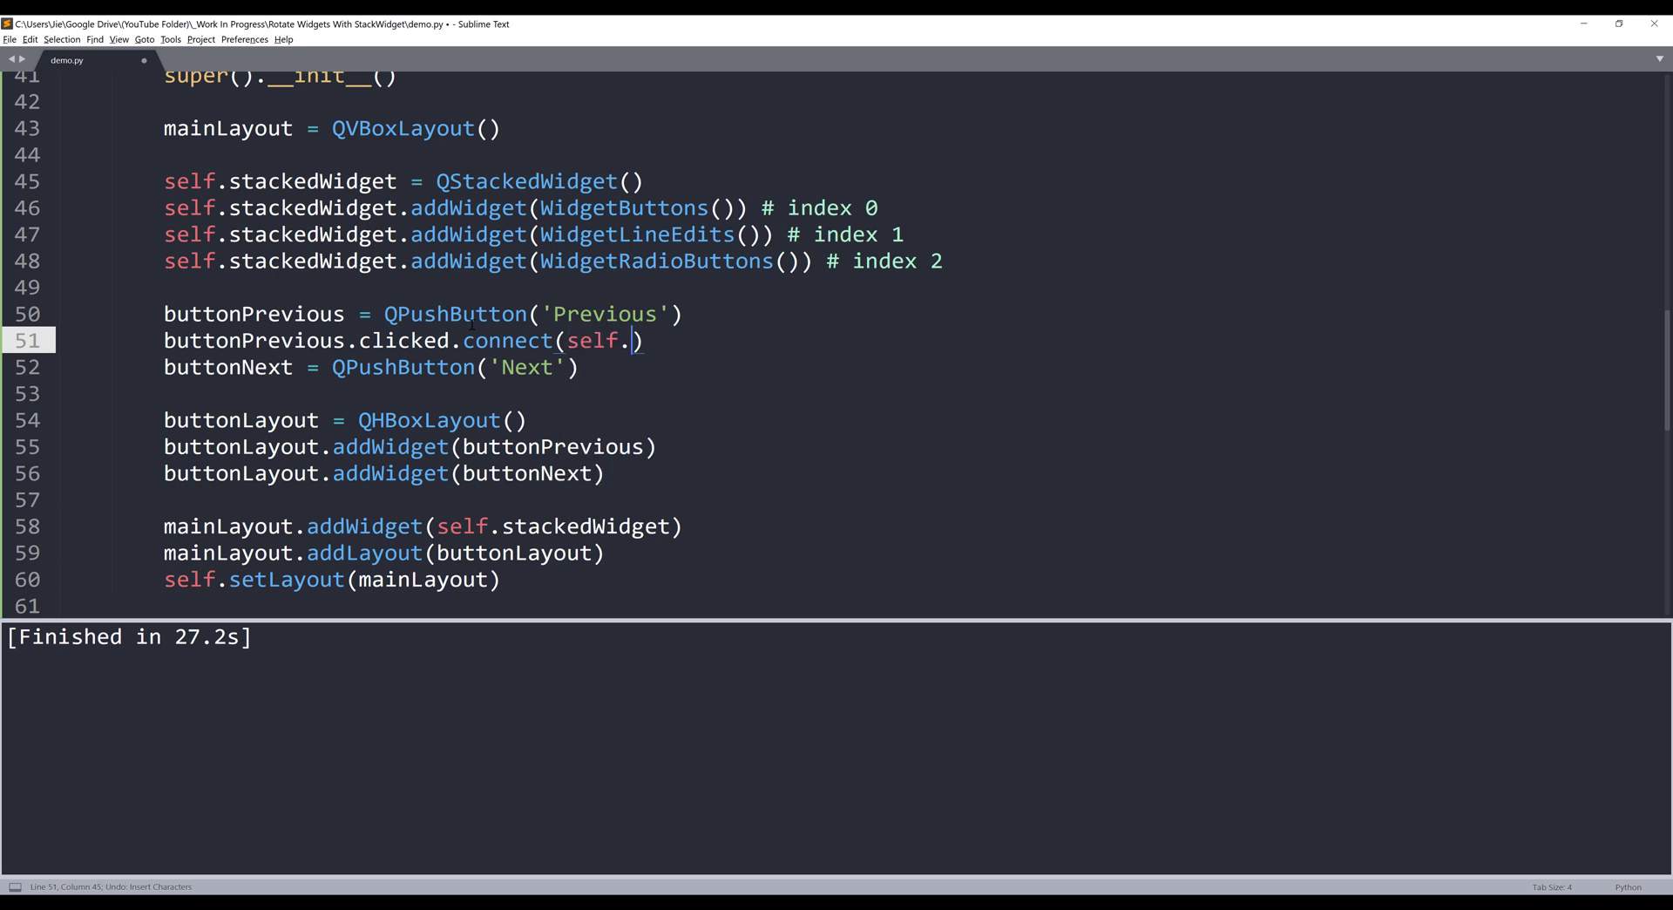
{"action": "type", "text": "previousWidget"}
{"action": "type", "text": "b"}
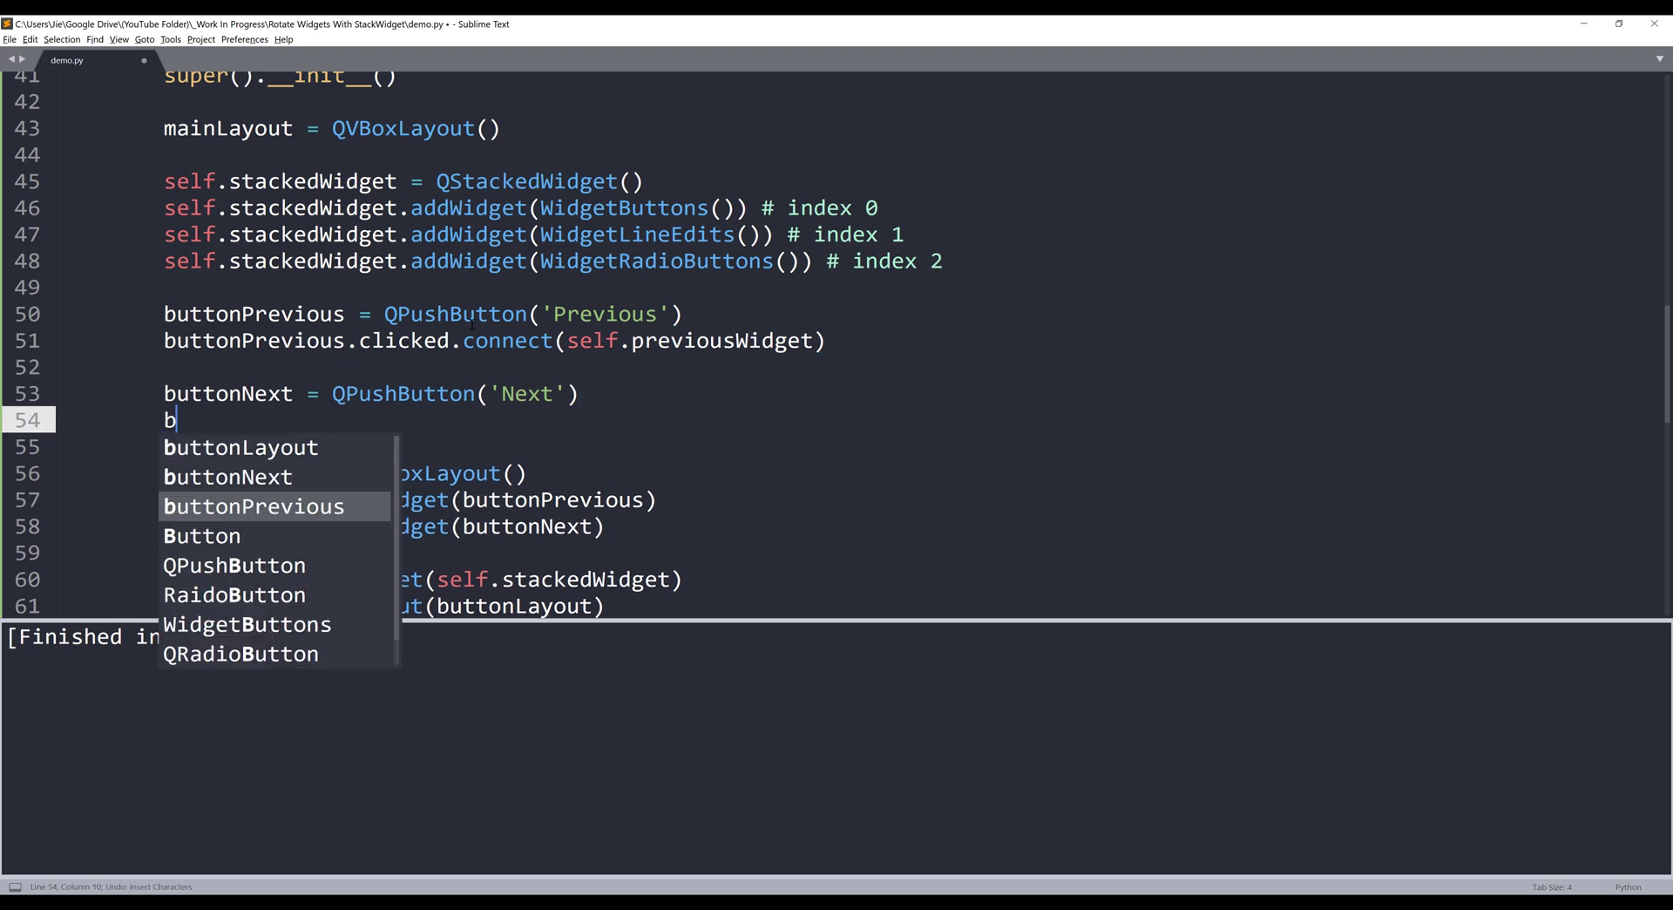
Connect buttonNext.clicked to self.nextWidget and save to rerun the script
{"action": "type", "text": "uttonNext."}
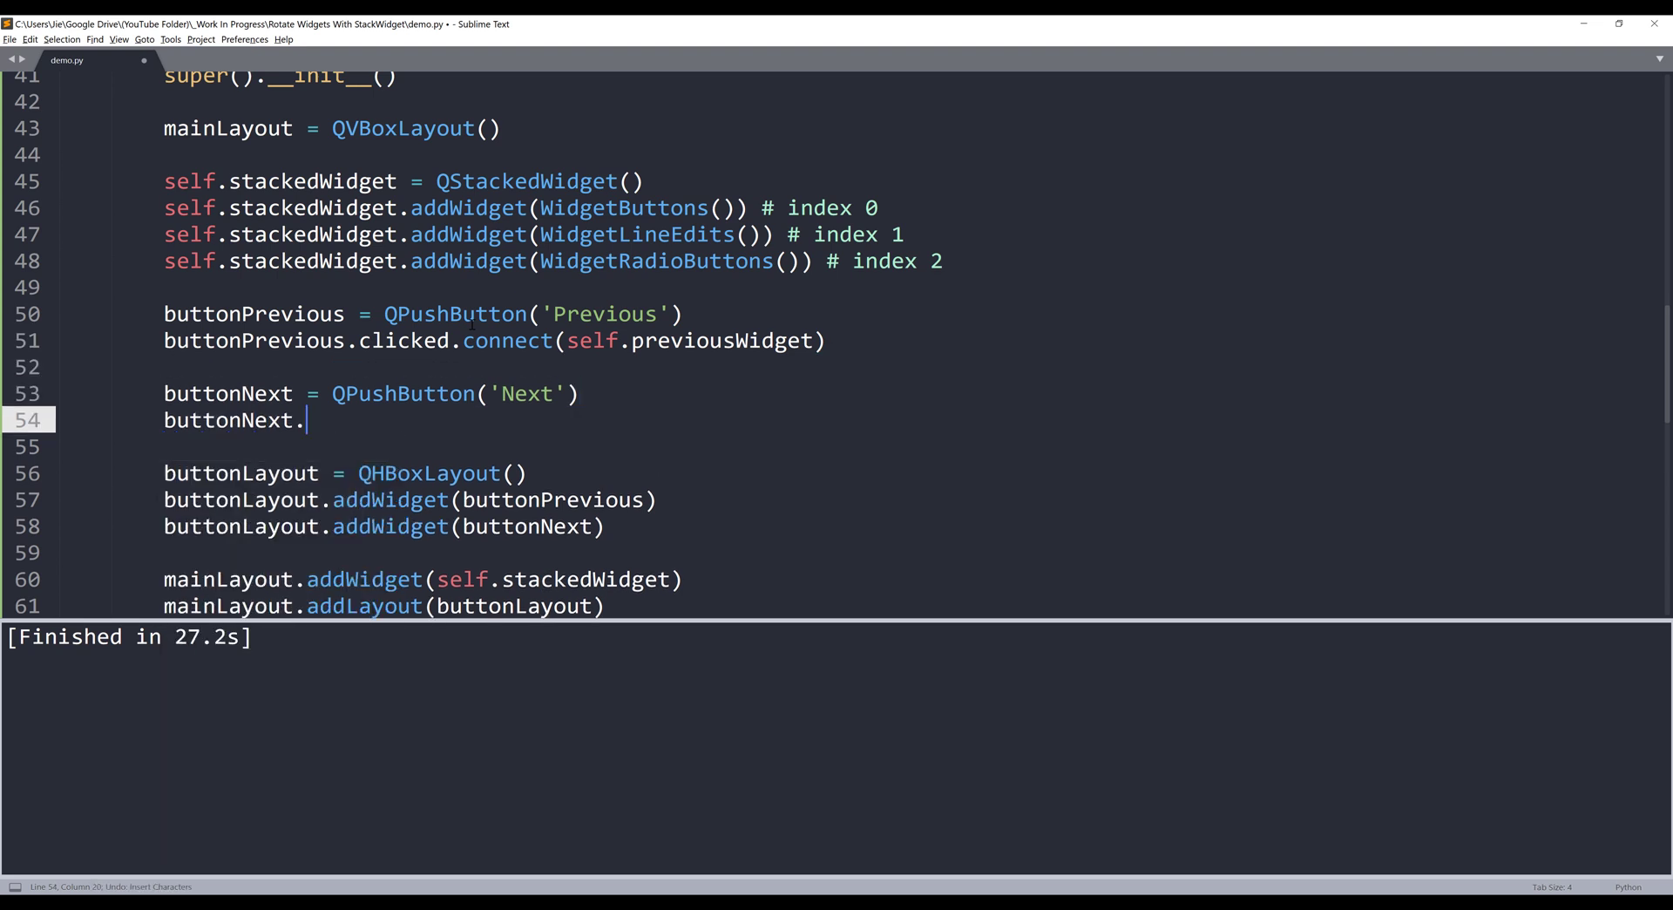
{"action": "type", "text": "clicked.connect(self."}
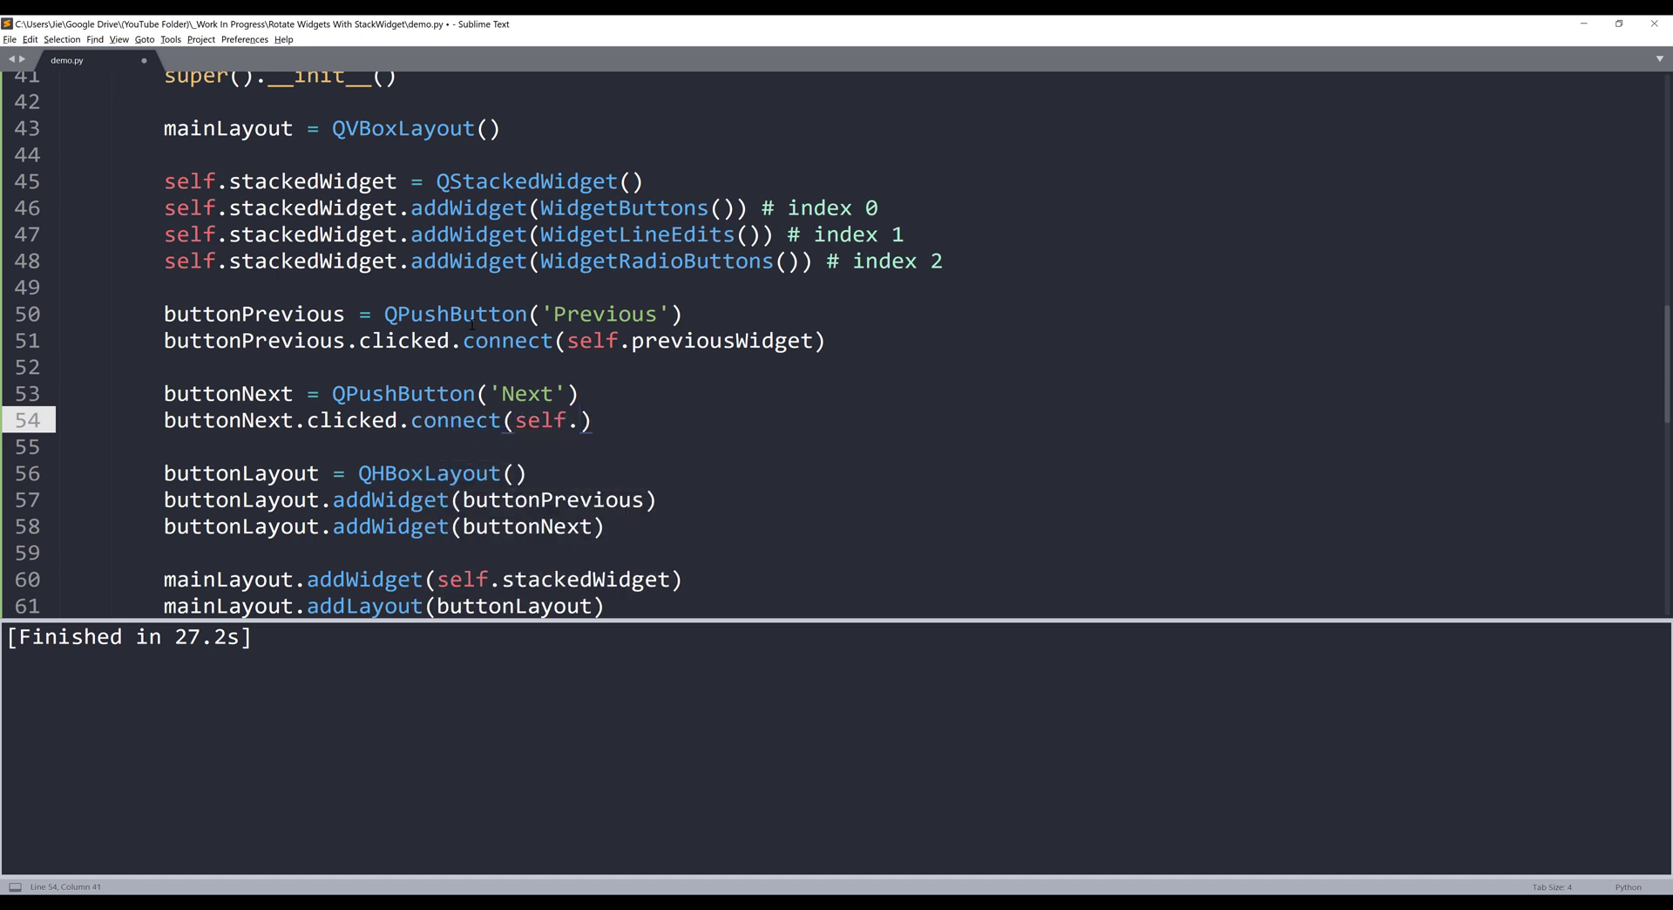
{"action": "type", "text": "nextWidget"}
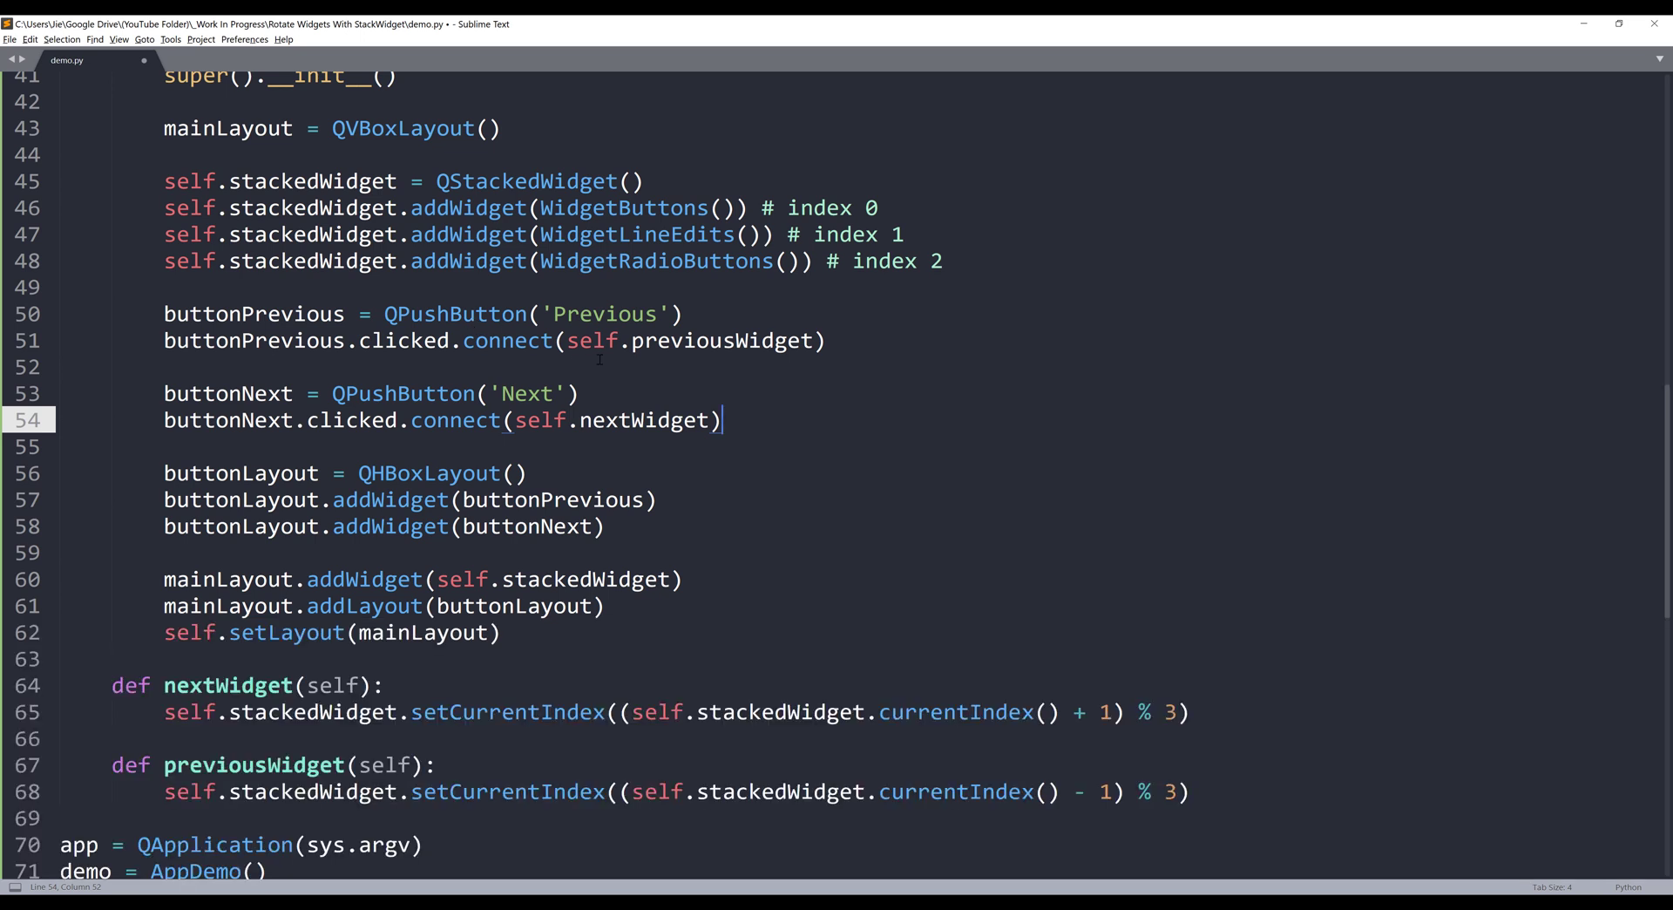
{"action": "key", "text": "ctrl+s"}
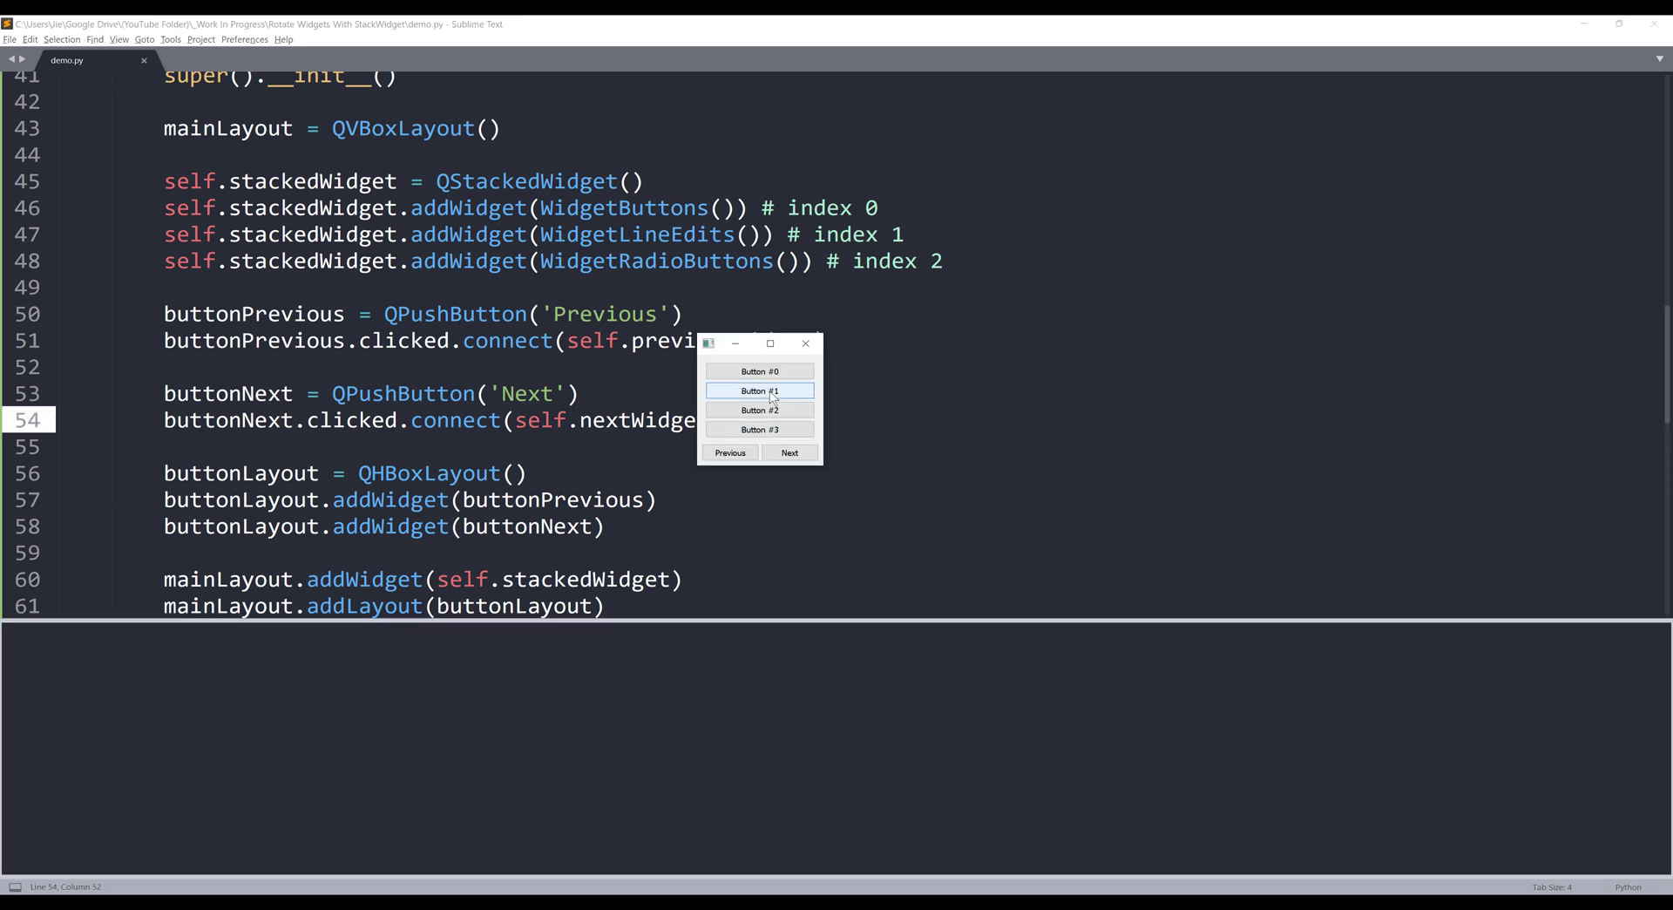
Click Next repeatedly, cycling through line edits and radio buttons back to the buttons page
{"action": "left_click", "coordinate": [790, 451]}
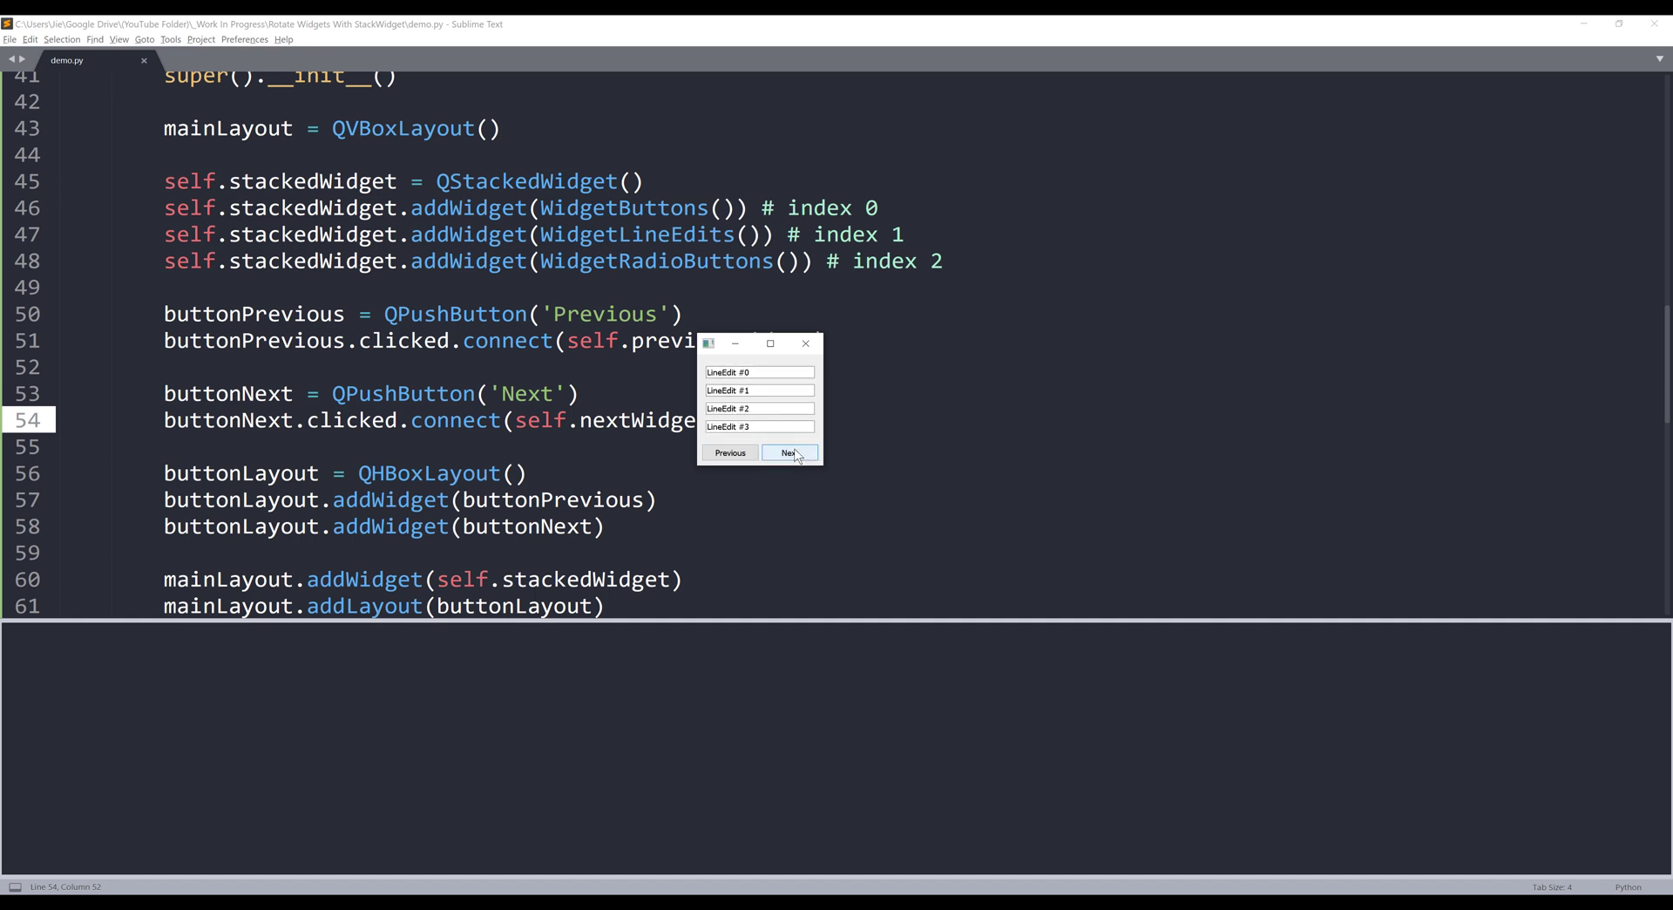
{"action": "left_click", "coordinate": [788, 451]}
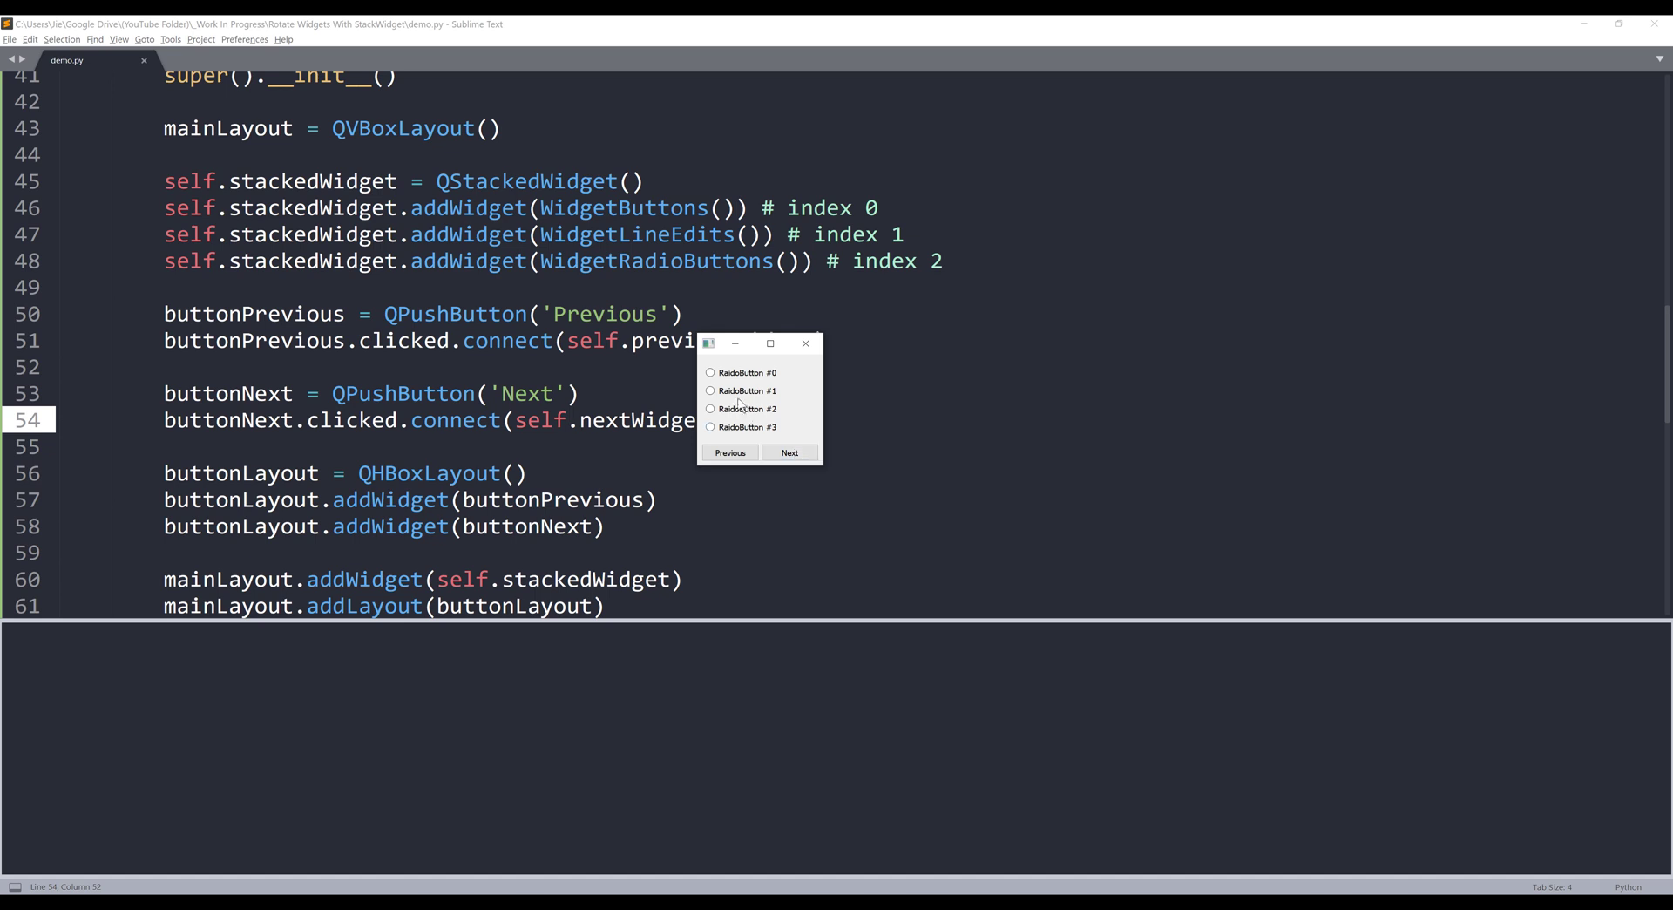
{"action": "mouse_move", "coordinate": [801, 409]}
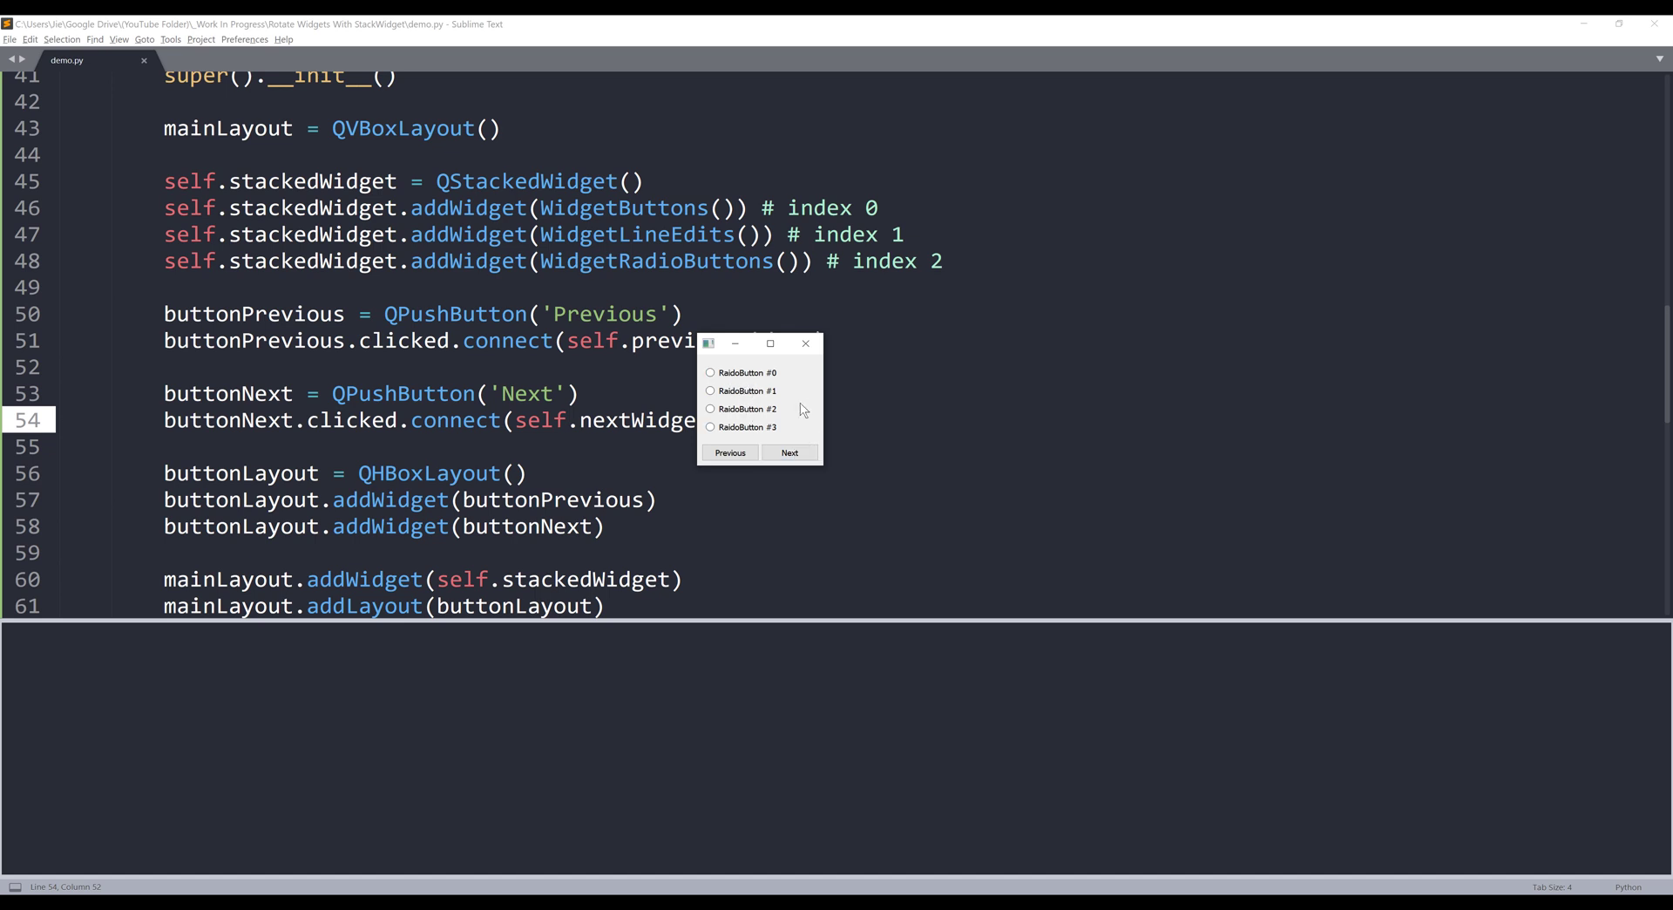
{"action": "mouse_move", "coordinate": [802, 383]}
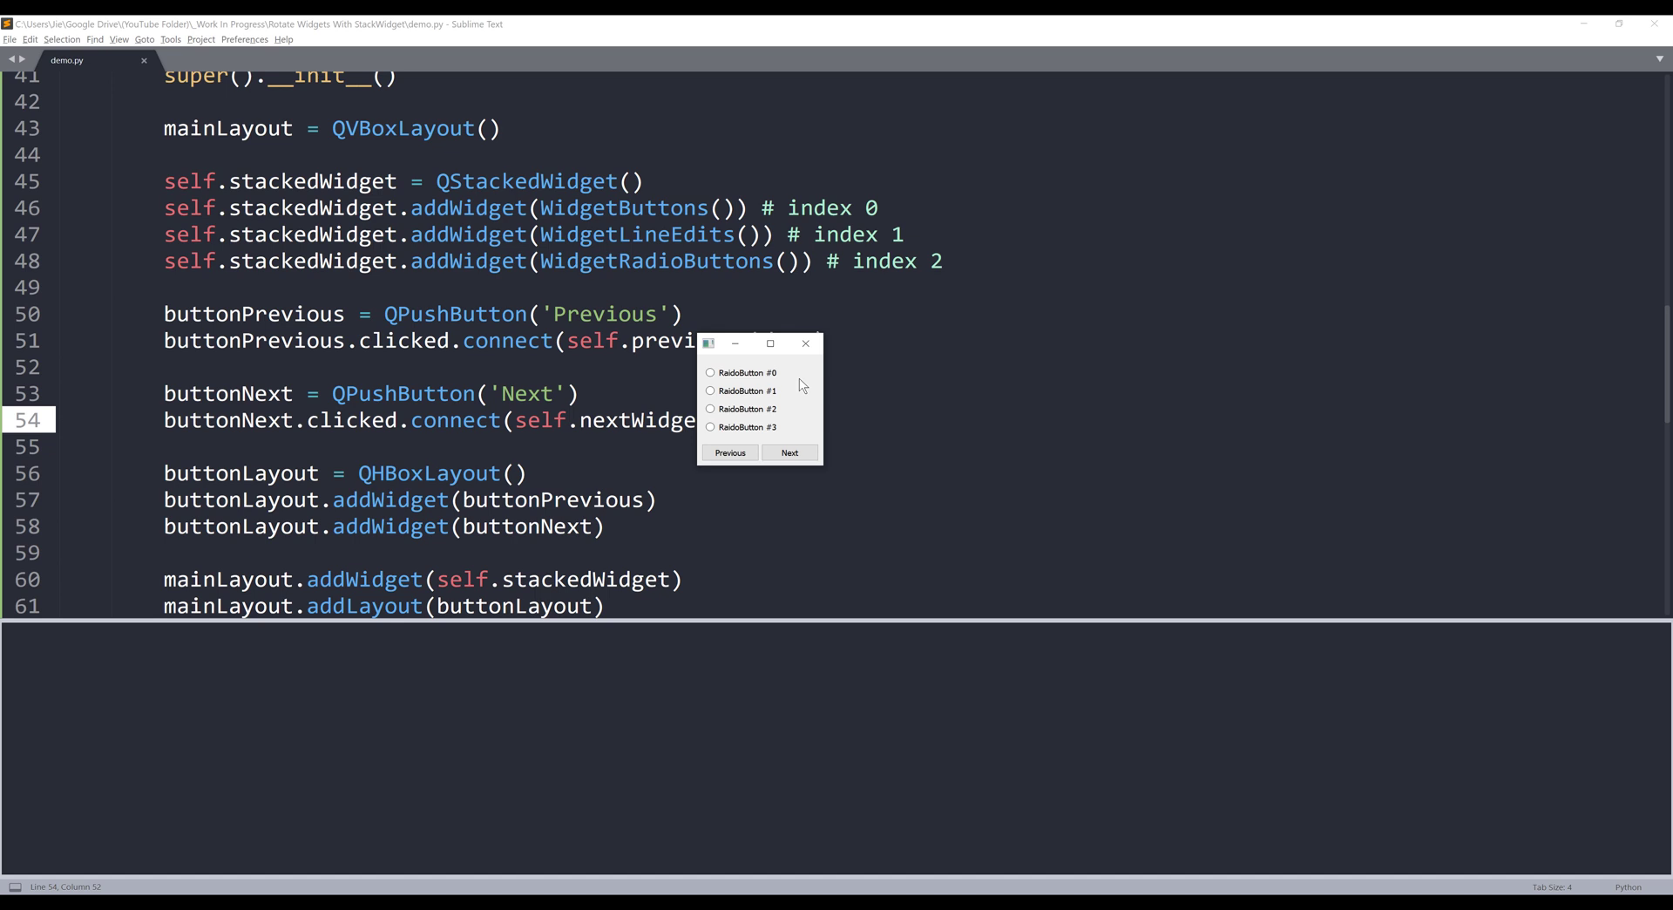
{"action": "left_click", "coordinate": [789, 451]}
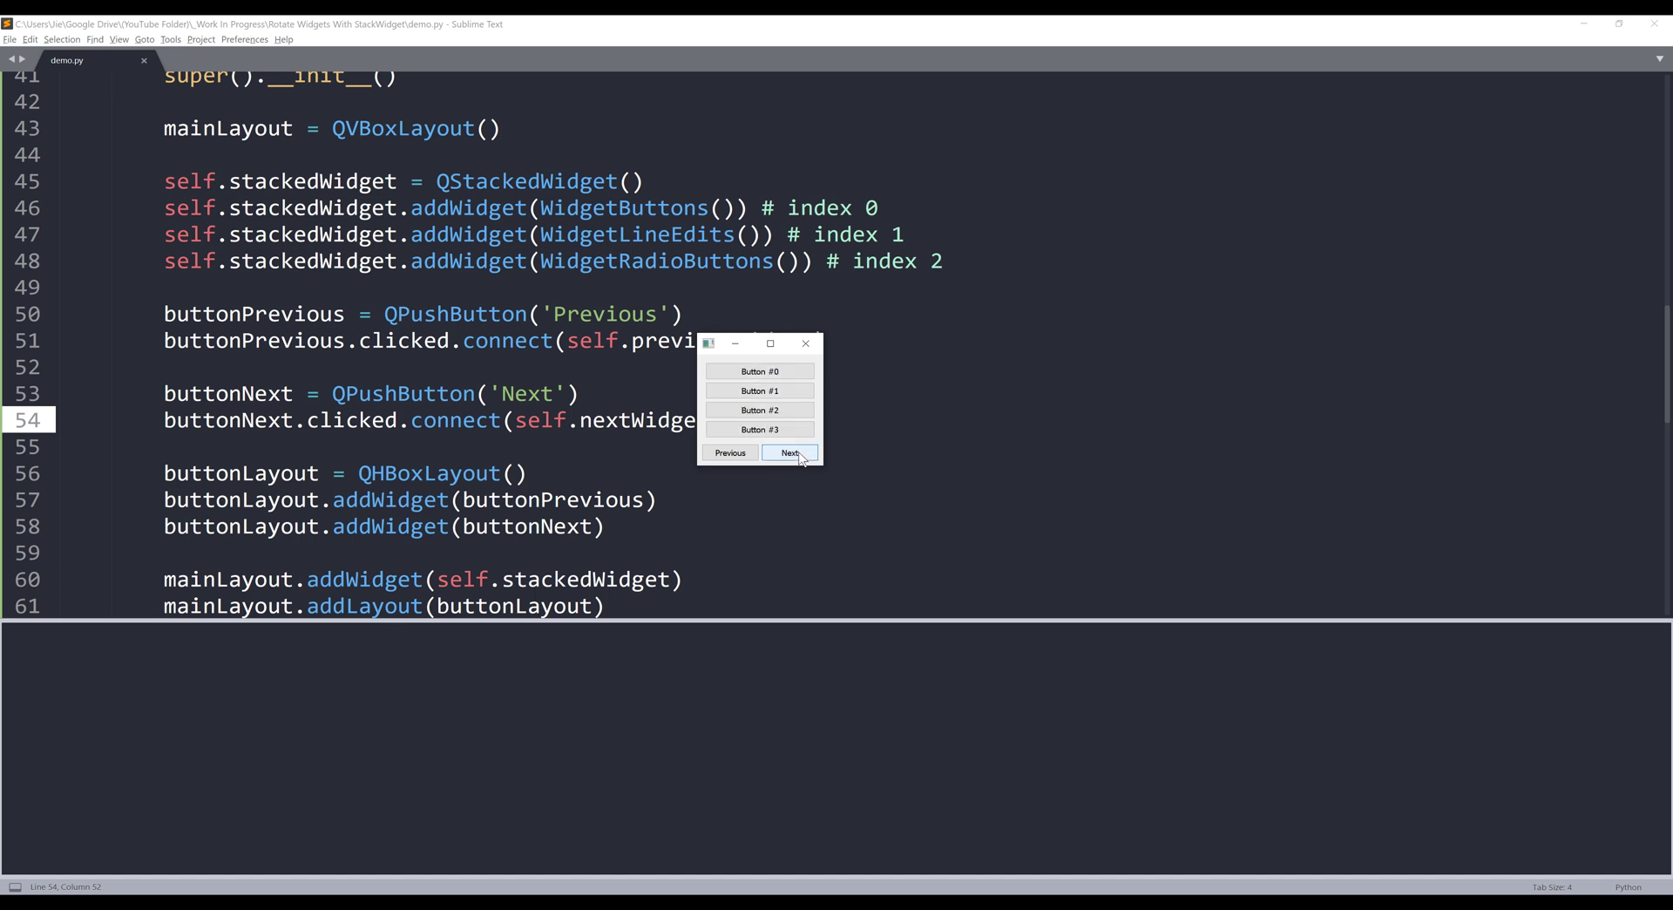
{"action": "left_click", "coordinate": [787, 451]}
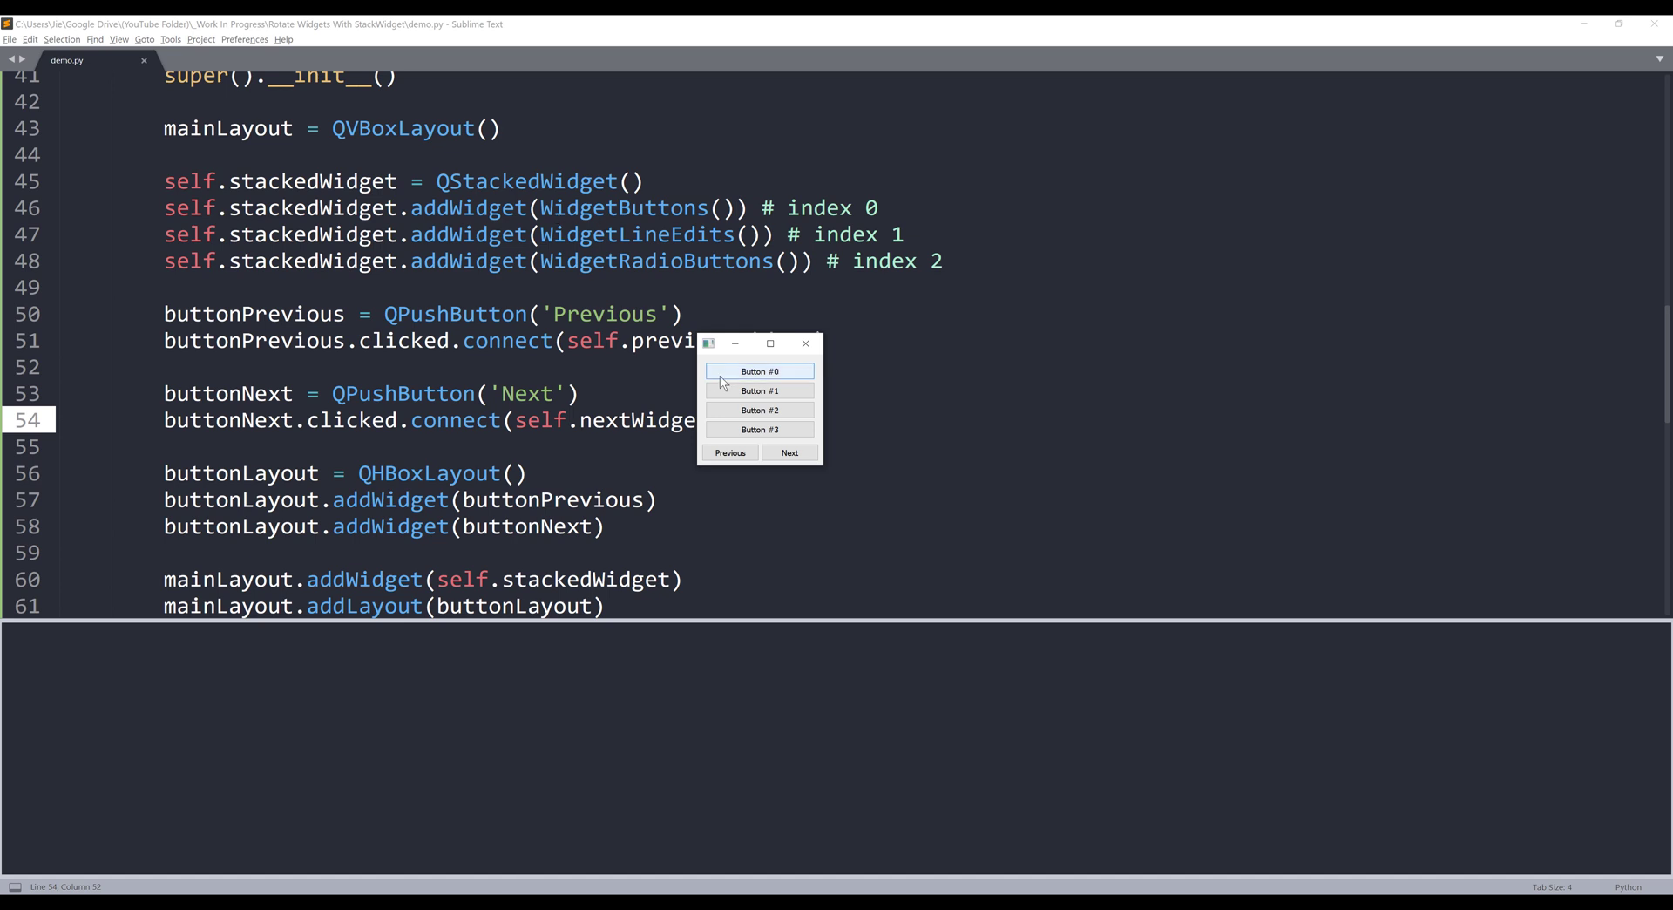